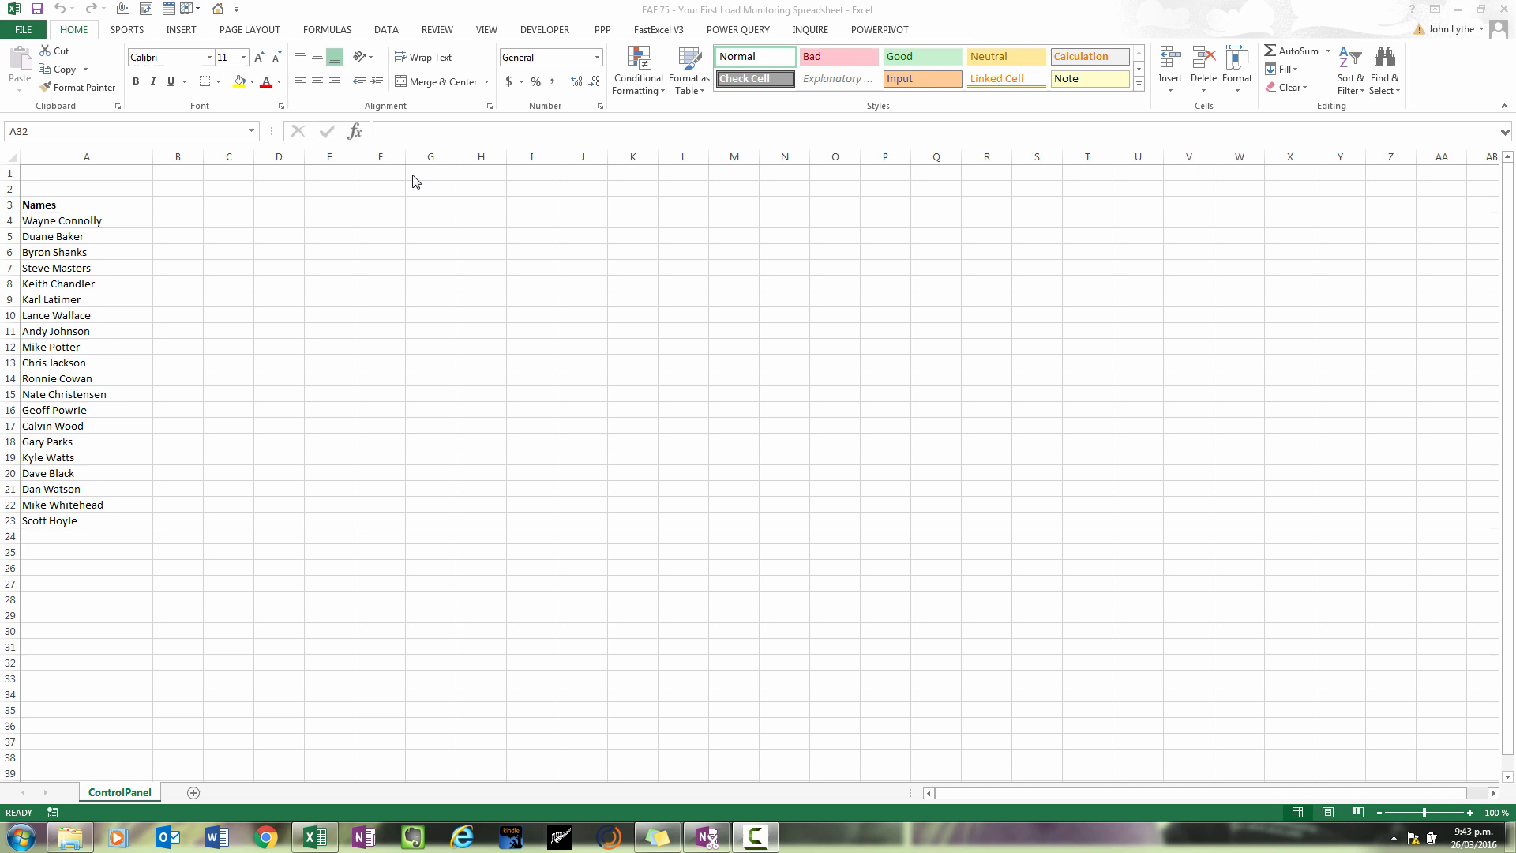
pyautogui.moveTo(457, 642)
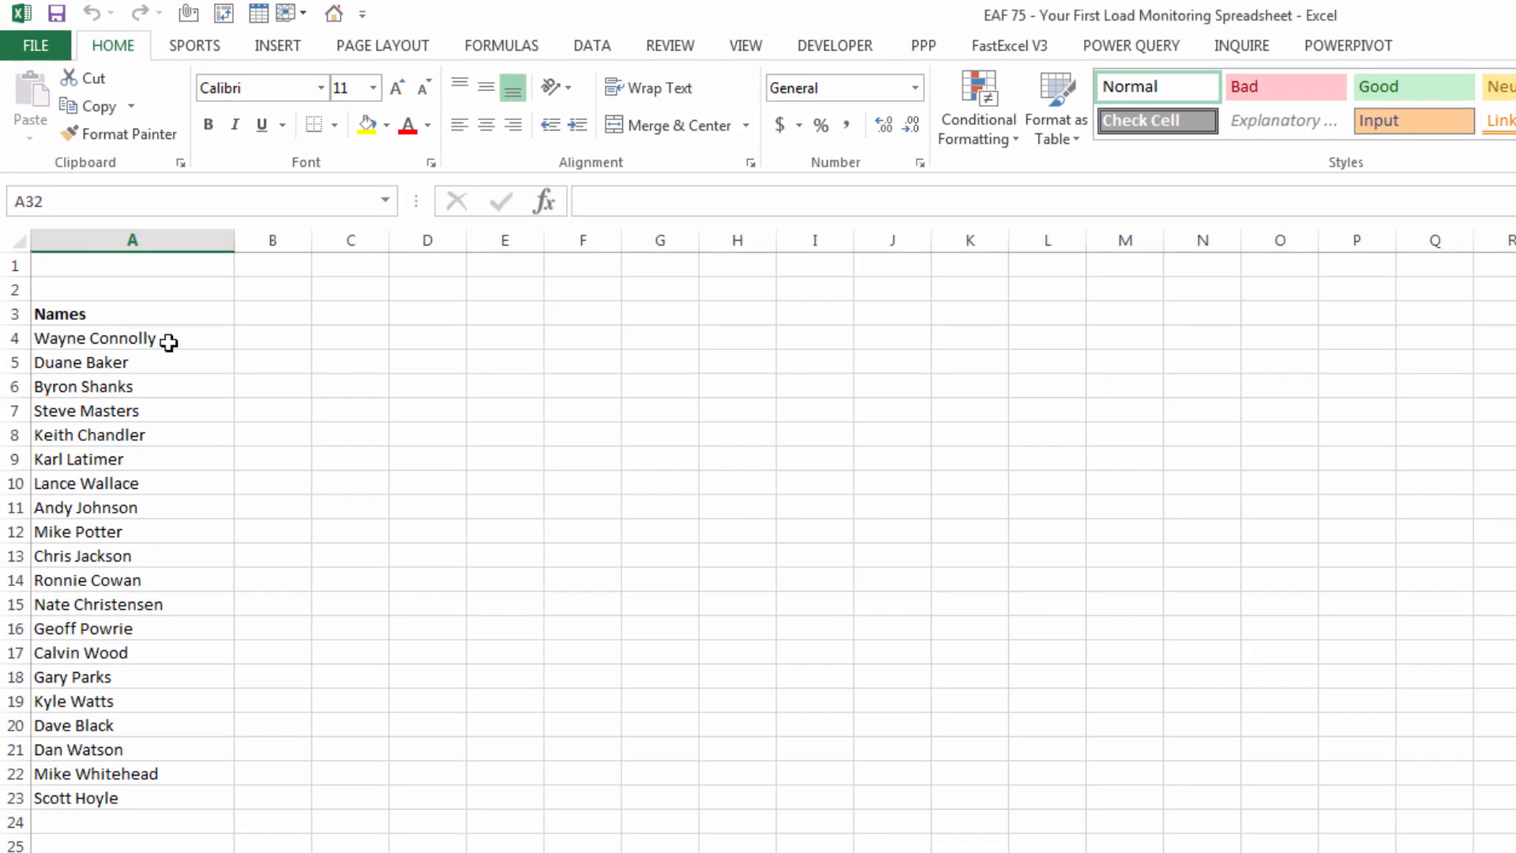
# Step: Bring up Name Manager to see listNames referring to the ControlPanel player names
pyautogui.moveTo(132, 337); pyautogui.dragTo(132, 821)
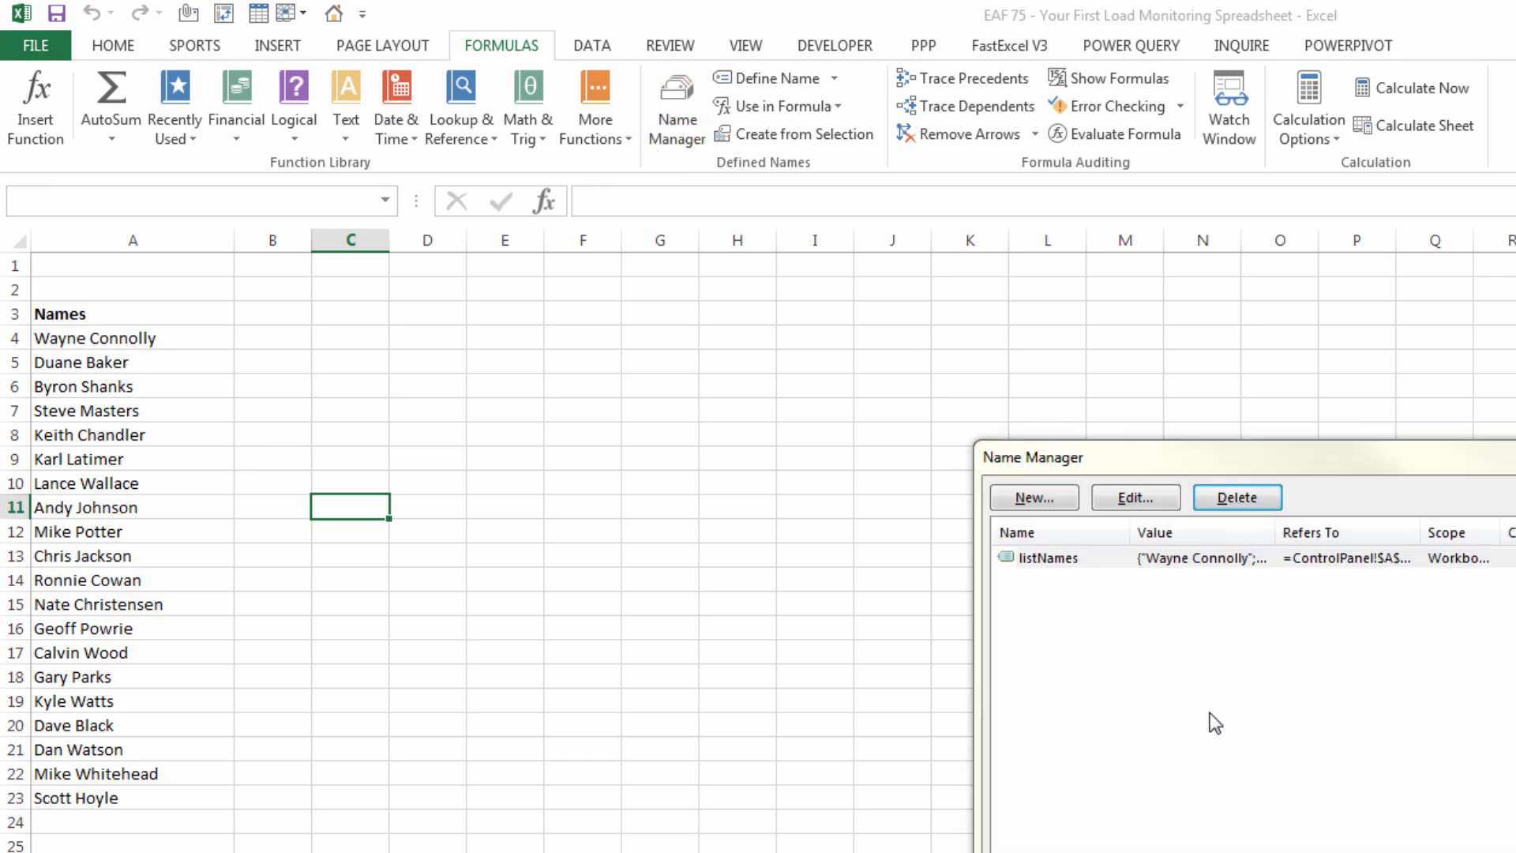
# Step: Delete the old listNames and name athlete cells A4:A23 'listNames' via the Name Box
pyautogui.click(1236, 497)
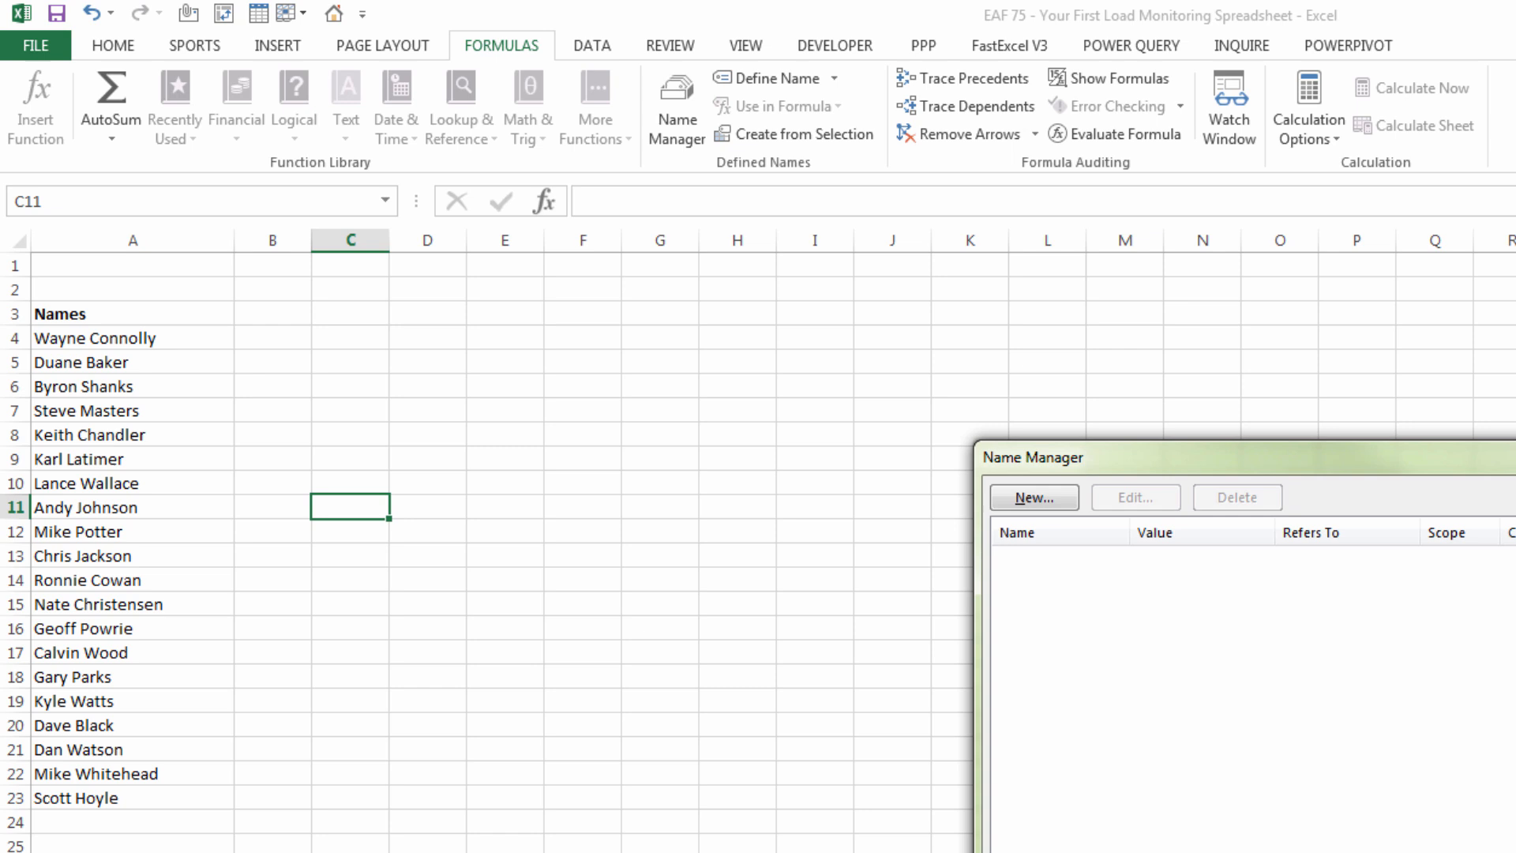
pyautogui.moveTo(132, 337); pyautogui.dragTo(133, 530)
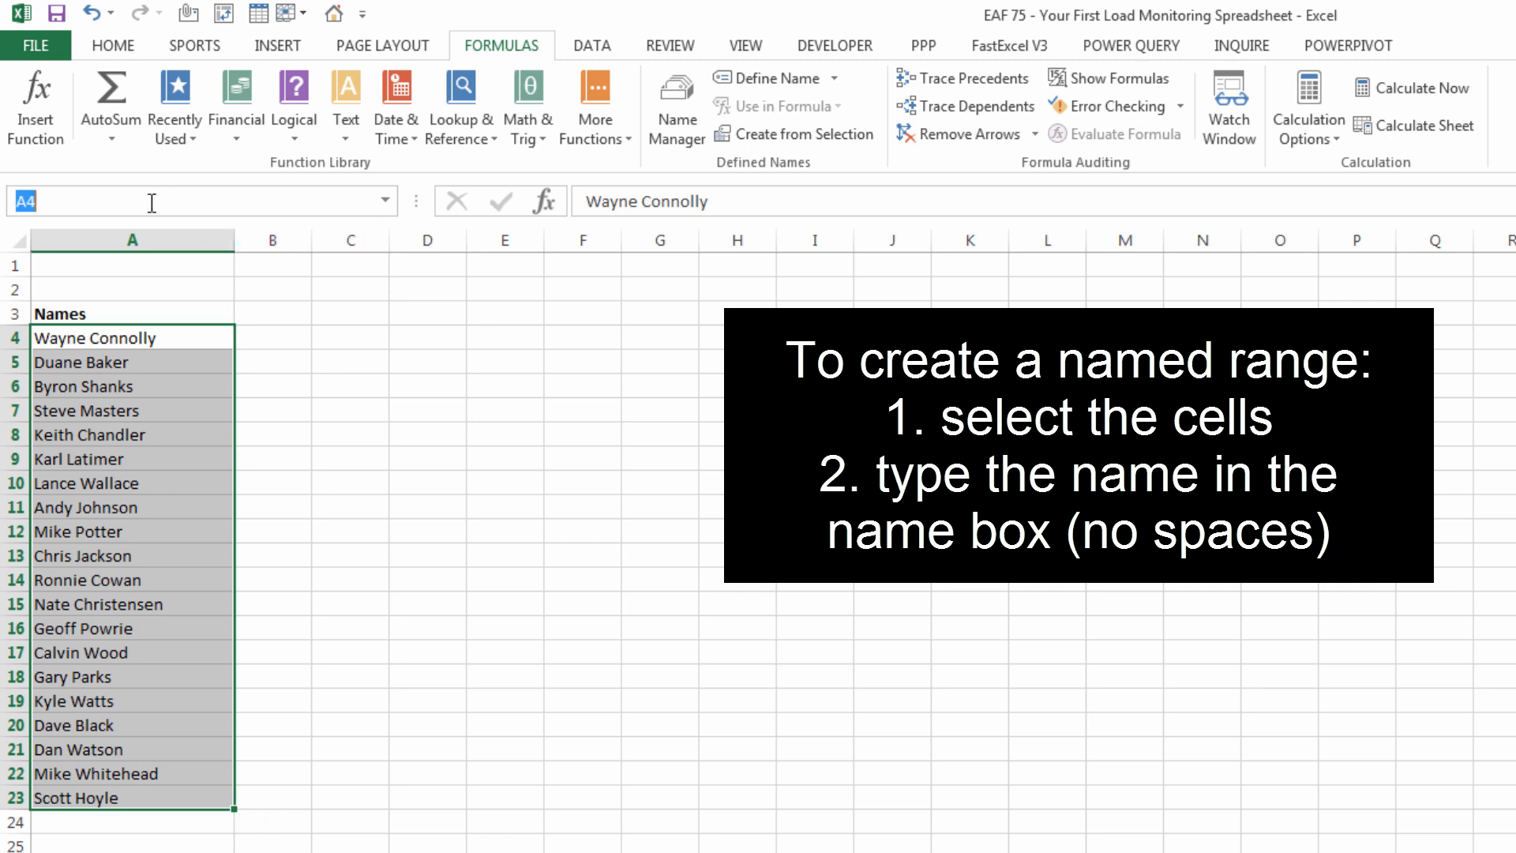
pyautogui.write('listN')
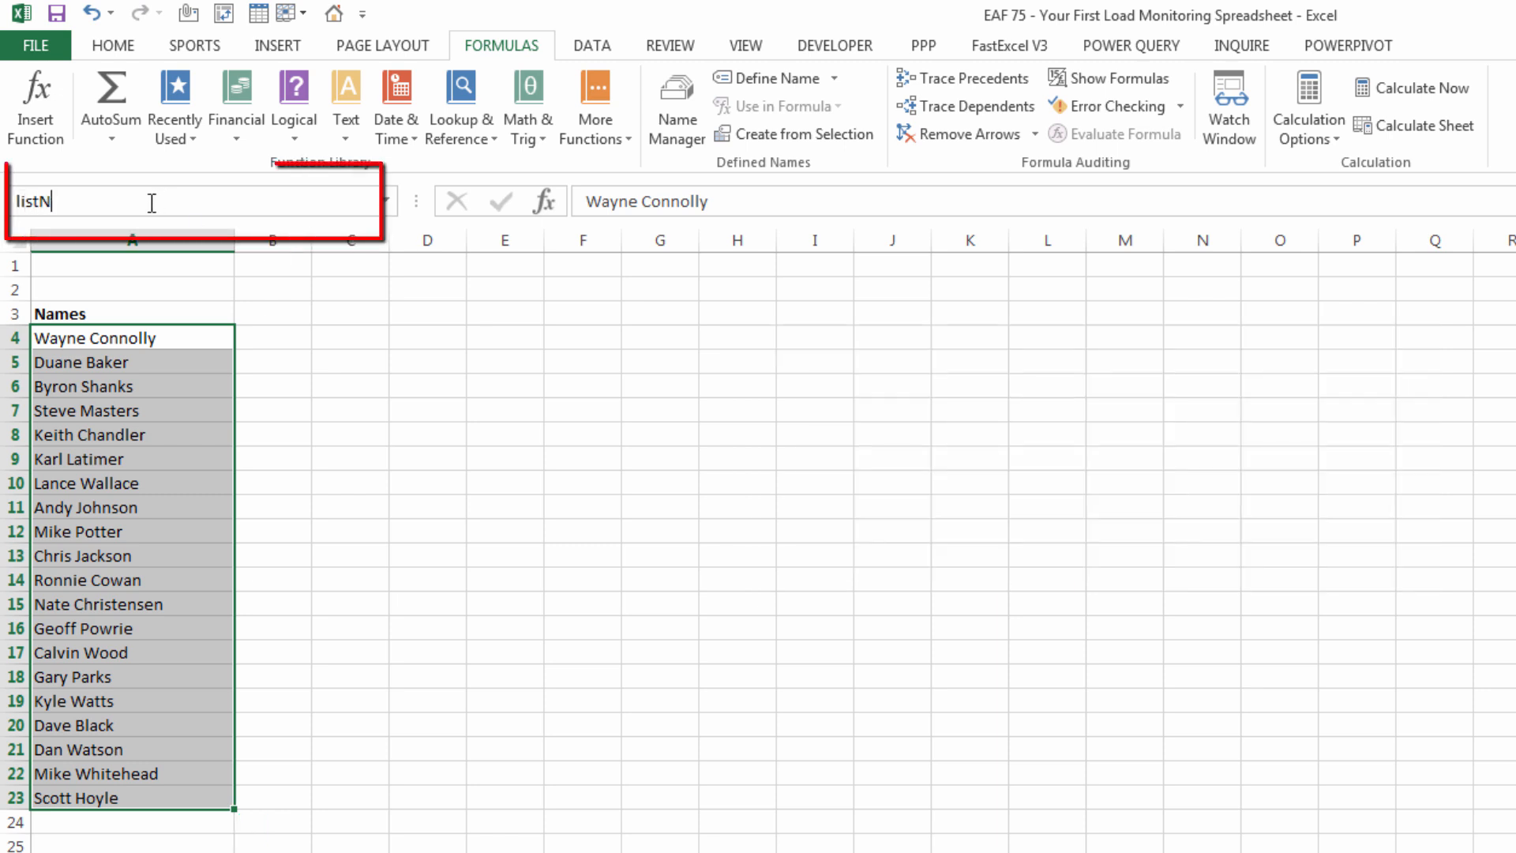
pyautogui.write('ames')
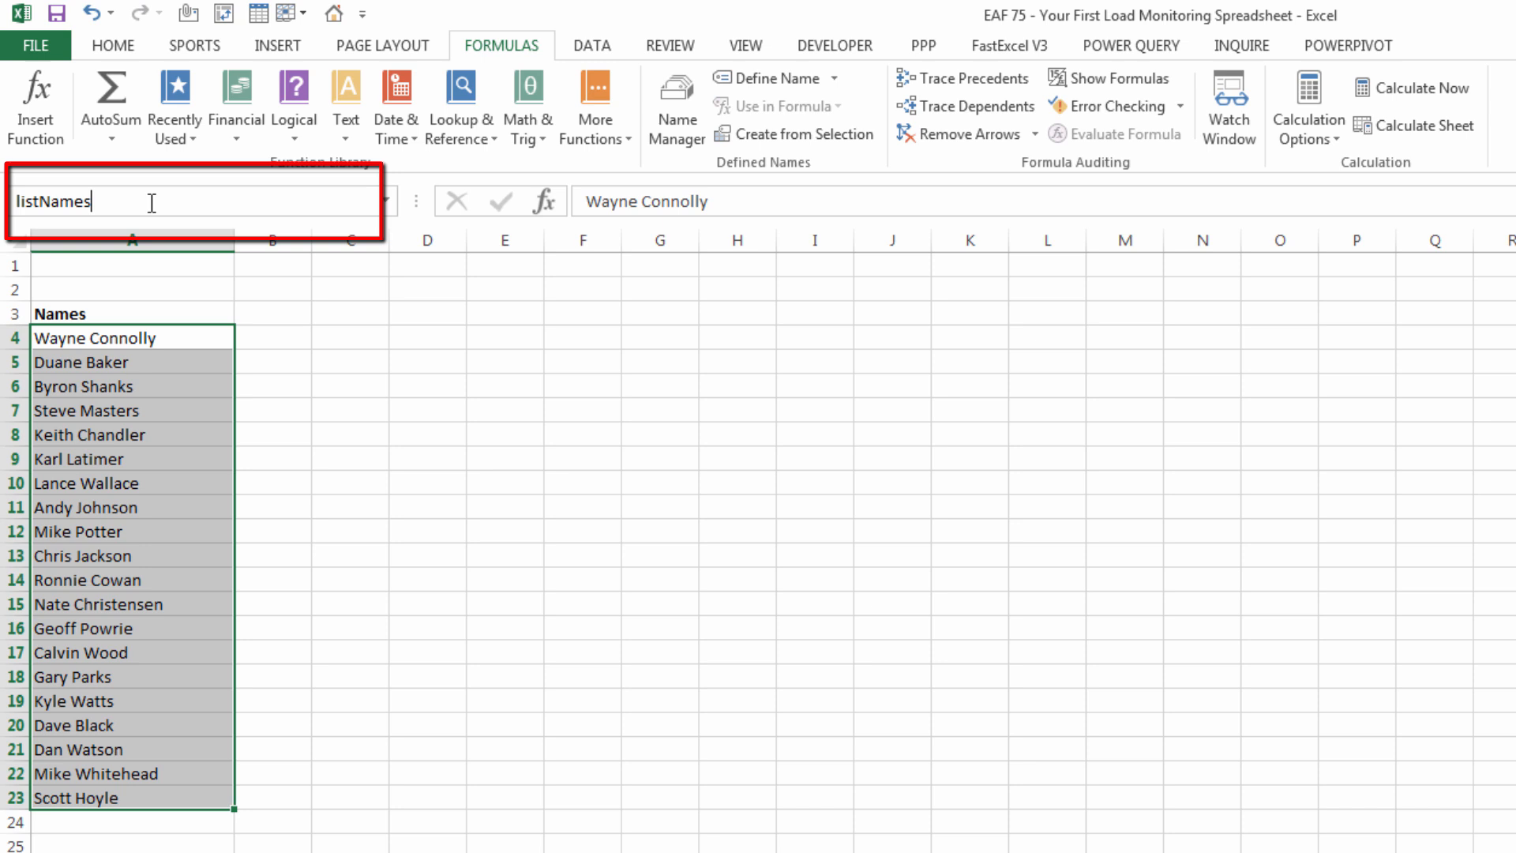
pyautogui.moveTo(150, 202)
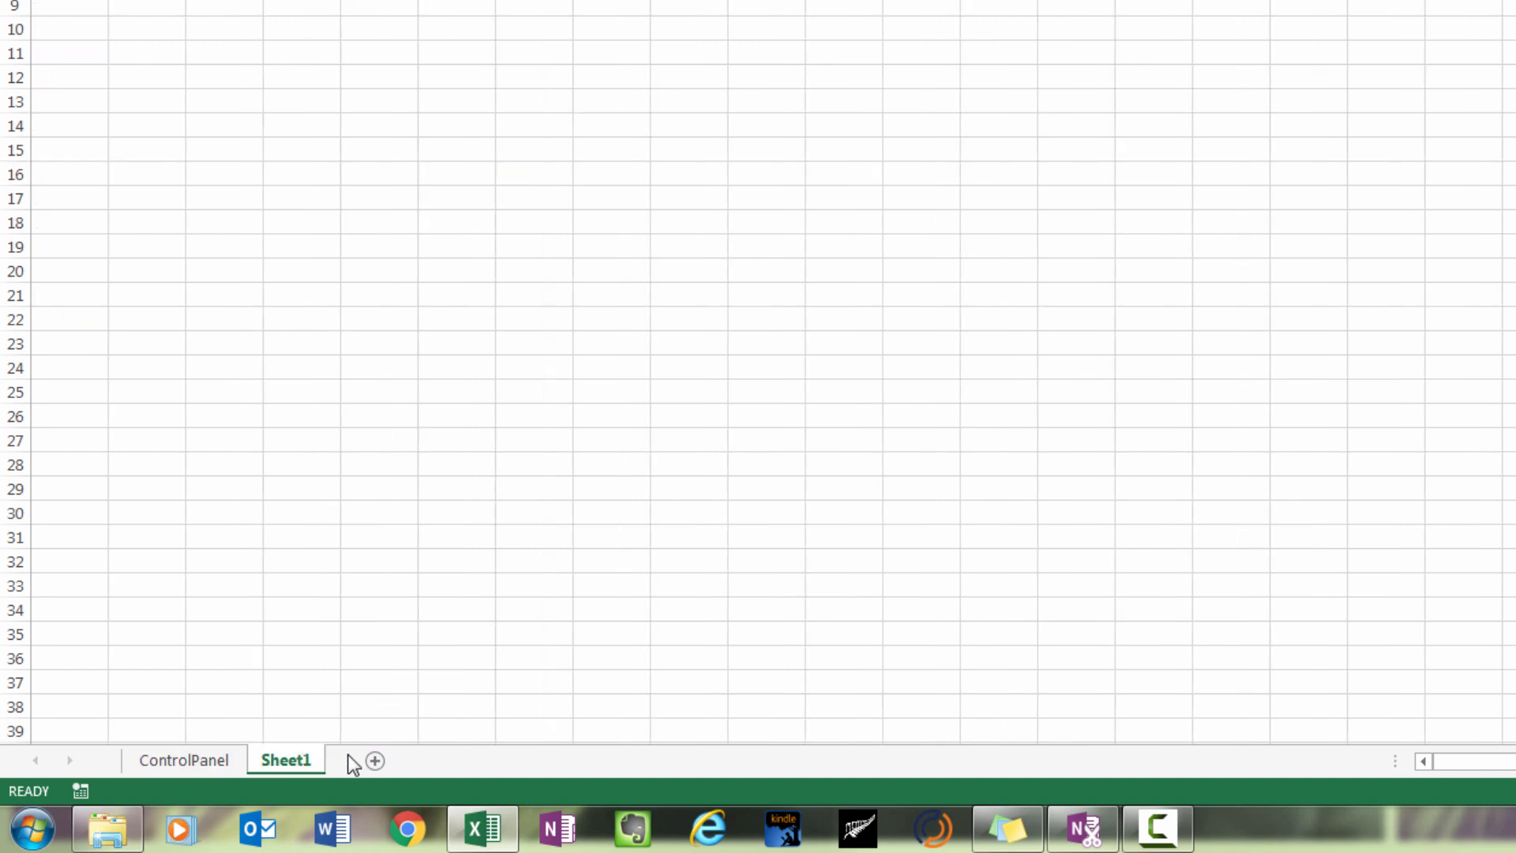
# Step: Add a 'Database' sheet with bold headers Date, Athlete, Training Type, Duration, RPE, Load
pyautogui.write('Da')
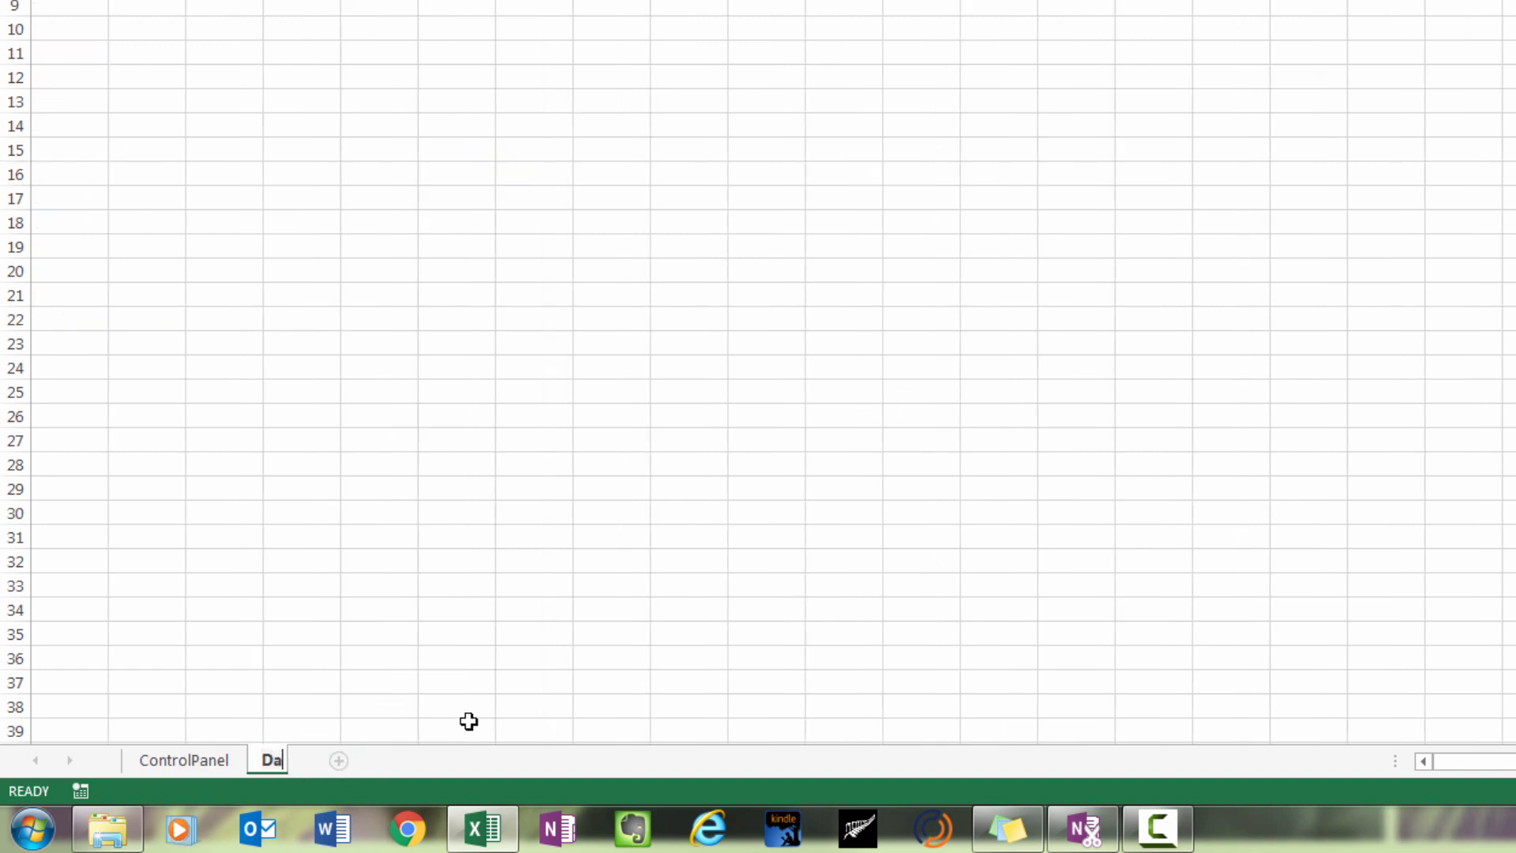
pyautogui.write('Database')
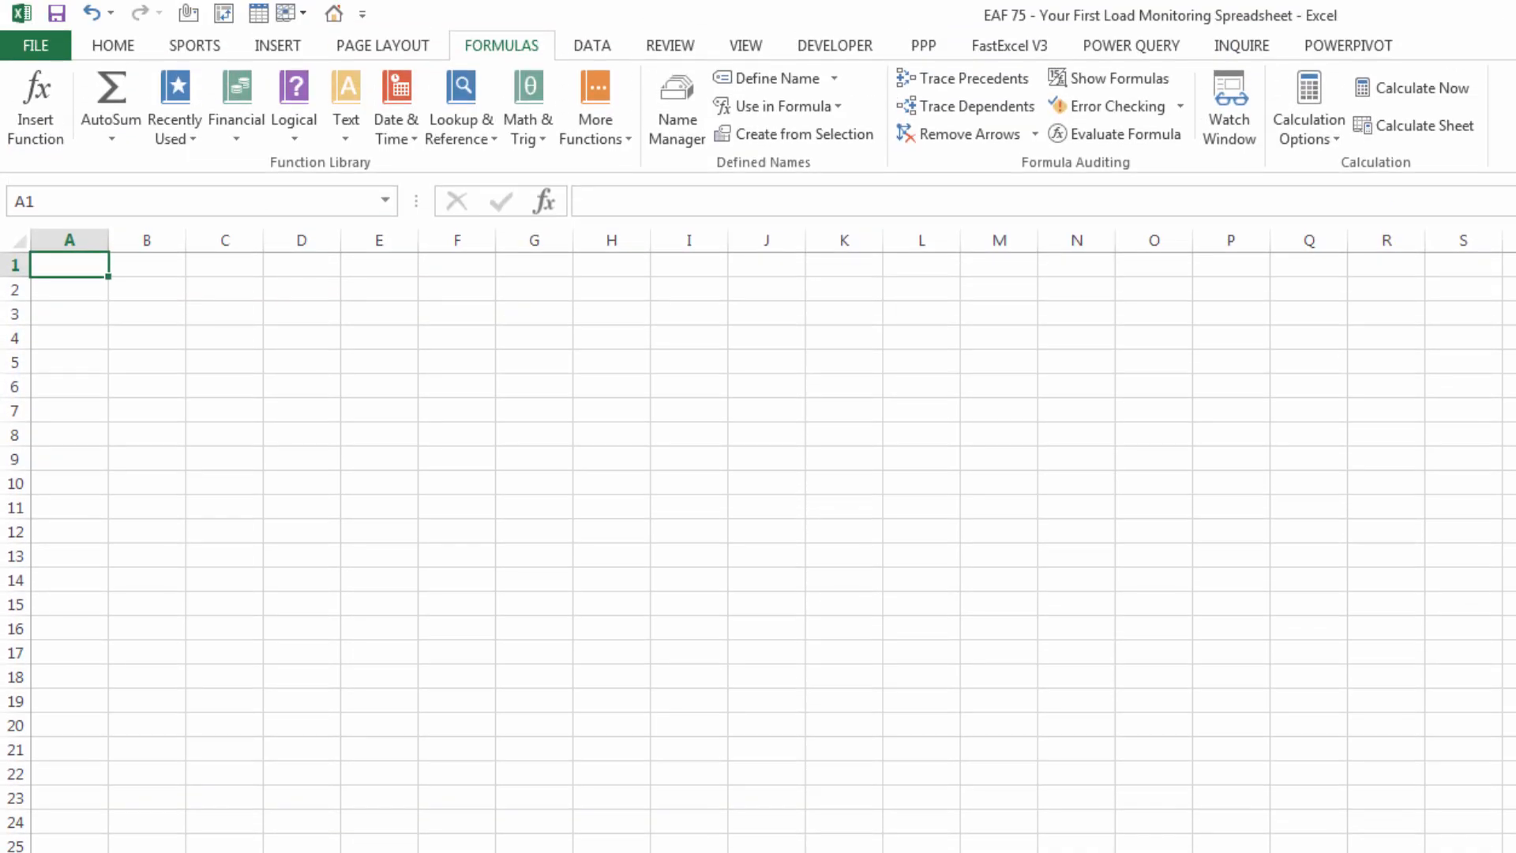
pyautogui.write('Dat')
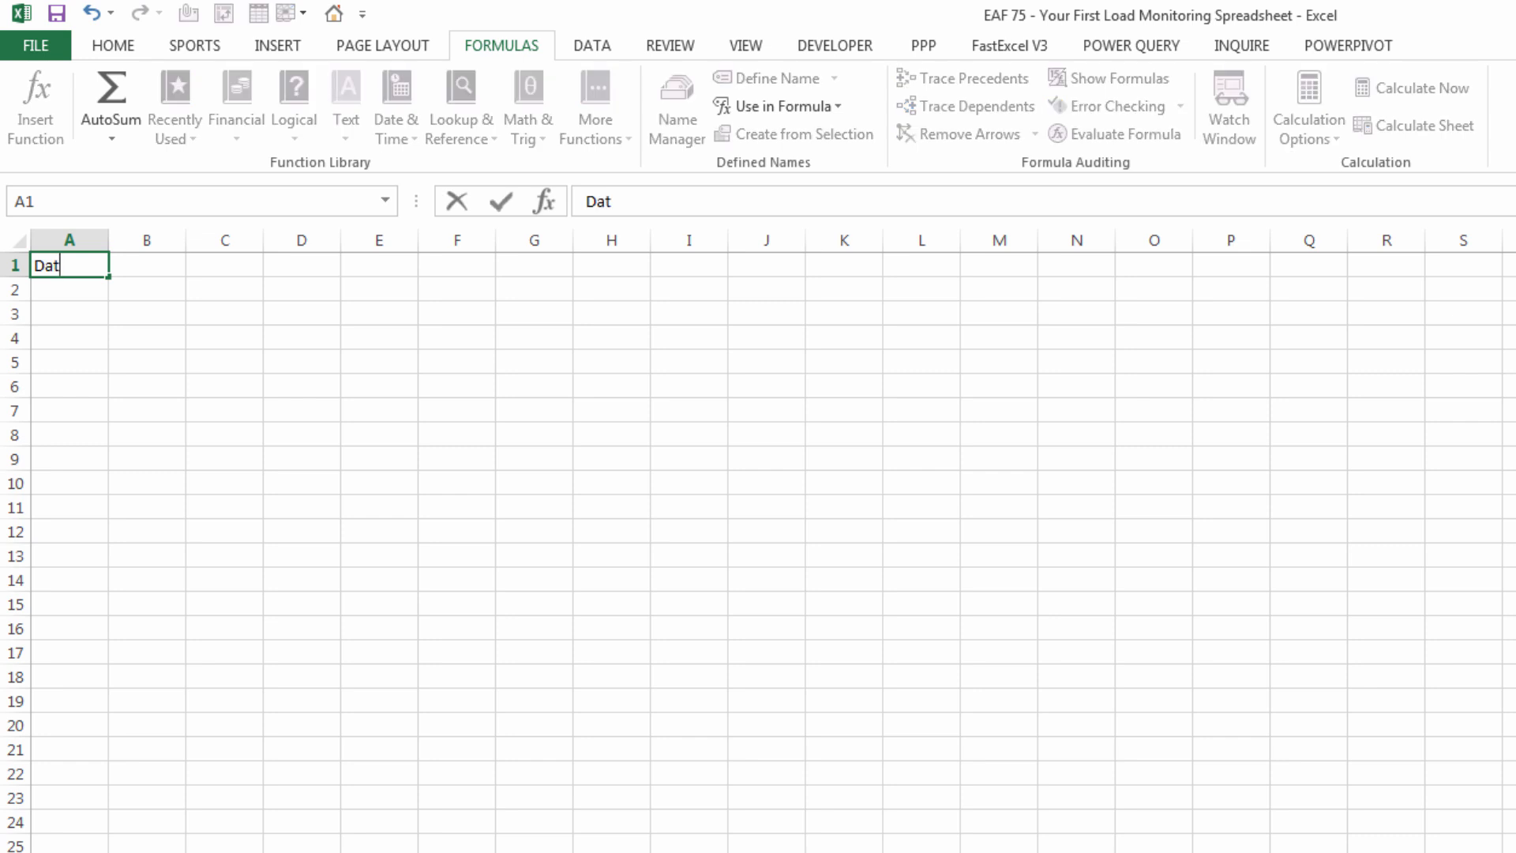
pyautogui.write('RPE')
pyautogui.click(456, 265)
pyautogui.write('Load')
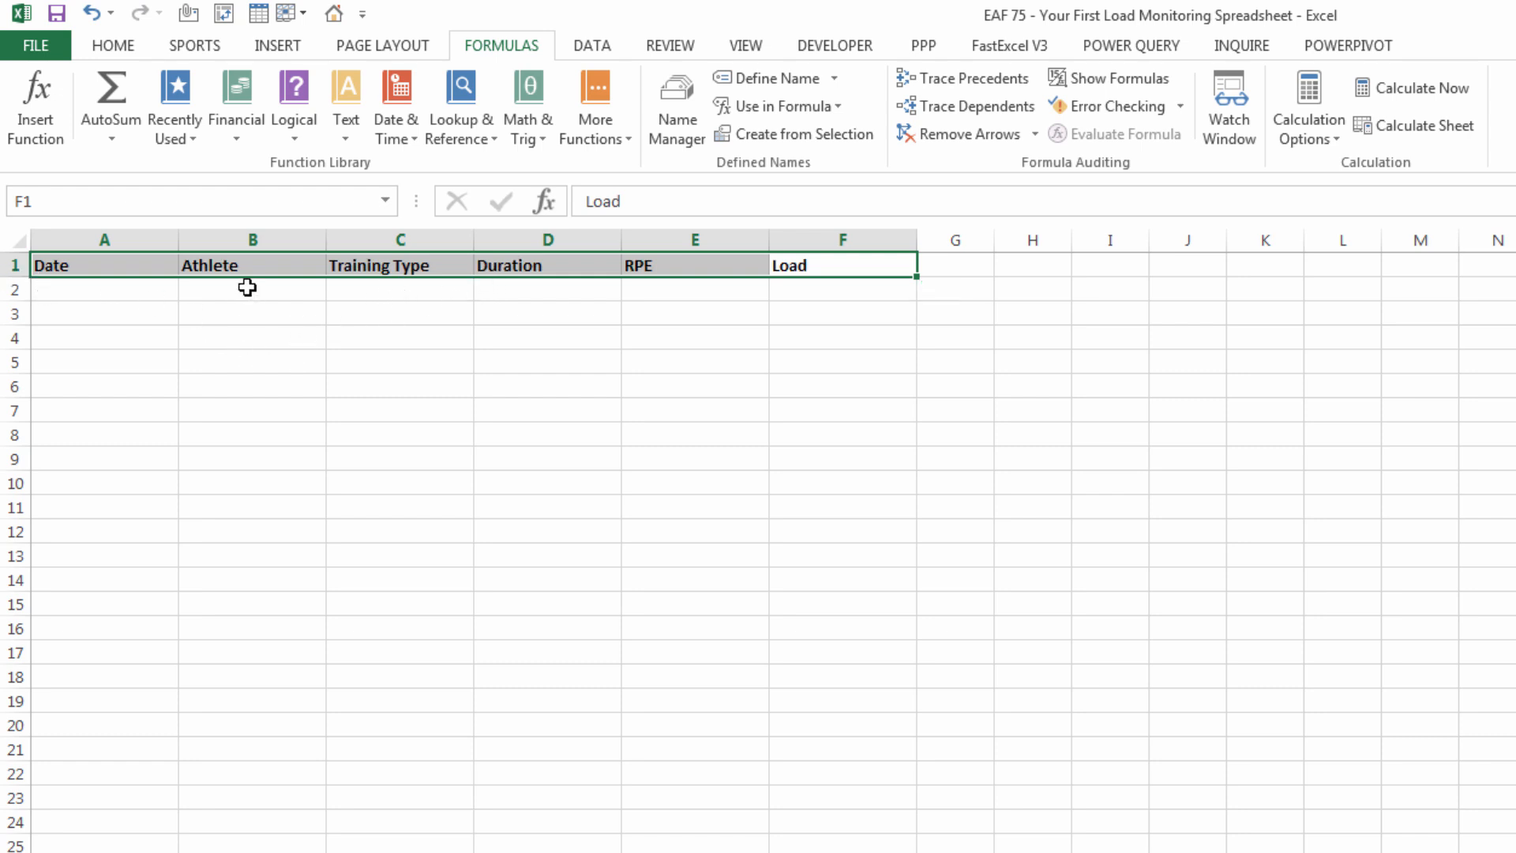
pyautogui.click(591, 46)
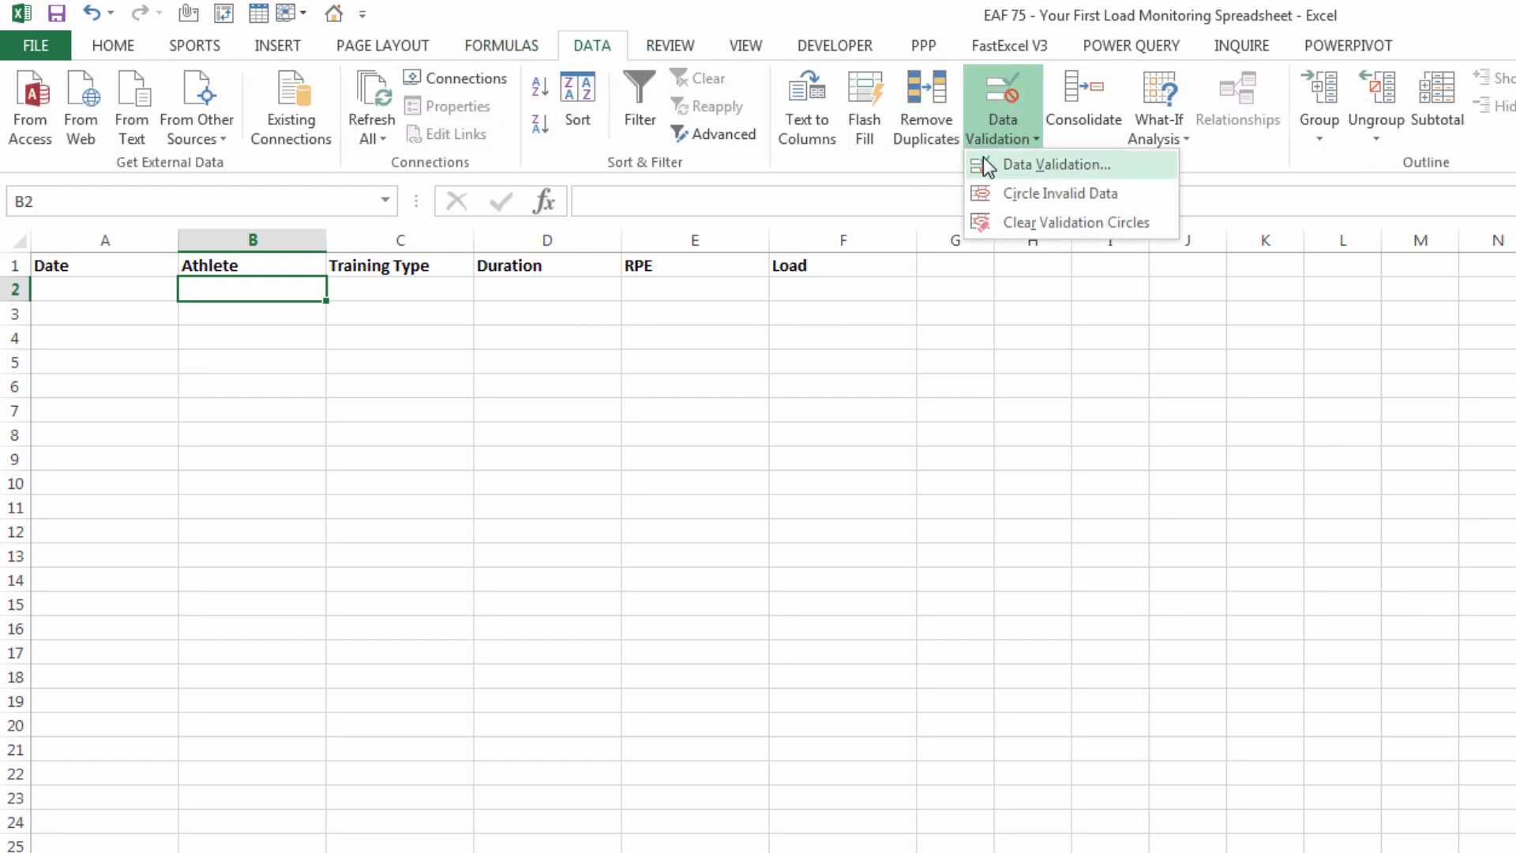
pyautogui.click(1042, 164)
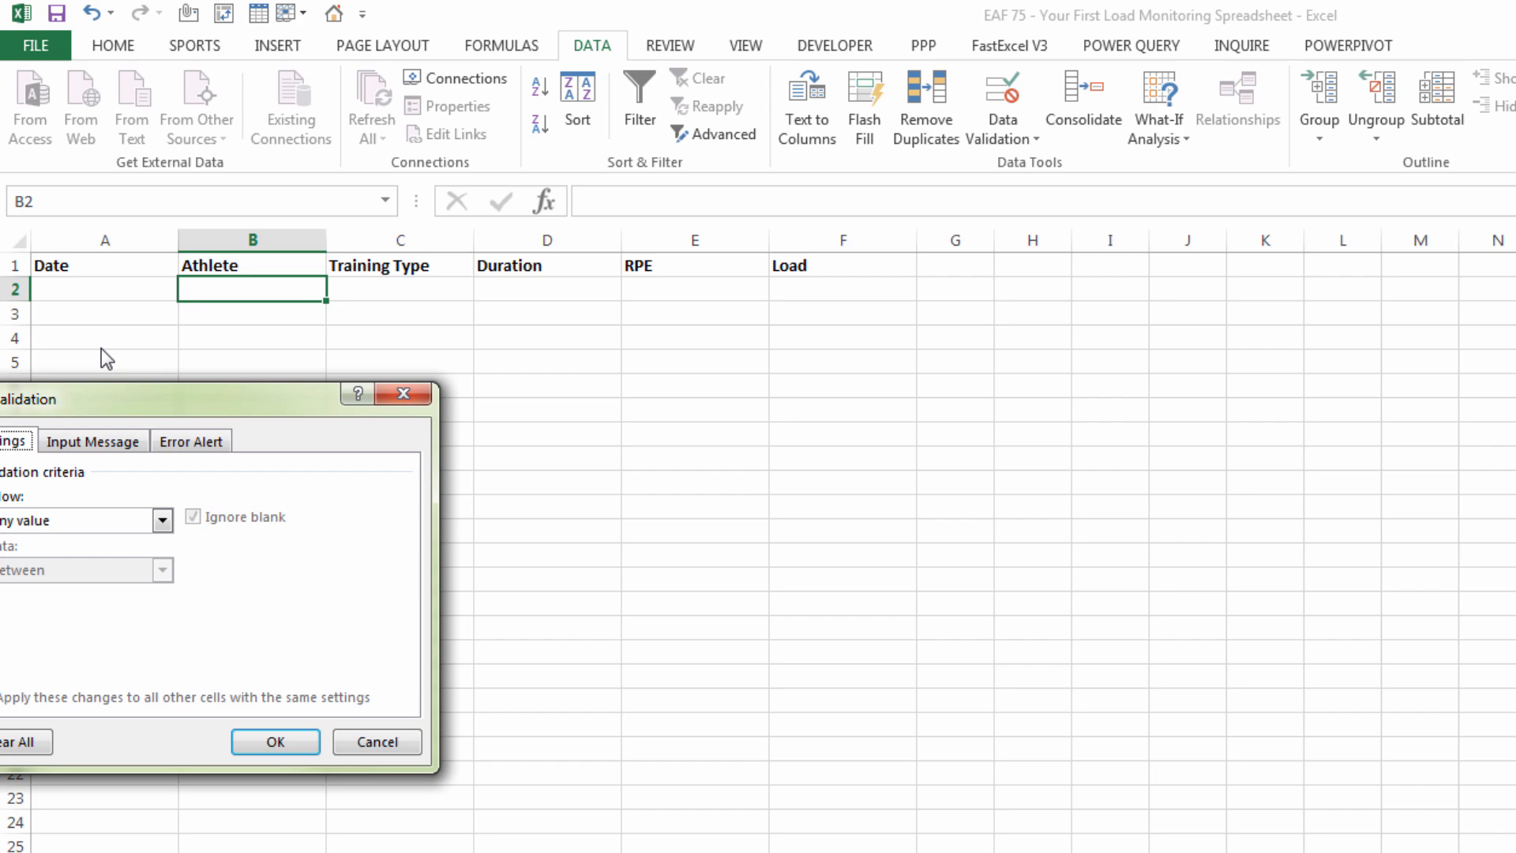
pyautogui.click(376, 366)
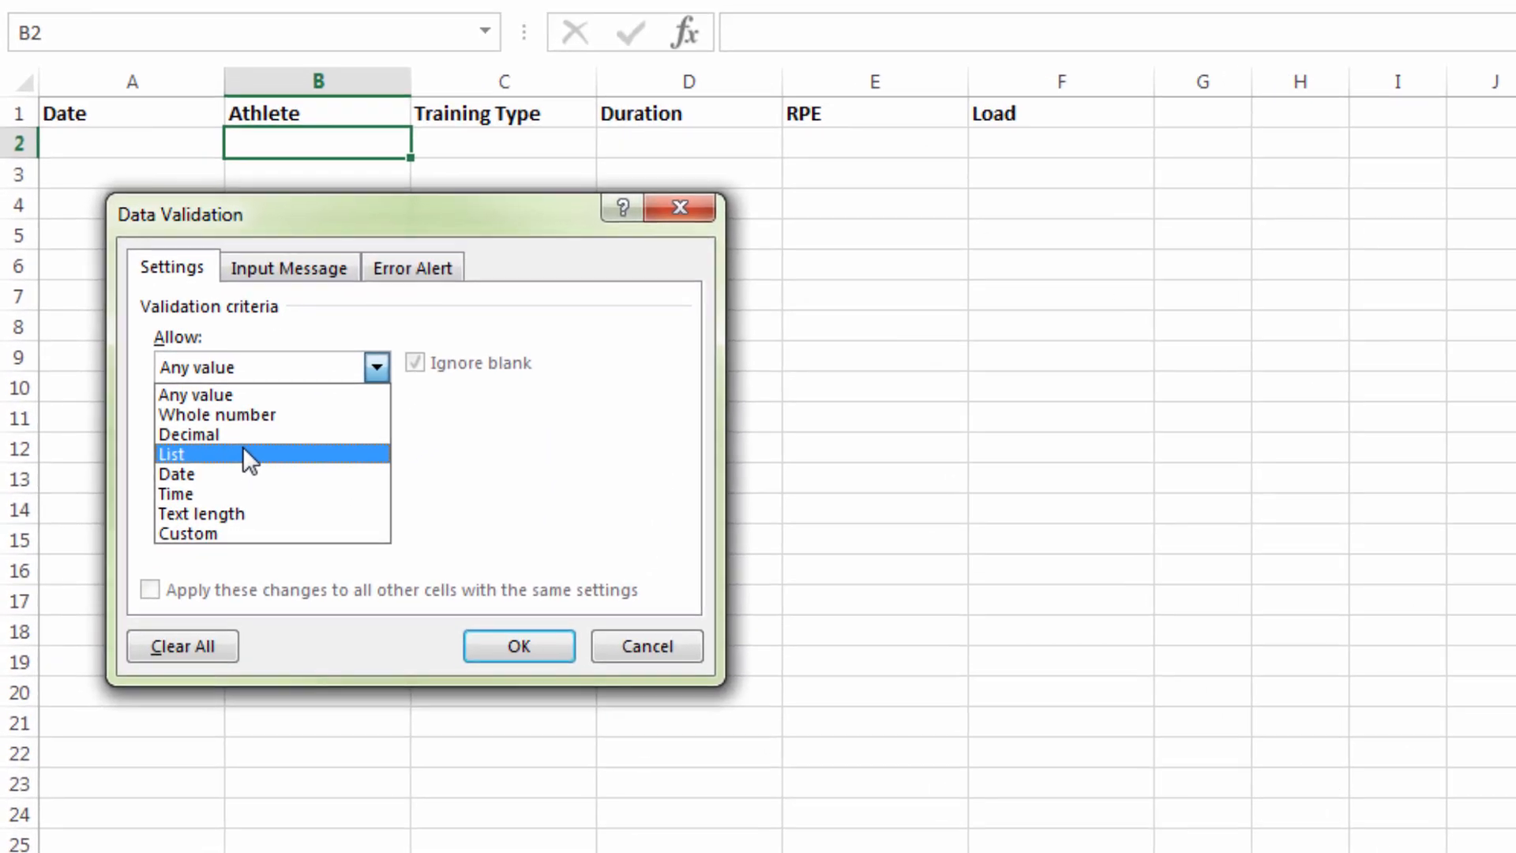
pyautogui.click(248, 455)
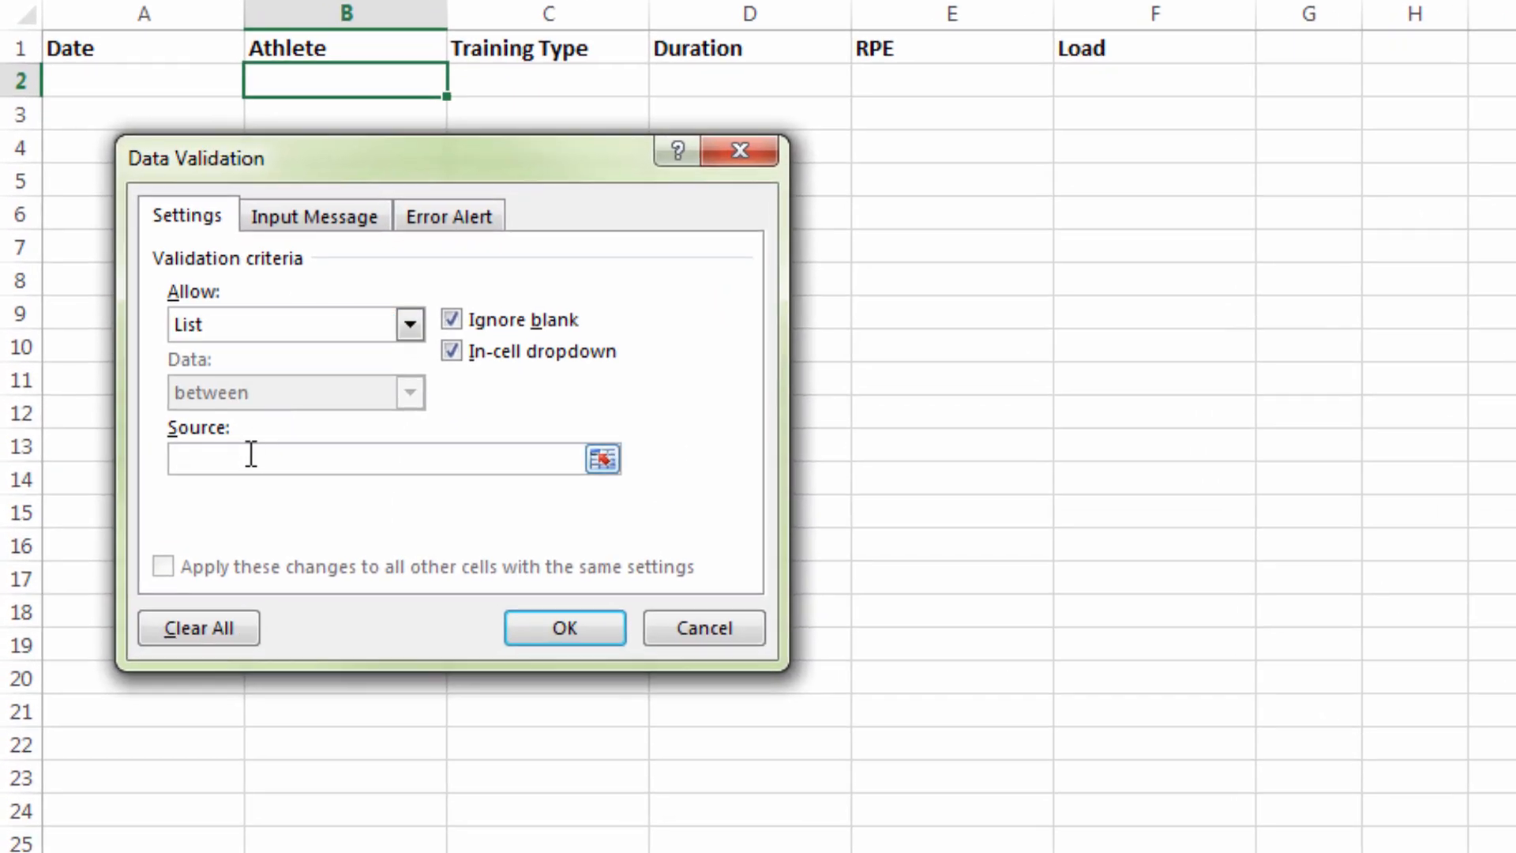
pyautogui.write('=listnames')
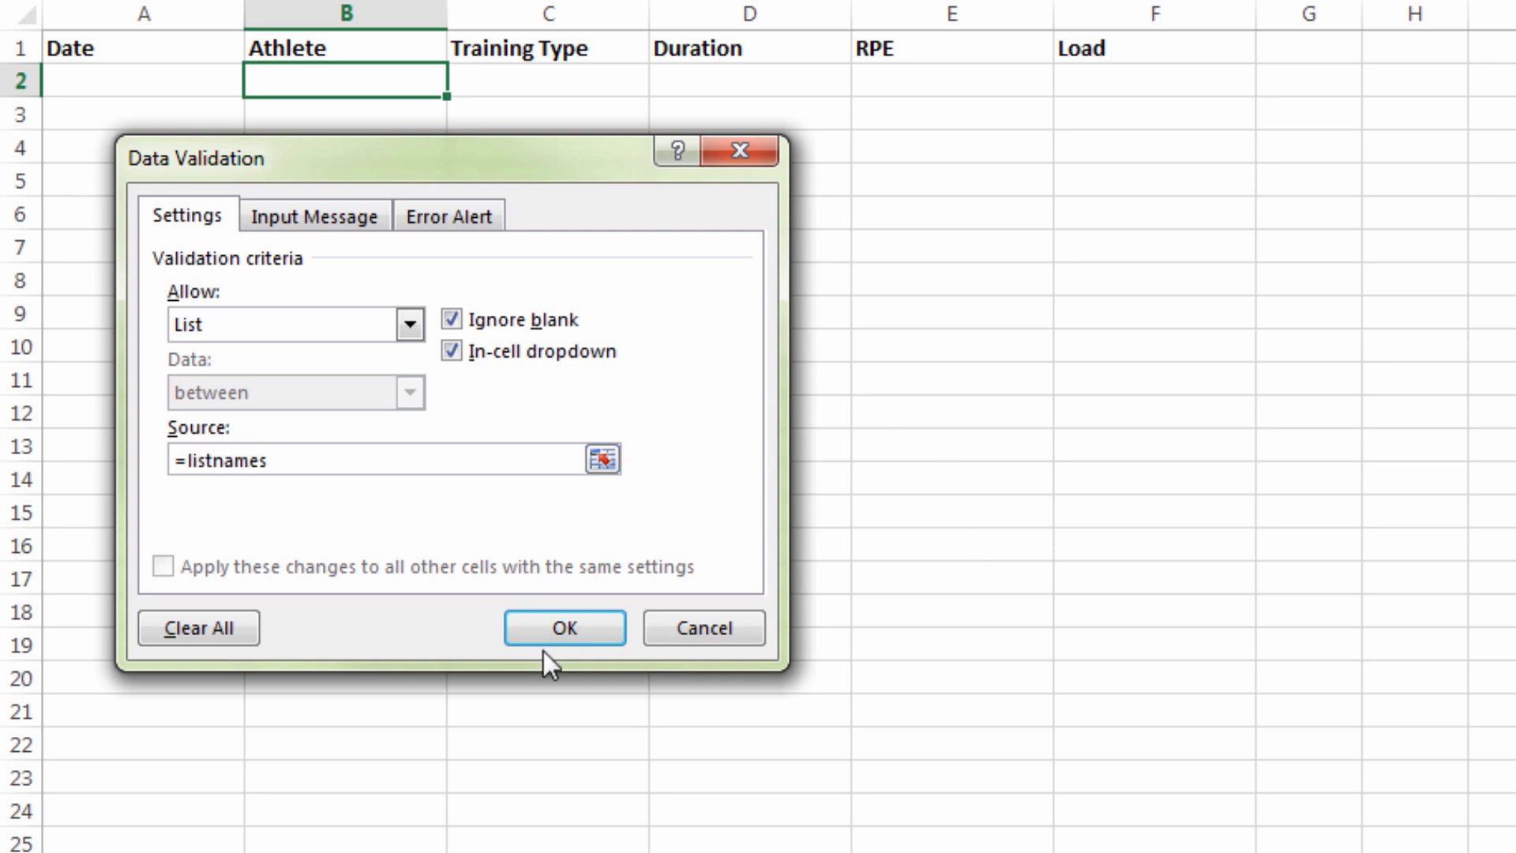
pyautogui.click(564, 628)
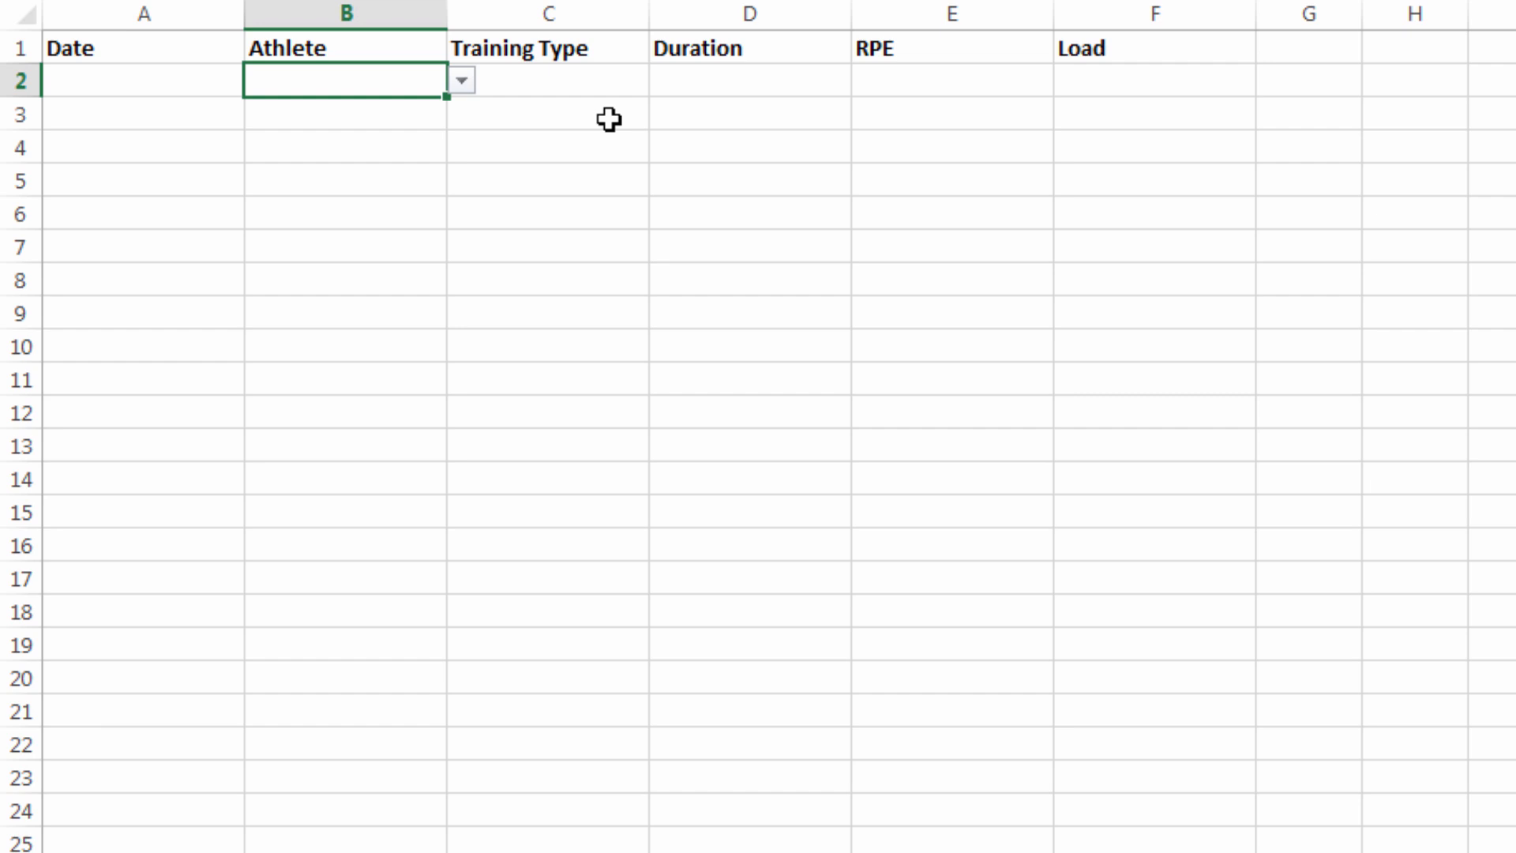
pyautogui.write('Duane Baker')
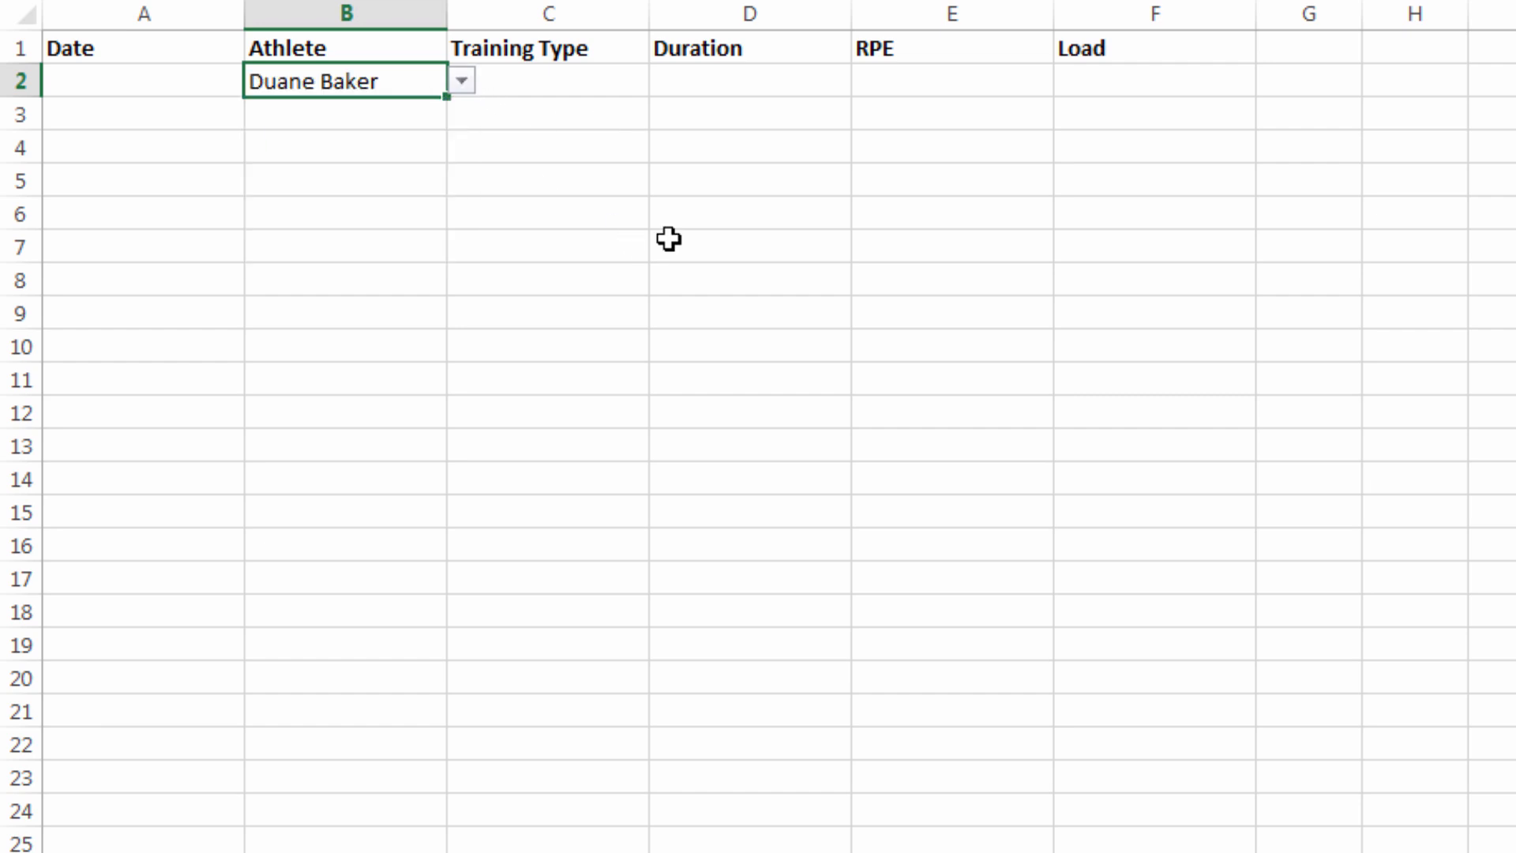
pyautogui.moveTo(775, 342)
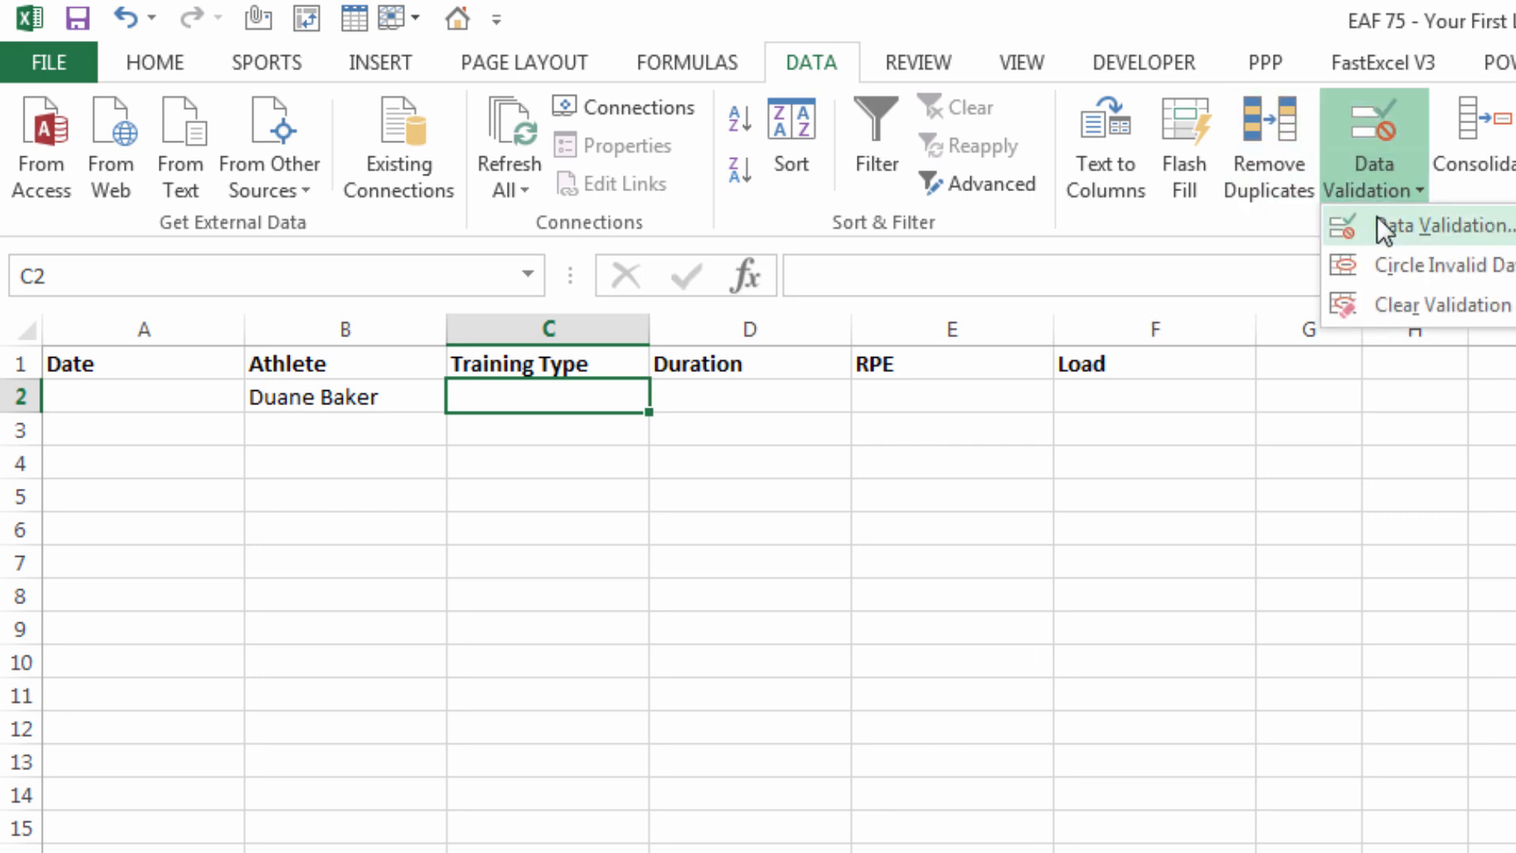
# Step: Give C2 list validation with source 'Rugby, Fitness' and choose Rugby
pyautogui.click(1421, 225)
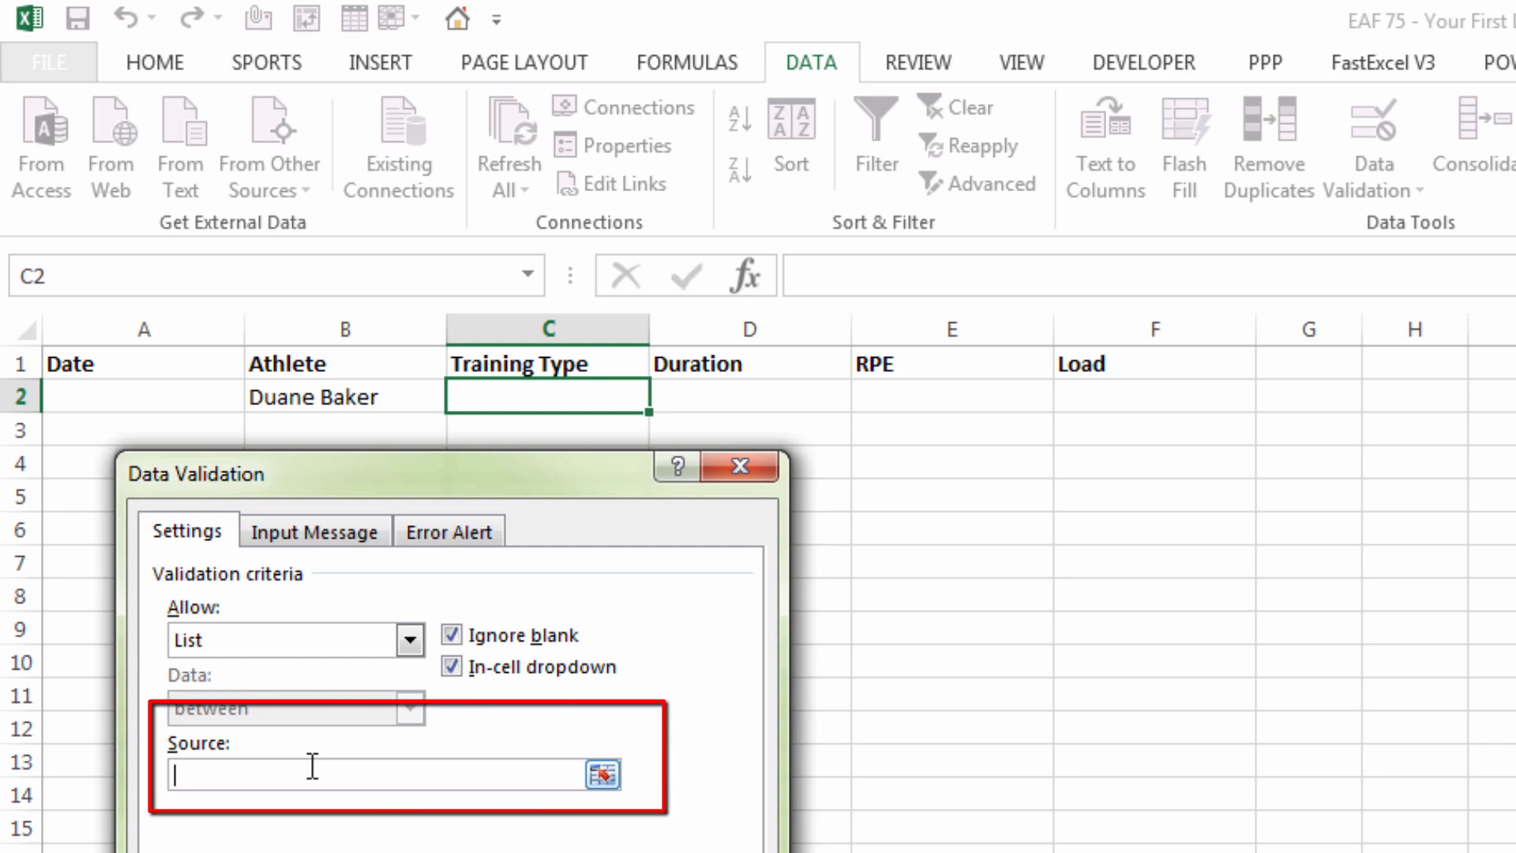
pyautogui.write('Rugby')
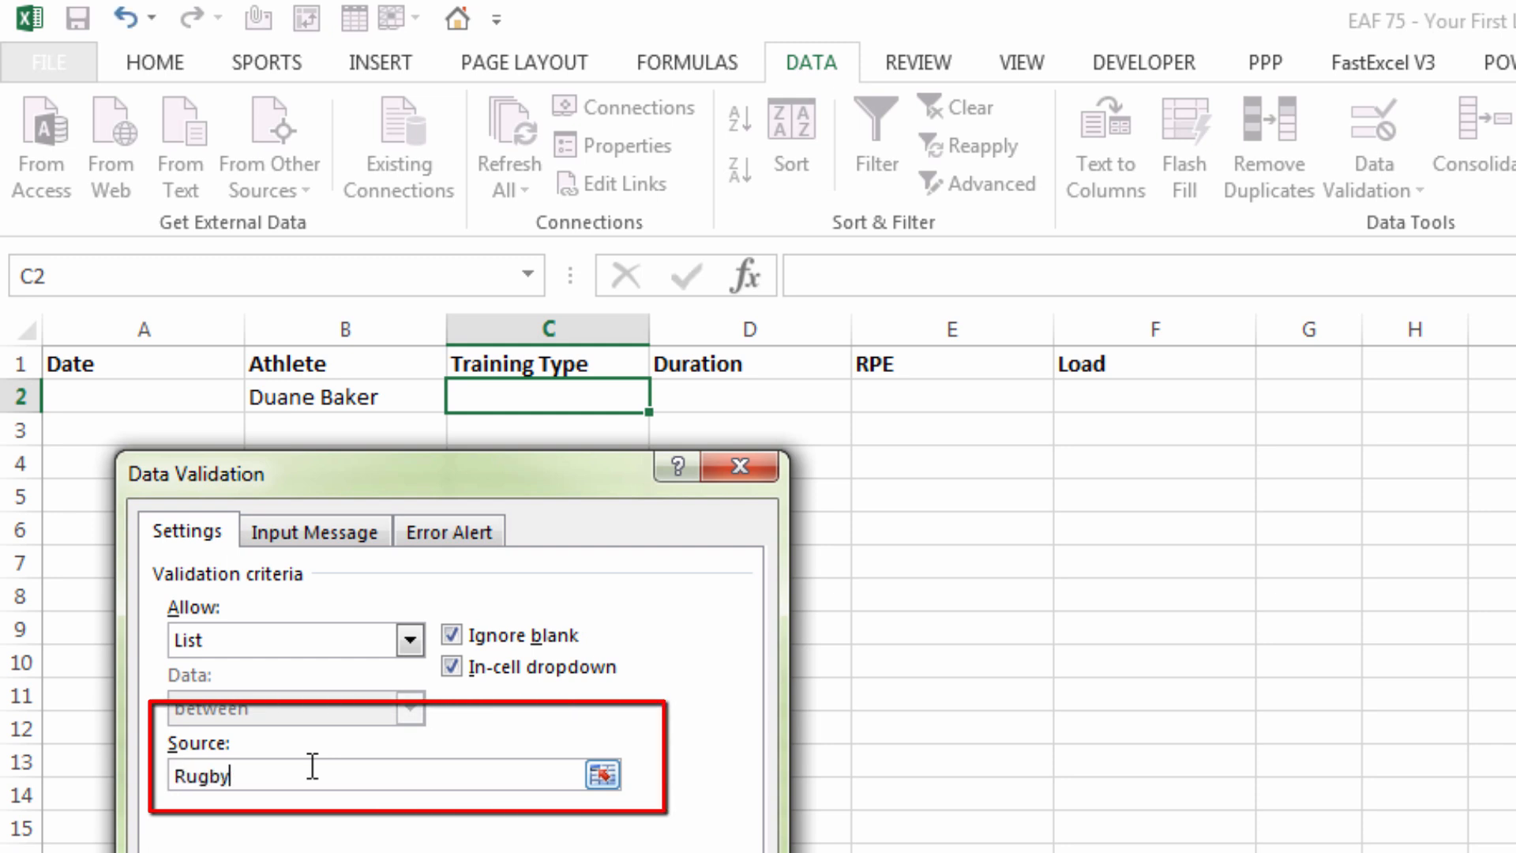
pyautogui.write(', Fitne')
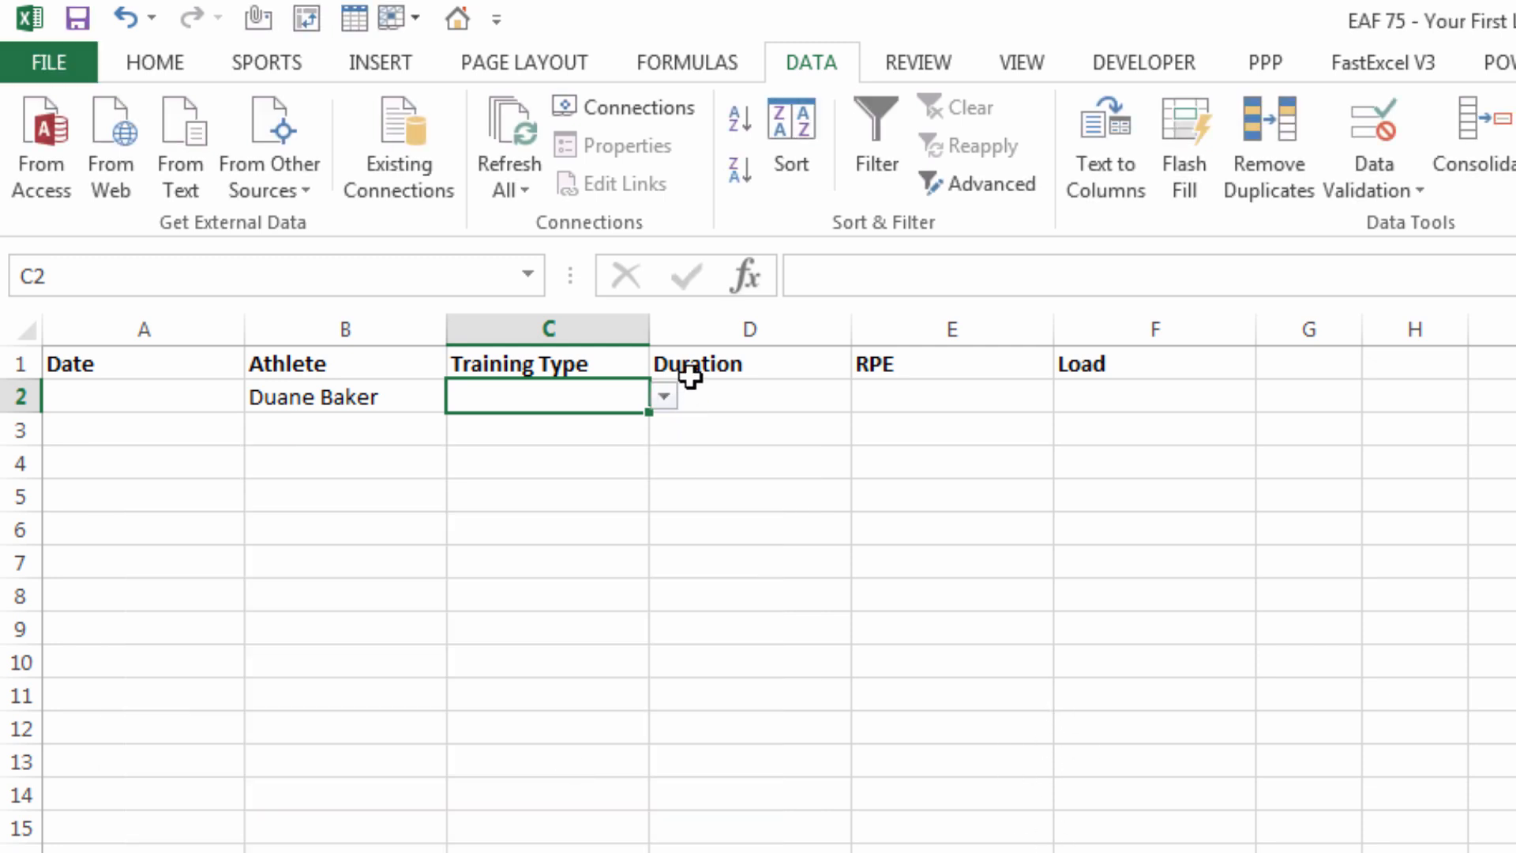
pyautogui.click(662, 396)
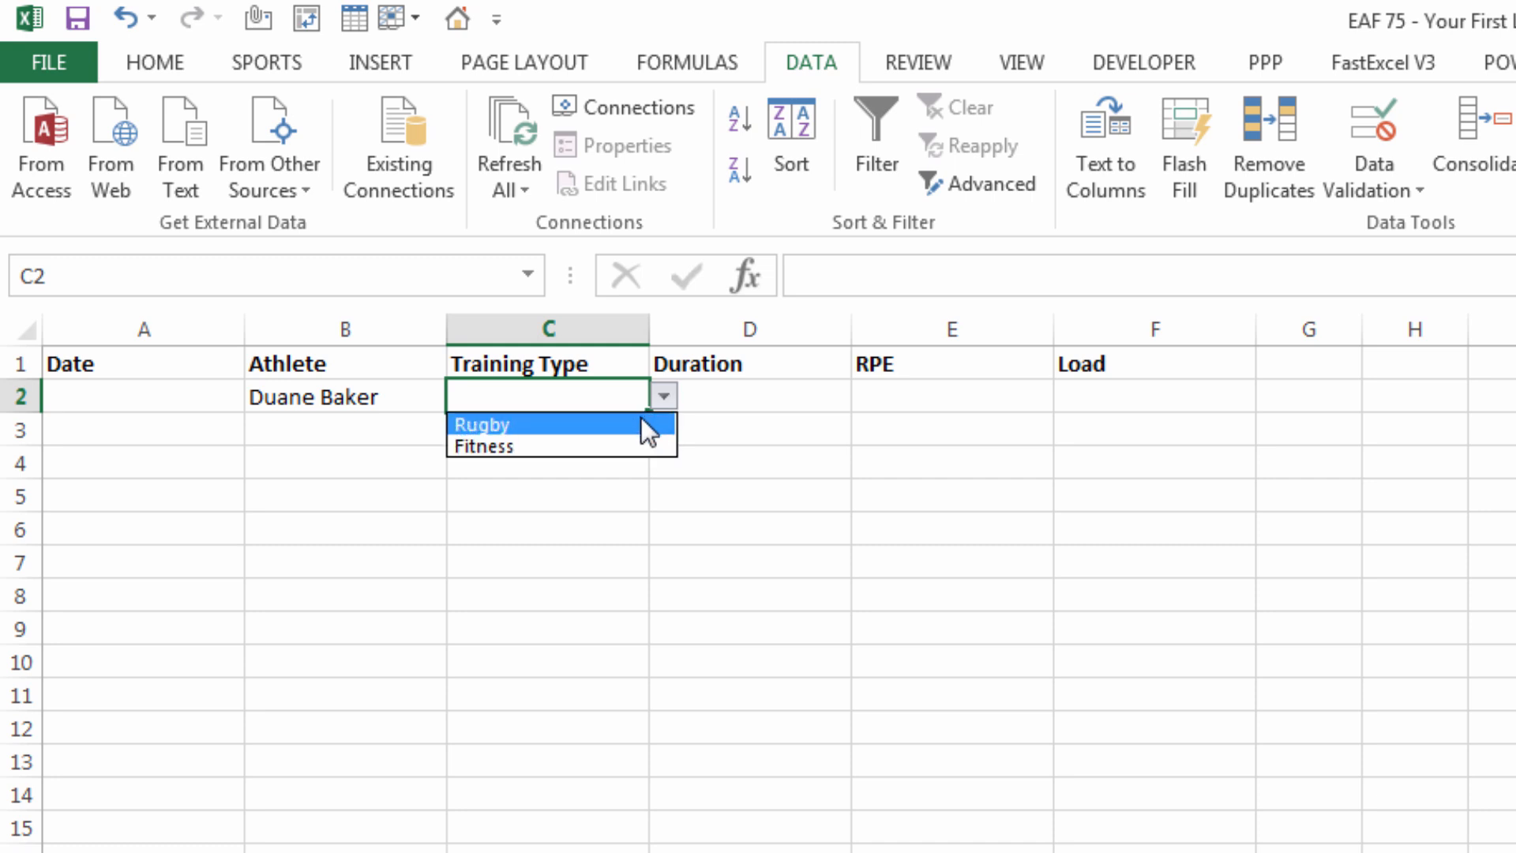
pyautogui.click(481, 423)
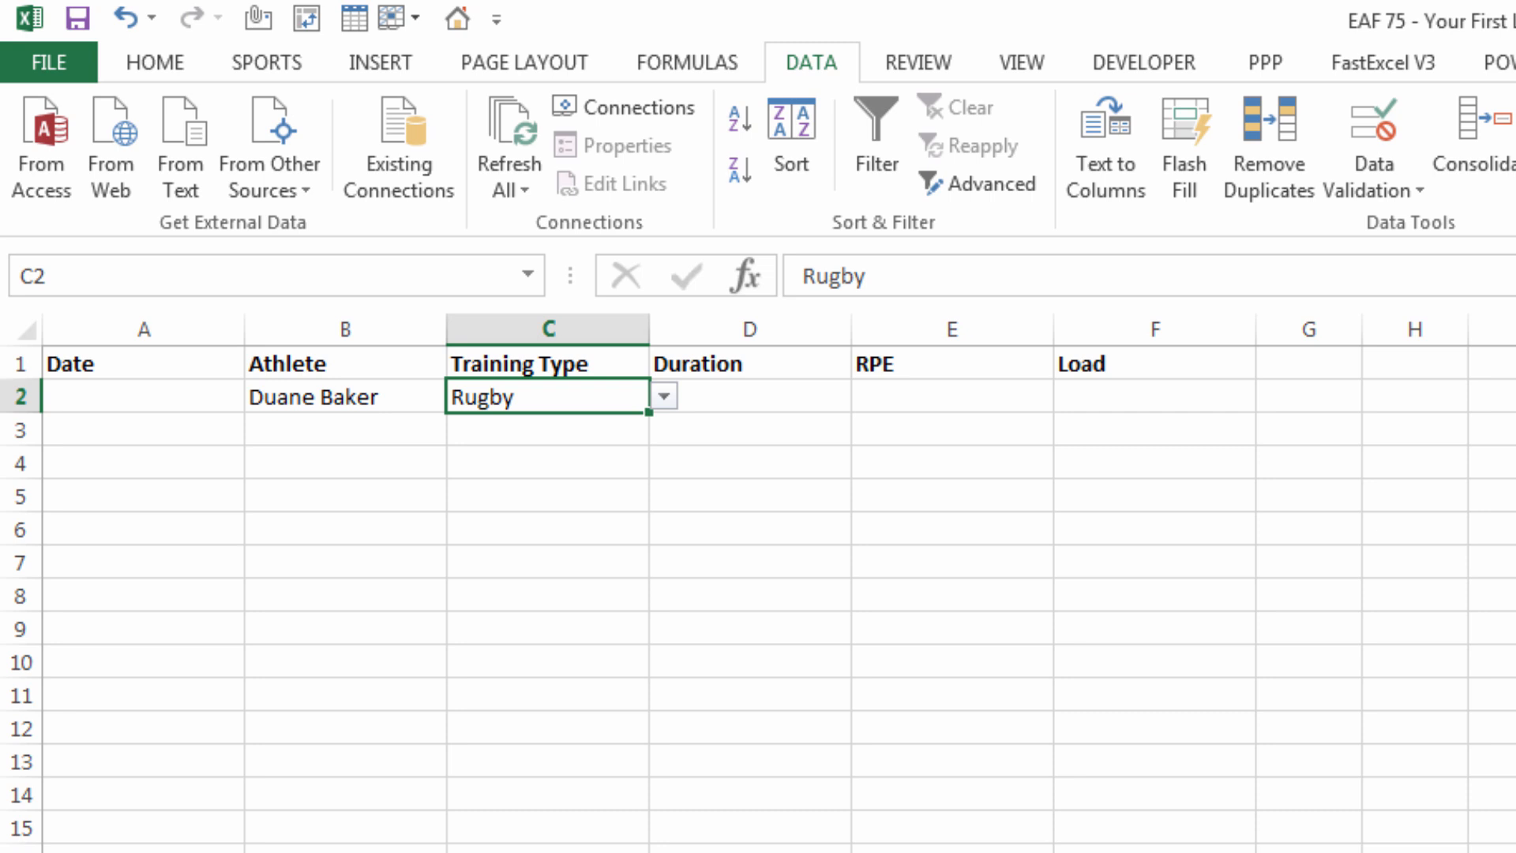
# Step: Enter Duration 100, RPE 6 and date 1/1/2016 for the first session
pyautogui.click(749, 397)
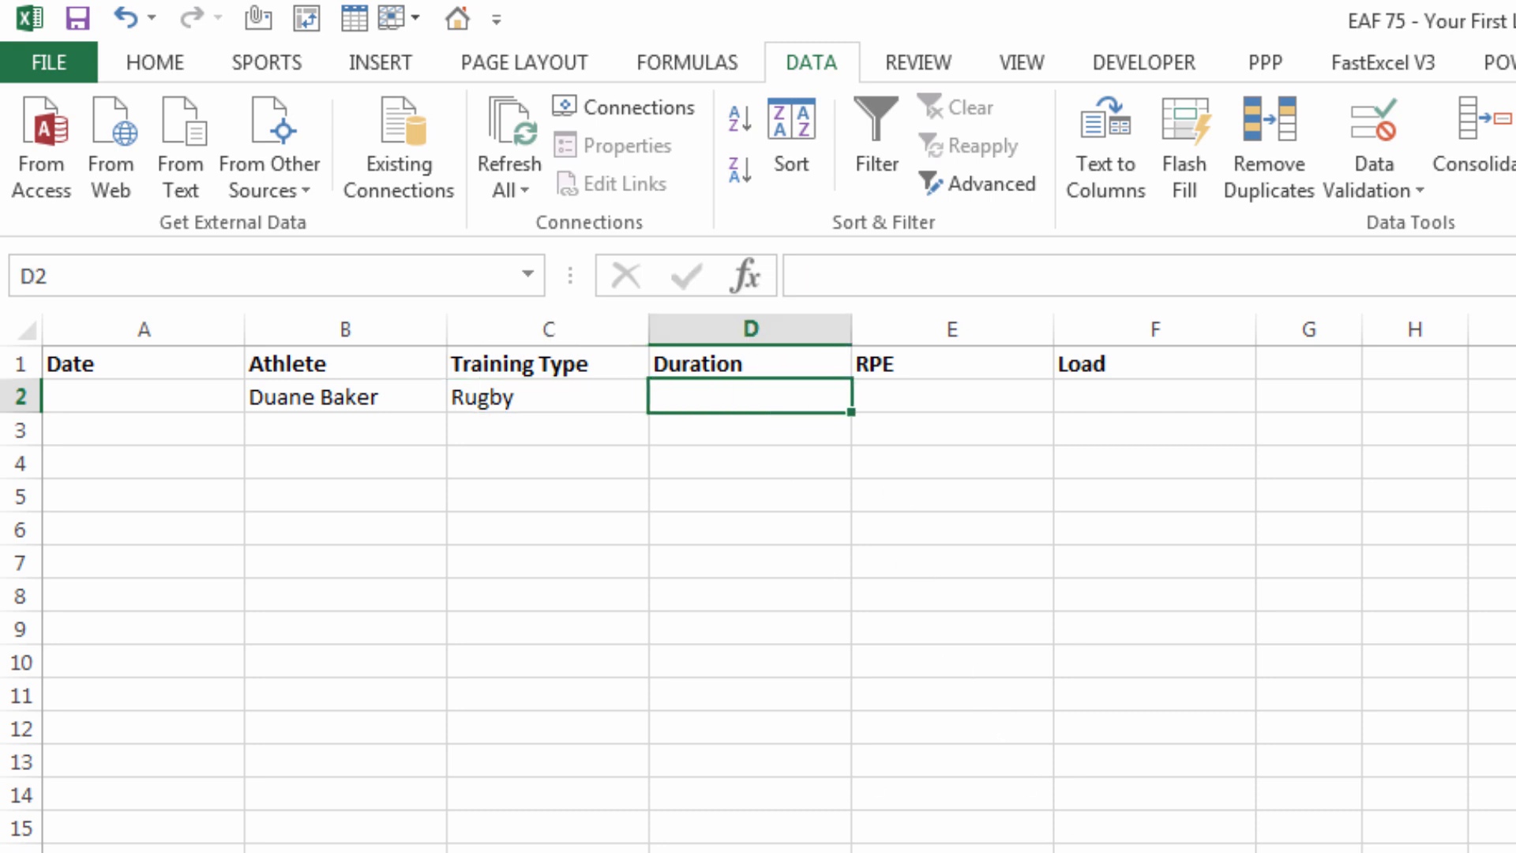
pyautogui.write('100')
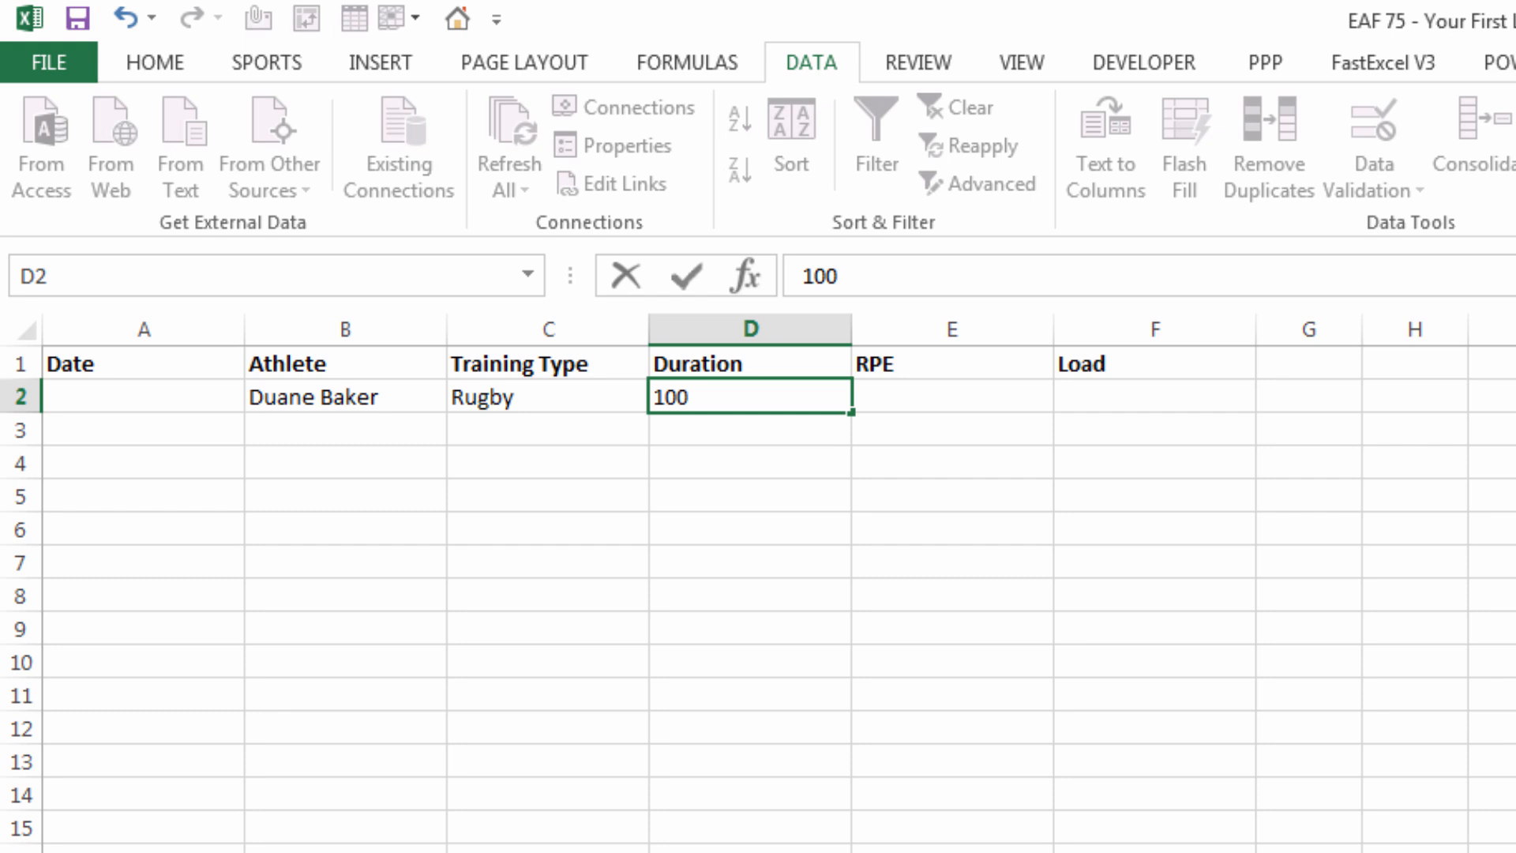
pyautogui.press('Tab')
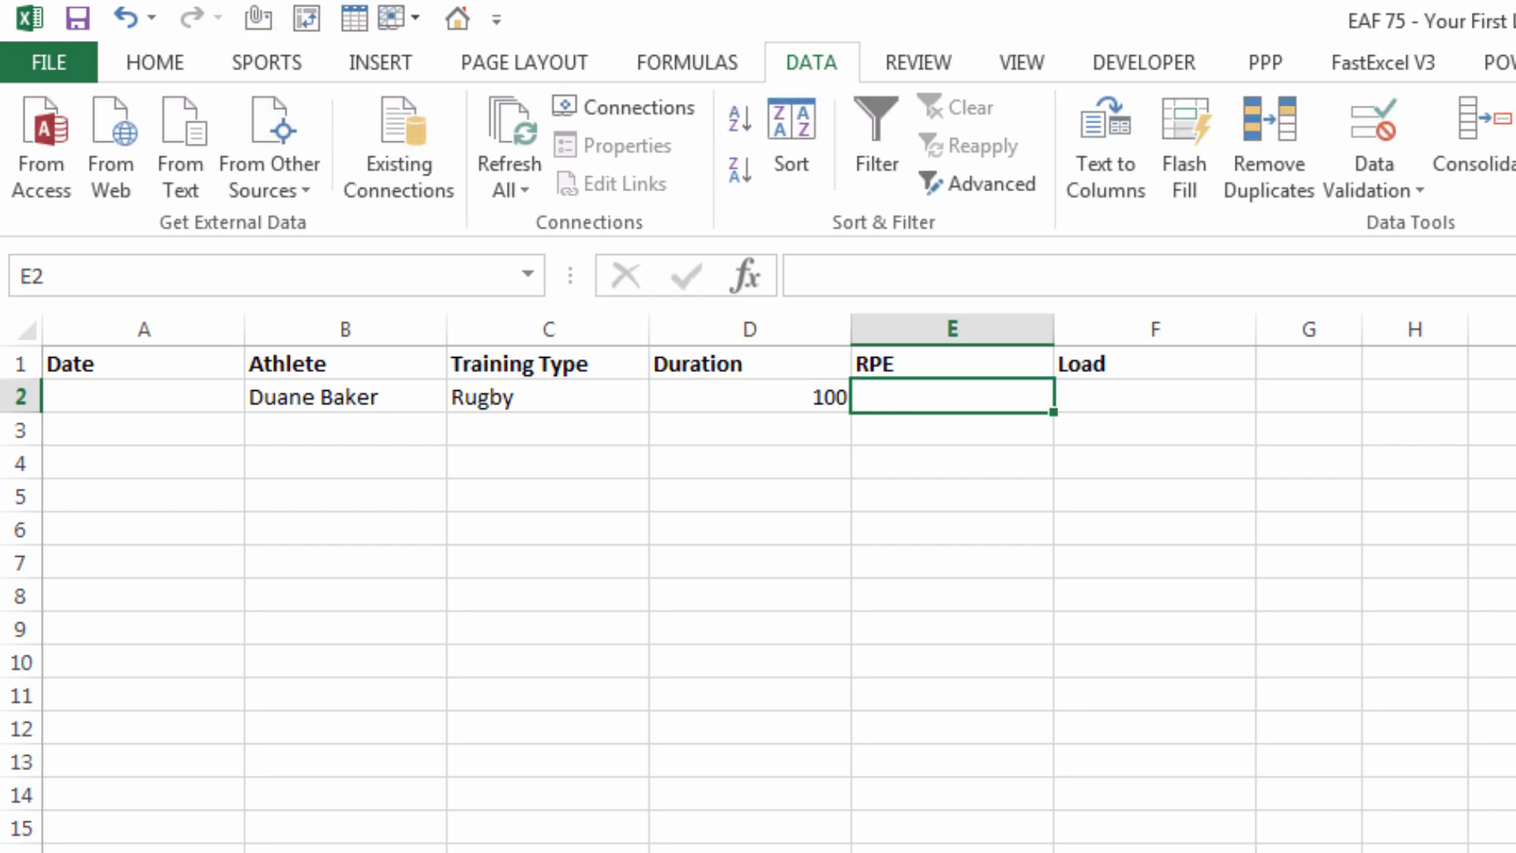
pyautogui.write('6')
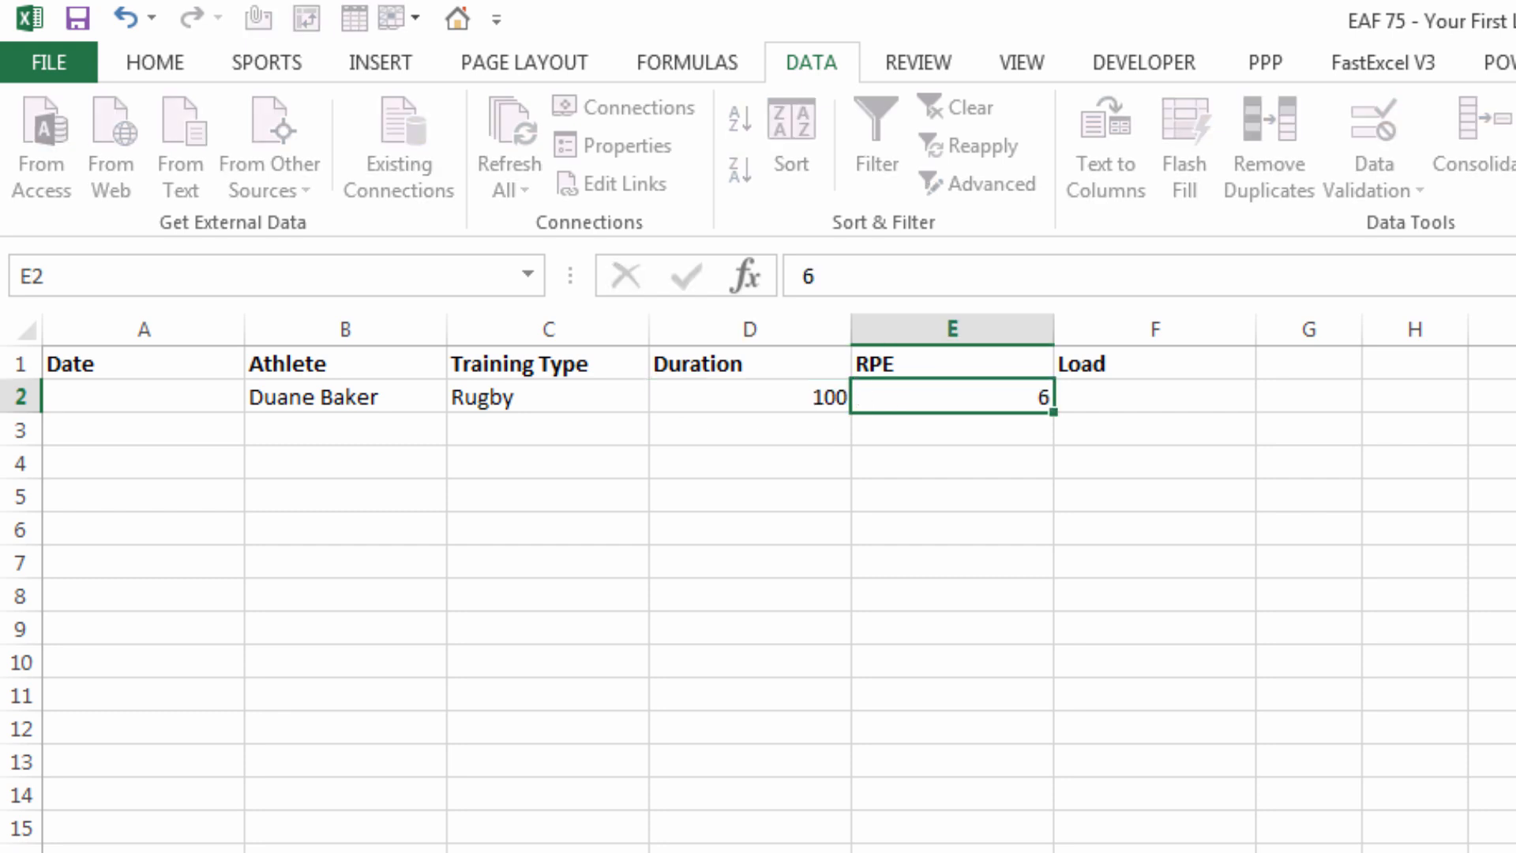
pyautogui.click(1154, 397)
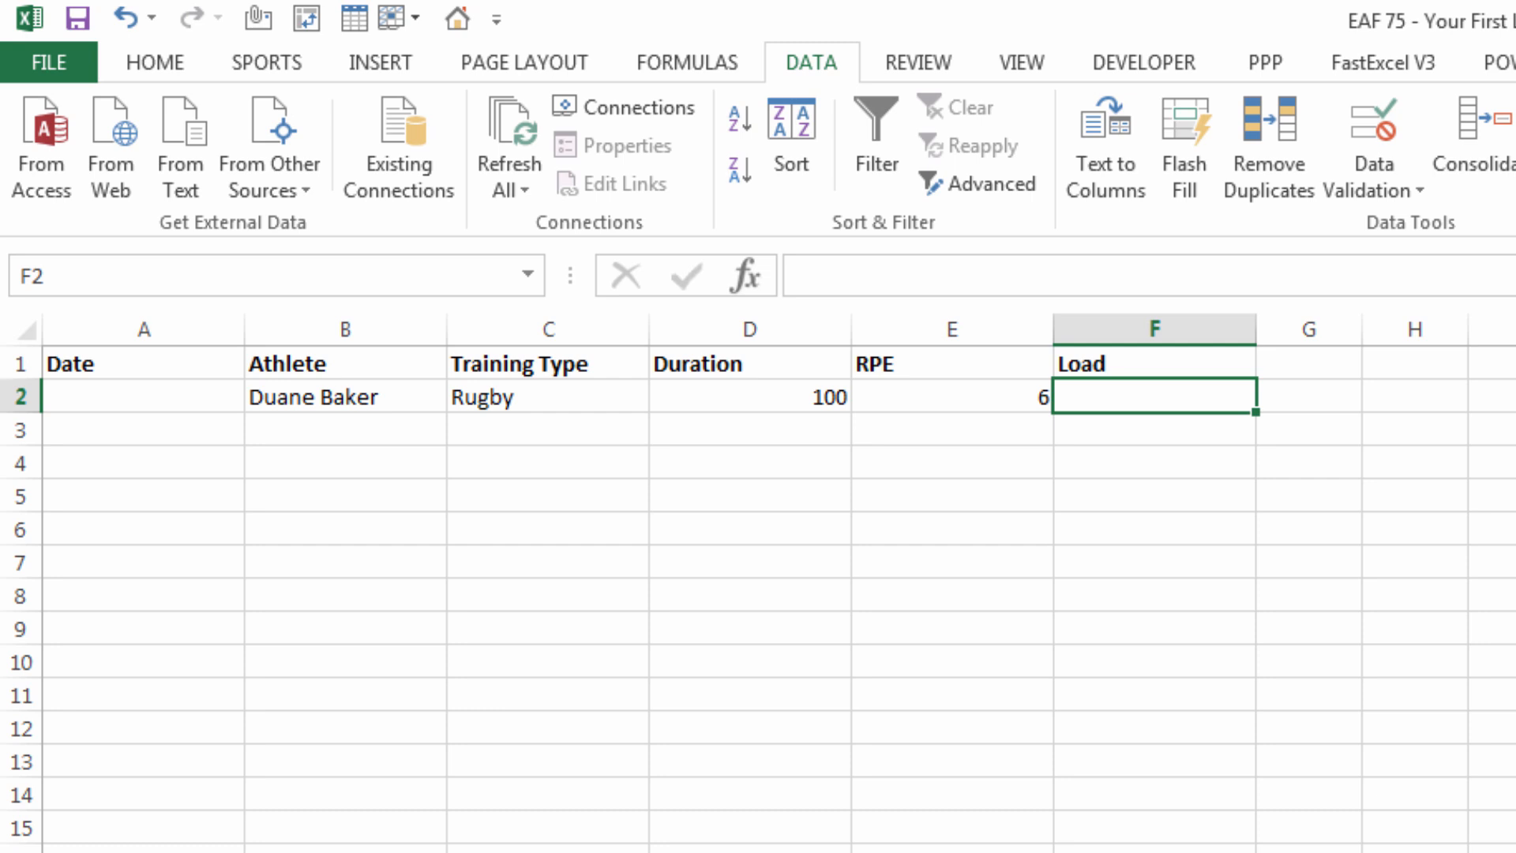
pyautogui.moveTo(128, 389)
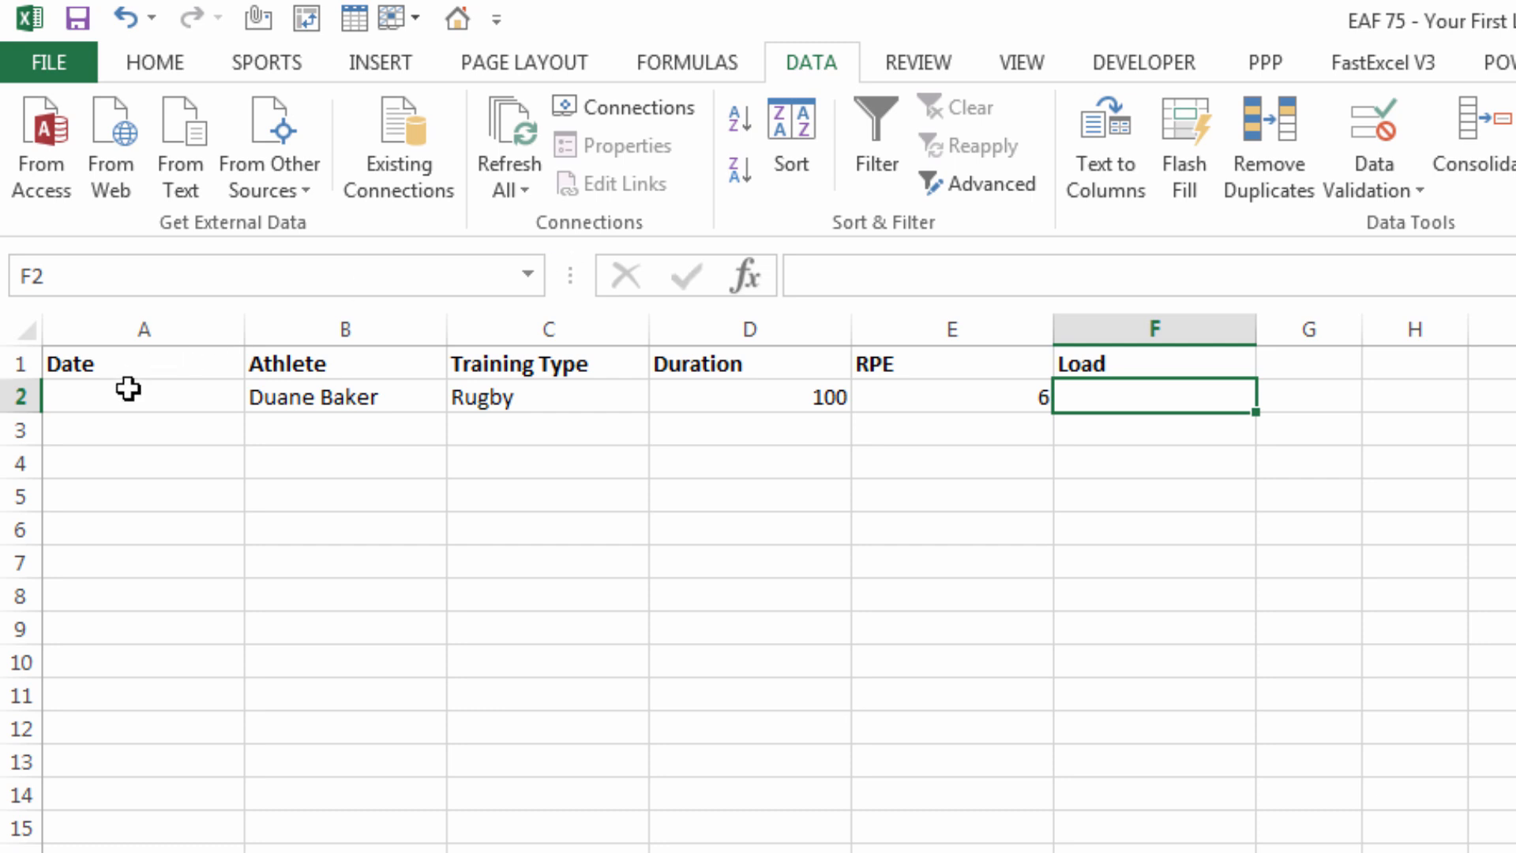
pyautogui.write('1/1/')
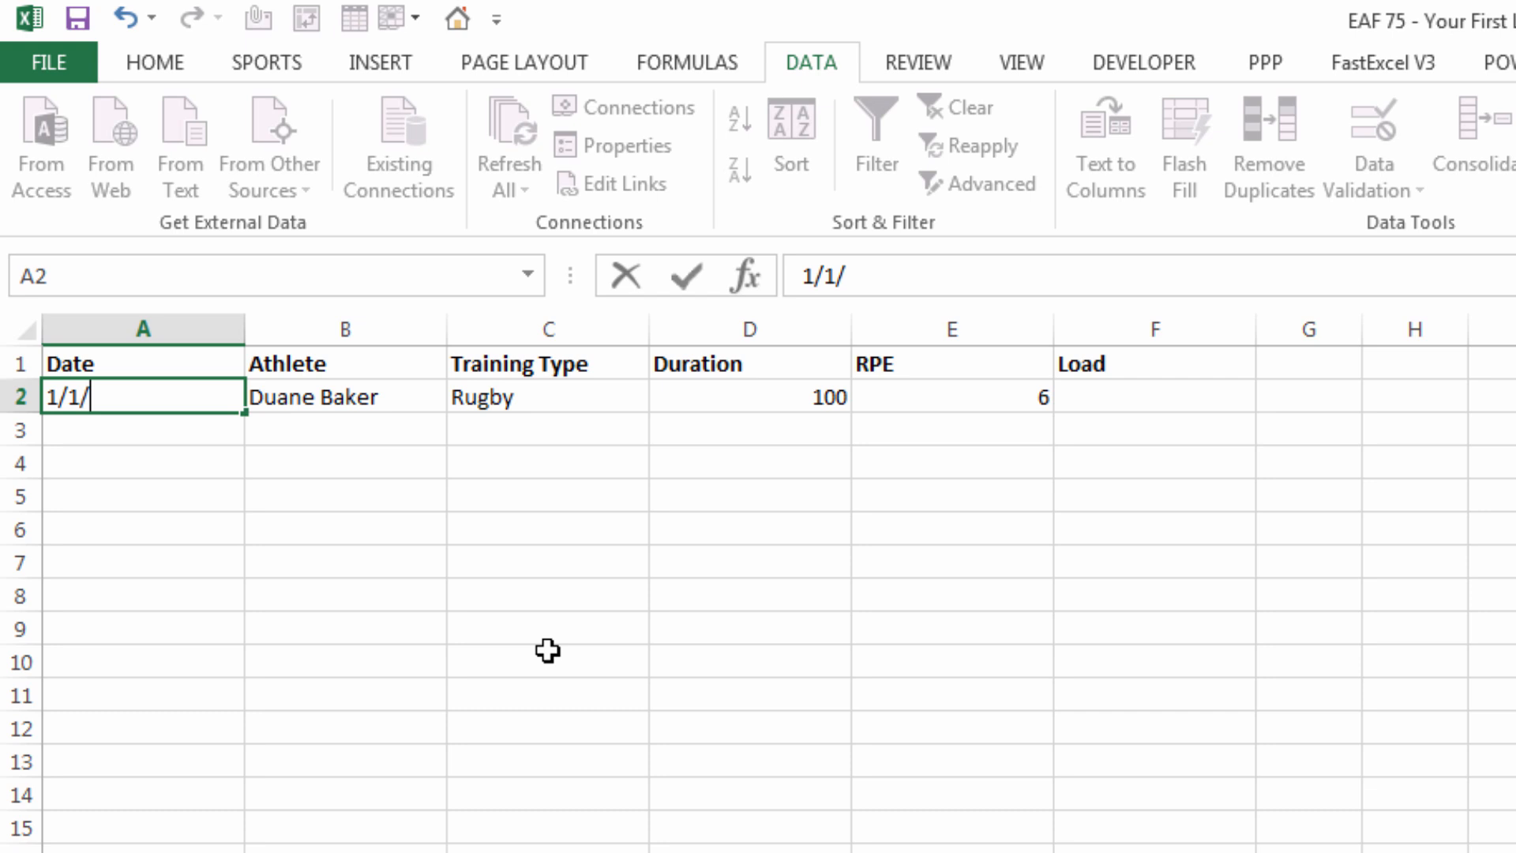
pyautogui.write('2016')
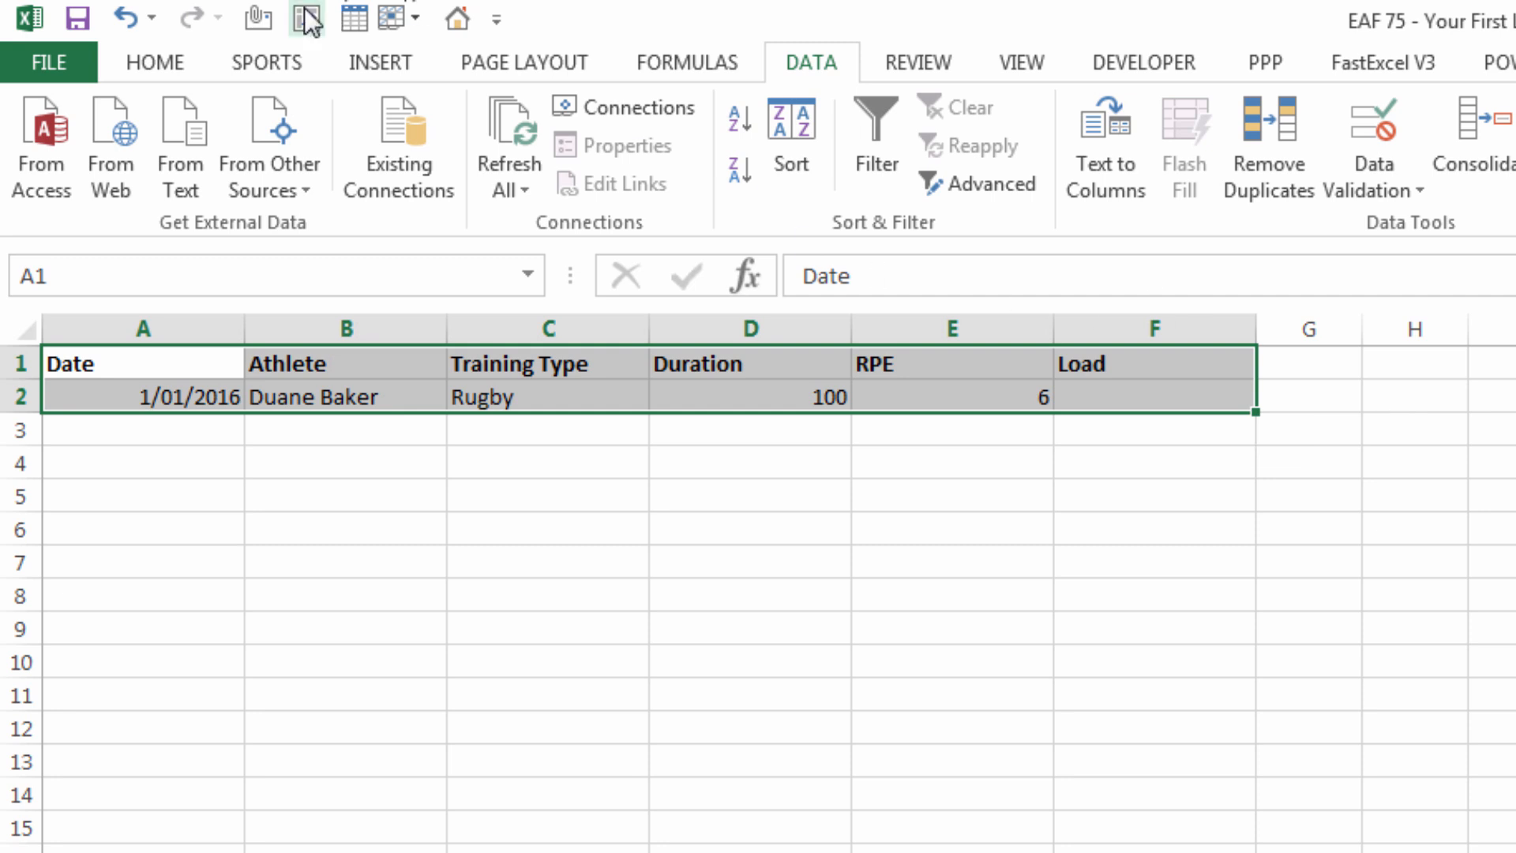
pyautogui.moveTo(421, 695)
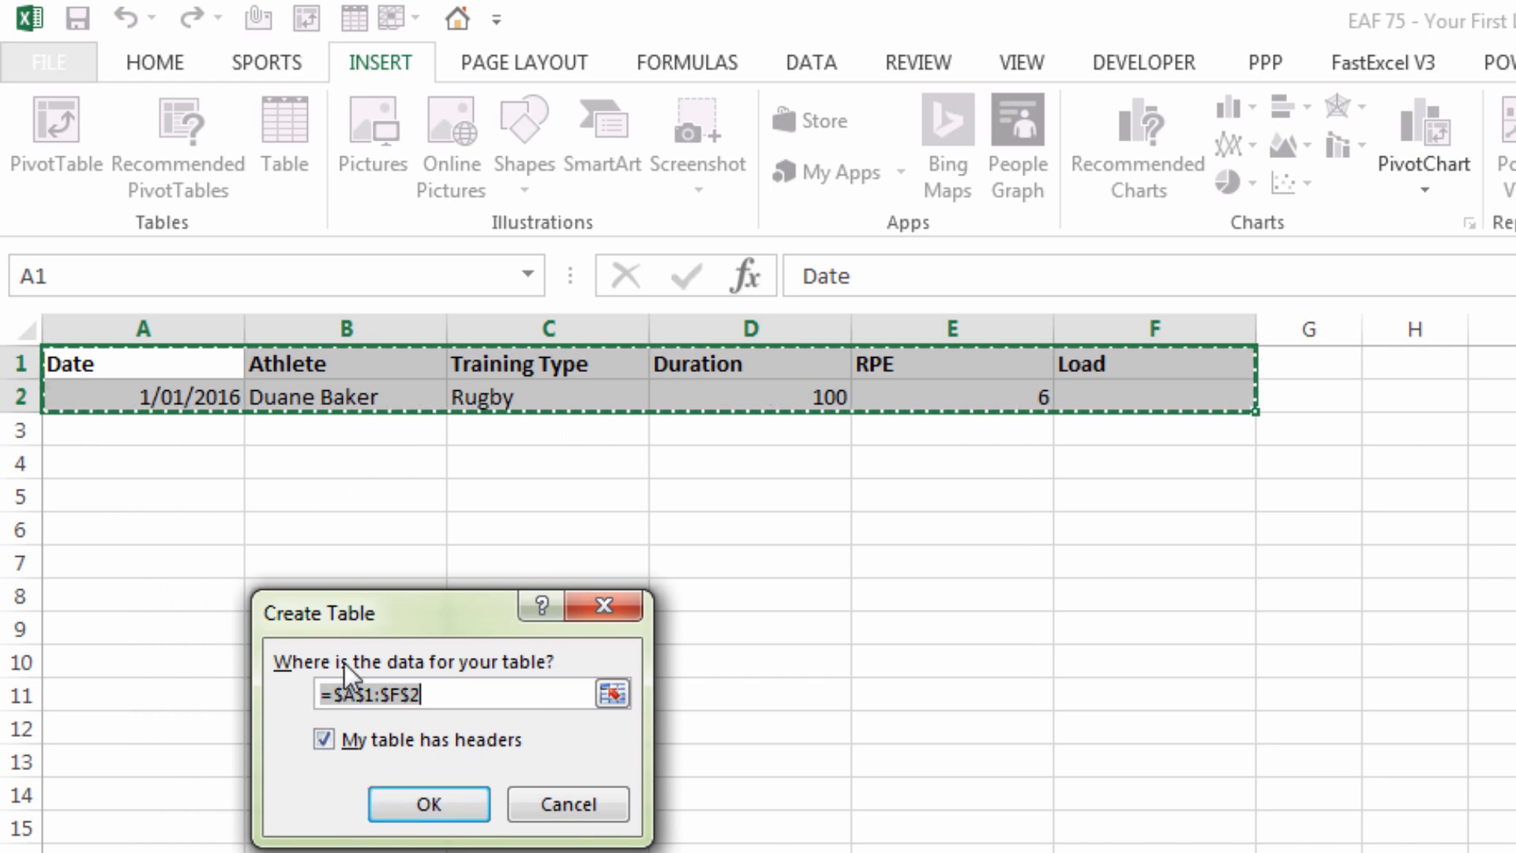
# Step: Create a table with headers from the data and rename it starting 'TBLDa'
pyautogui.click(428, 804)
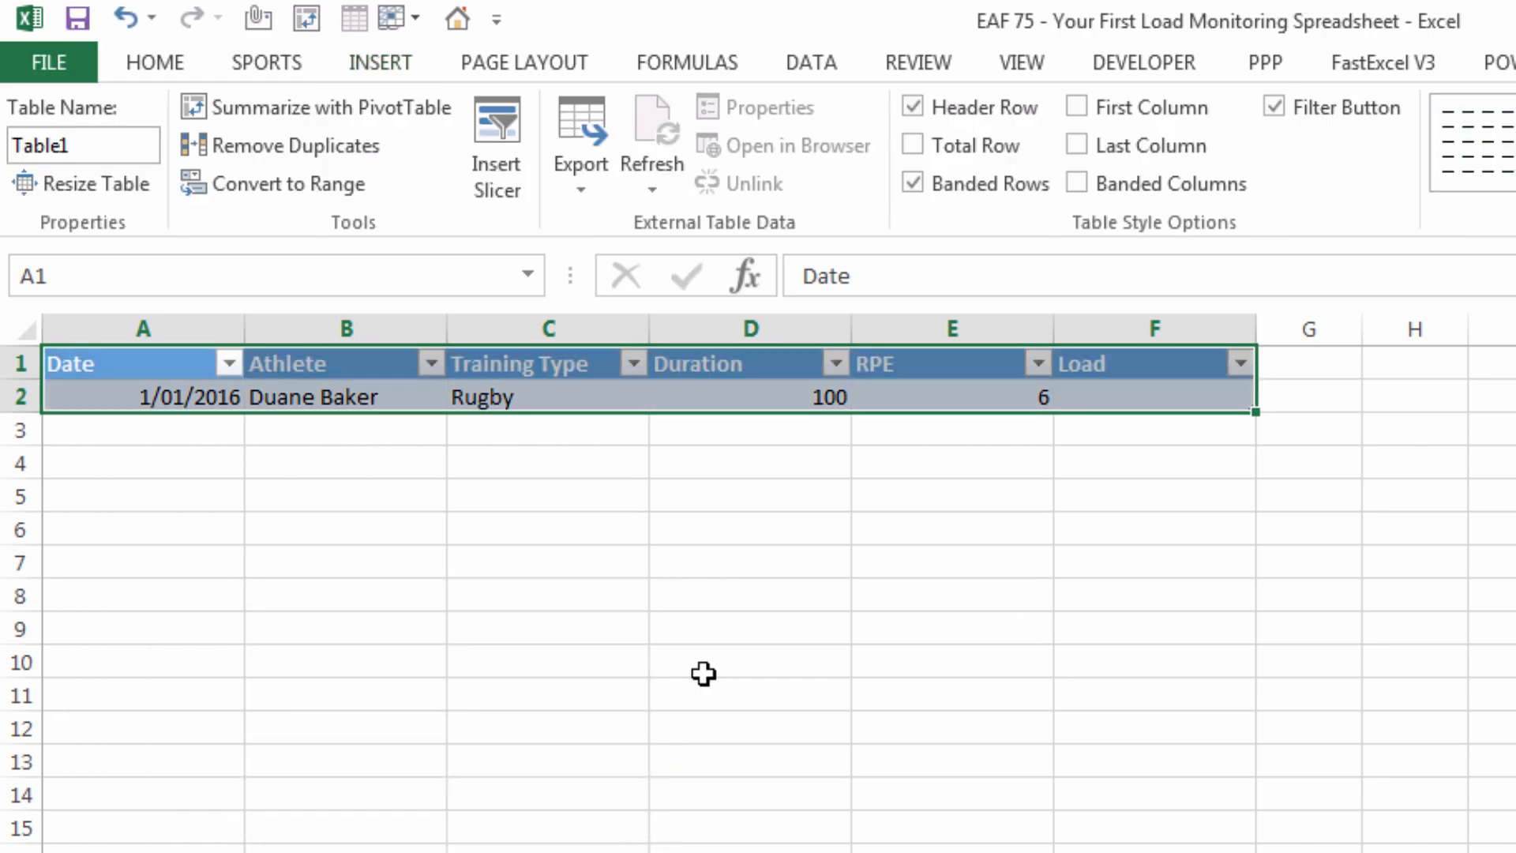
pyautogui.click(82, 144)
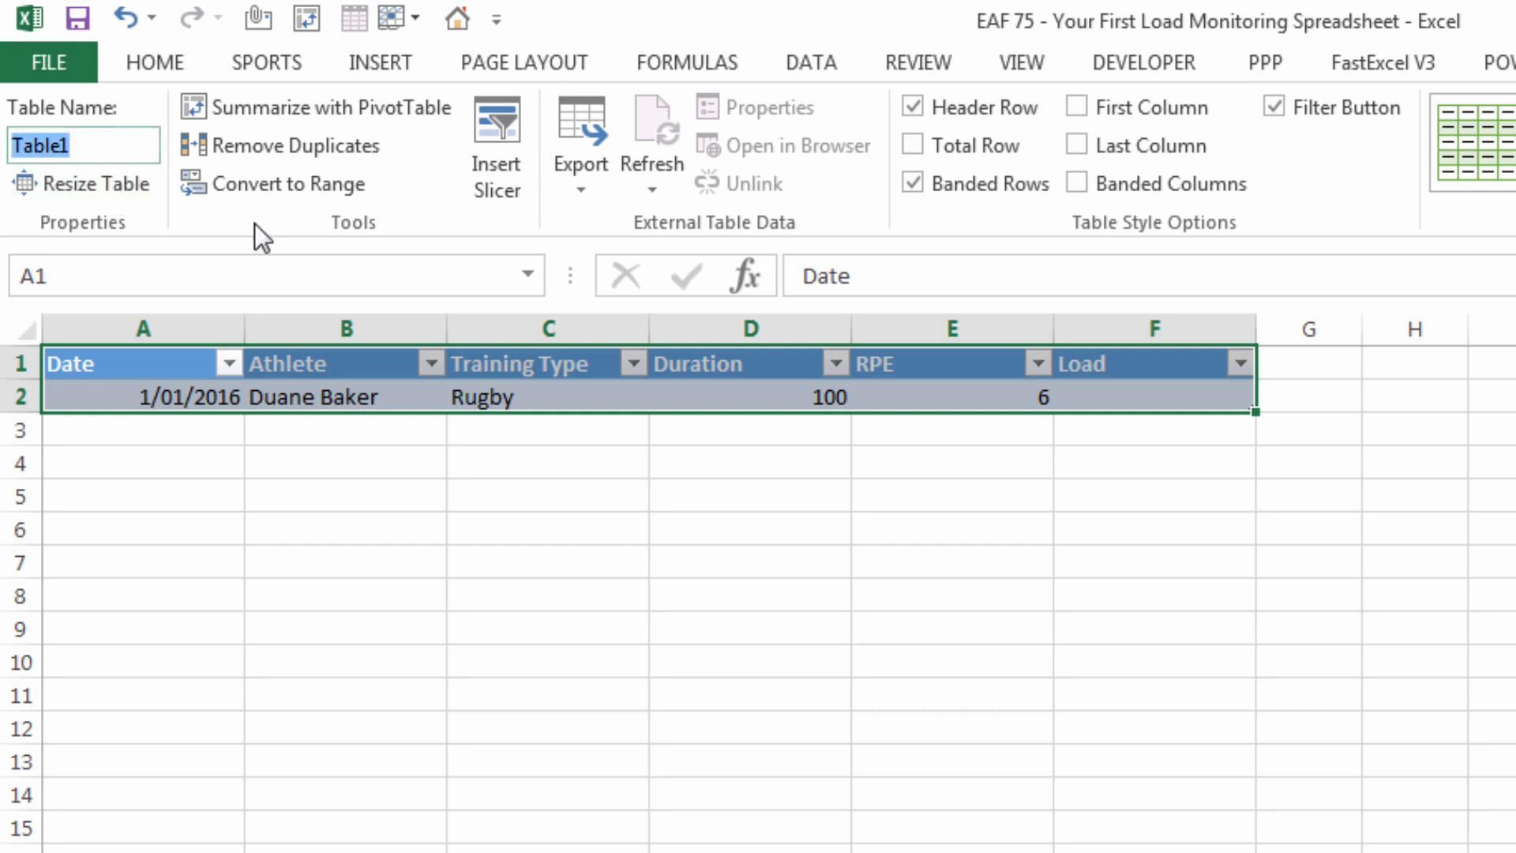
pyautogui.write('TBLDa')
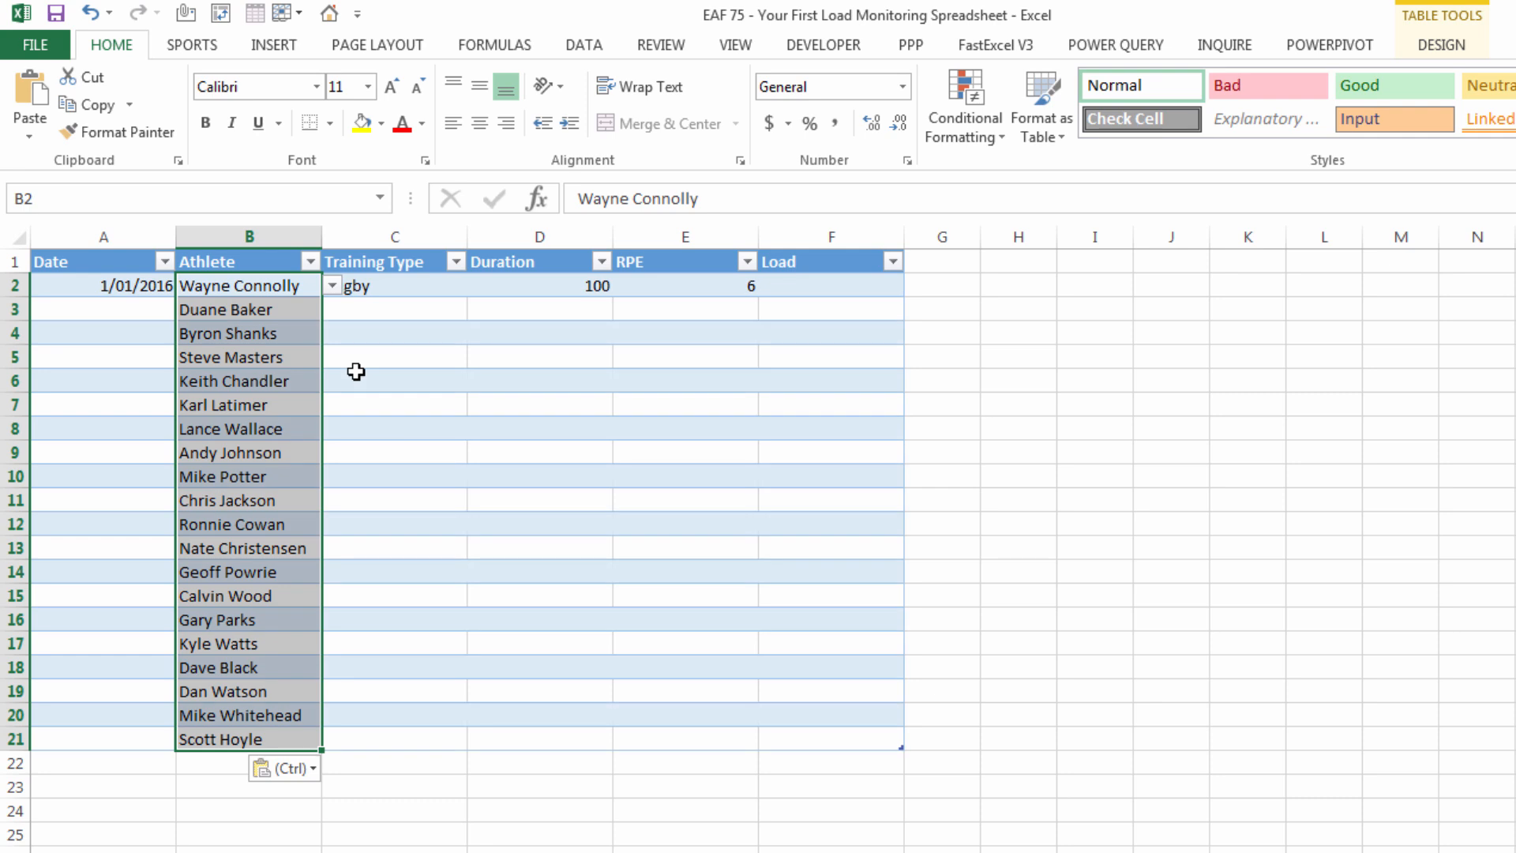
# Step: Fill Rugby and the non-incrementing date 1/01/2016 down rows 2–21
pyautogui.click(393, 285)
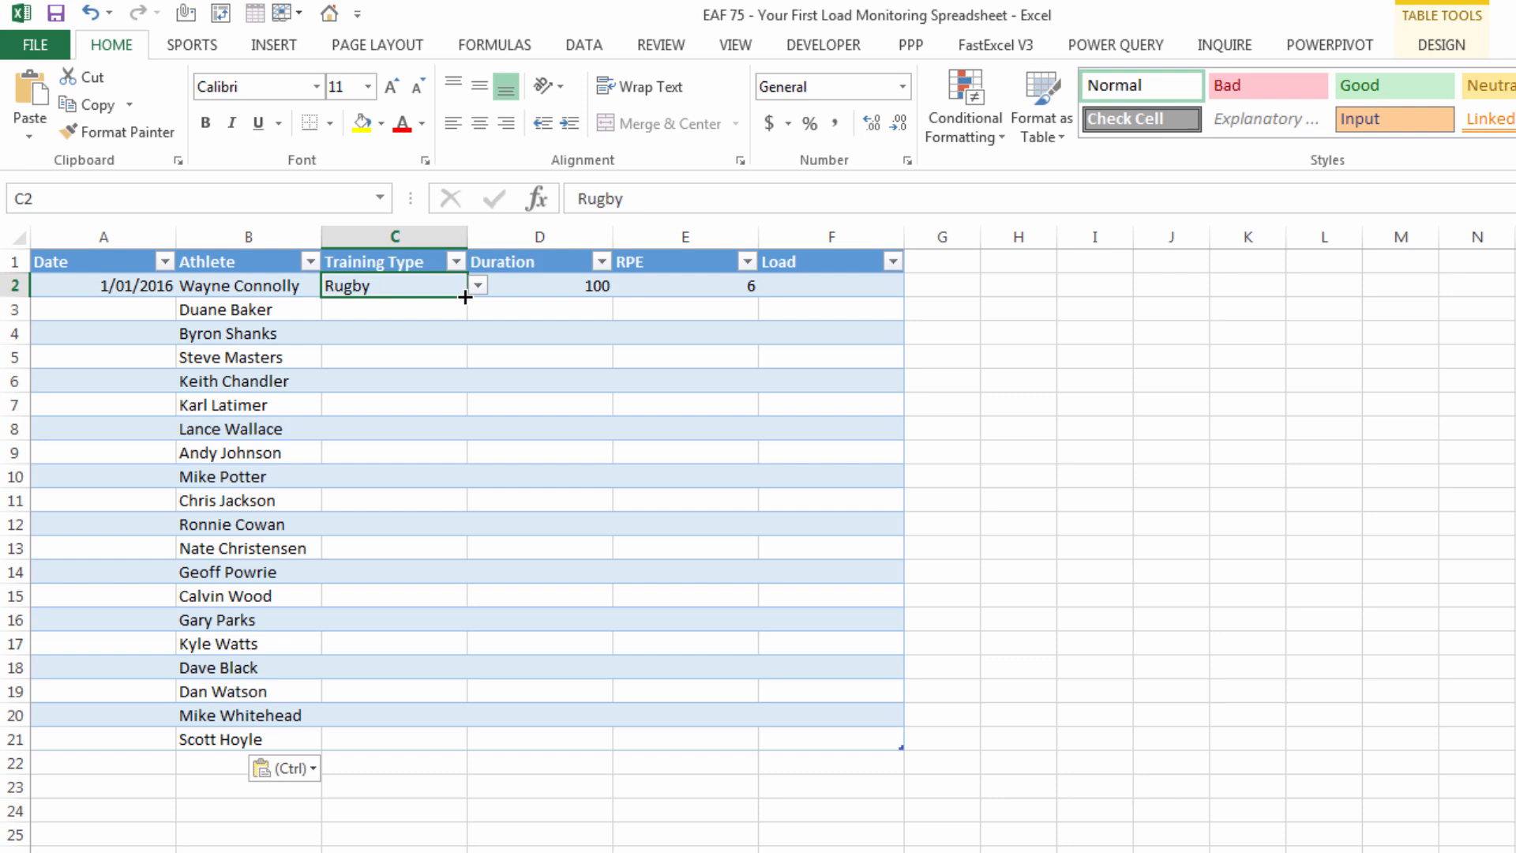
pyautogui.moveTo(464, 297); pyautogui.dragTo(464, 745)
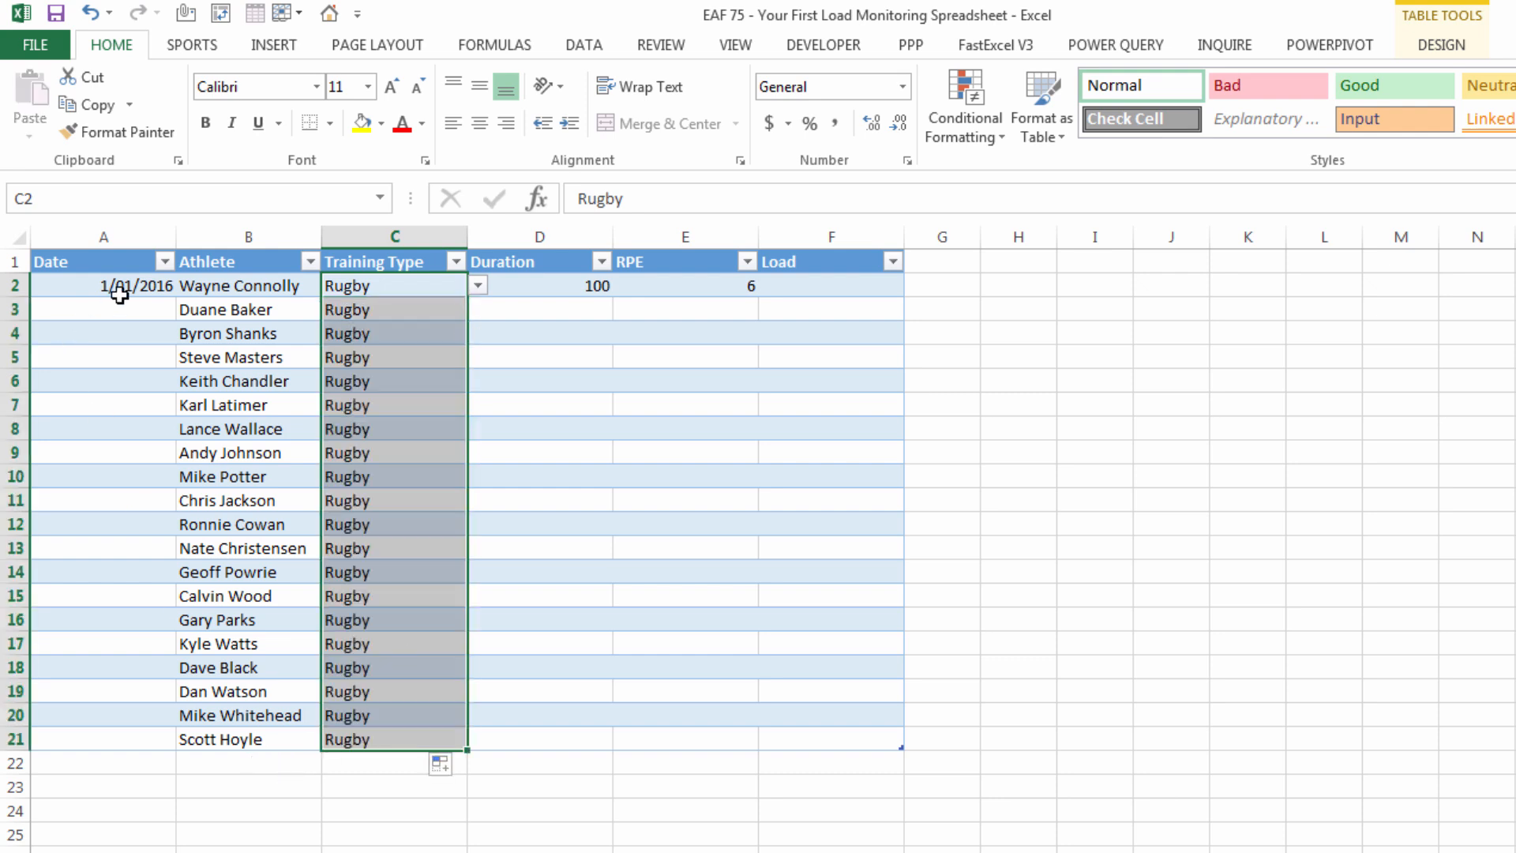
pyautogui.click(101, 285)
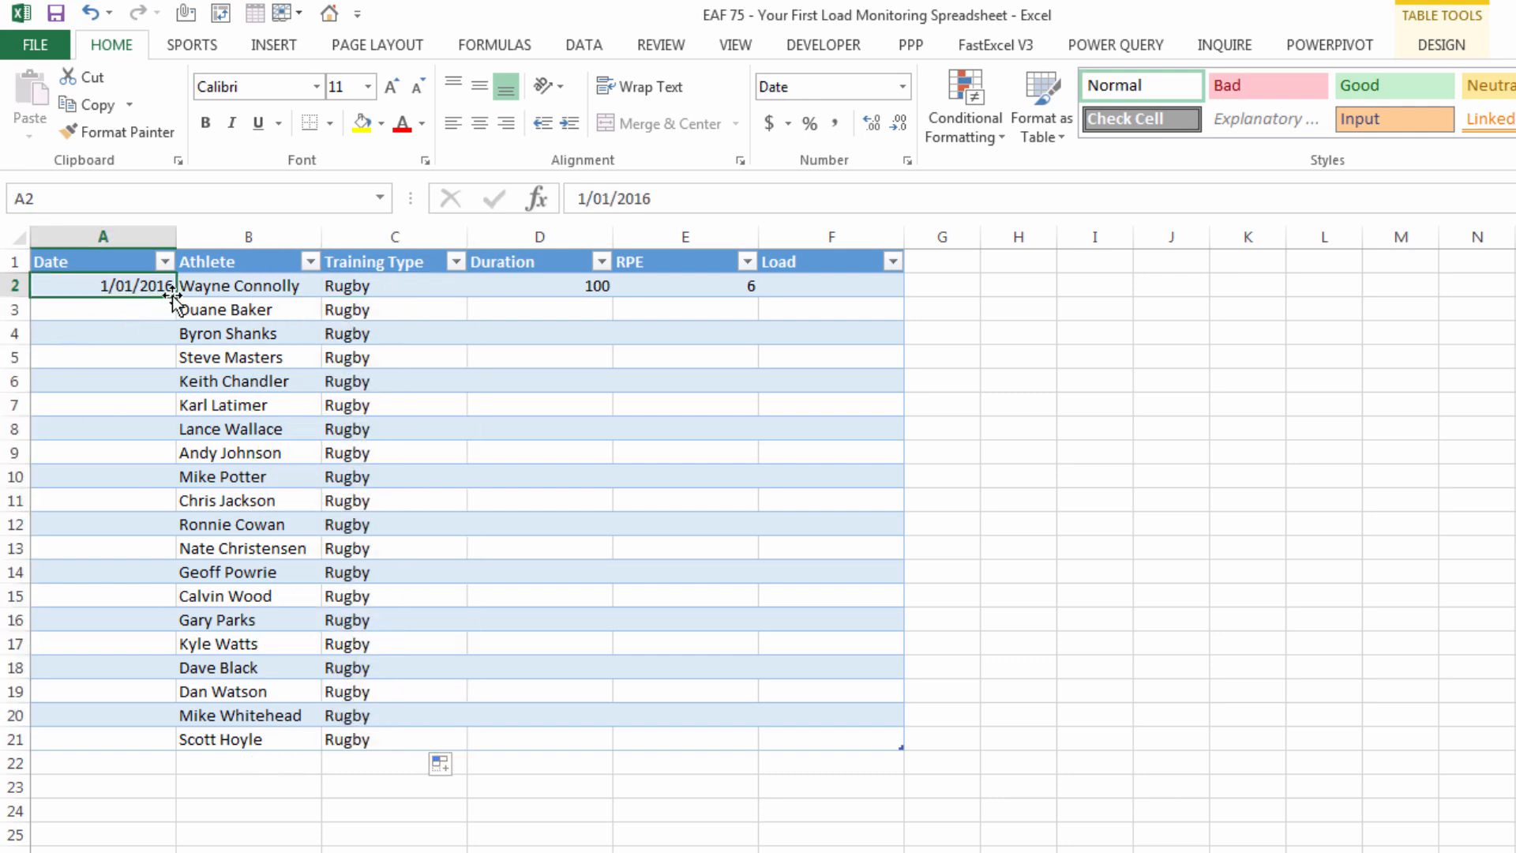
pyautogui.moveTo(174, 295); pyautogui.dragTo(174, 406)
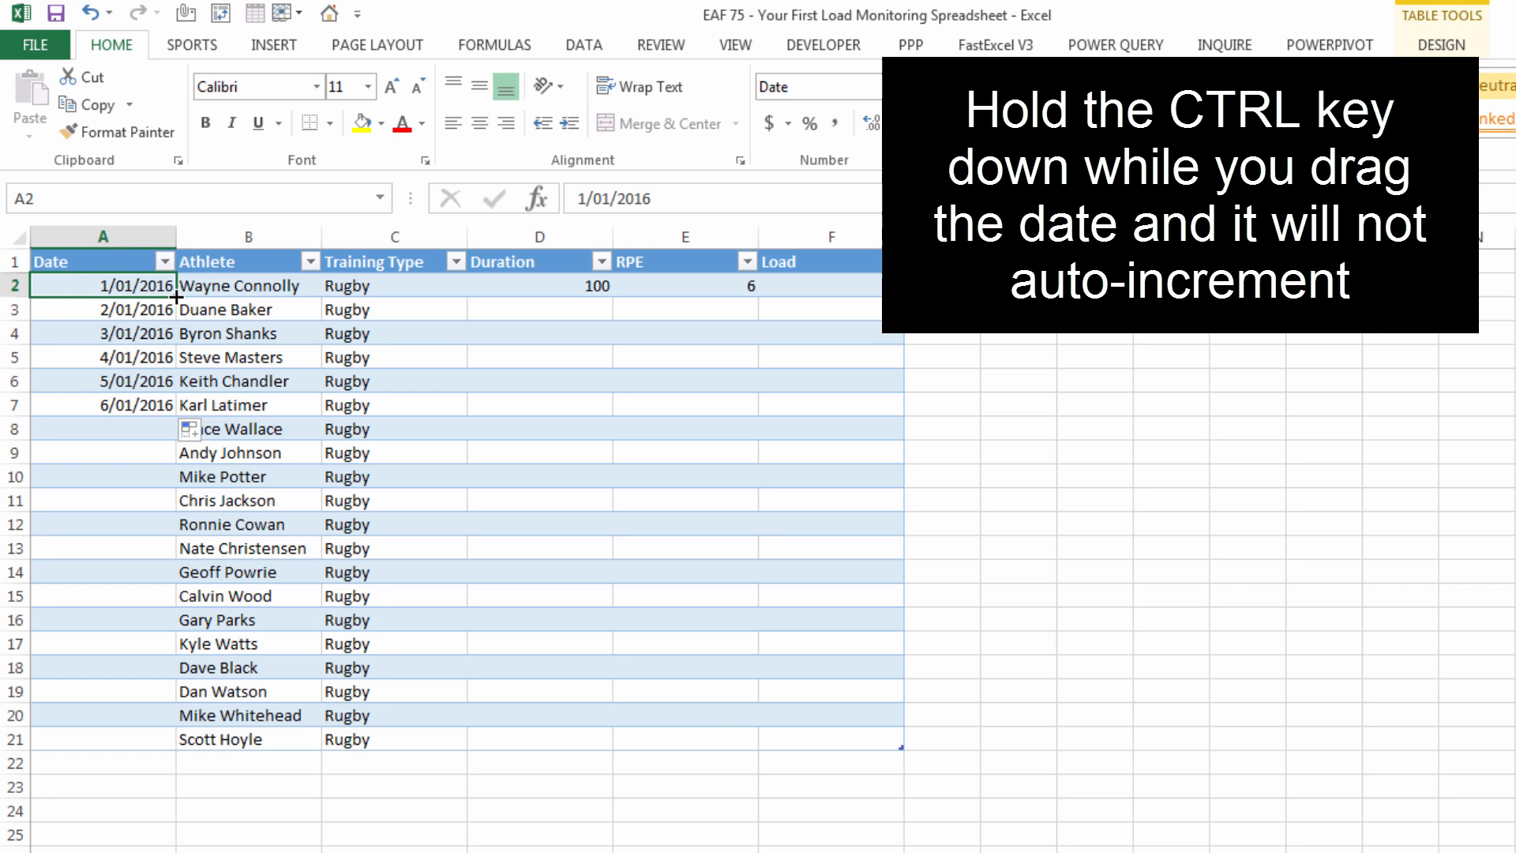
pyautogui.moveTo(172, 294); pyautogui.dragTo(135, 749)
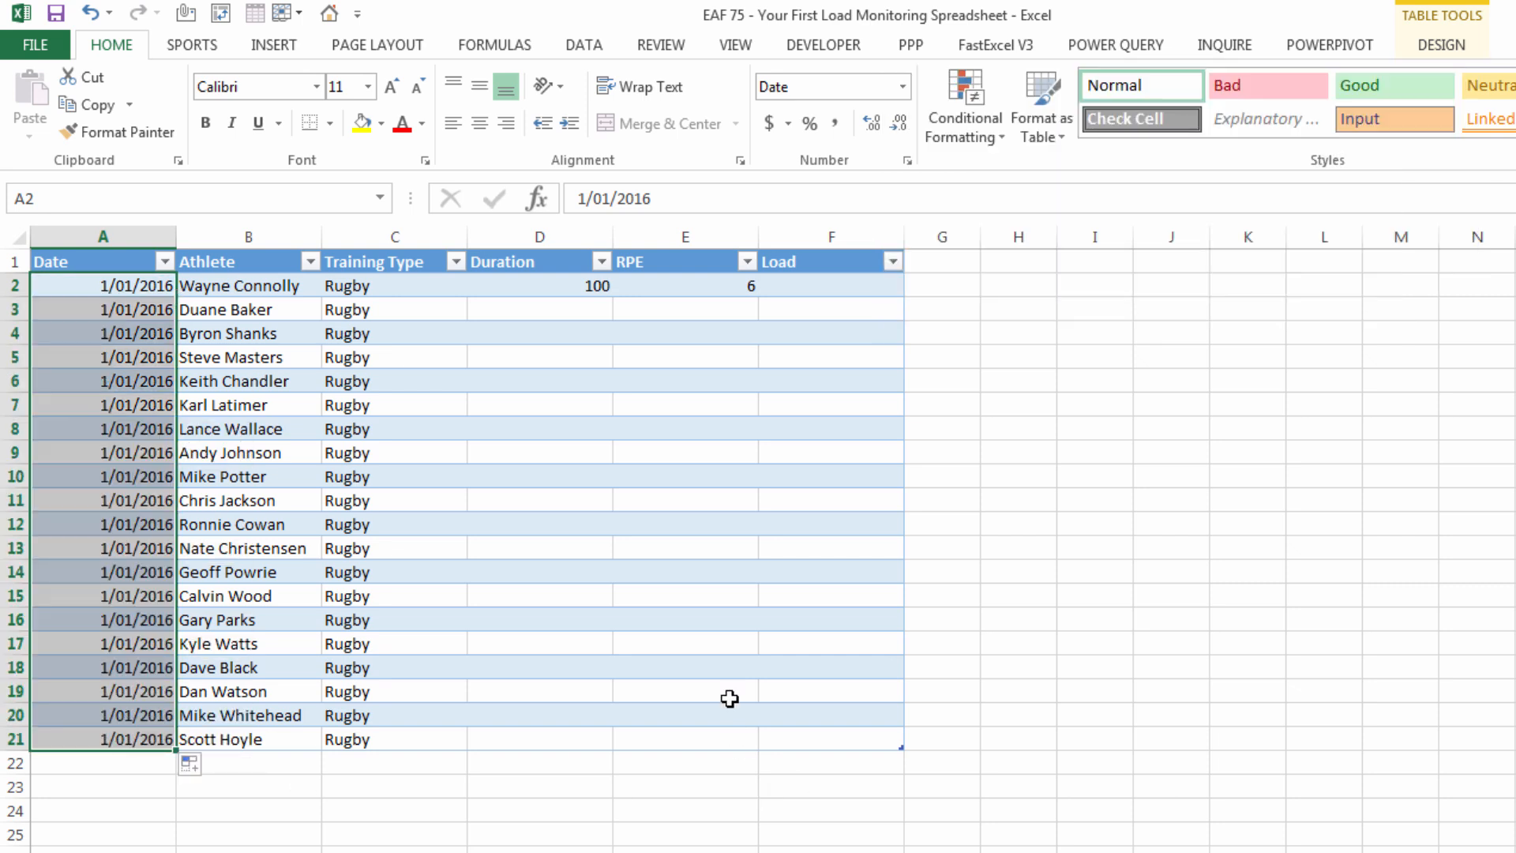
# Step: Fill Duration 100 down rows 2–21 and repeat the five RPE scores down the column
pyautogui.click(539, 285)
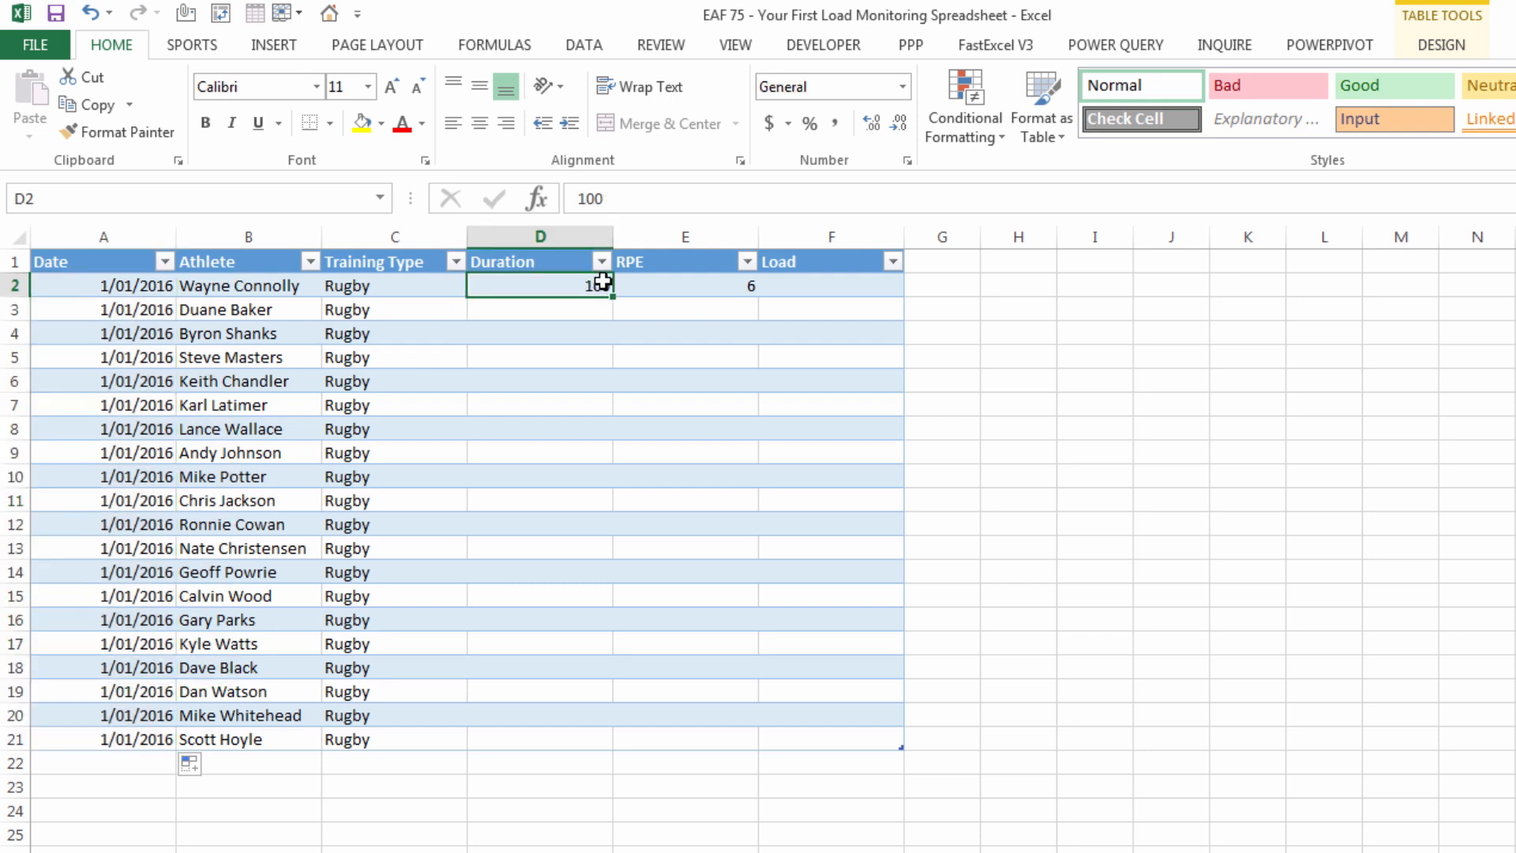
pyautogui.moveTo(612, 290); pyautogui.dragTo(612, 740)
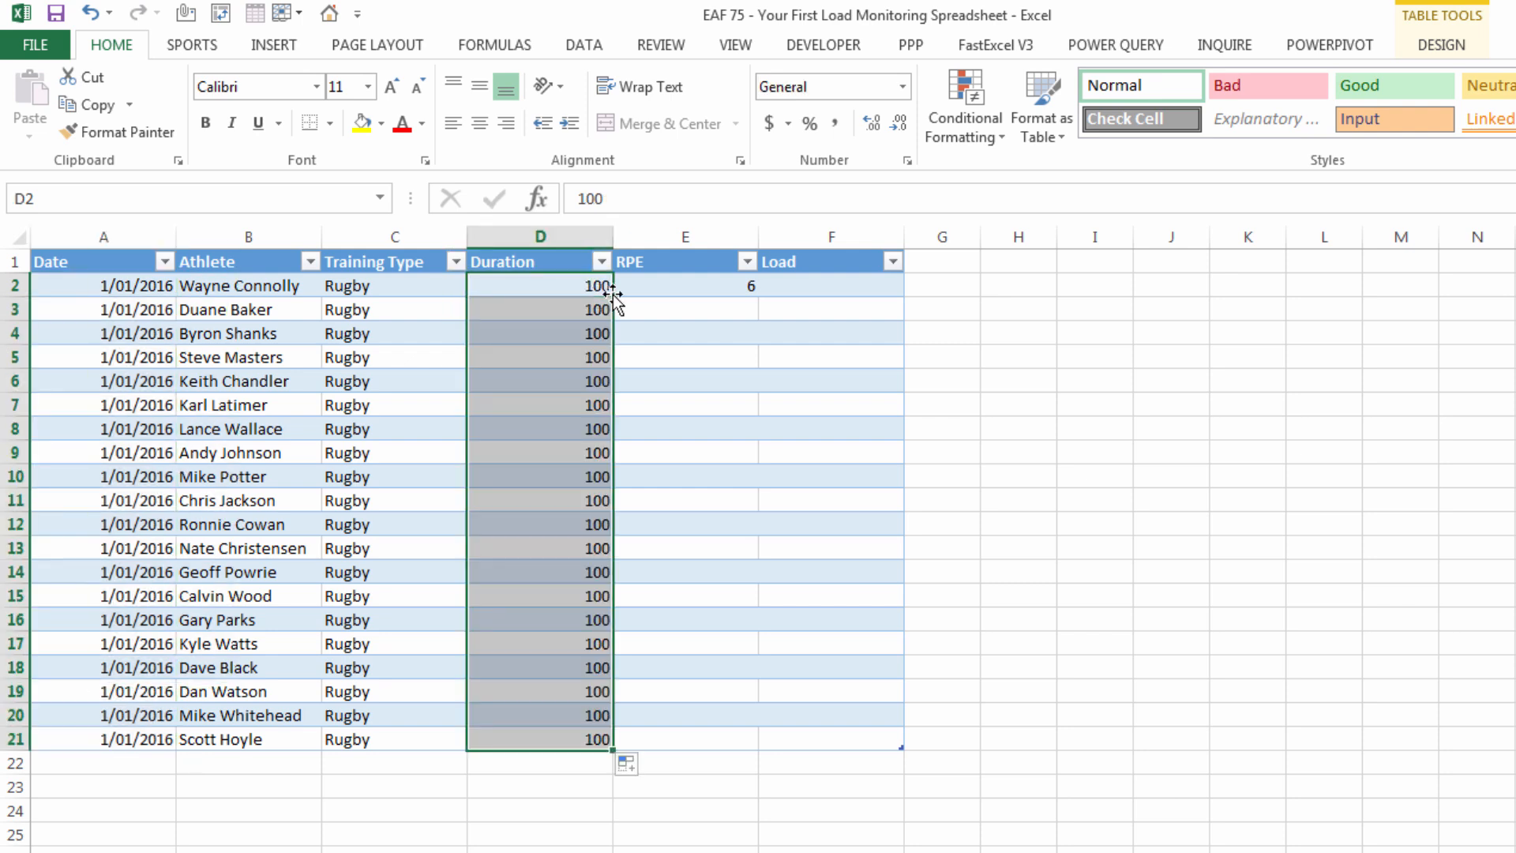
pyautogui.click(684, 285)
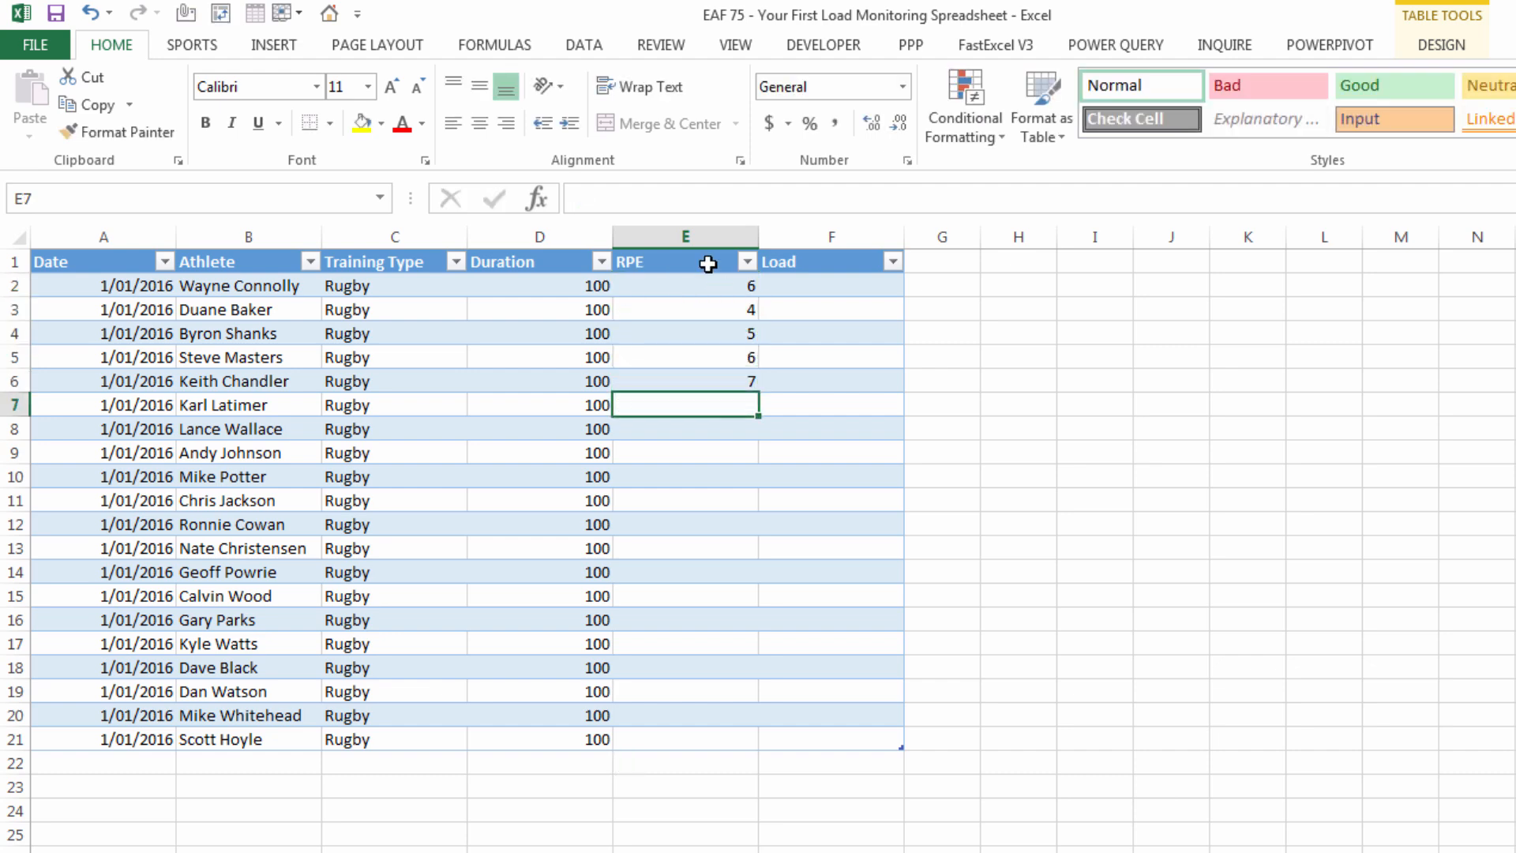
pyautogui.moveTo(685, 285); pyautogui.dragTo(685, 404)
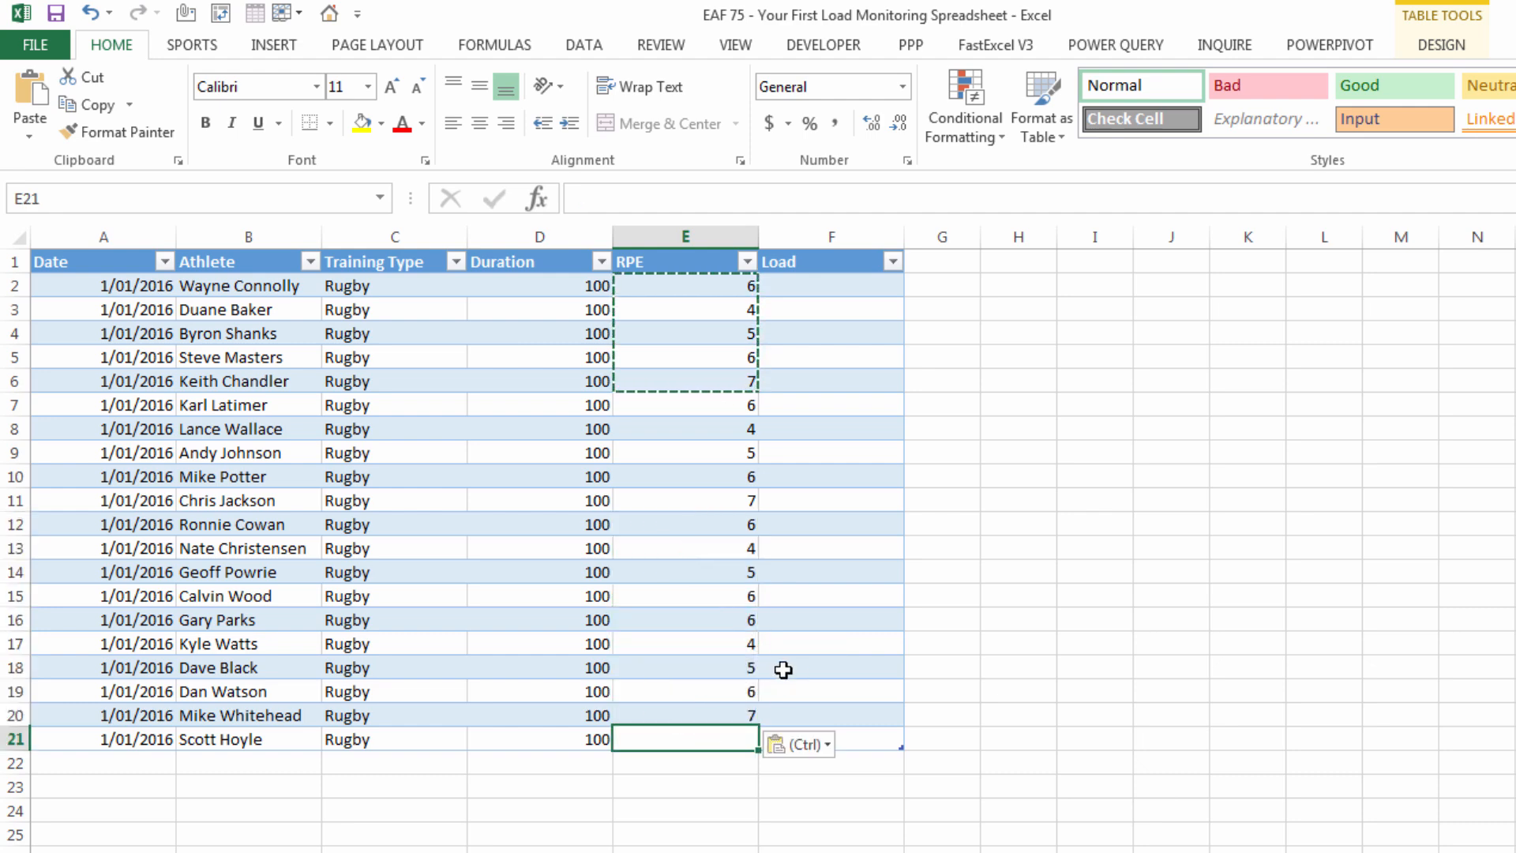
pyautogui.press('enter')
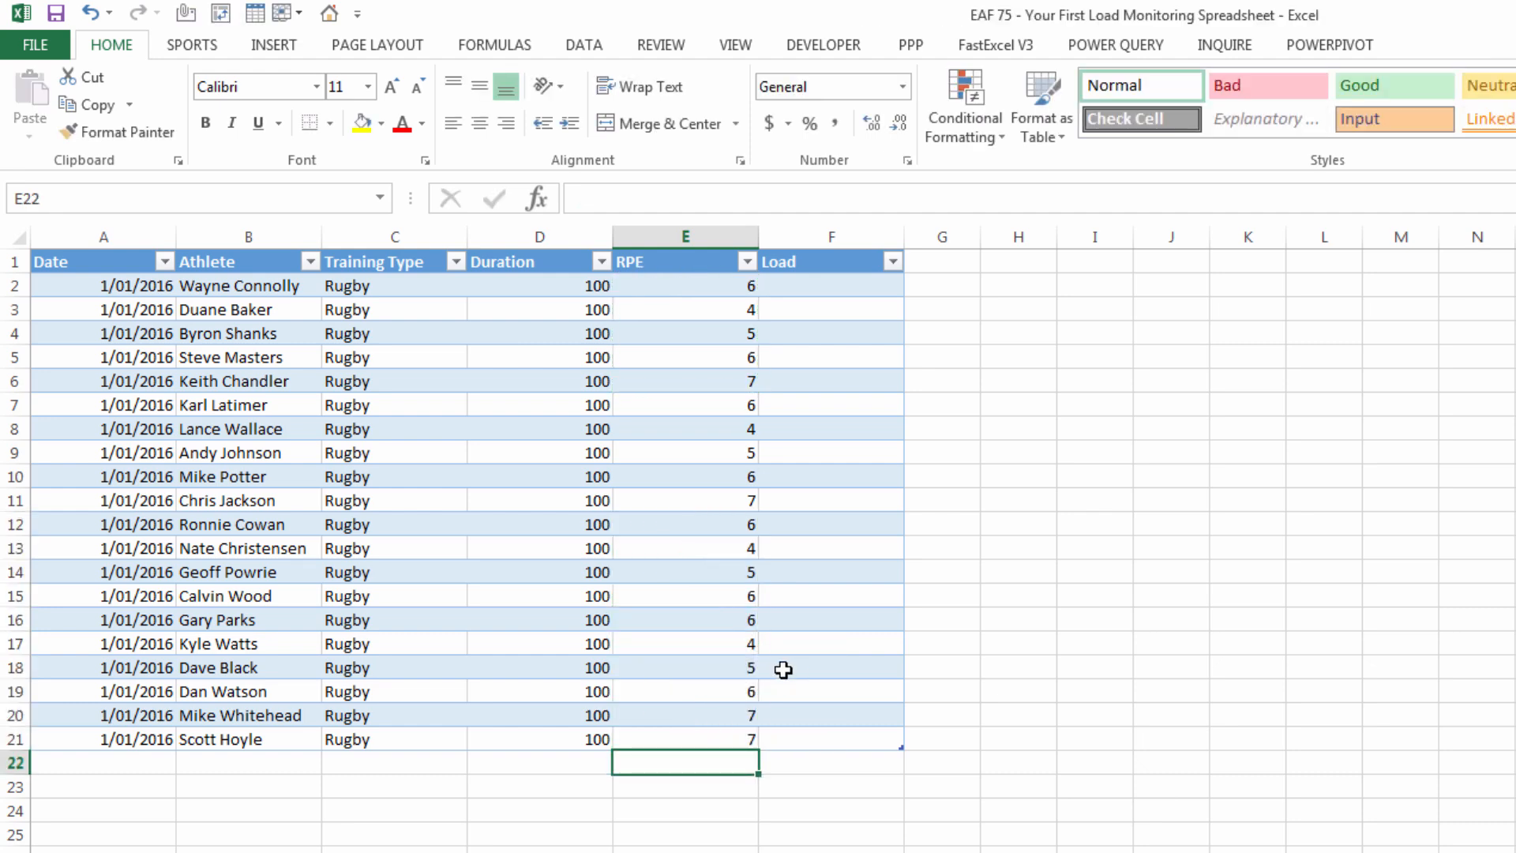
pyautogui.click(830, 285)
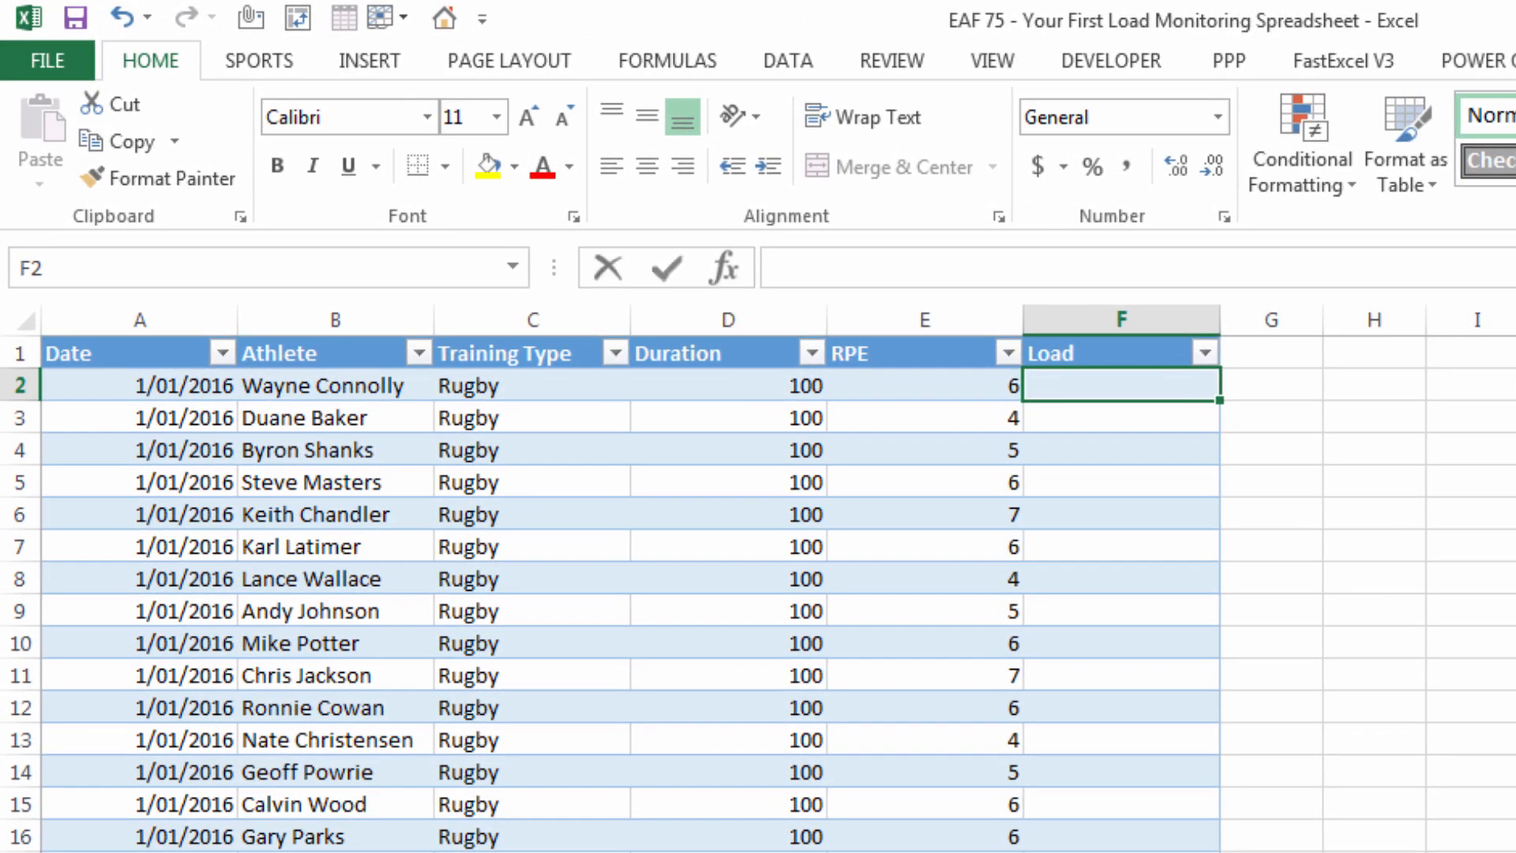
pyautogui.write('=')
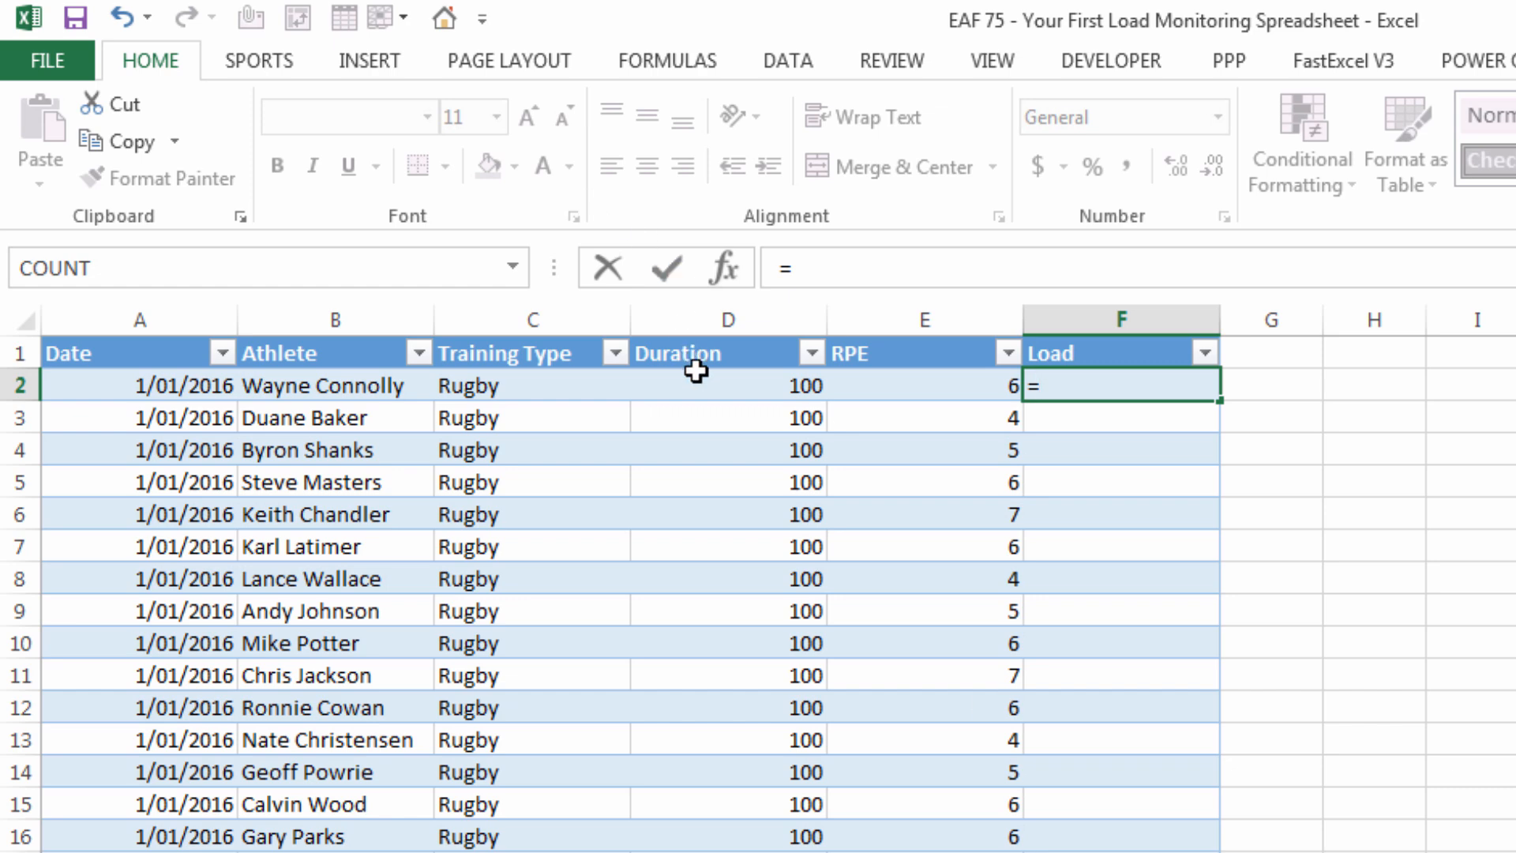
pyautogui.click(727, 385)
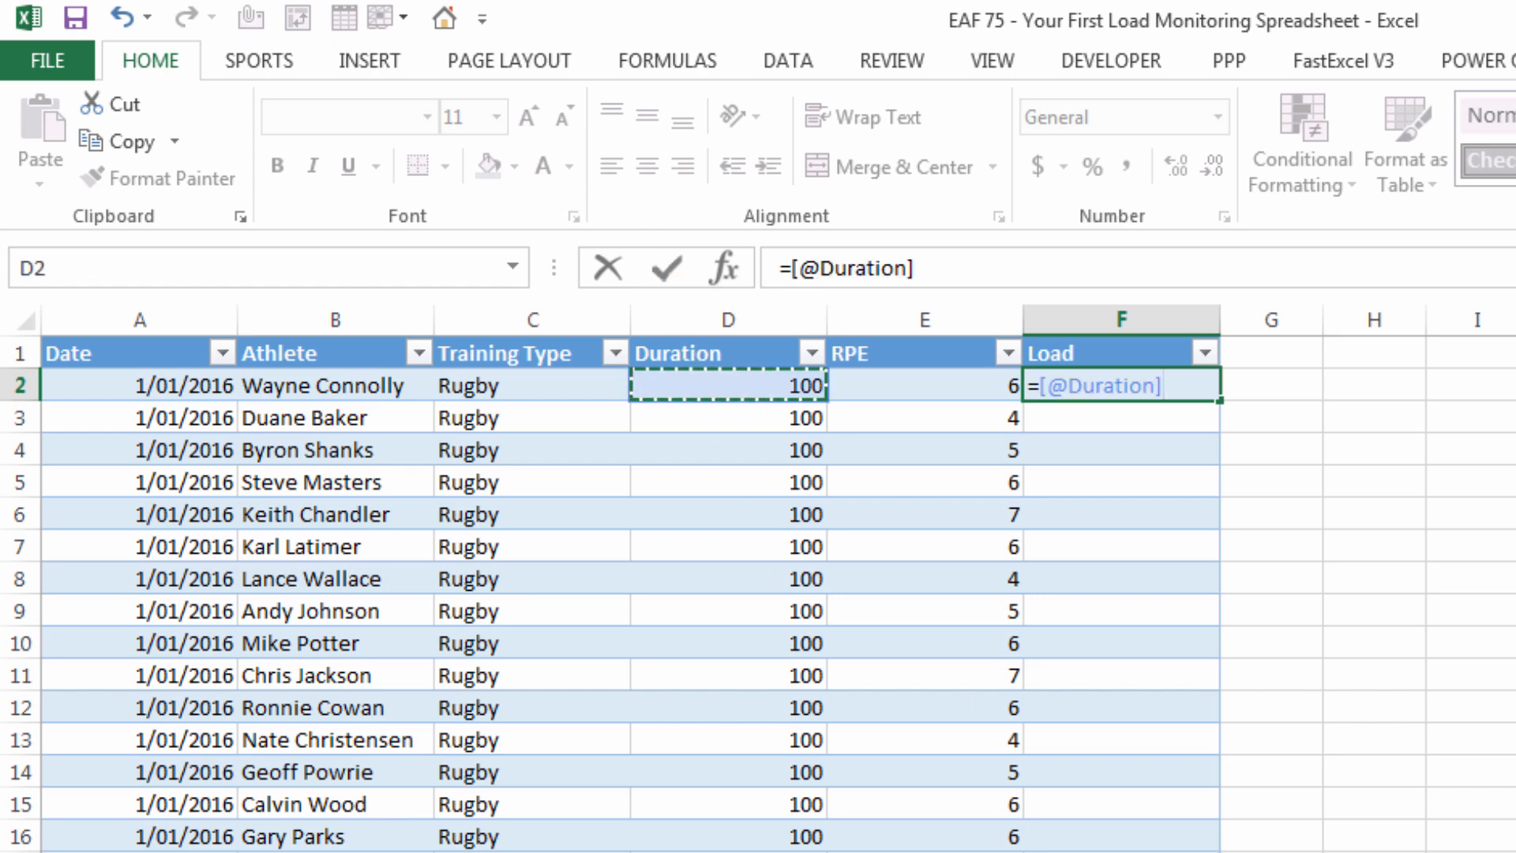
pyautogui.click(838, 268)
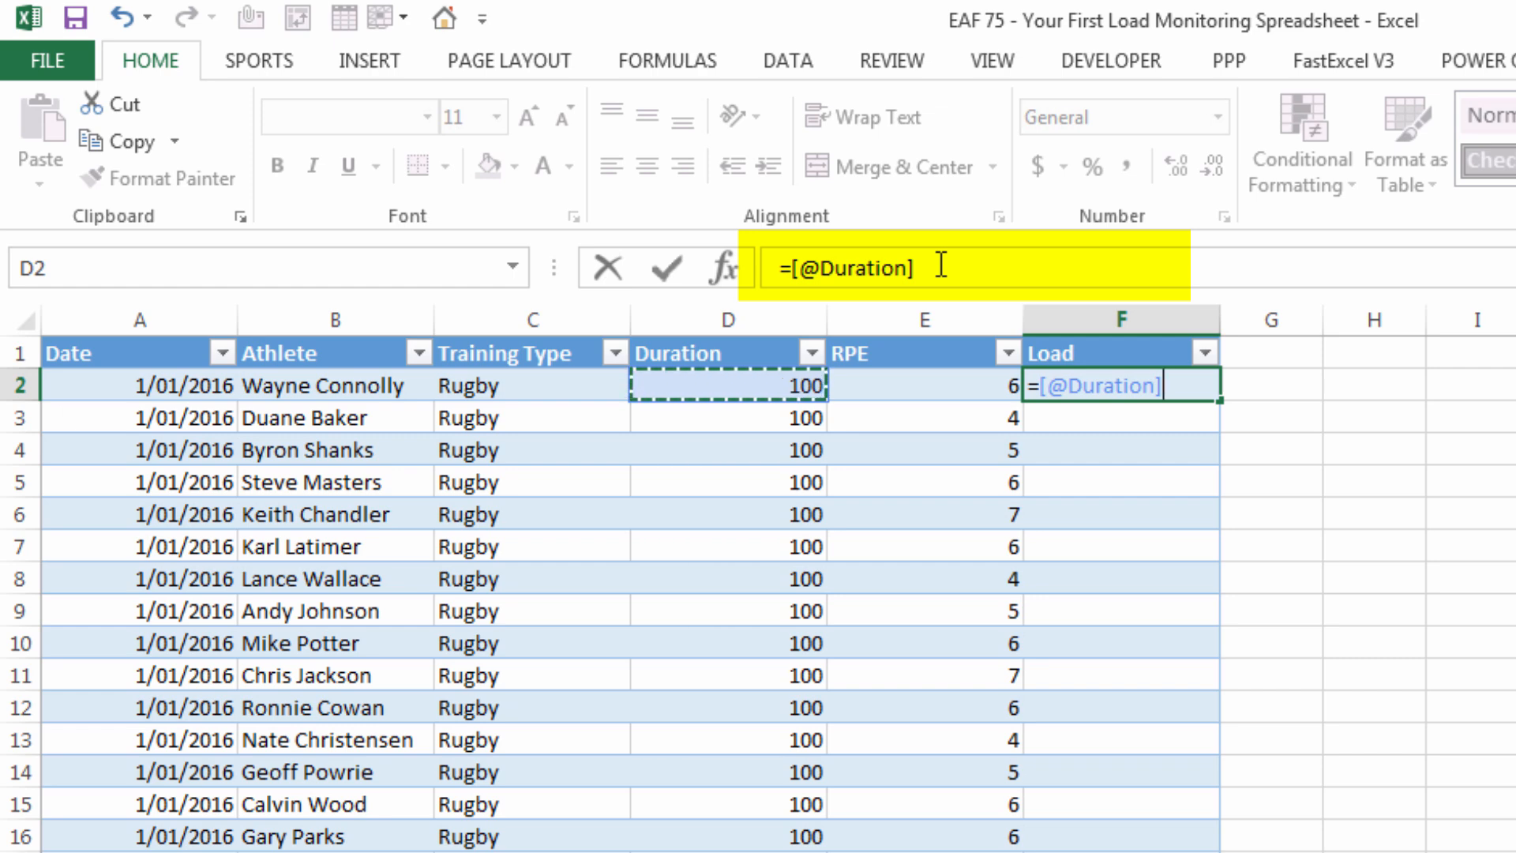
pyautogui.write('*')
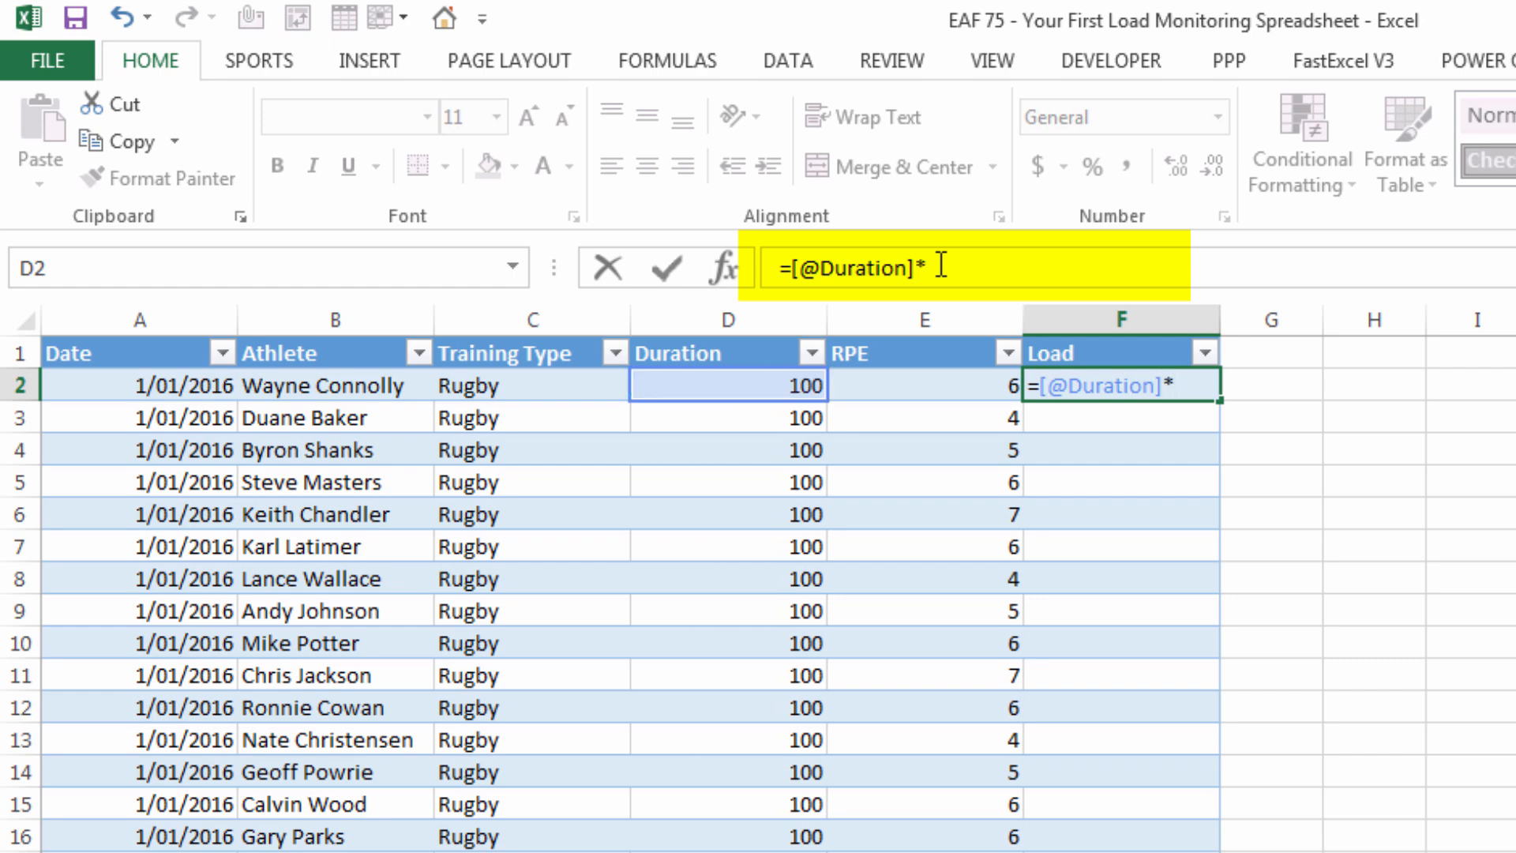
pyautogui.moveTo(899, 393)
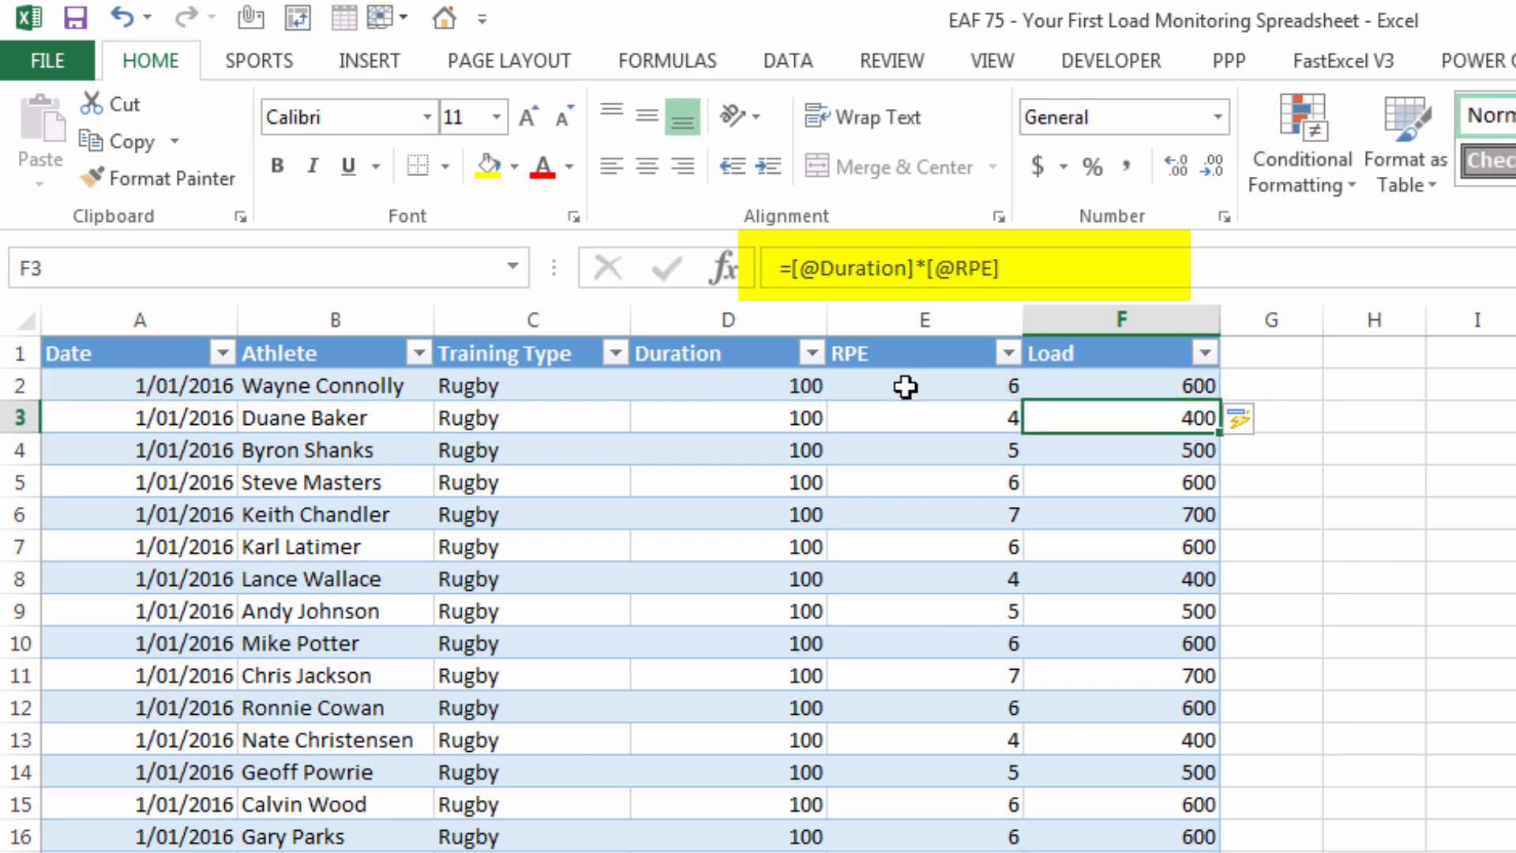
pyautogui.moveTo(361, 757)
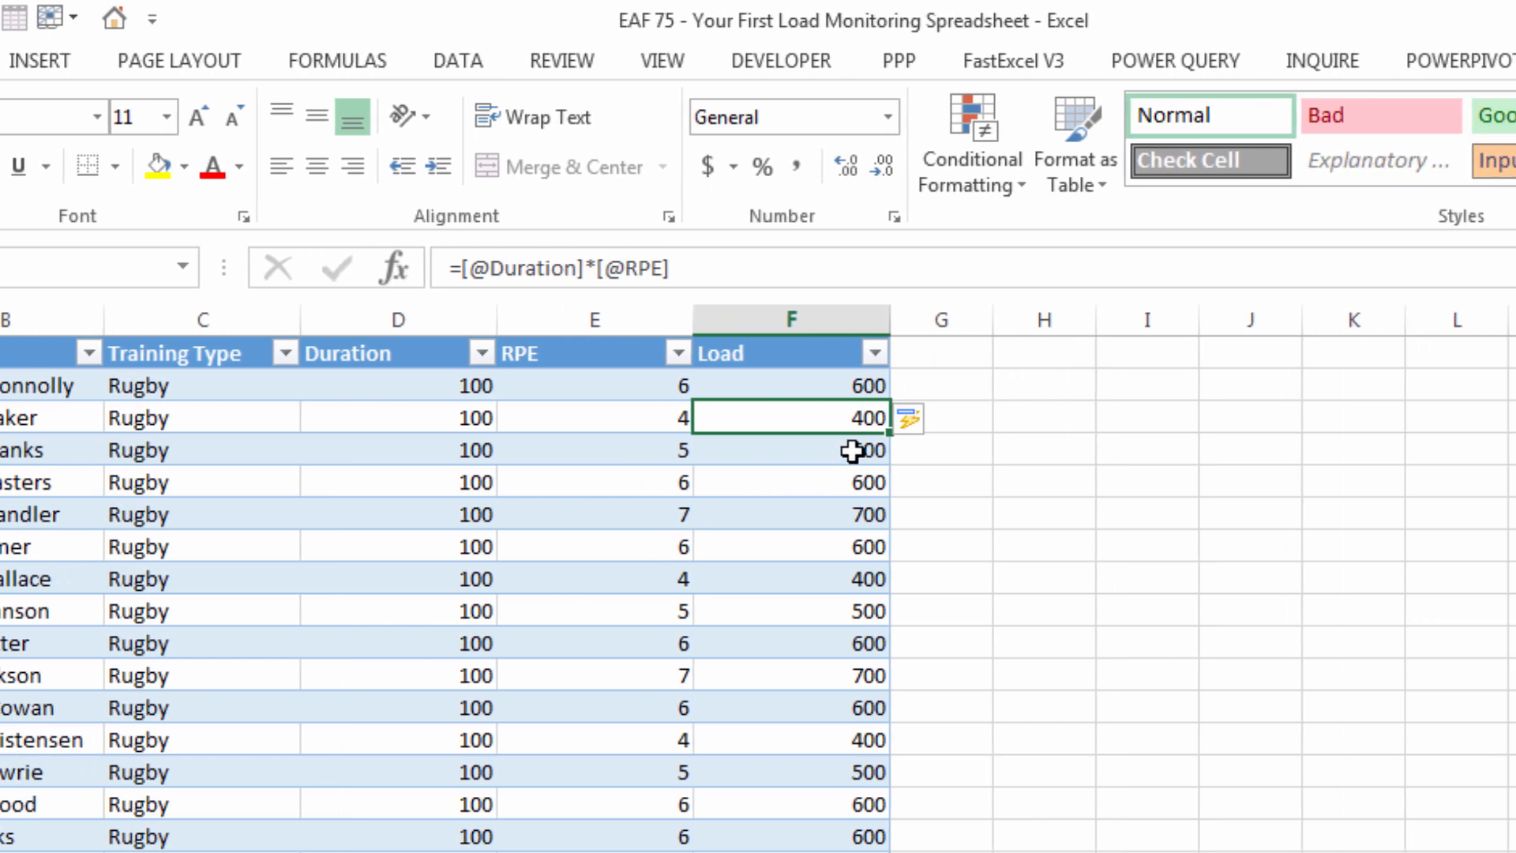
pyautogui.click(906, 419)
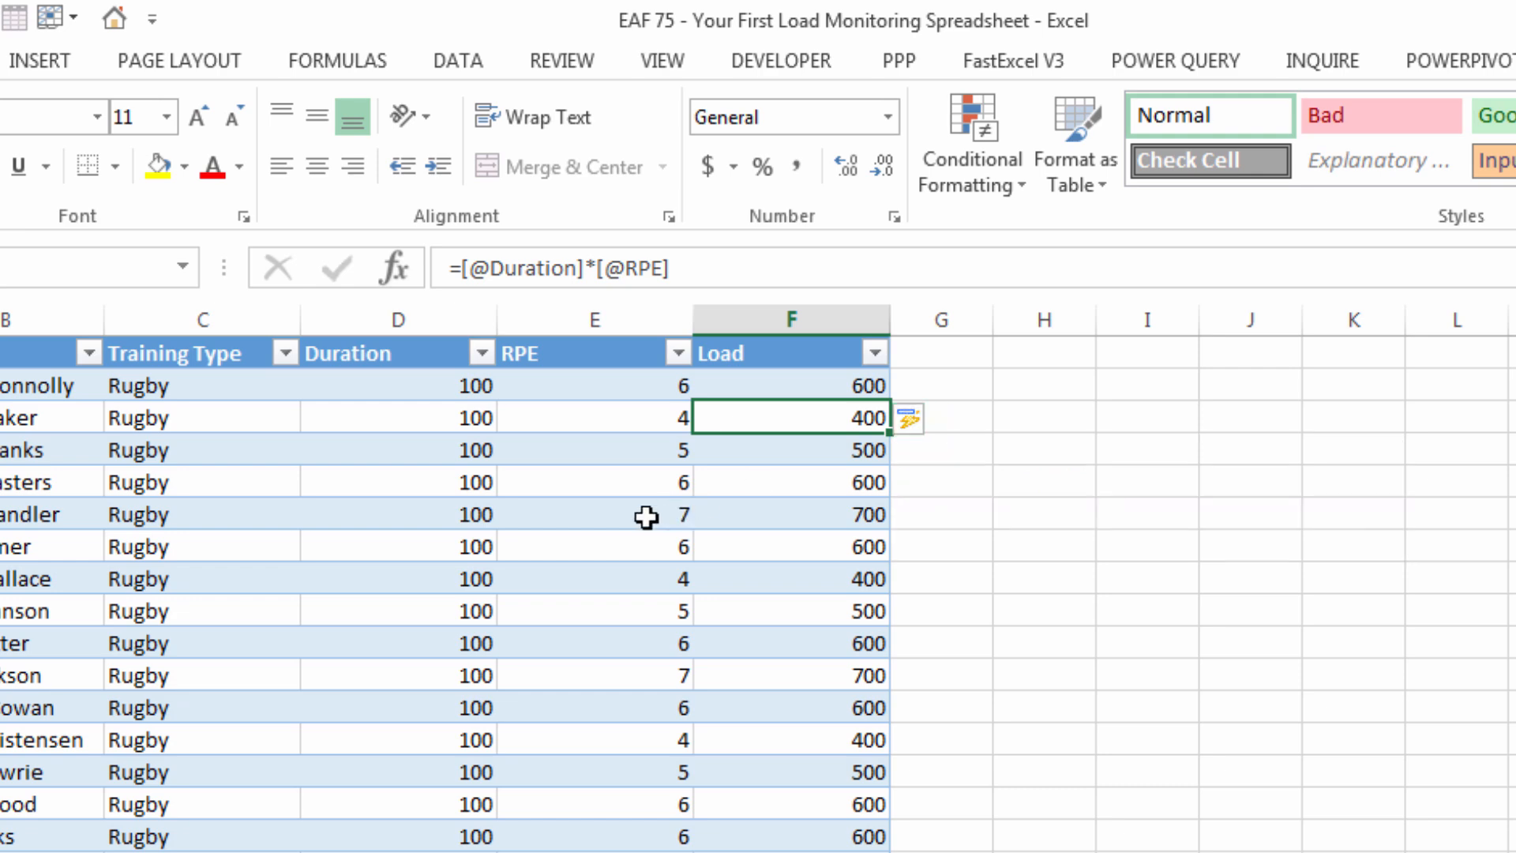
pyautogui.click(594, 513)
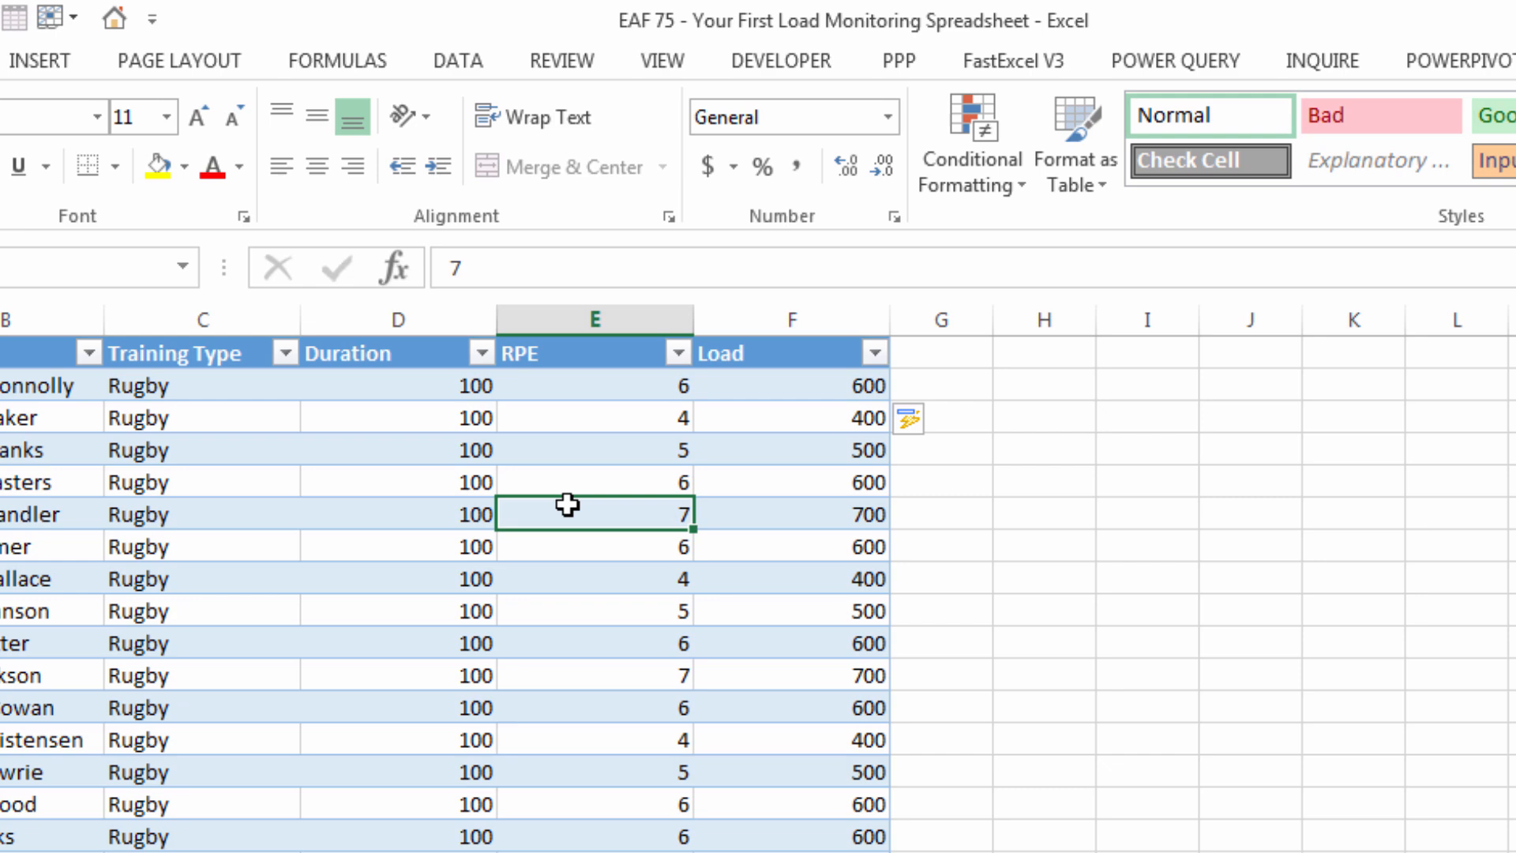
# Step: Center-align the Duration, RPE and Load values in columns D:F
pyautogui.hscroll(-3)
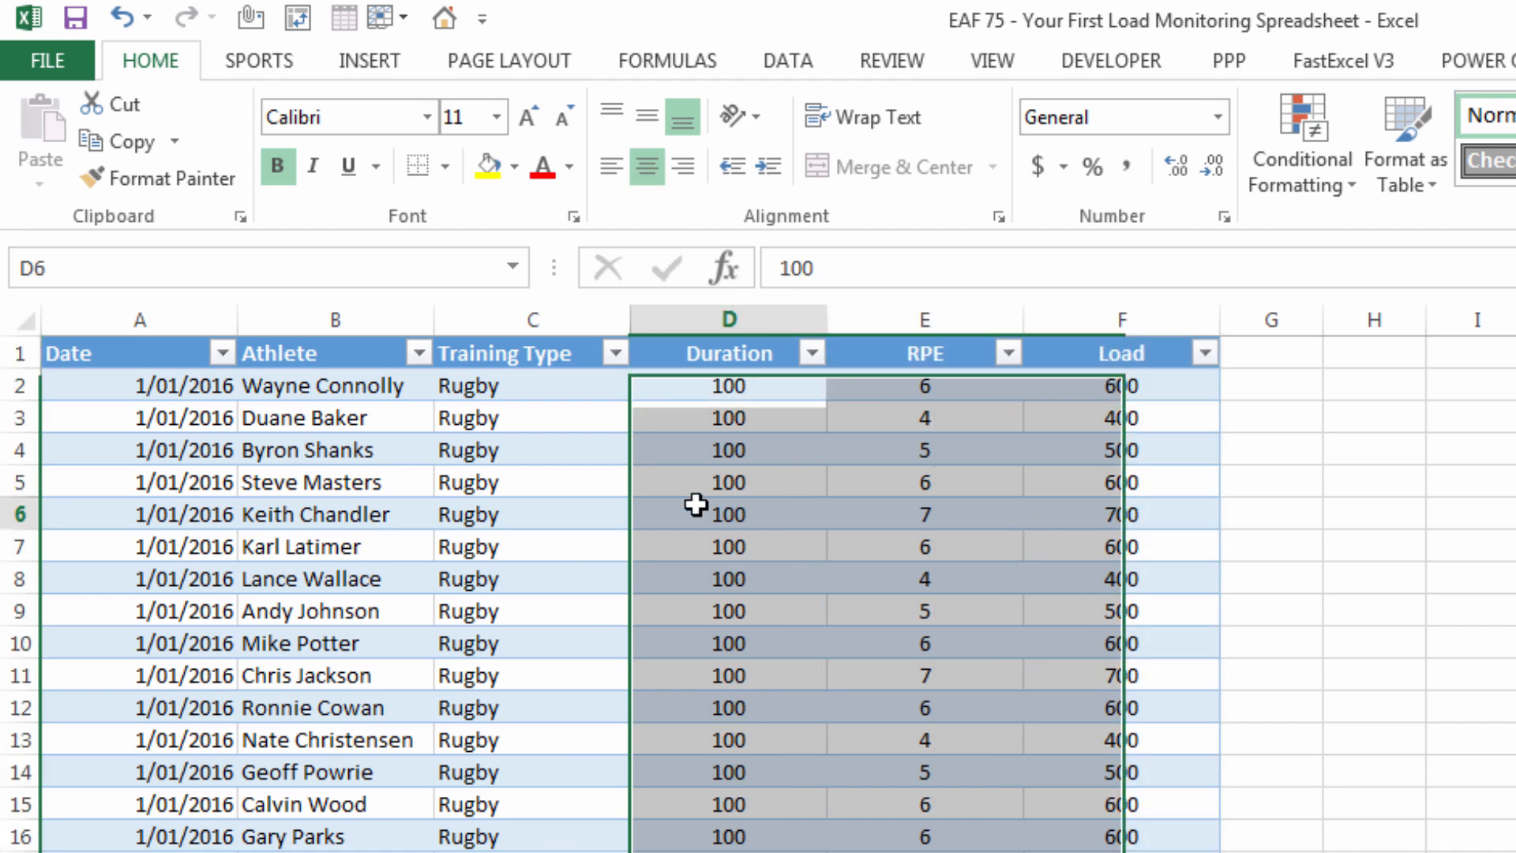
pyautogui.click(727, 513)
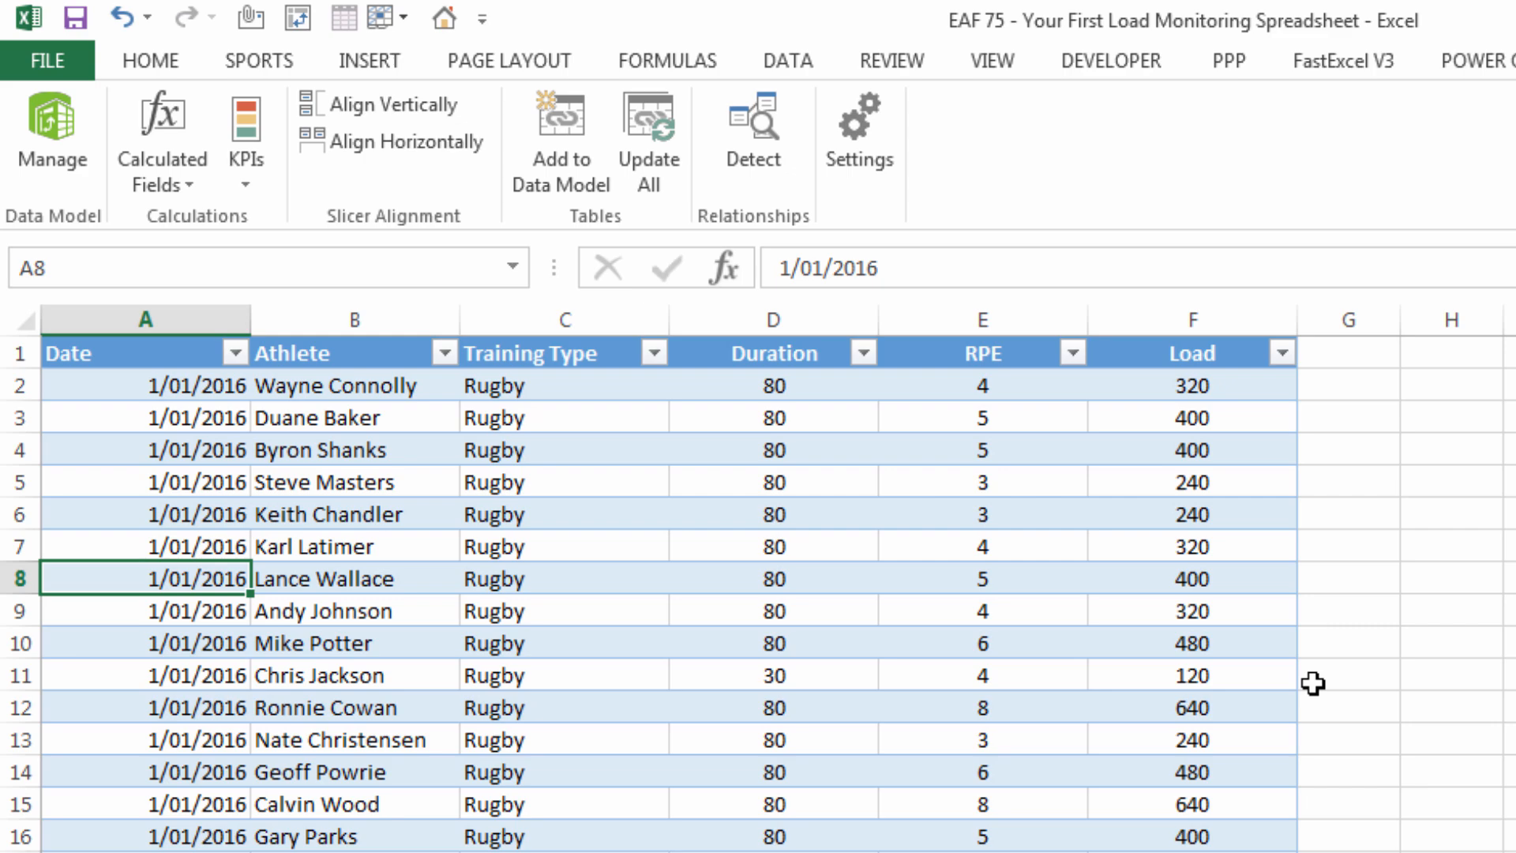
pyautogui.moveTo(340, 578)
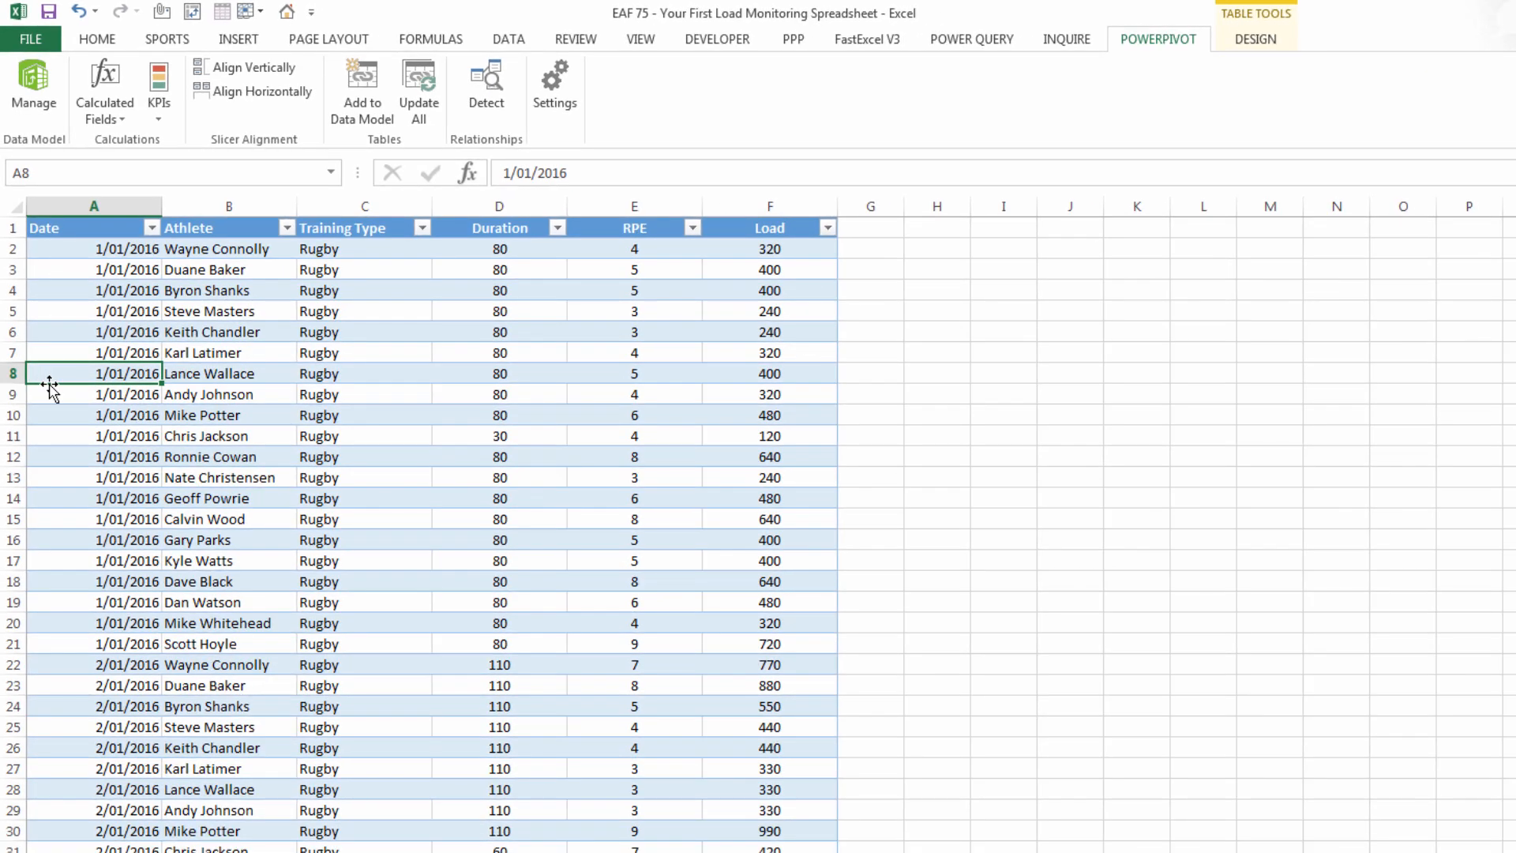
pyautogui.scroll(-3)
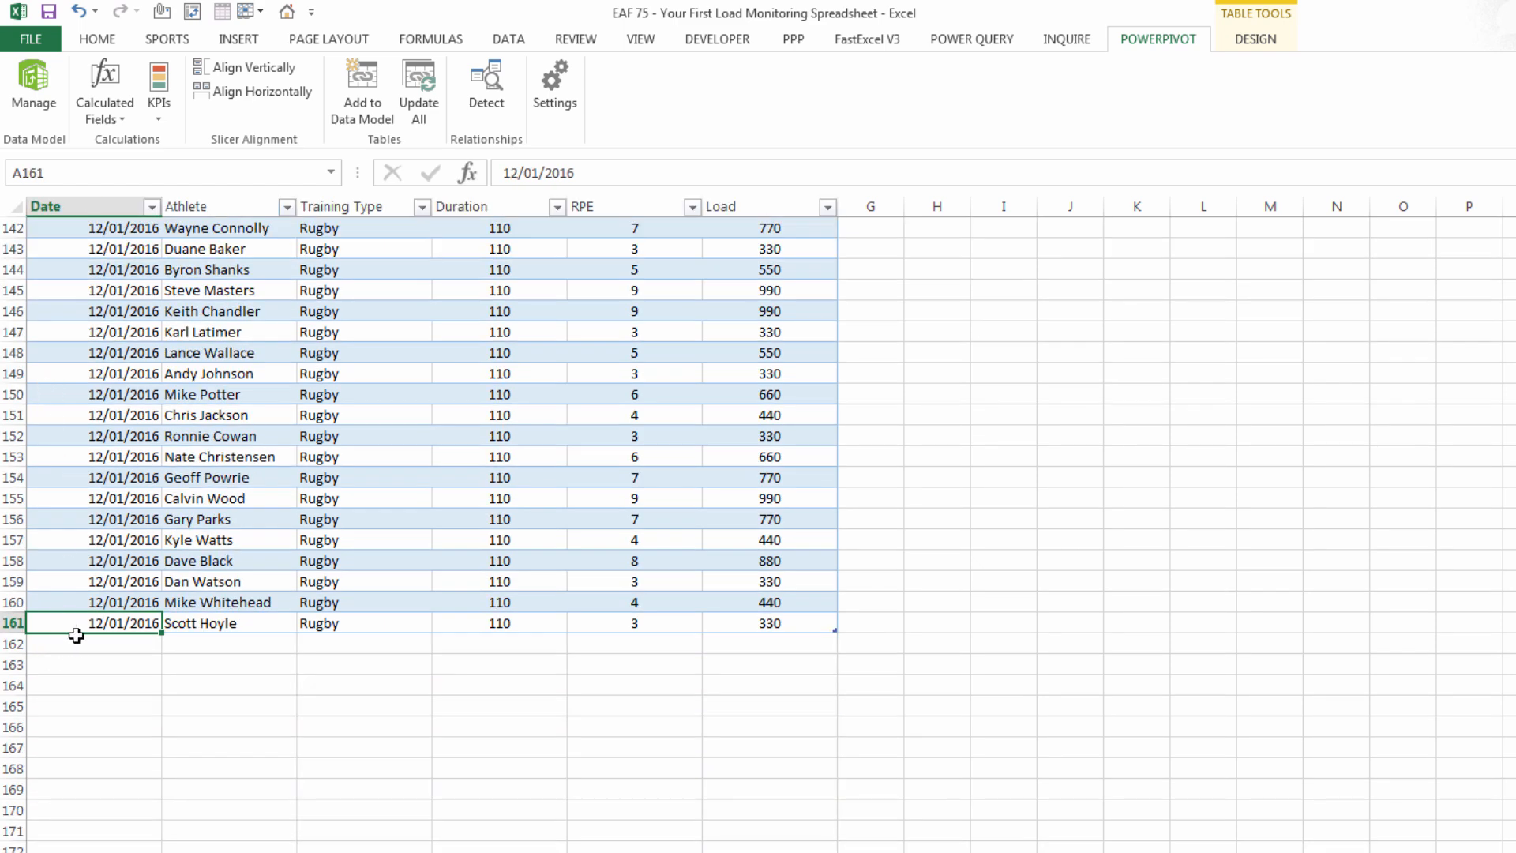
pyautogui.moveTo(65, 658)
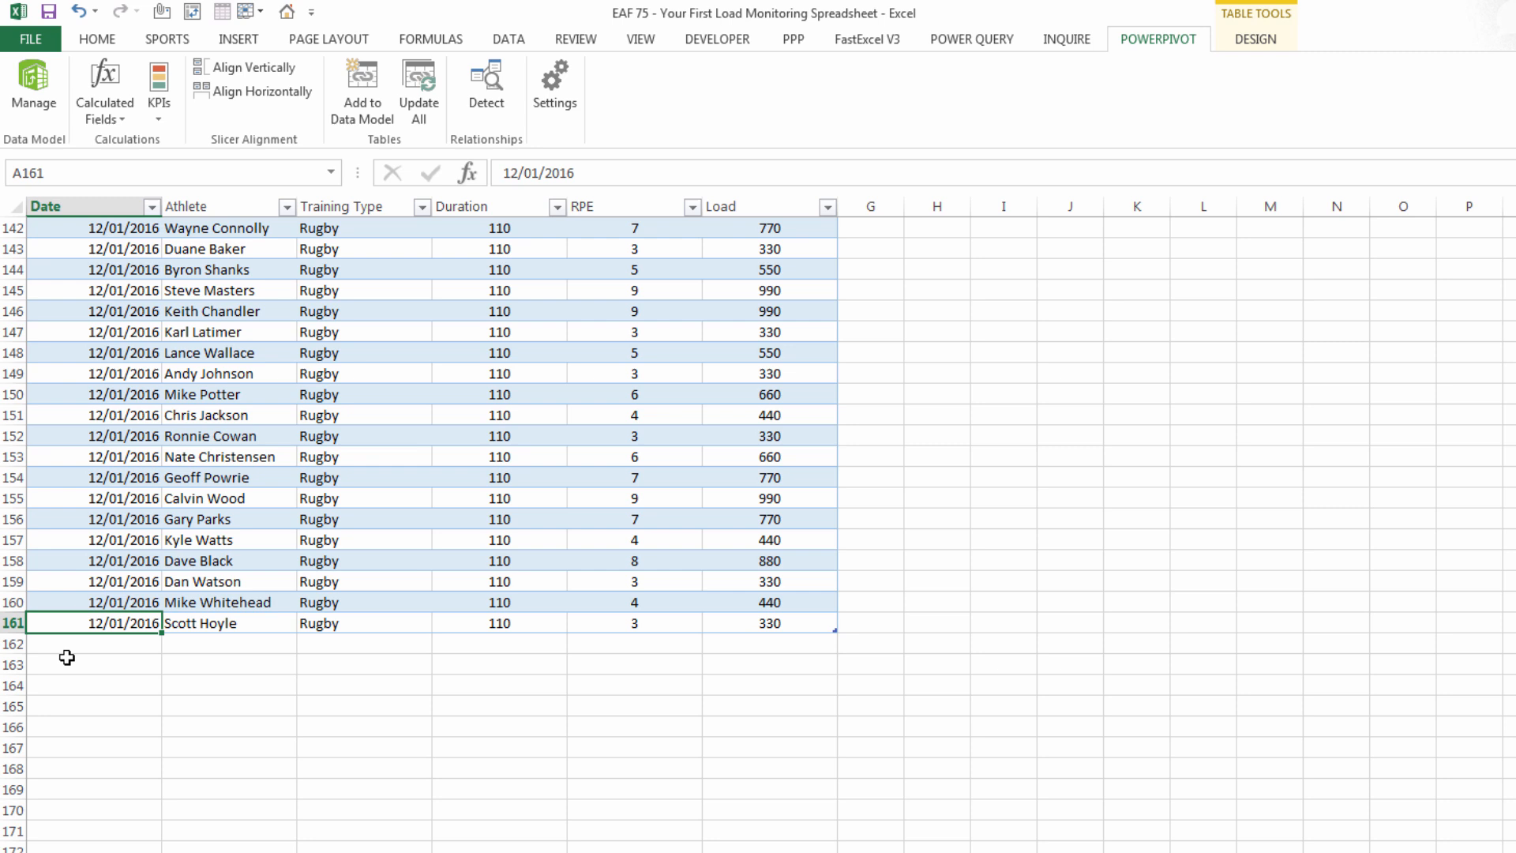
pyautogui.moveTo(525, 545)
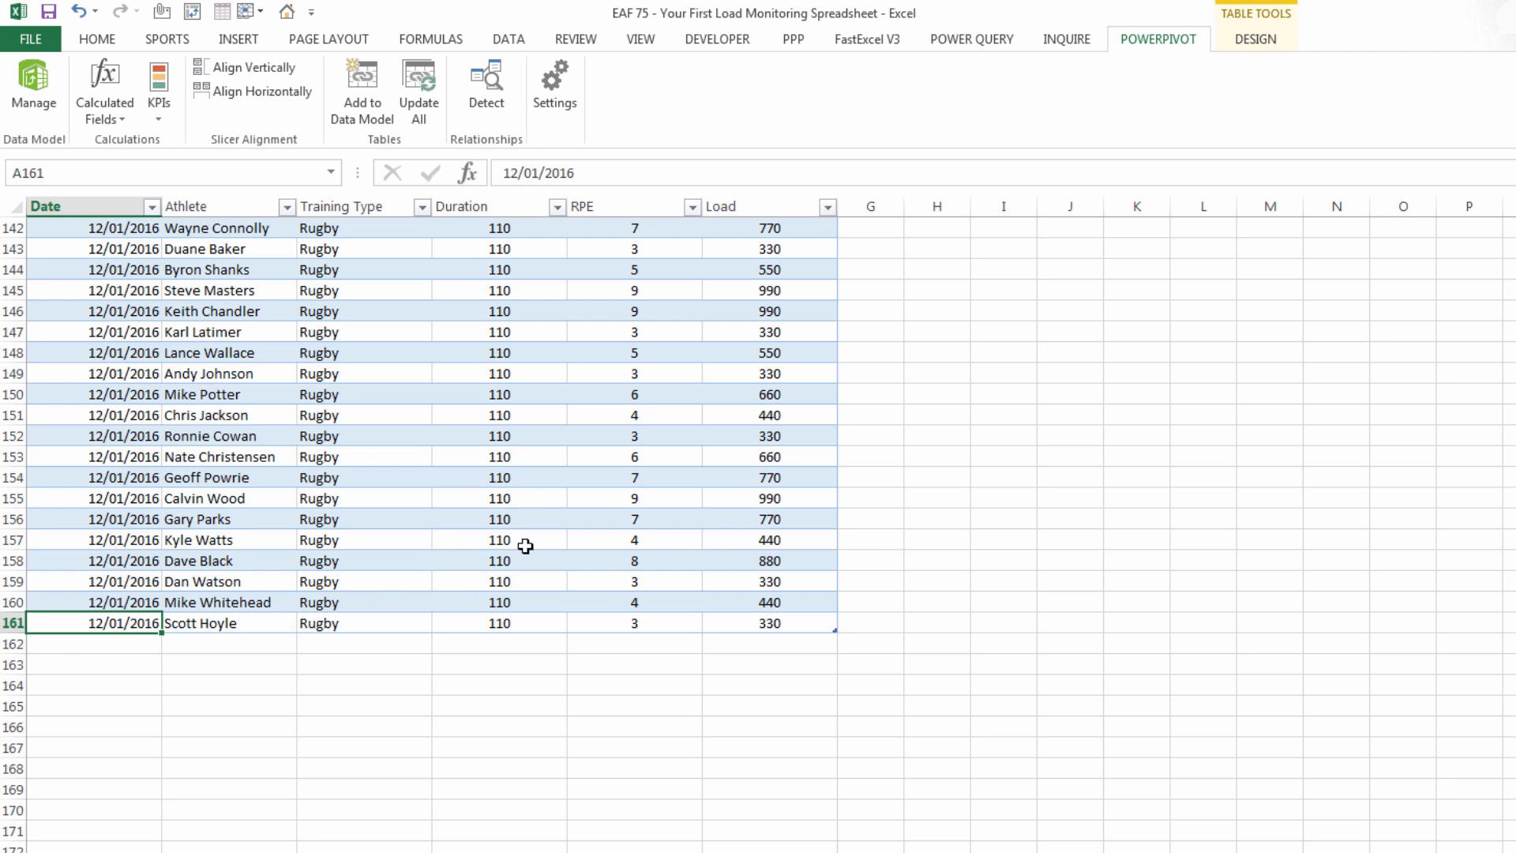
pyautogui.moveTo(317, 506)
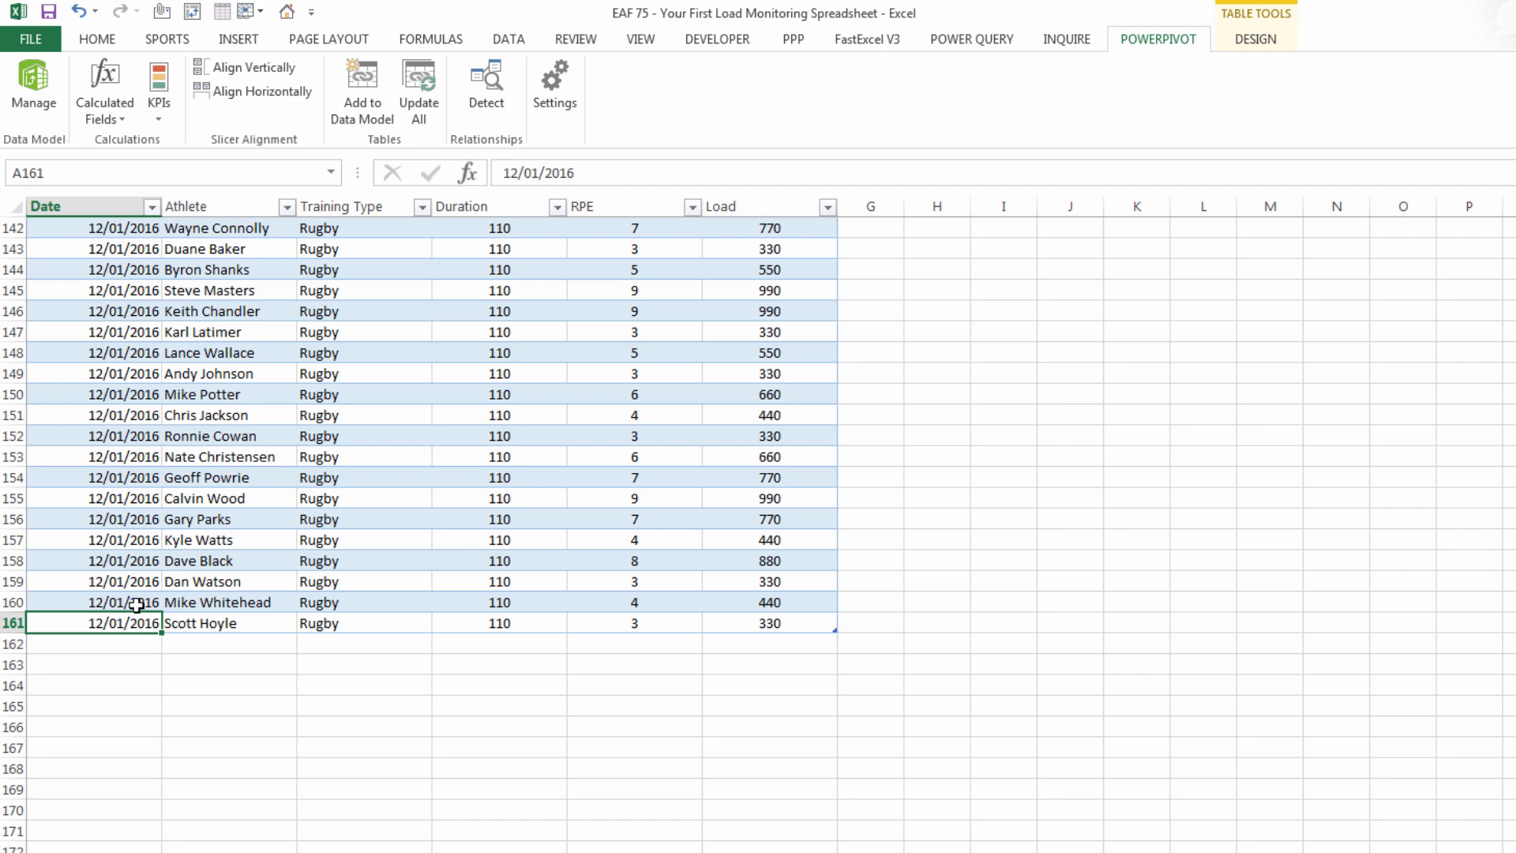
pyautogui.press('ctrl+Home')
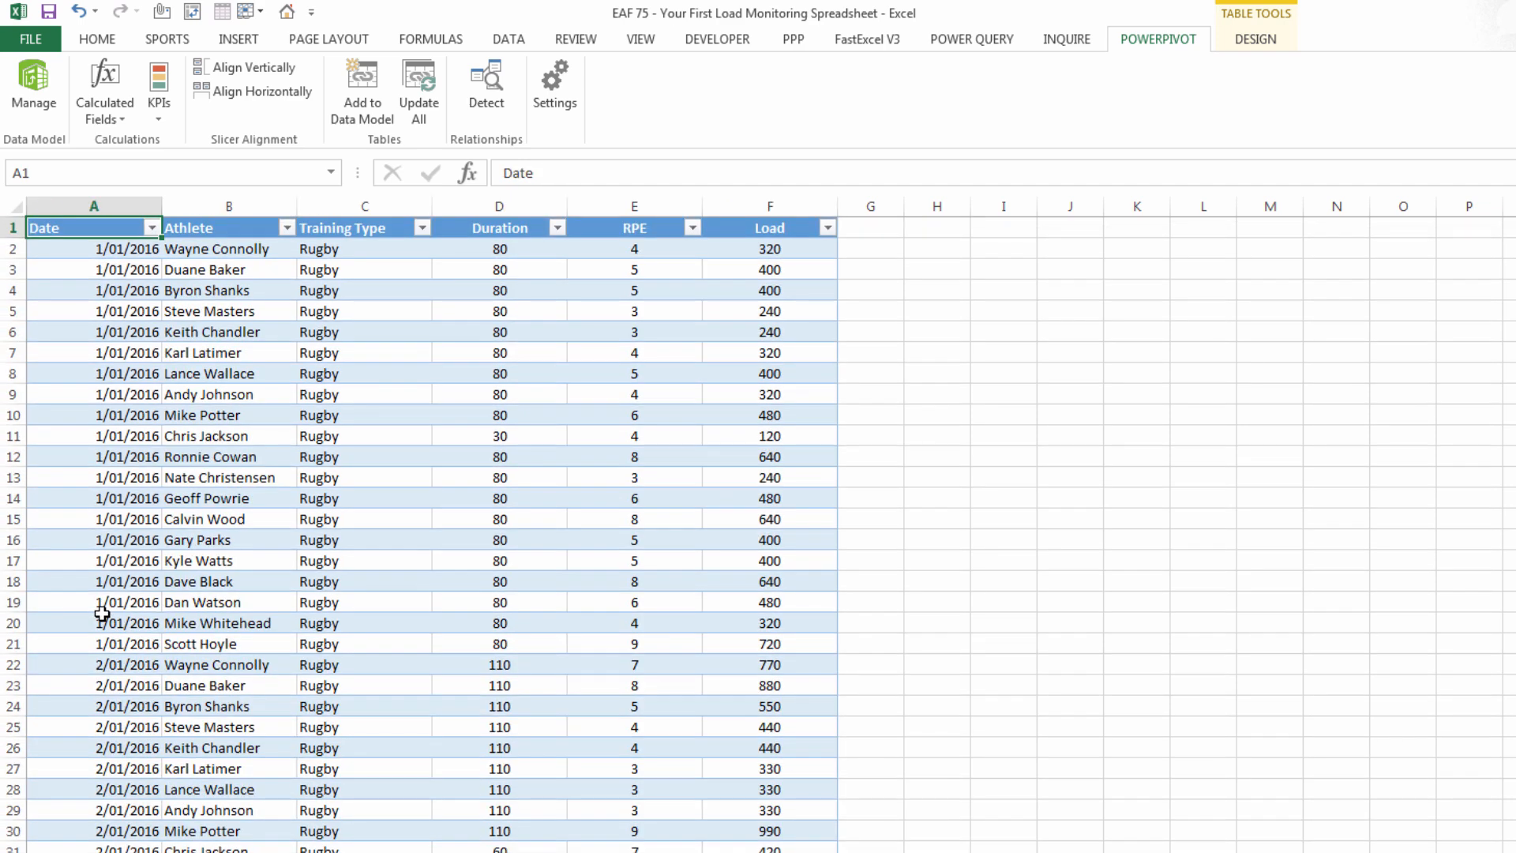
pyautogui.moveTo(305, 616)
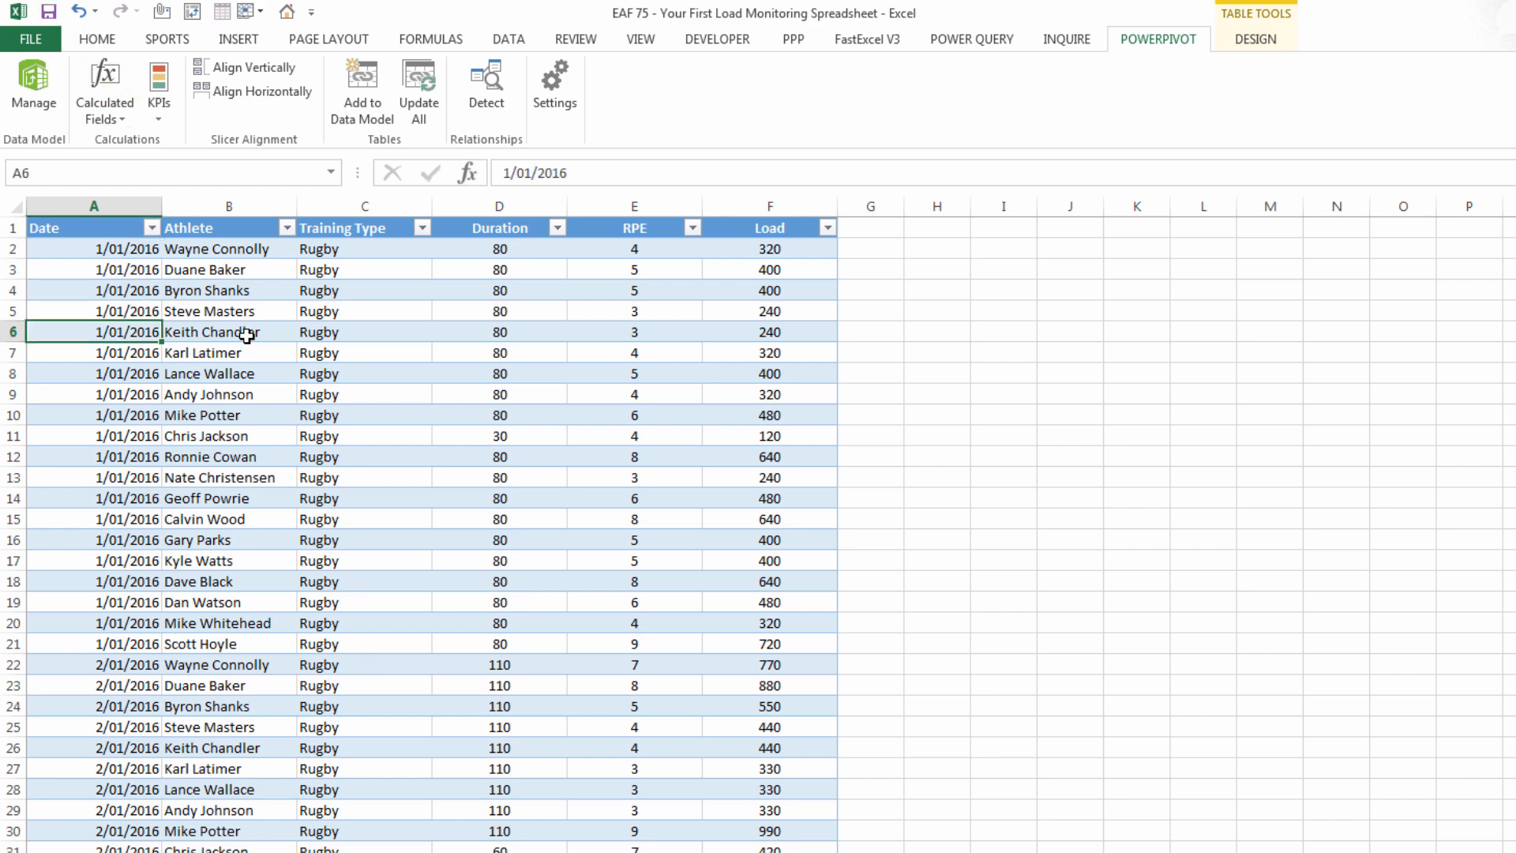
pyautogui.moveTo(242, 498)
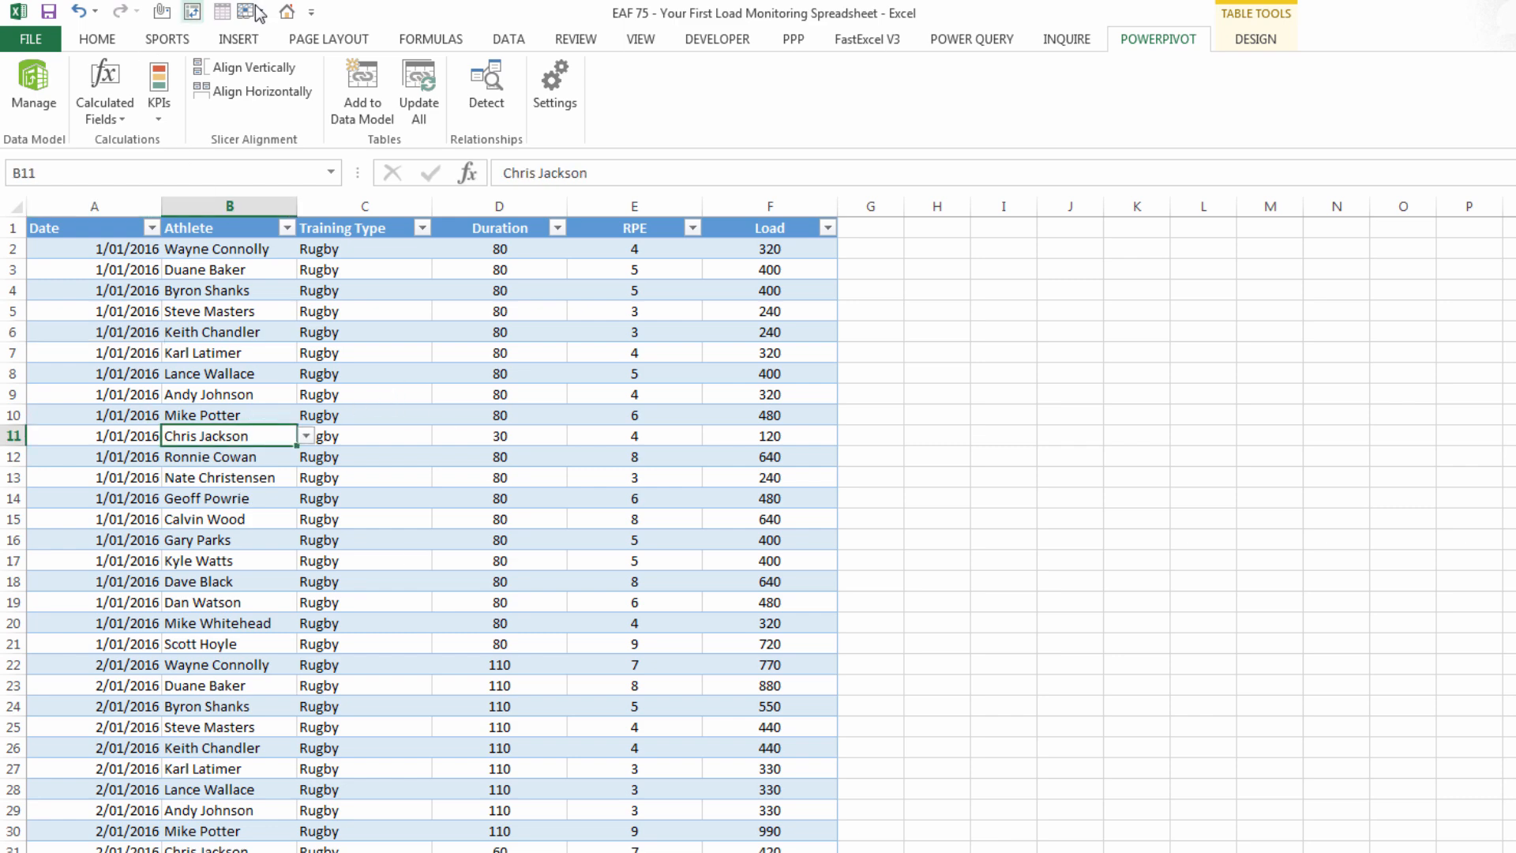
# Step: Insert a PivotTable from TBLData onto a new worksheet
pyautogui.click(236, 39)
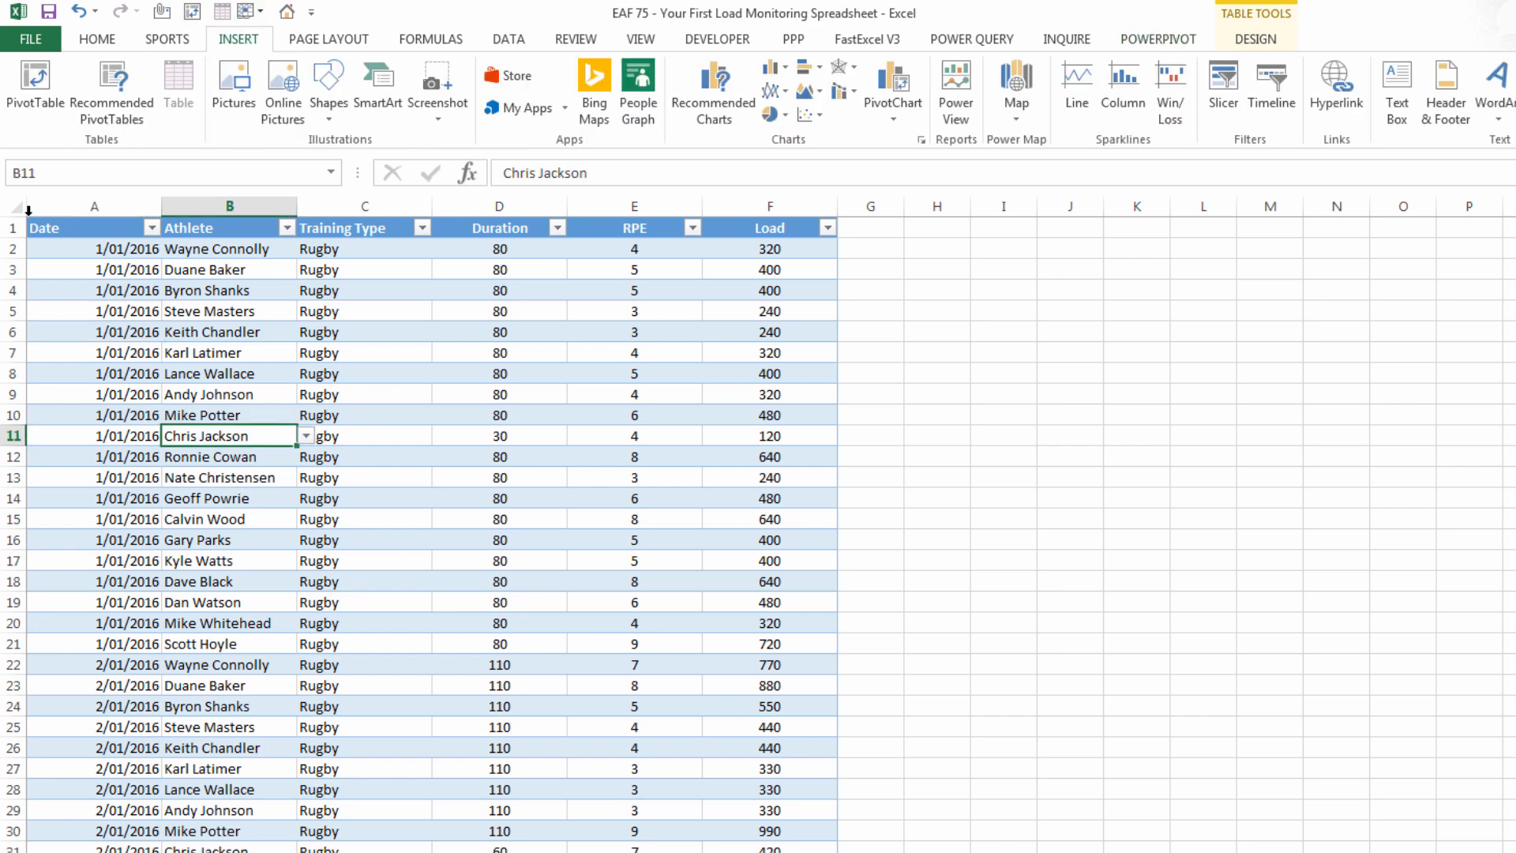
pyautogui.click(35, 87)
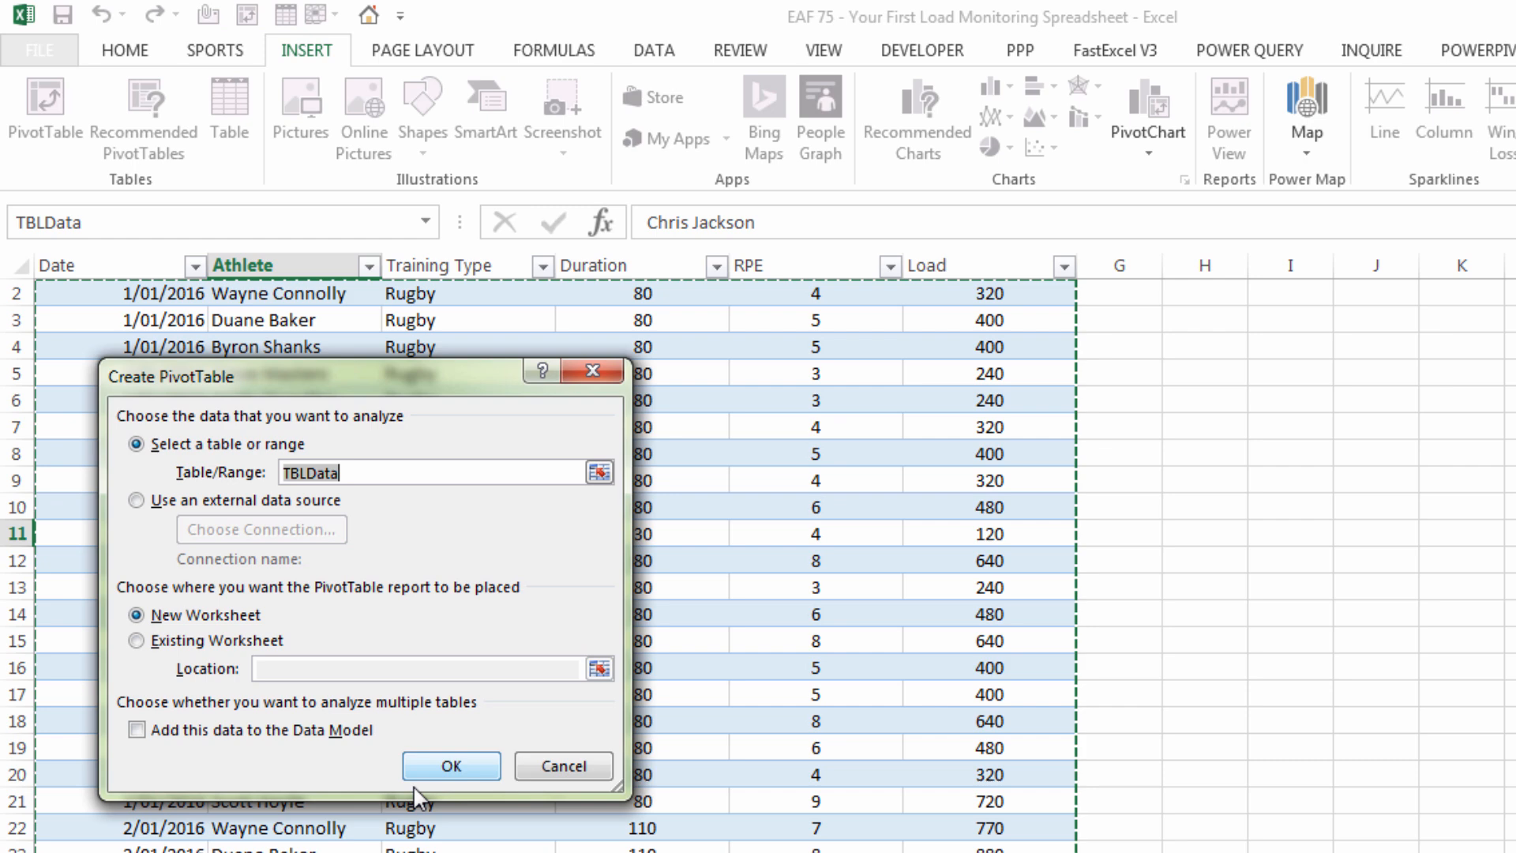
pyautogui.click(450, 765)
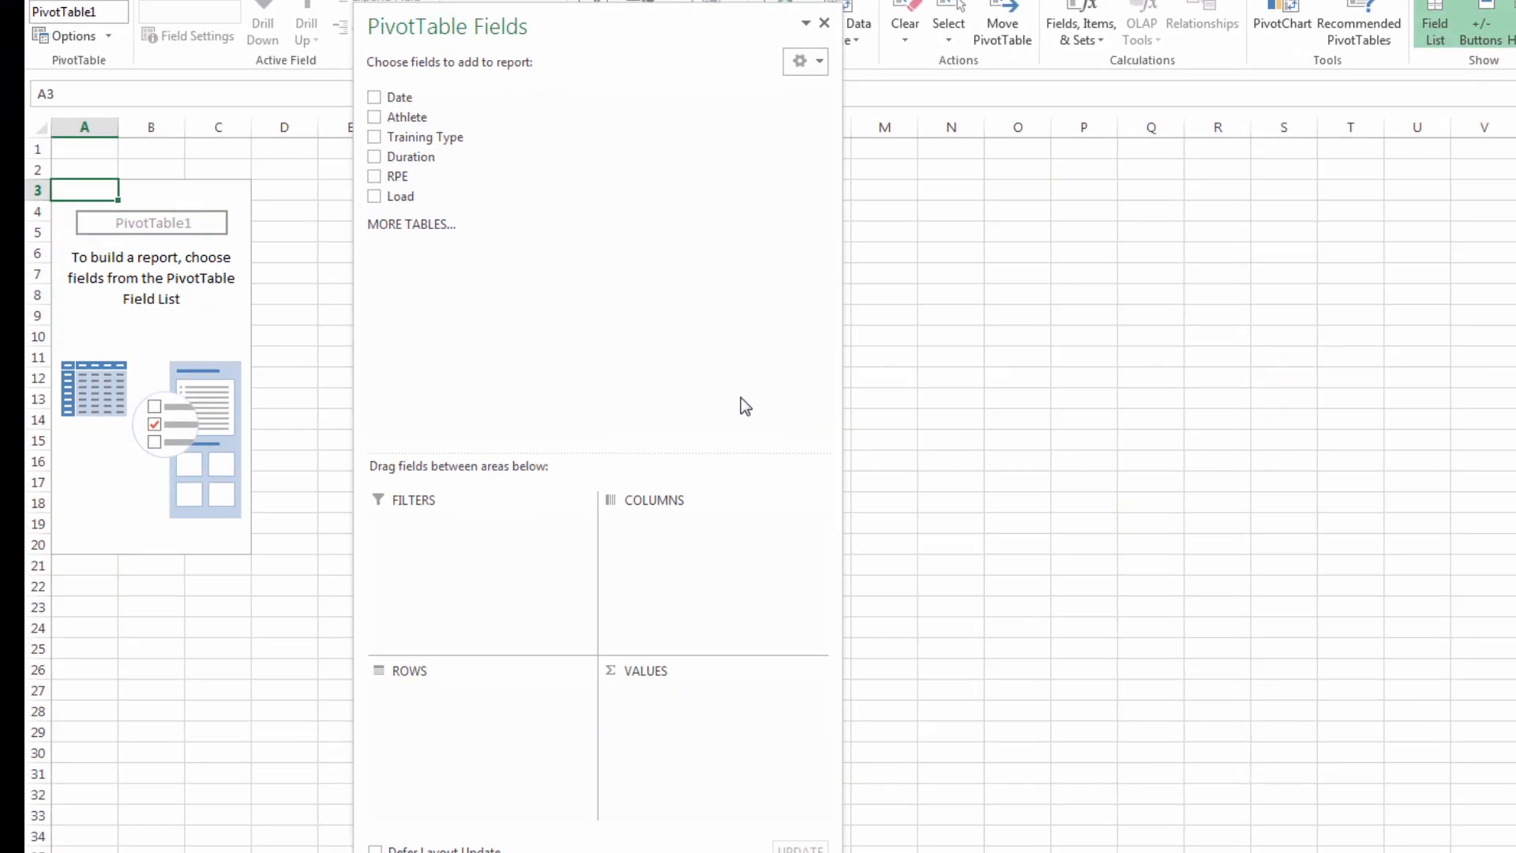
pyautogui.moveTo(430, 92)
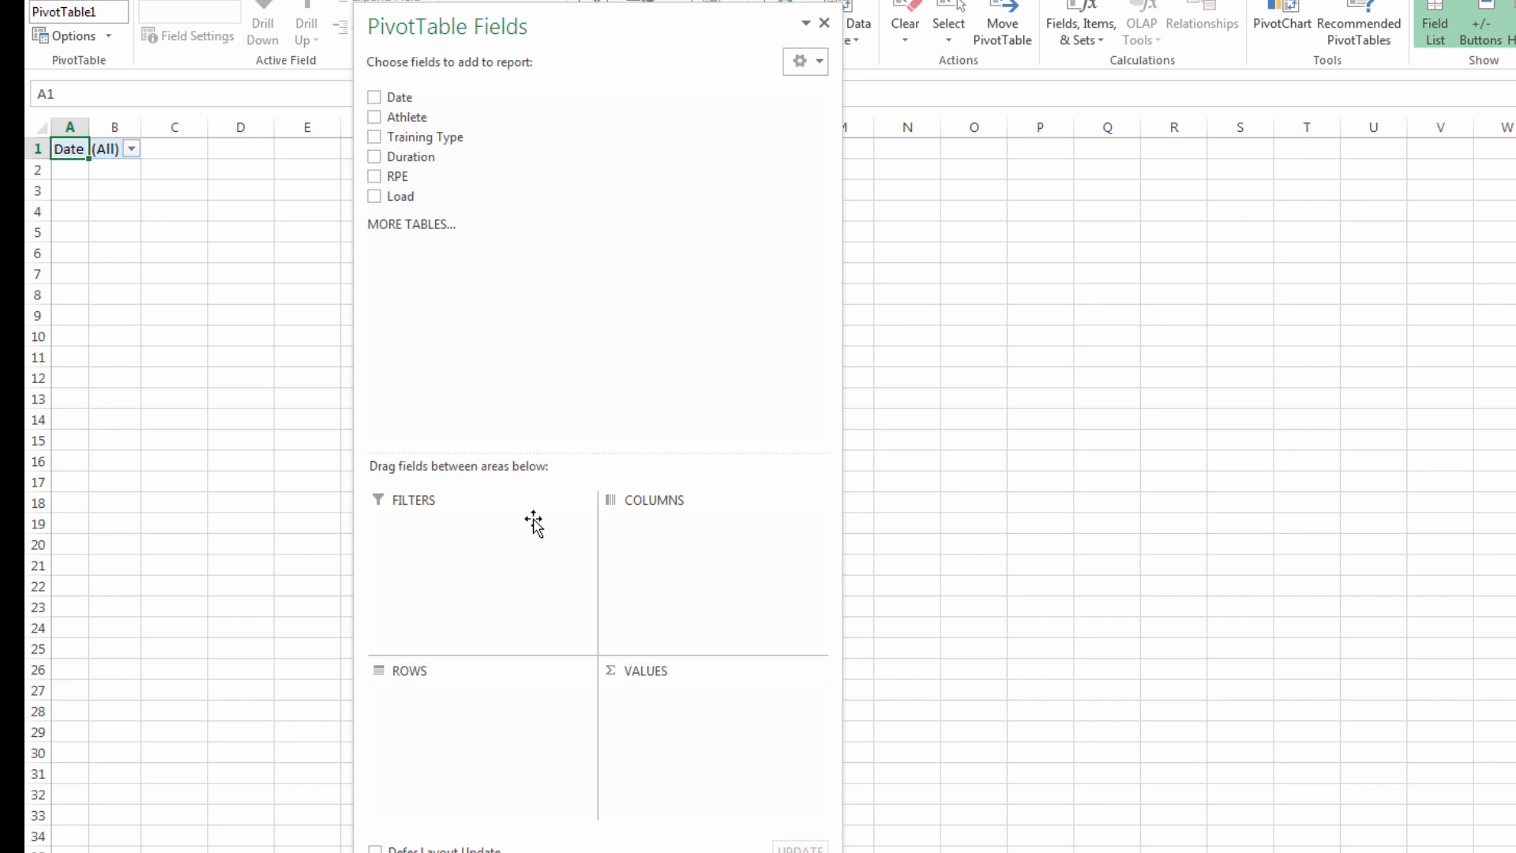
# Step: Place Date in Filters, Athlete in Rows and Sum of Load in Values
pyautogui.click(374, 96)
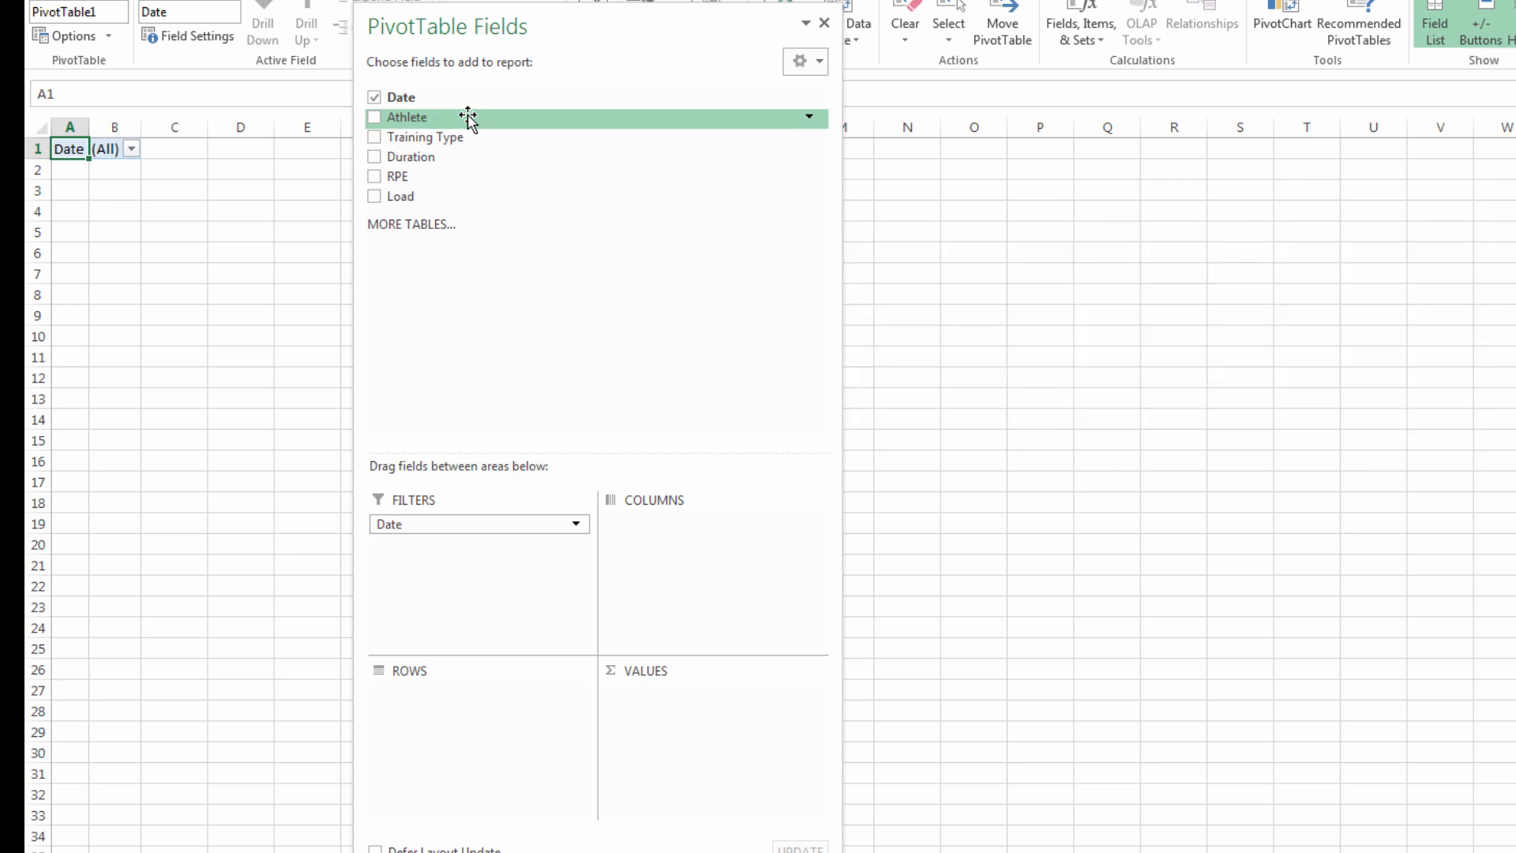
pyautogui.click(374, 117)
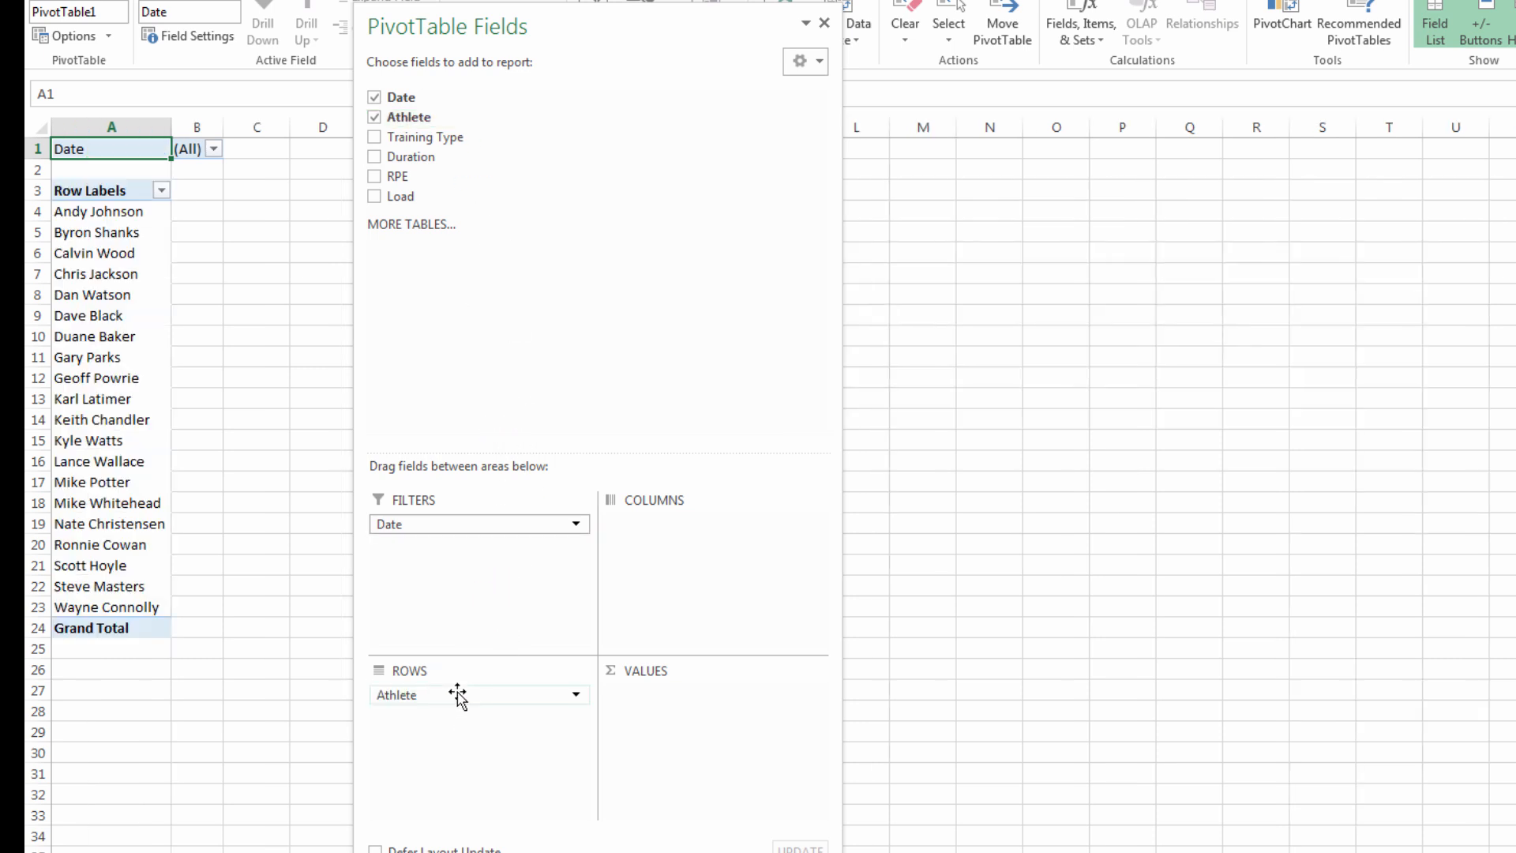
pyautogui.moveTo(400, 196)
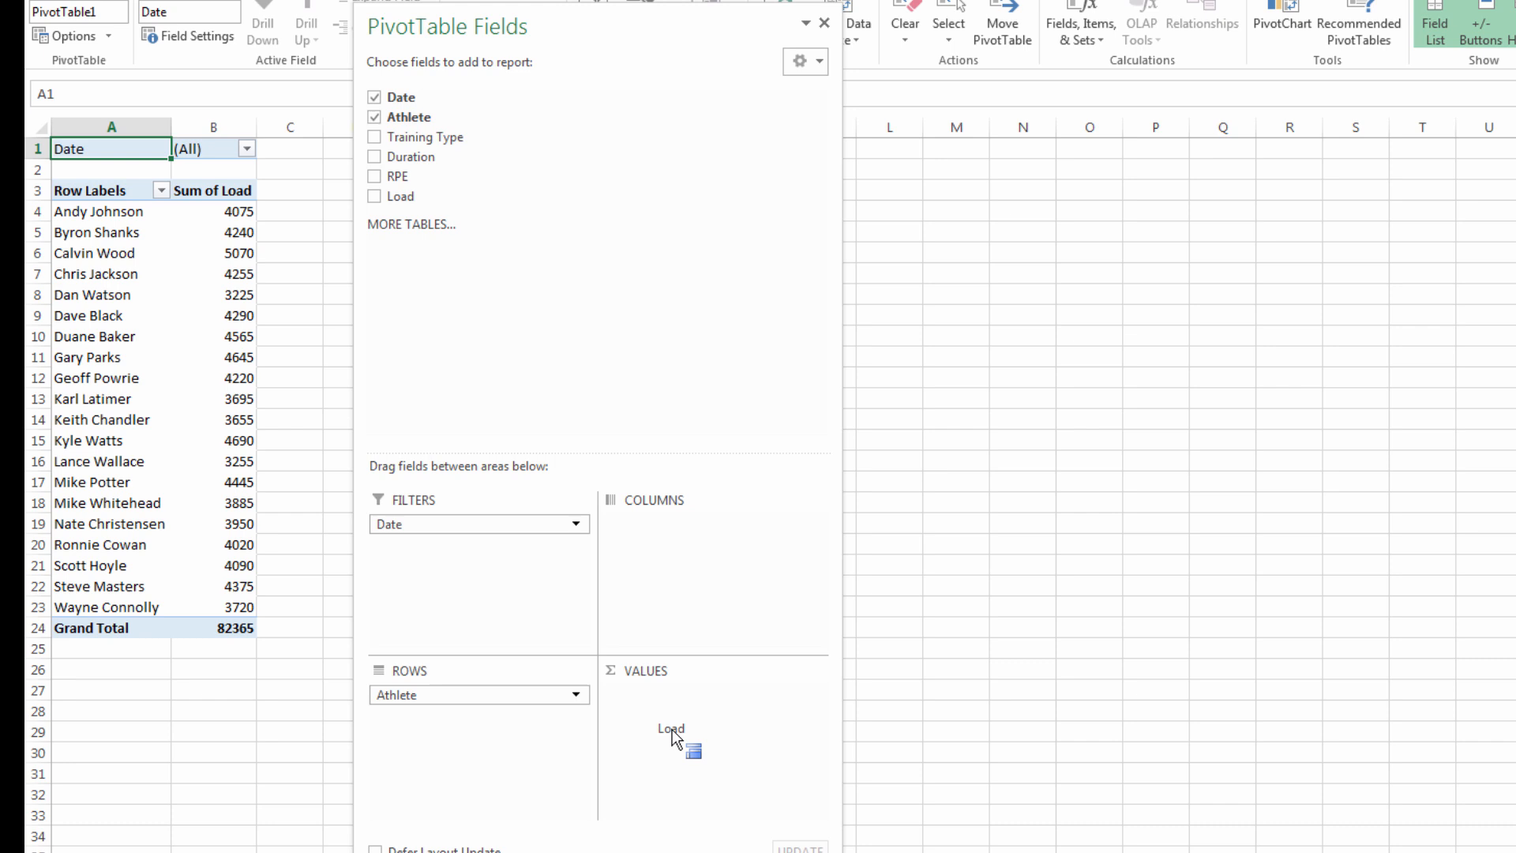
pyautogui.click(374, 196)
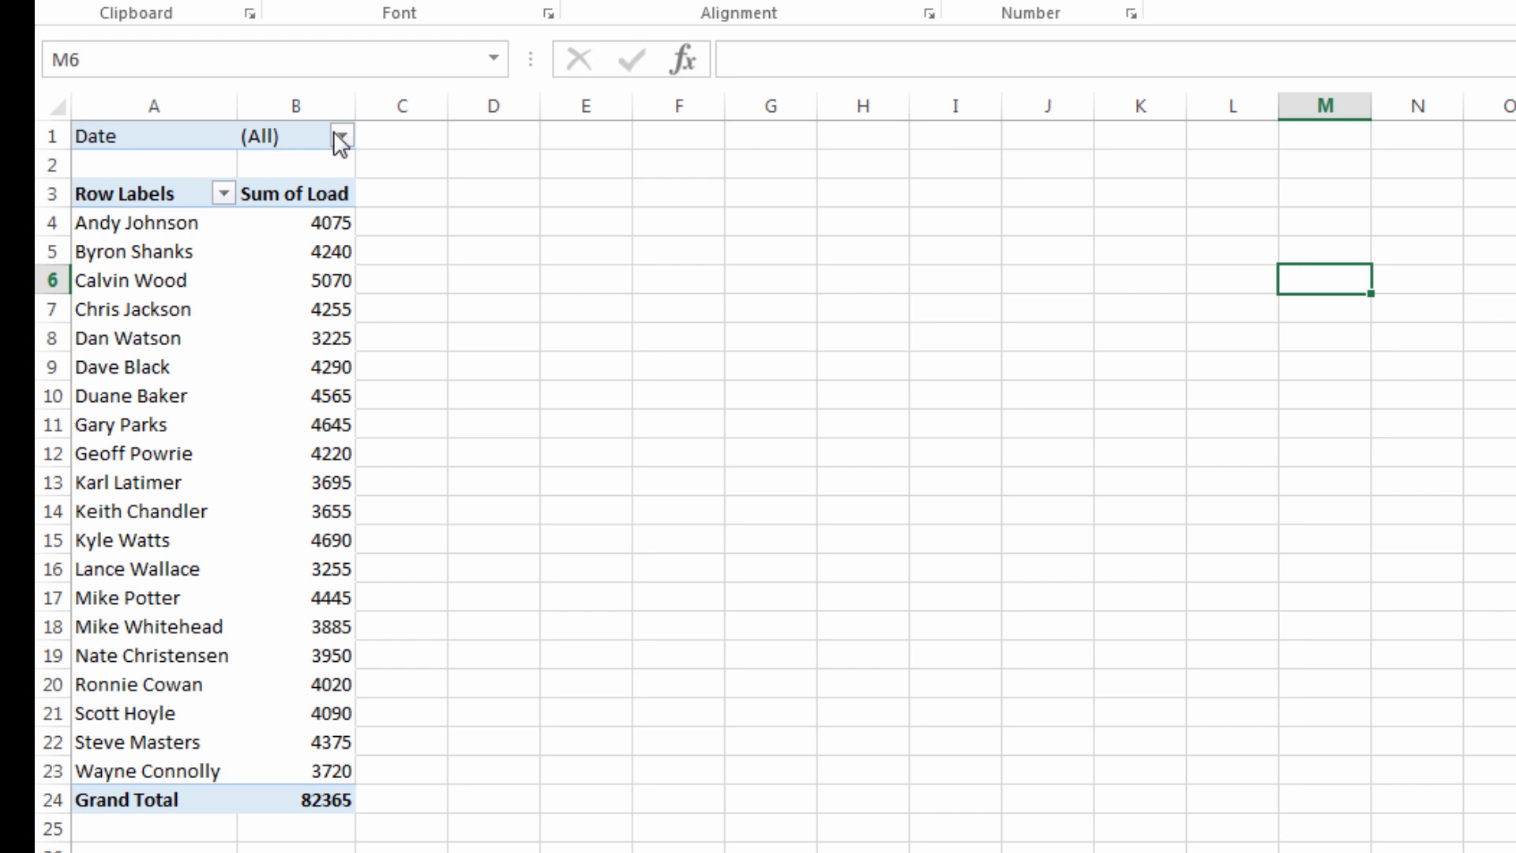
# Step: Filter the pivot to 2/01/2016 and sort athletes by Sum of Load, largest first
pyautogui.click(344, 135)
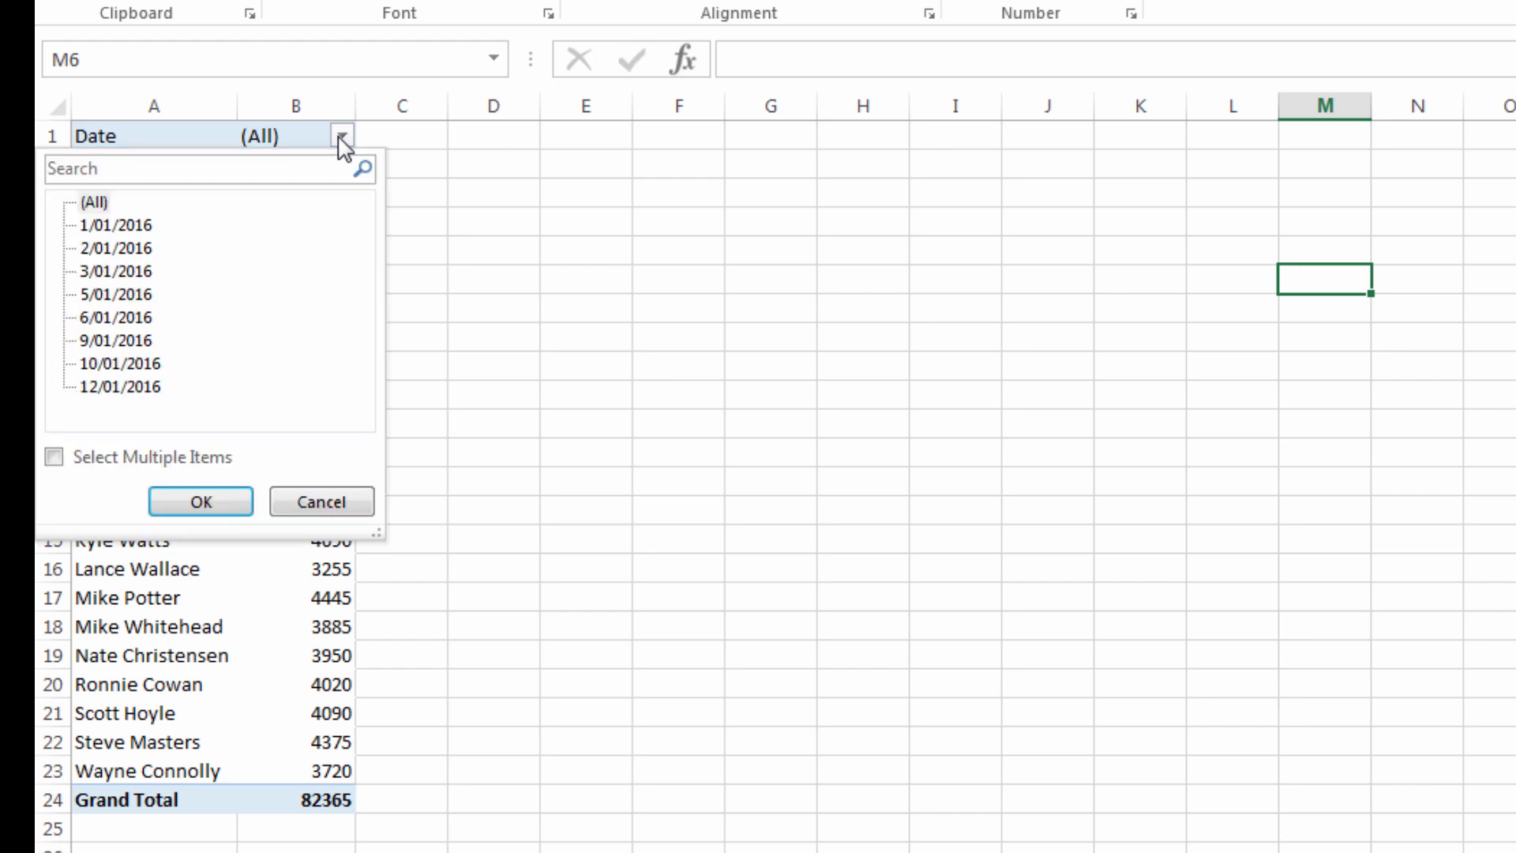
pyautogui.click(111, 249)
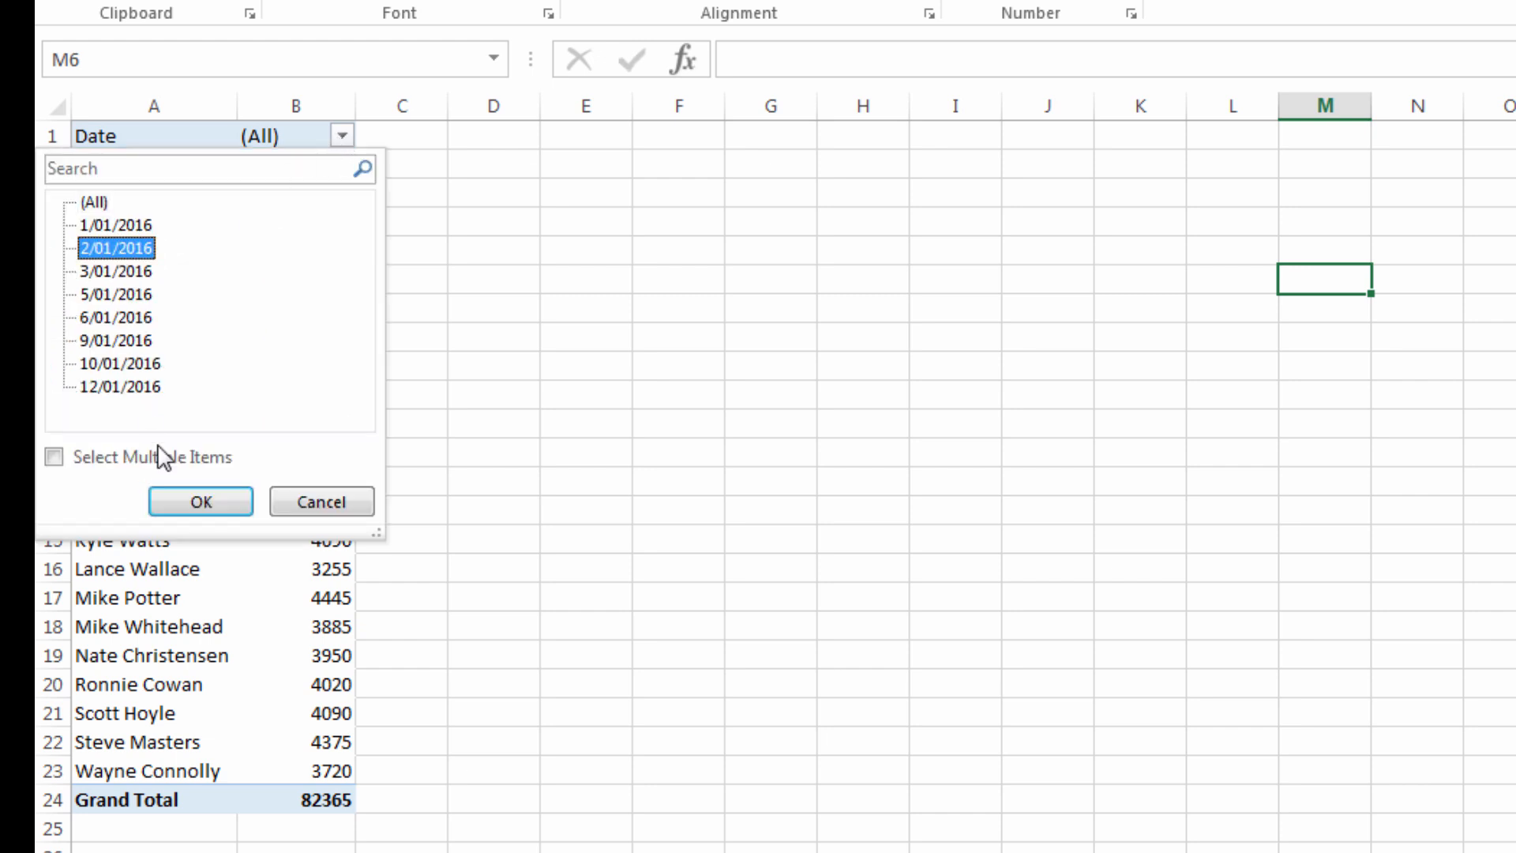
pyautogui.click(199, 501)
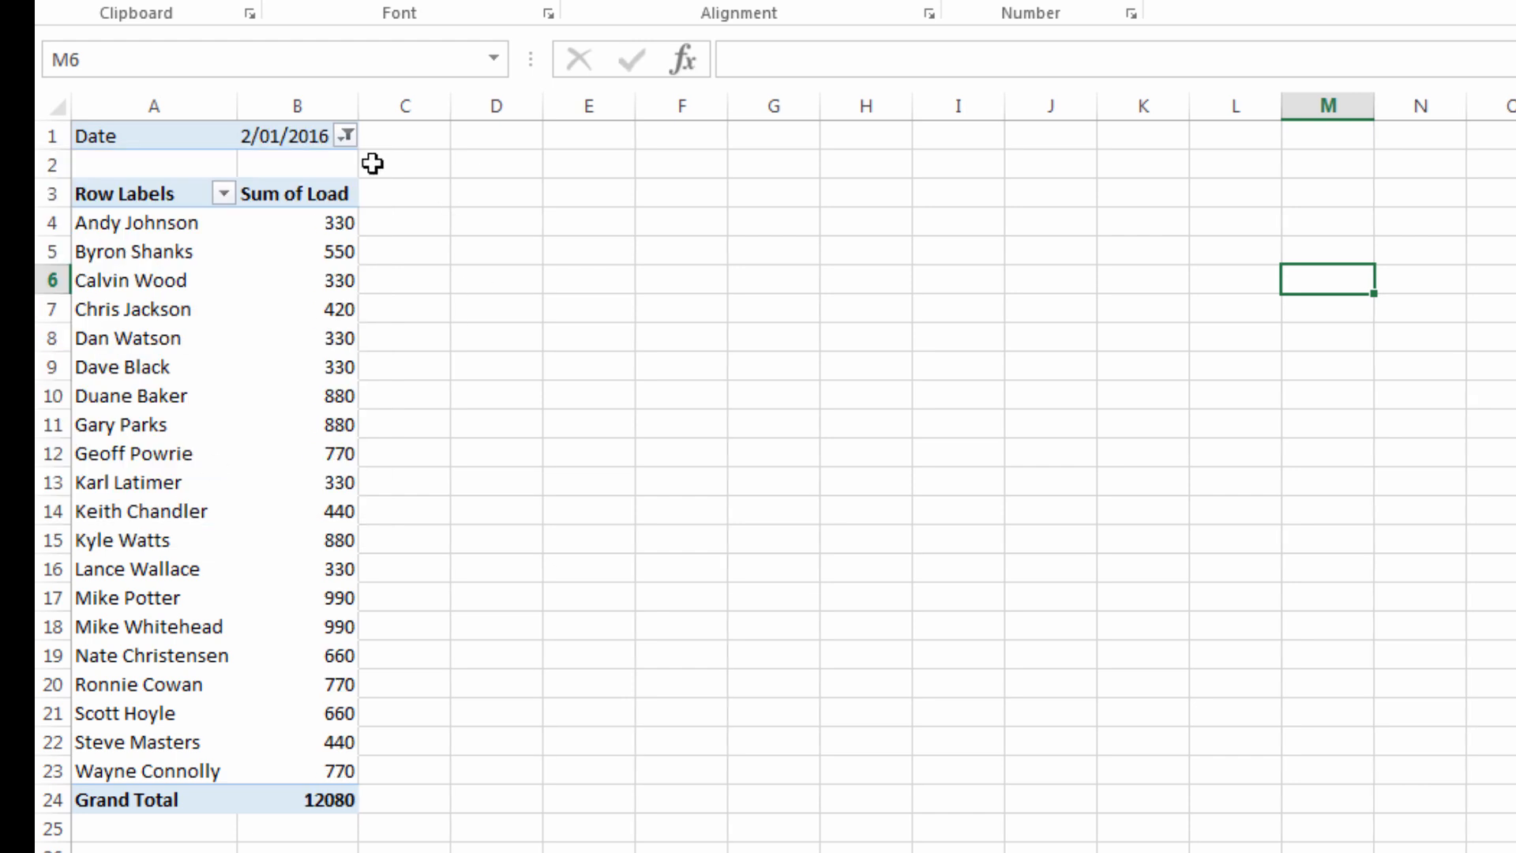
pyautogui.moveTo(419, 272)
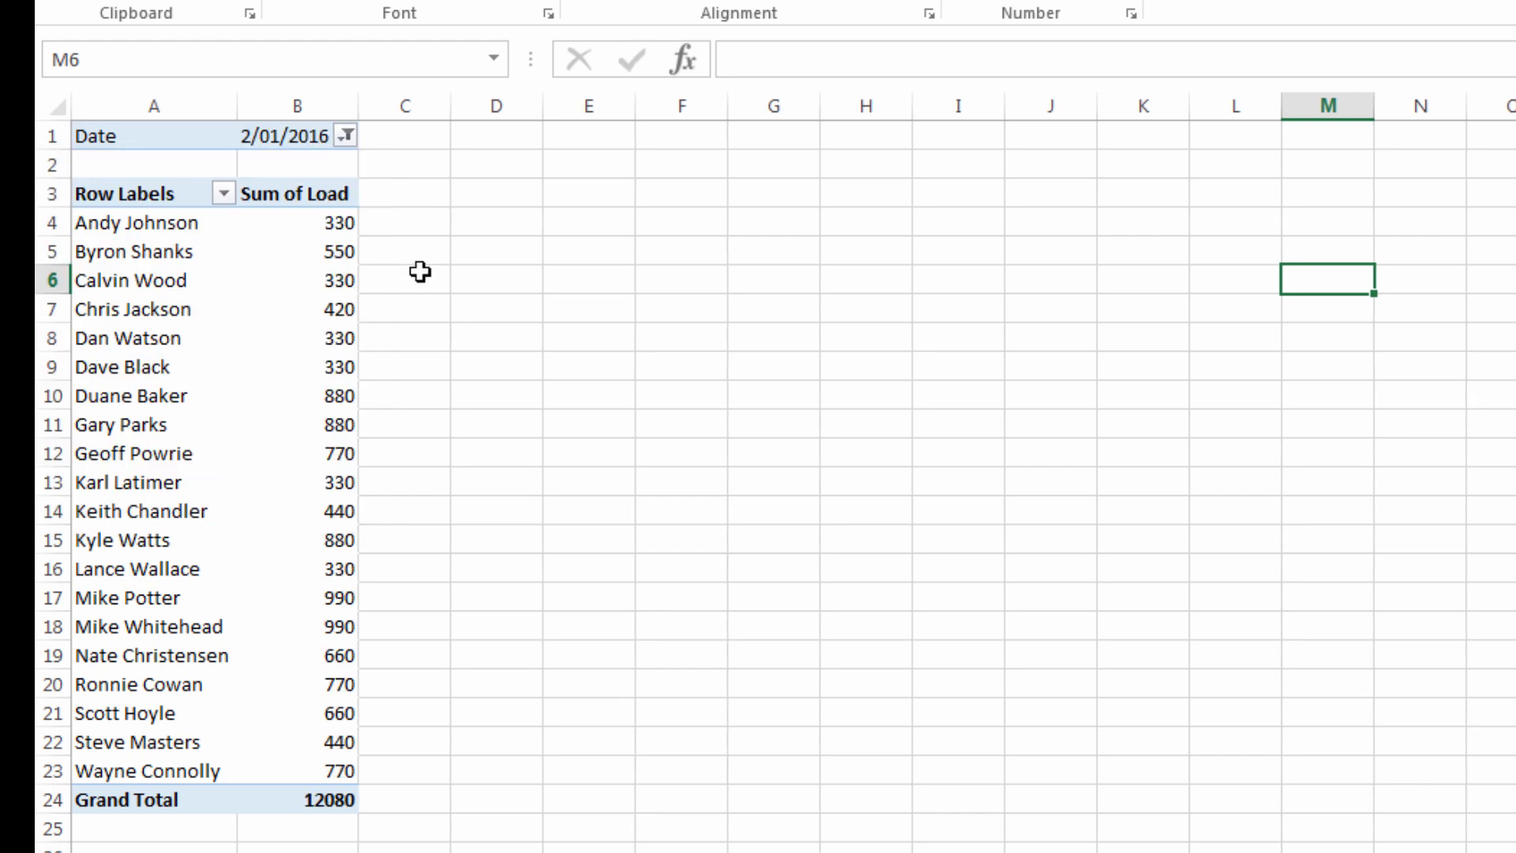
pyautogui.click(296, 280)
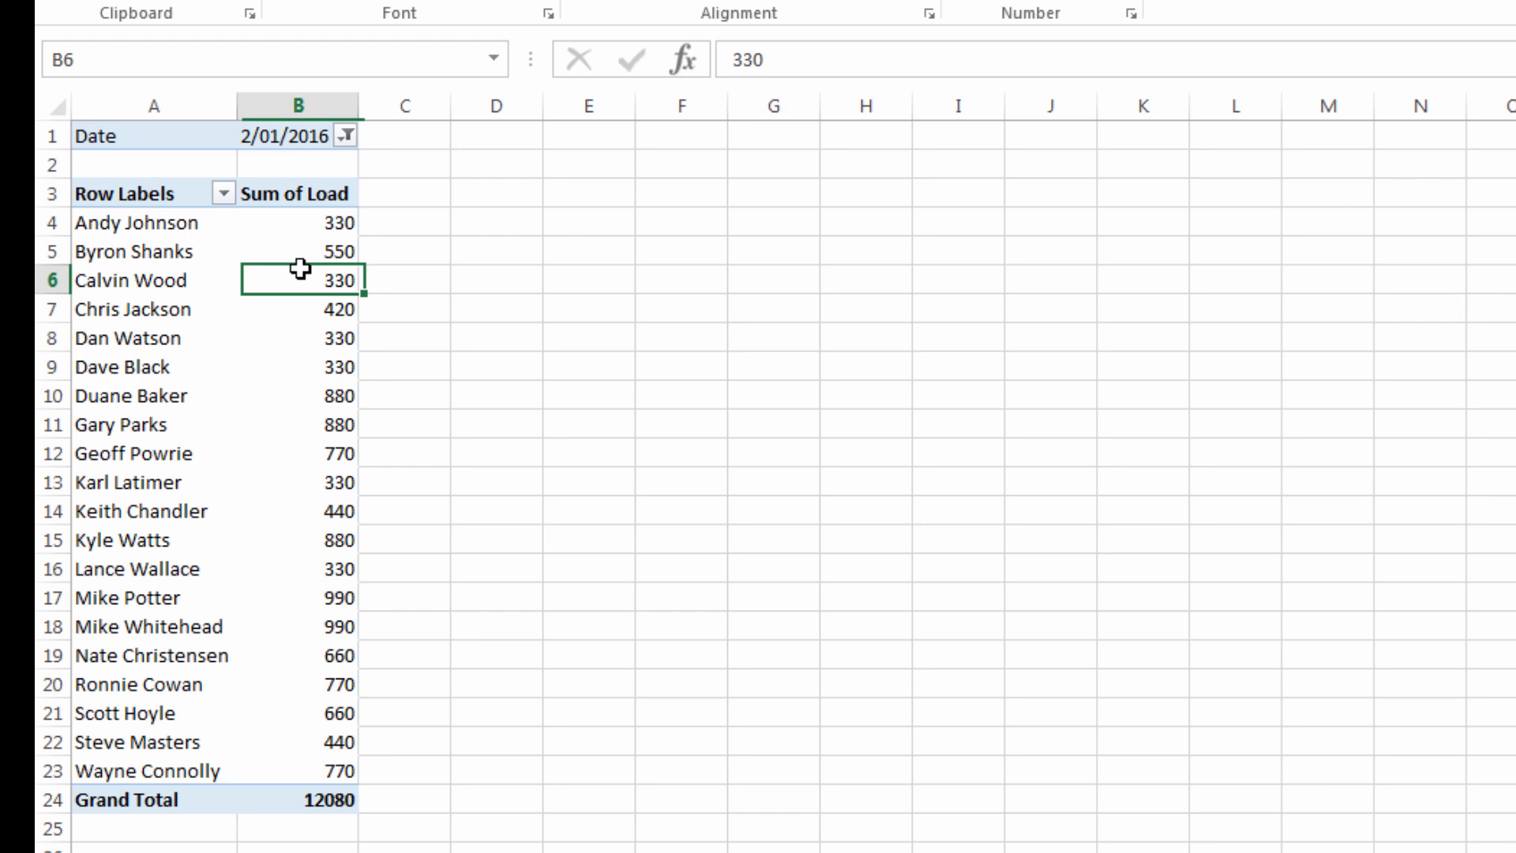
pyautogui.rightClick(299, 280)
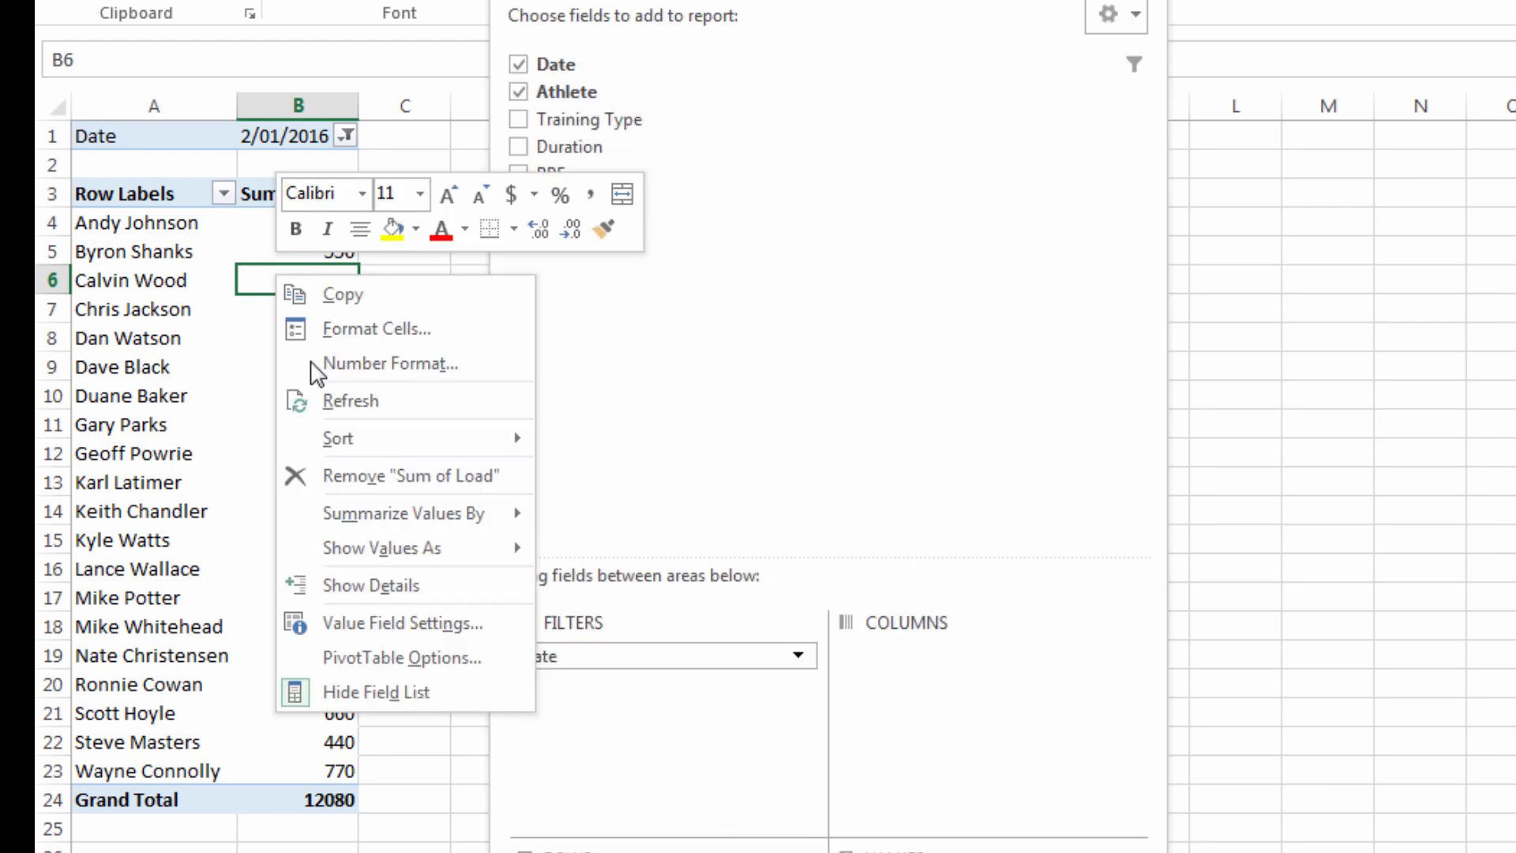
pyautogui.click(619, 478)
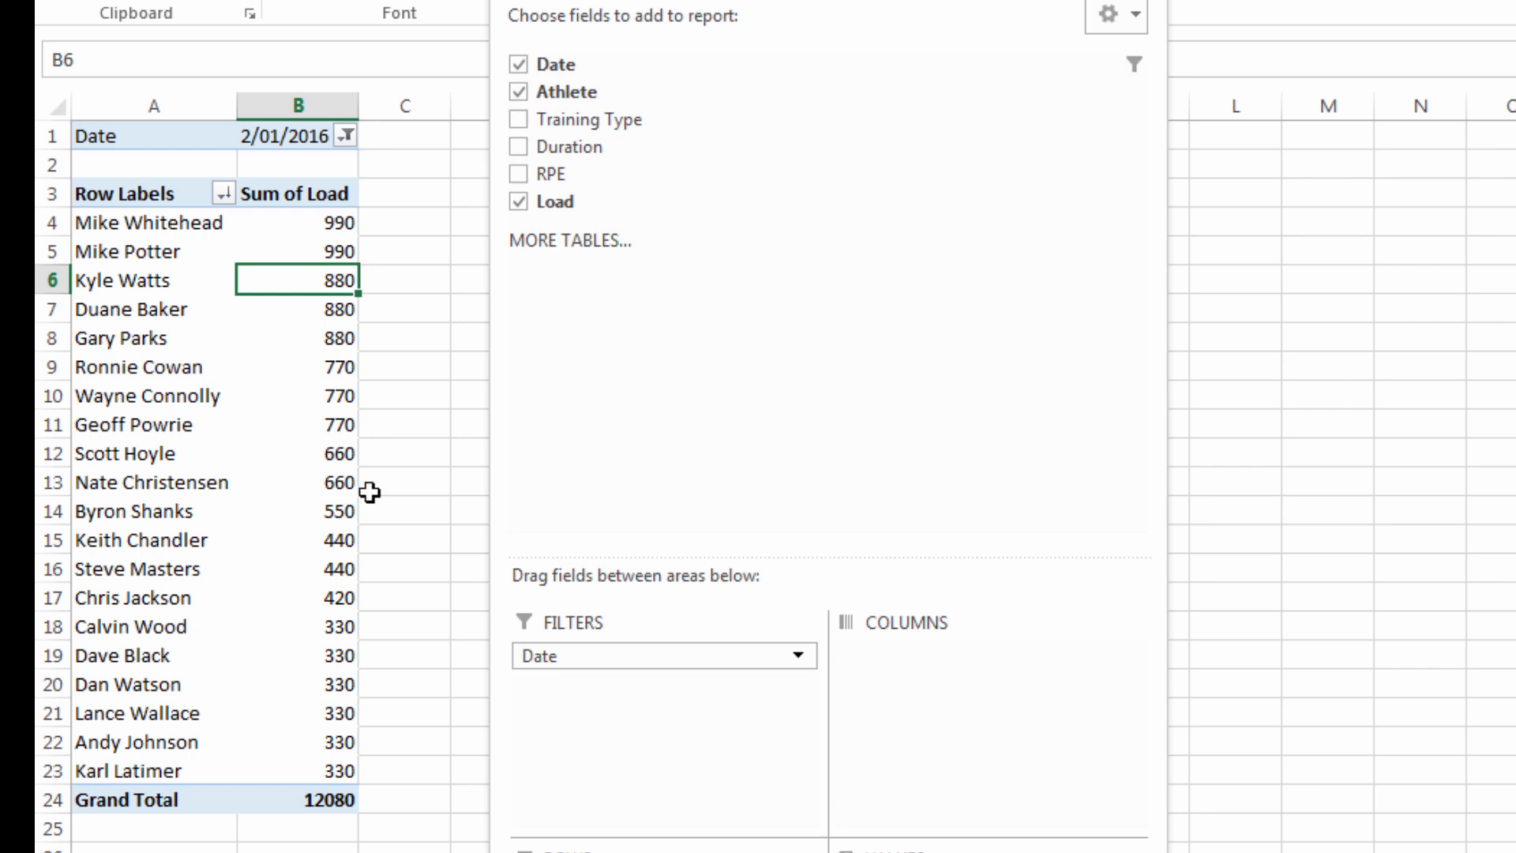
pyautogui.moveTo(348, 139)
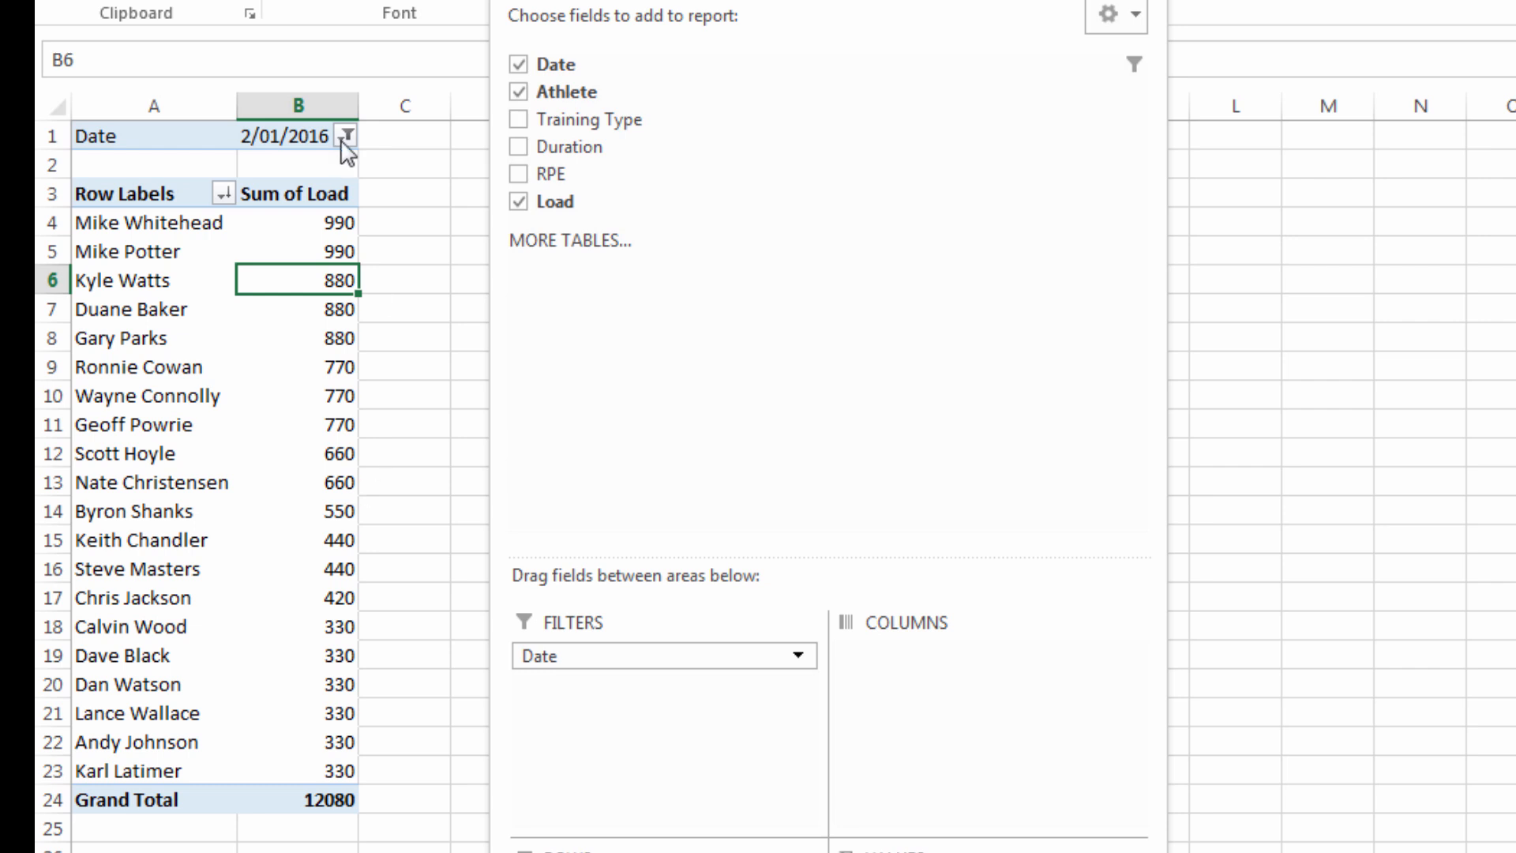
# Step: Change the Date filter to multiple items covering 1/01 to 6/01/2016
pyautogui.click(345, 135)
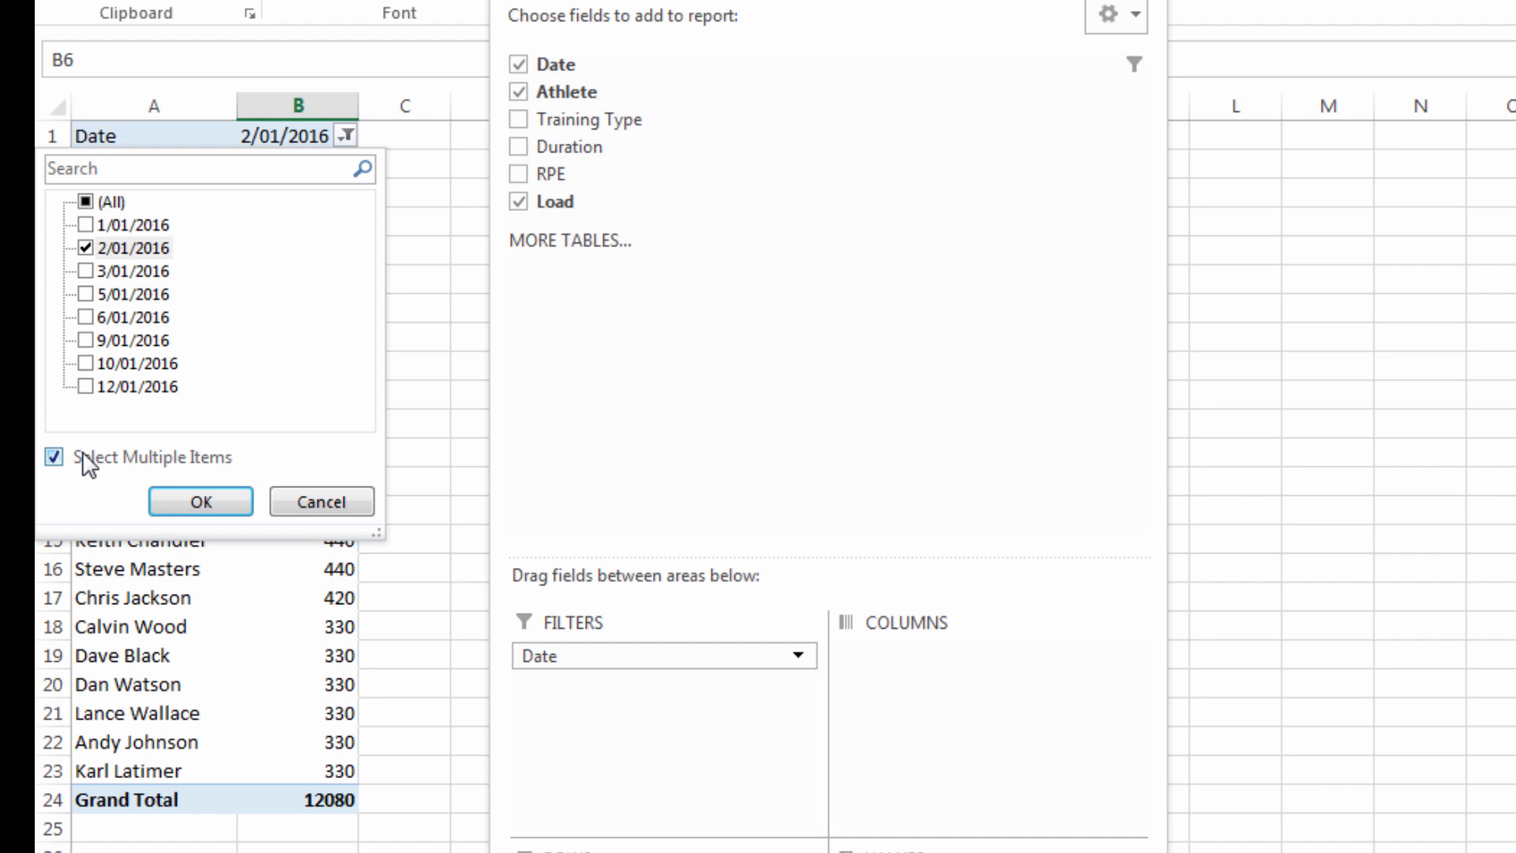
pyautogui.click(90, 225)
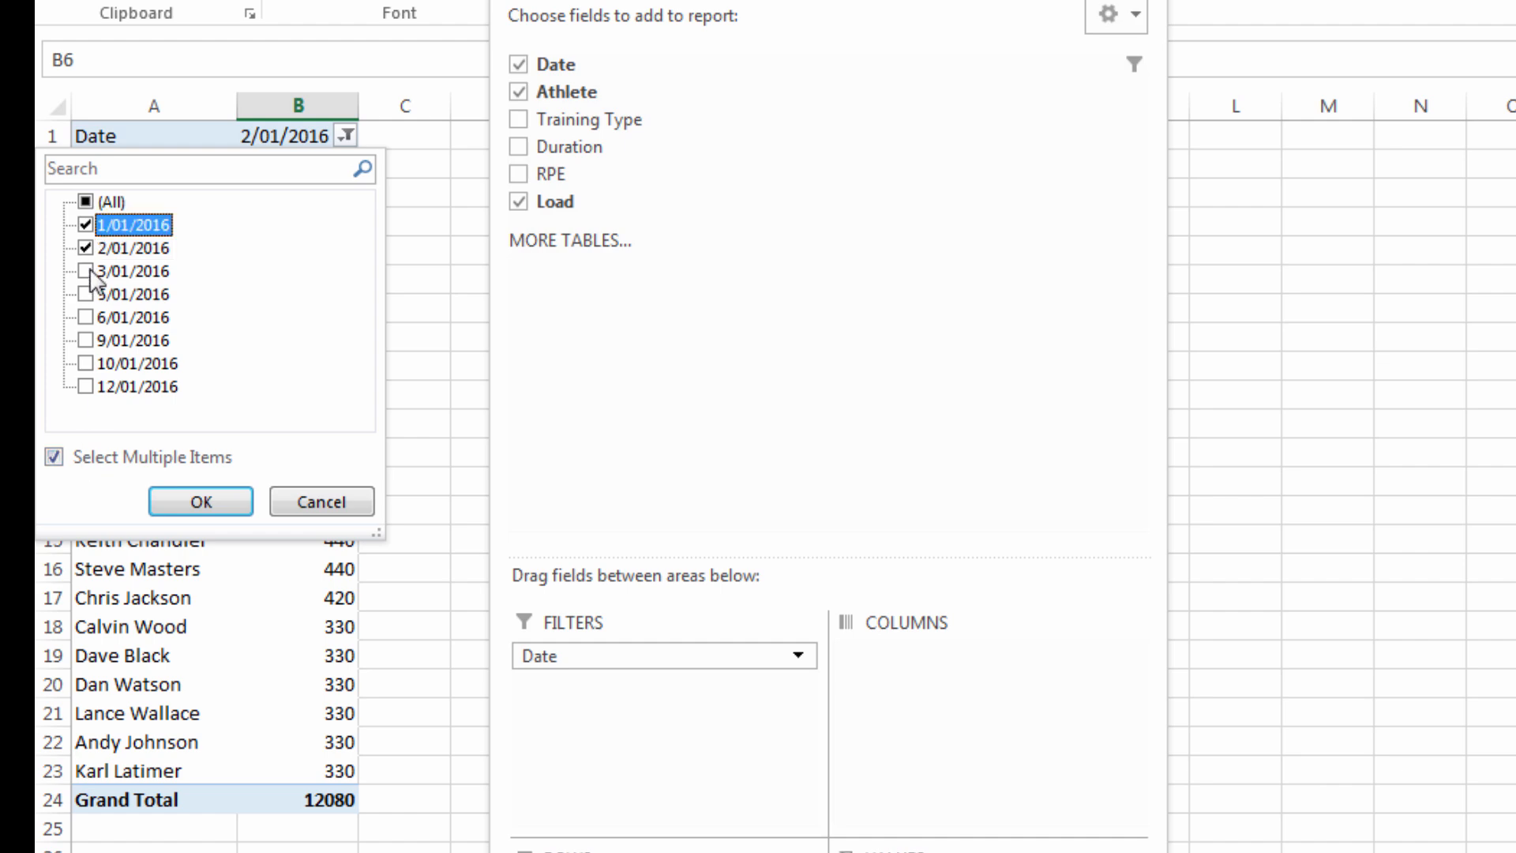
pyautogui.click(87, 294)
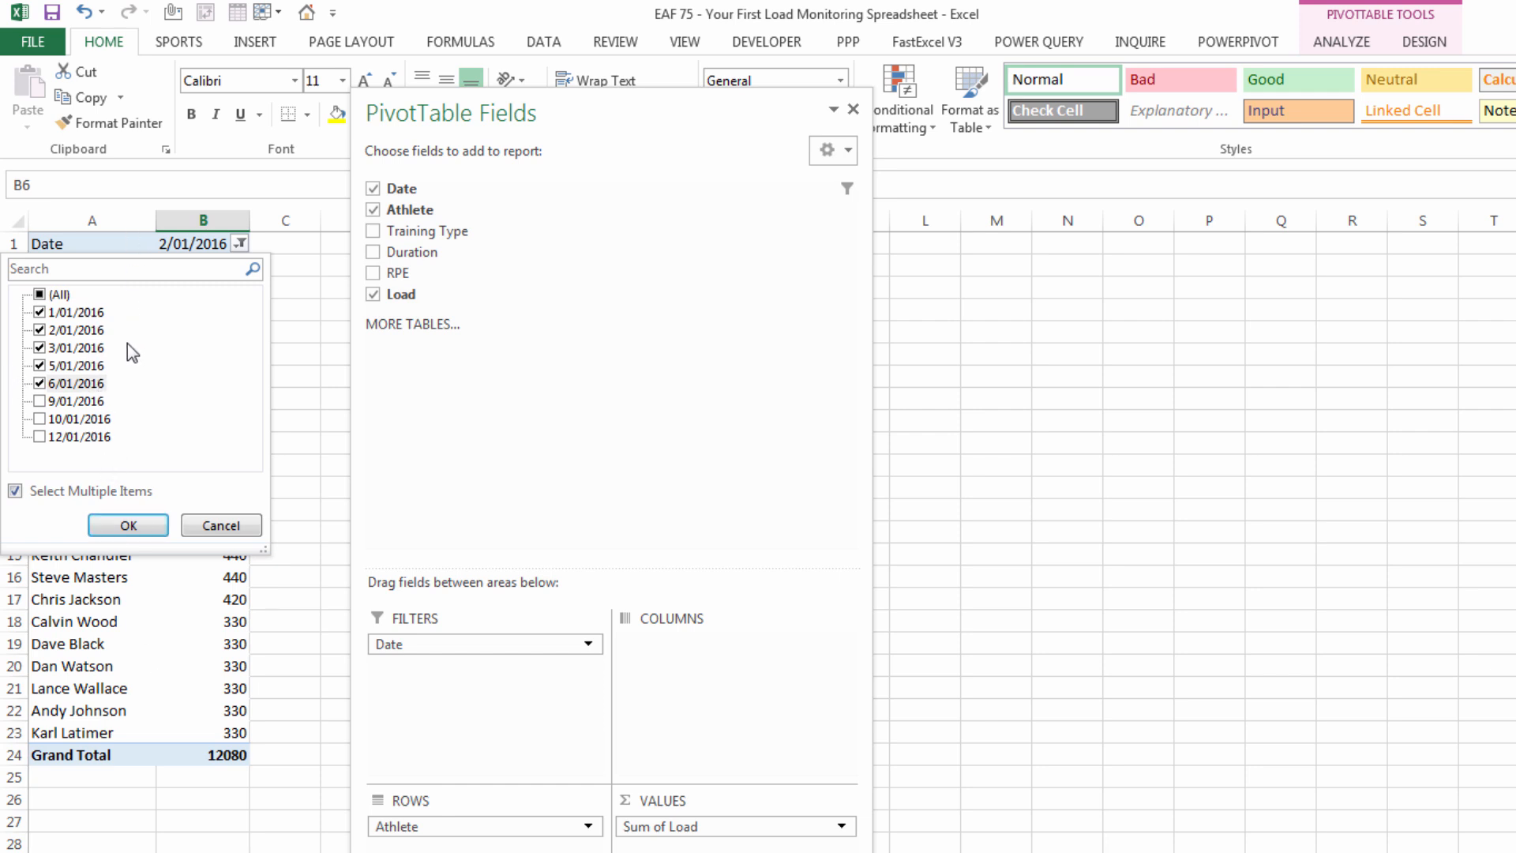
pyautogui.click(126, 525)
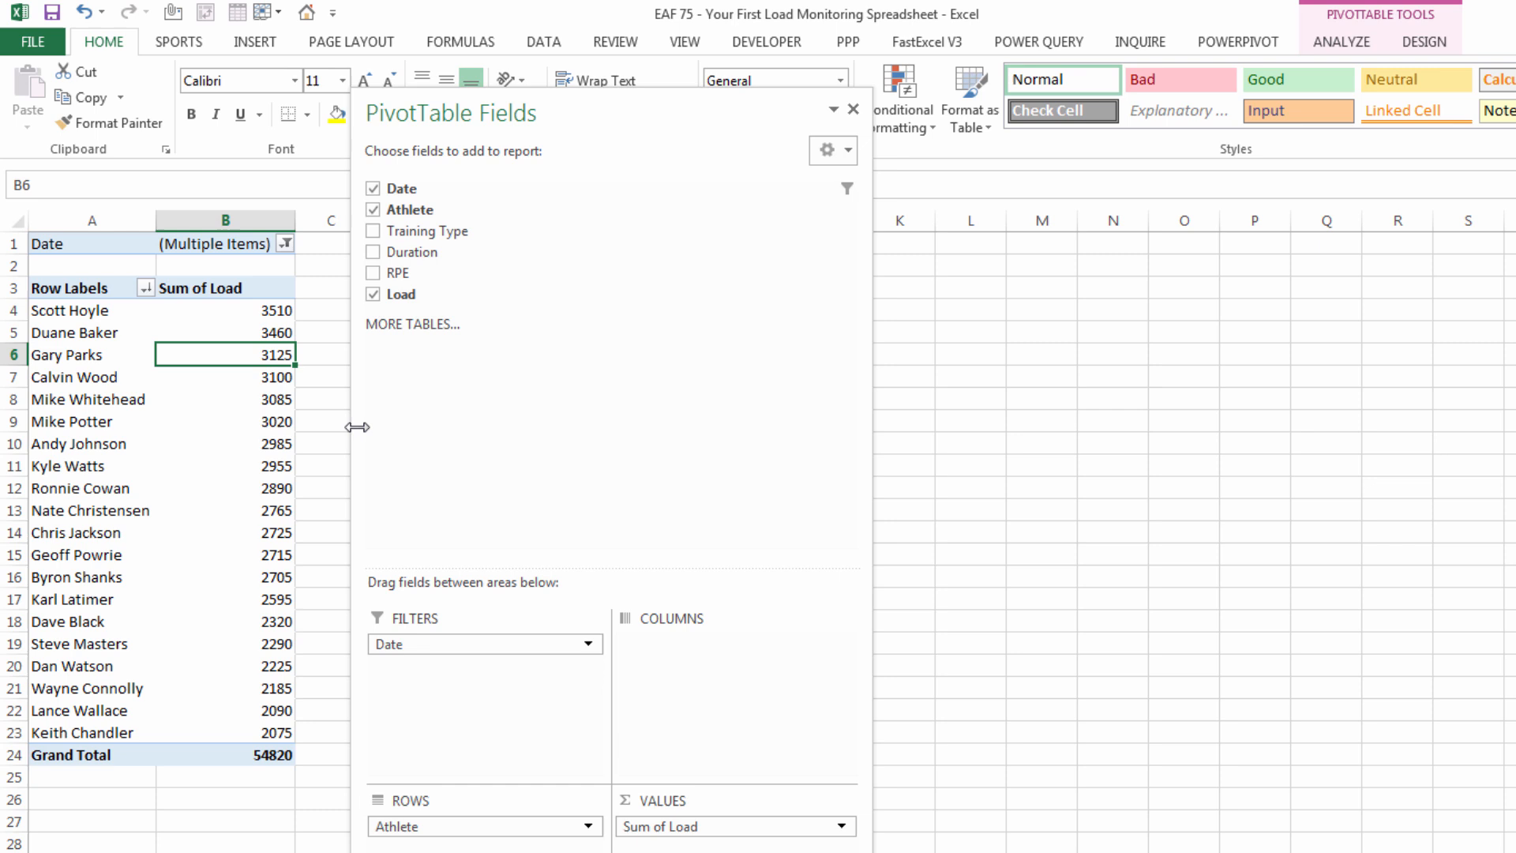
pyautogui.moveTo(86, 421)
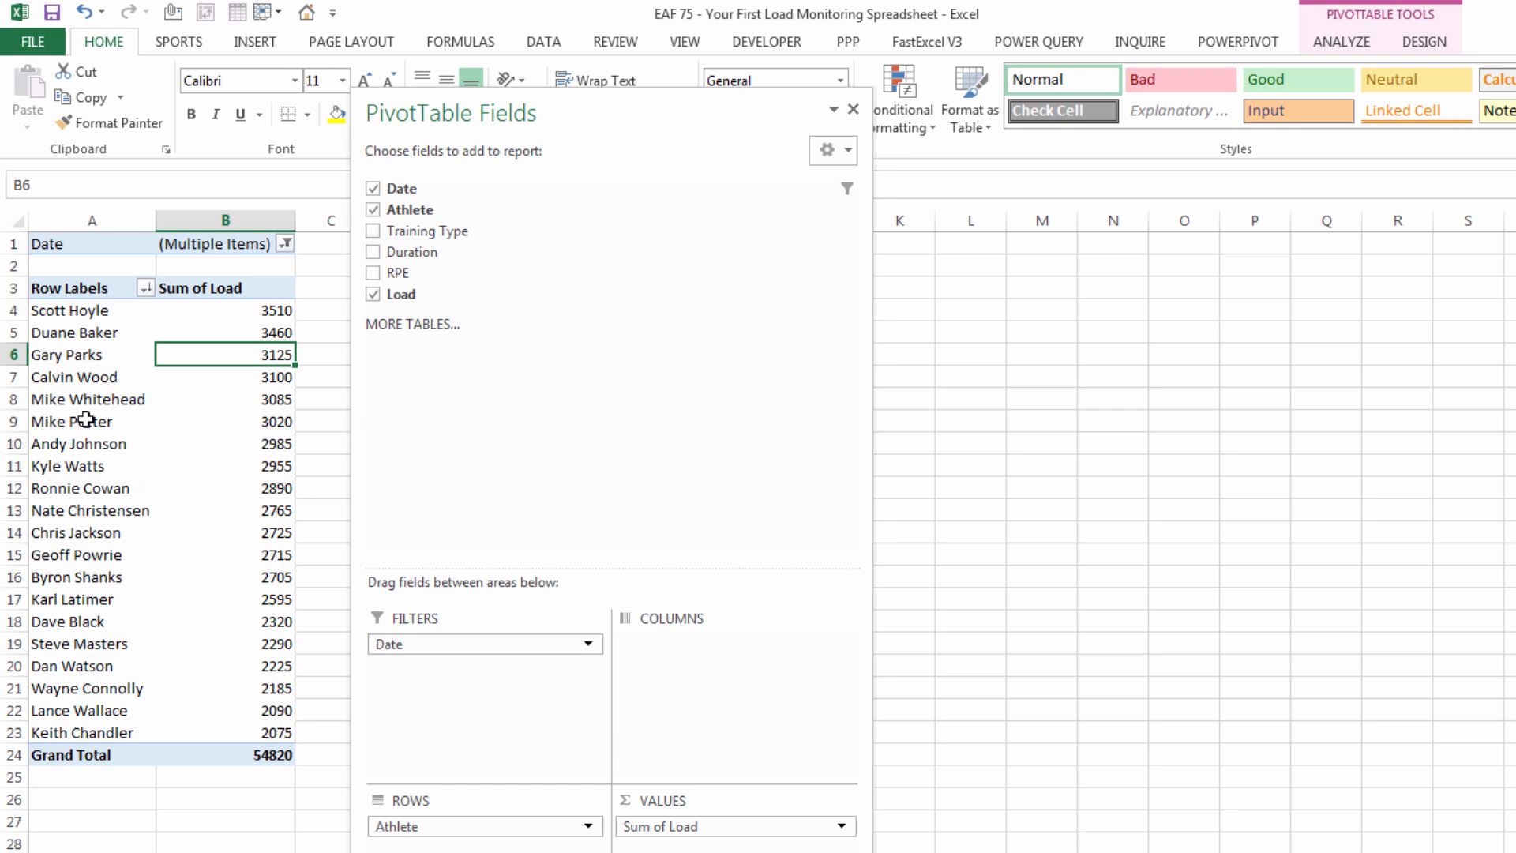
pyautogui.click(70, 421)
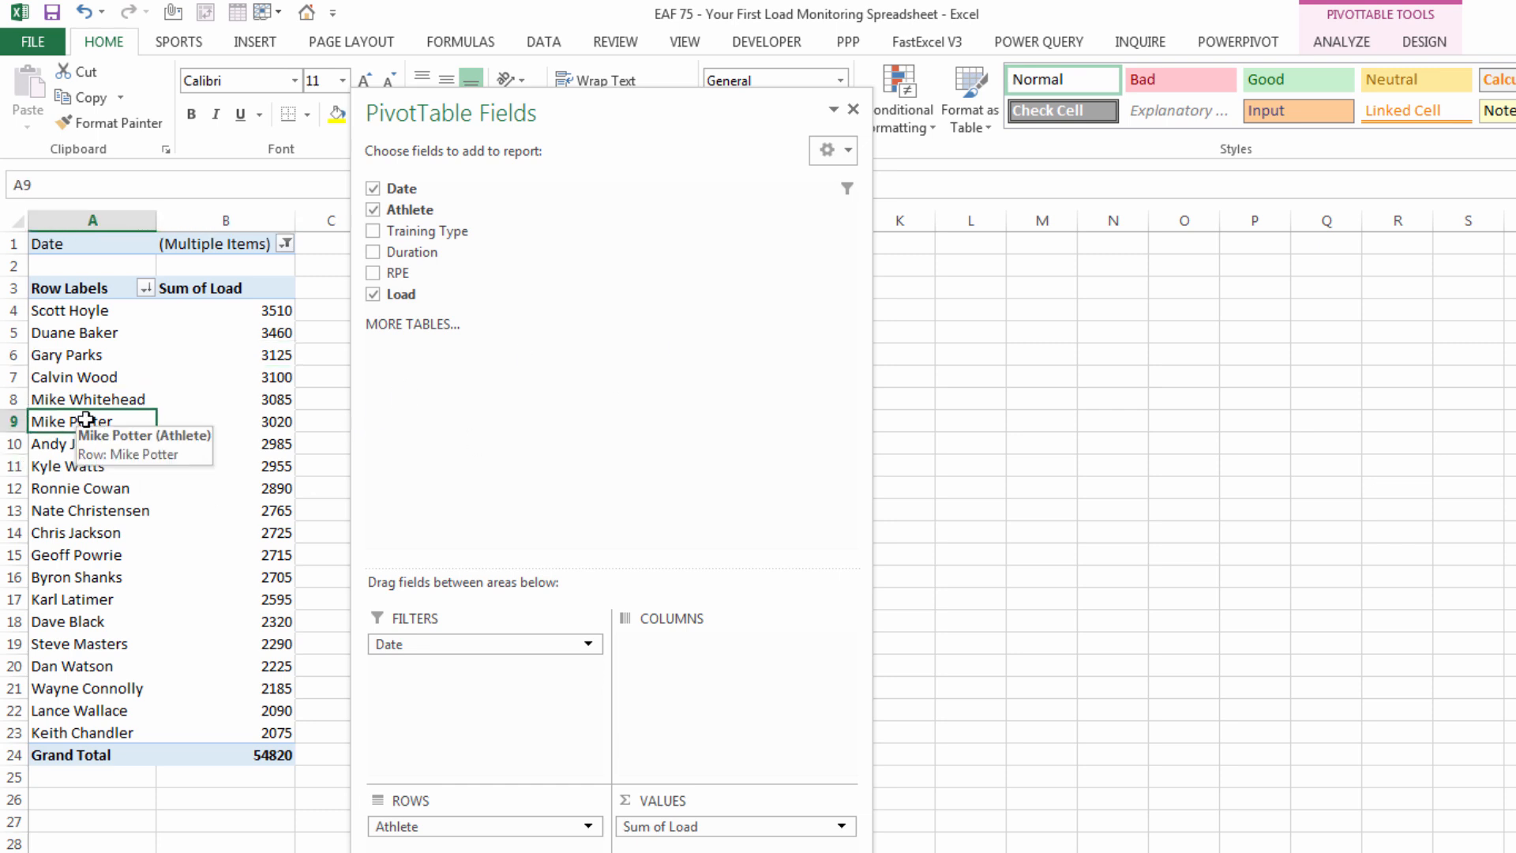
pyautogui.moveTo(1349, 37)
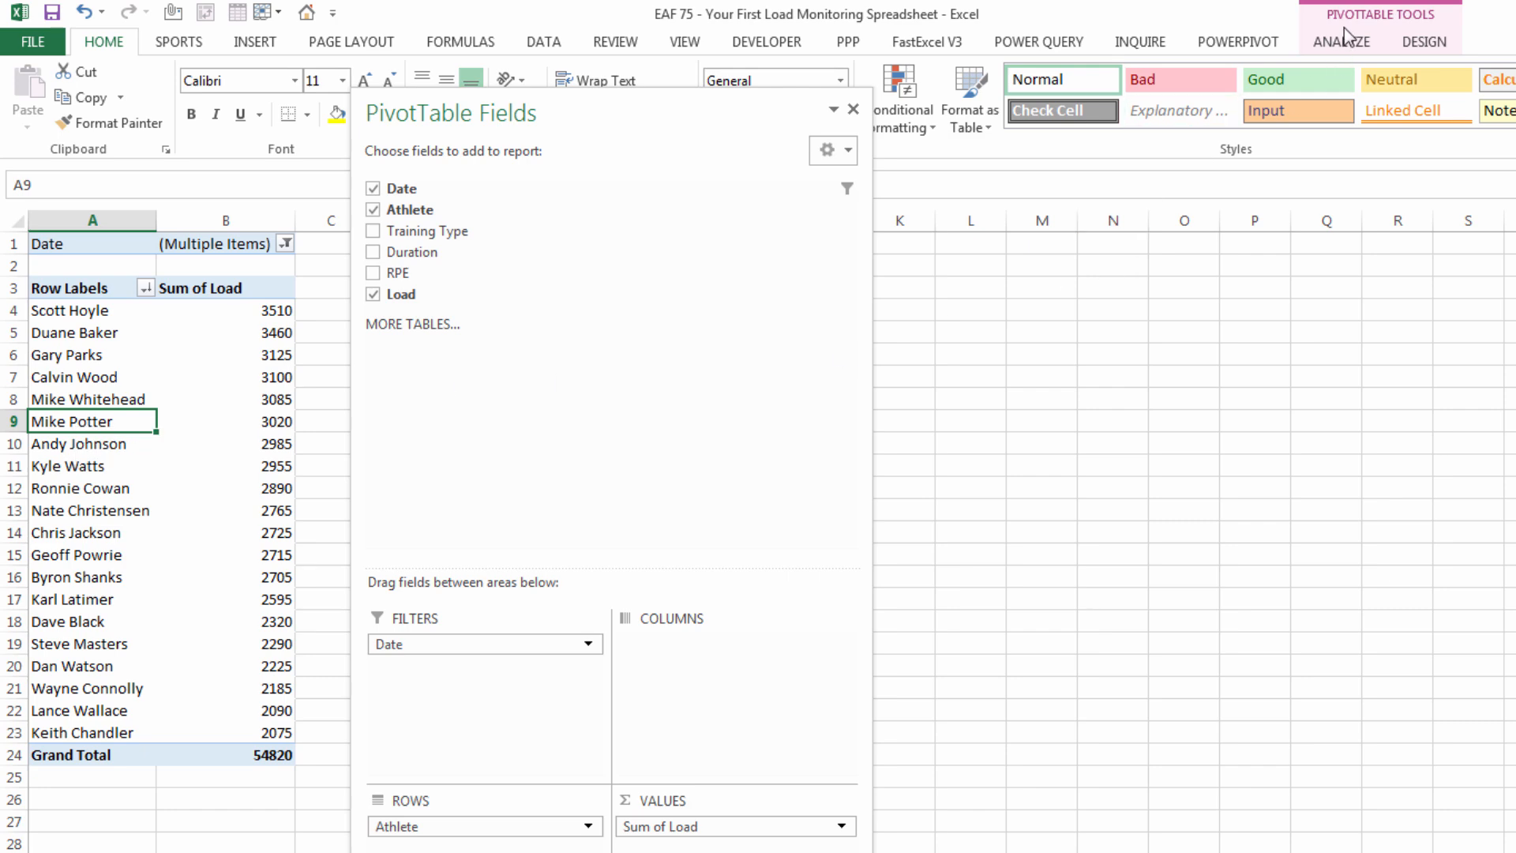
# Step: Insert a column PivotChart, hide all its field buttons, and begin titling it 'Total Training Load'
pyautogui.click(1341, 42)
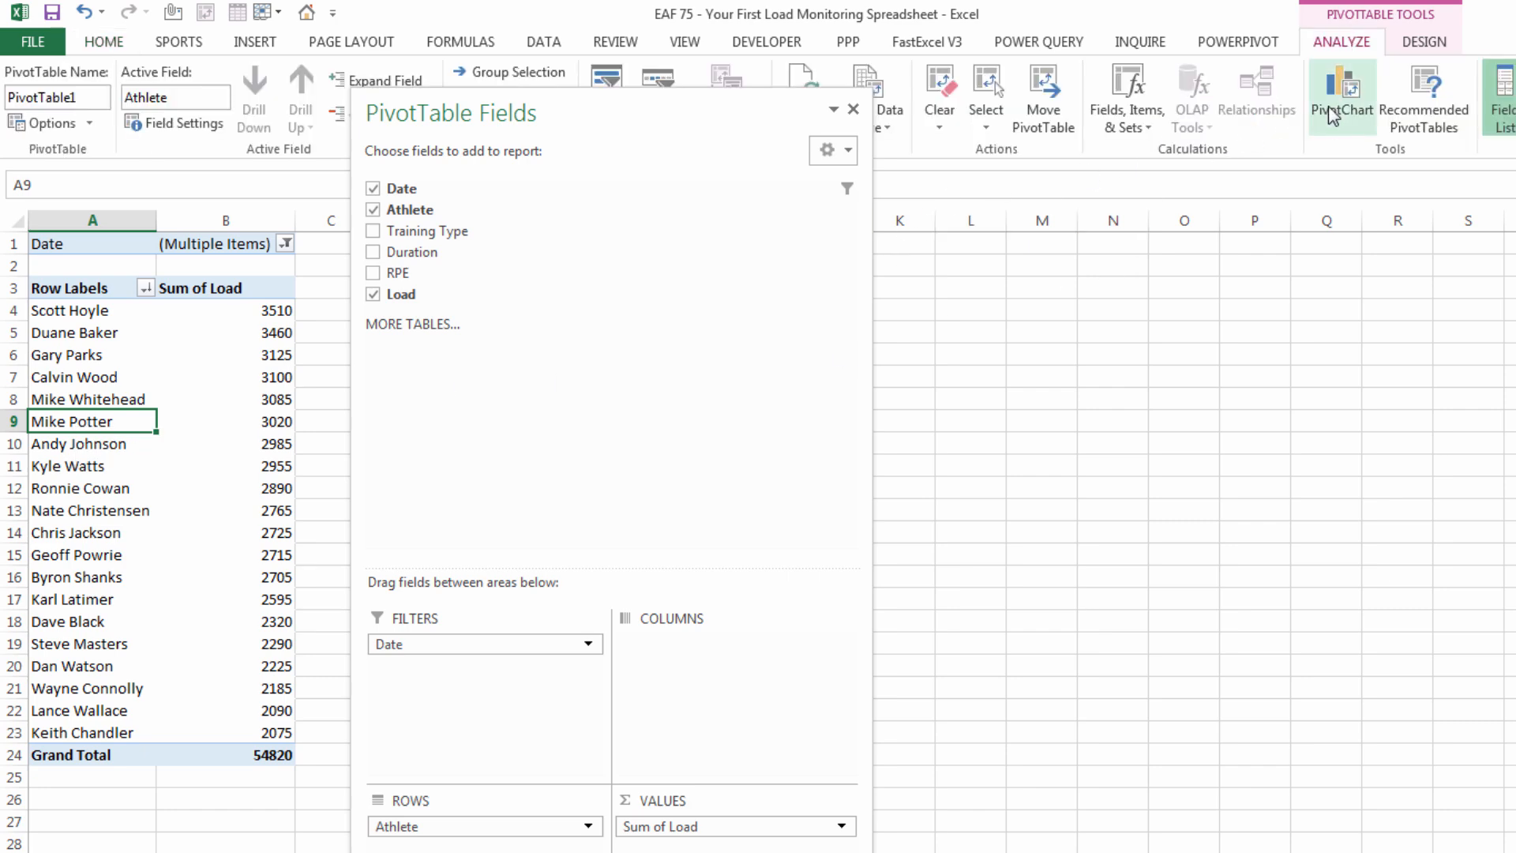
pyautogui.click(1337, 91)
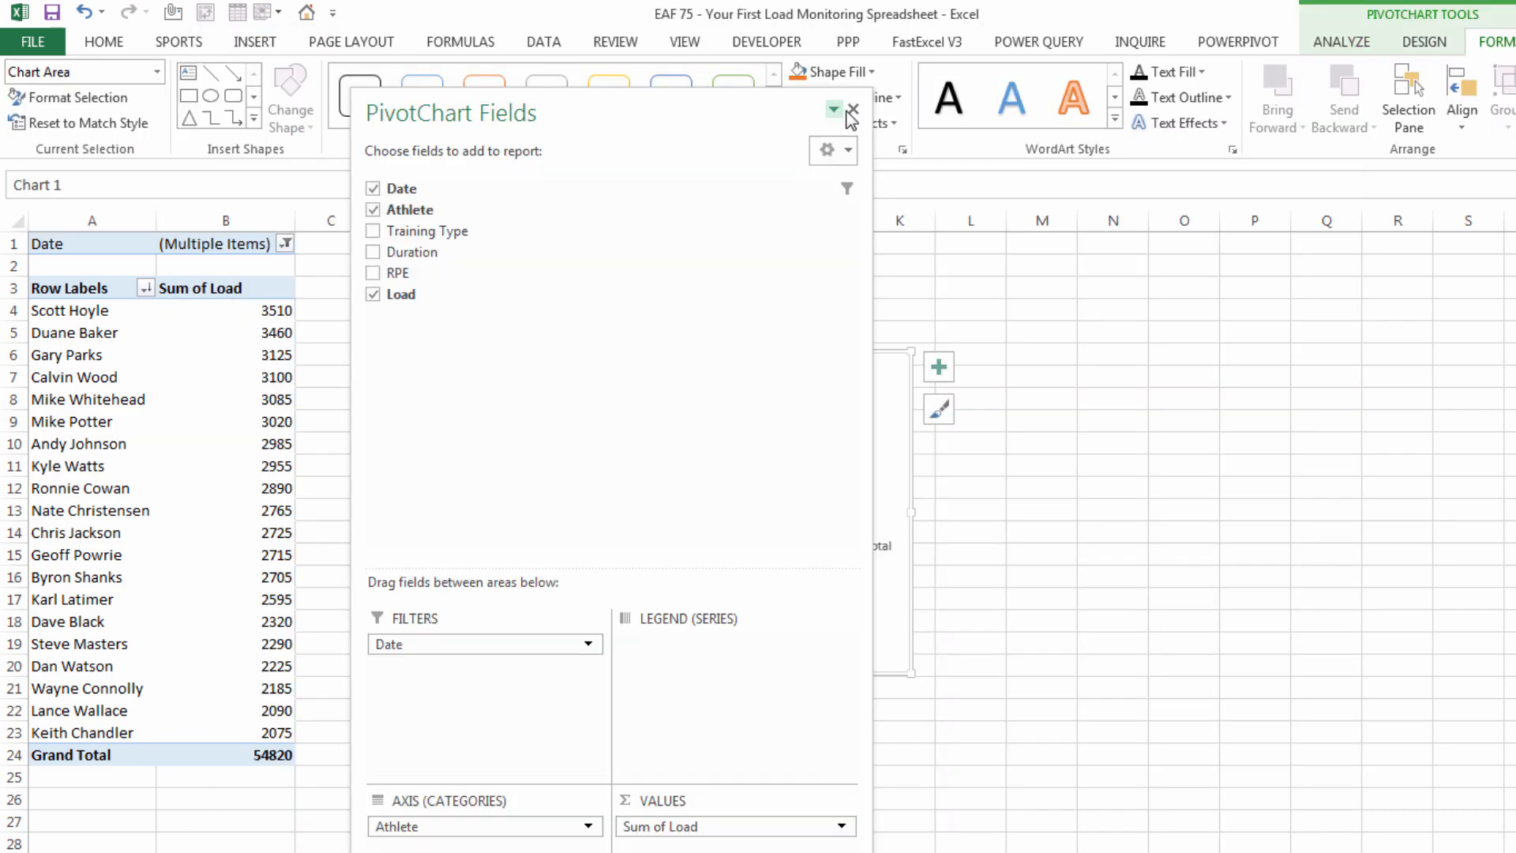
pyautogui.click(853, 112)
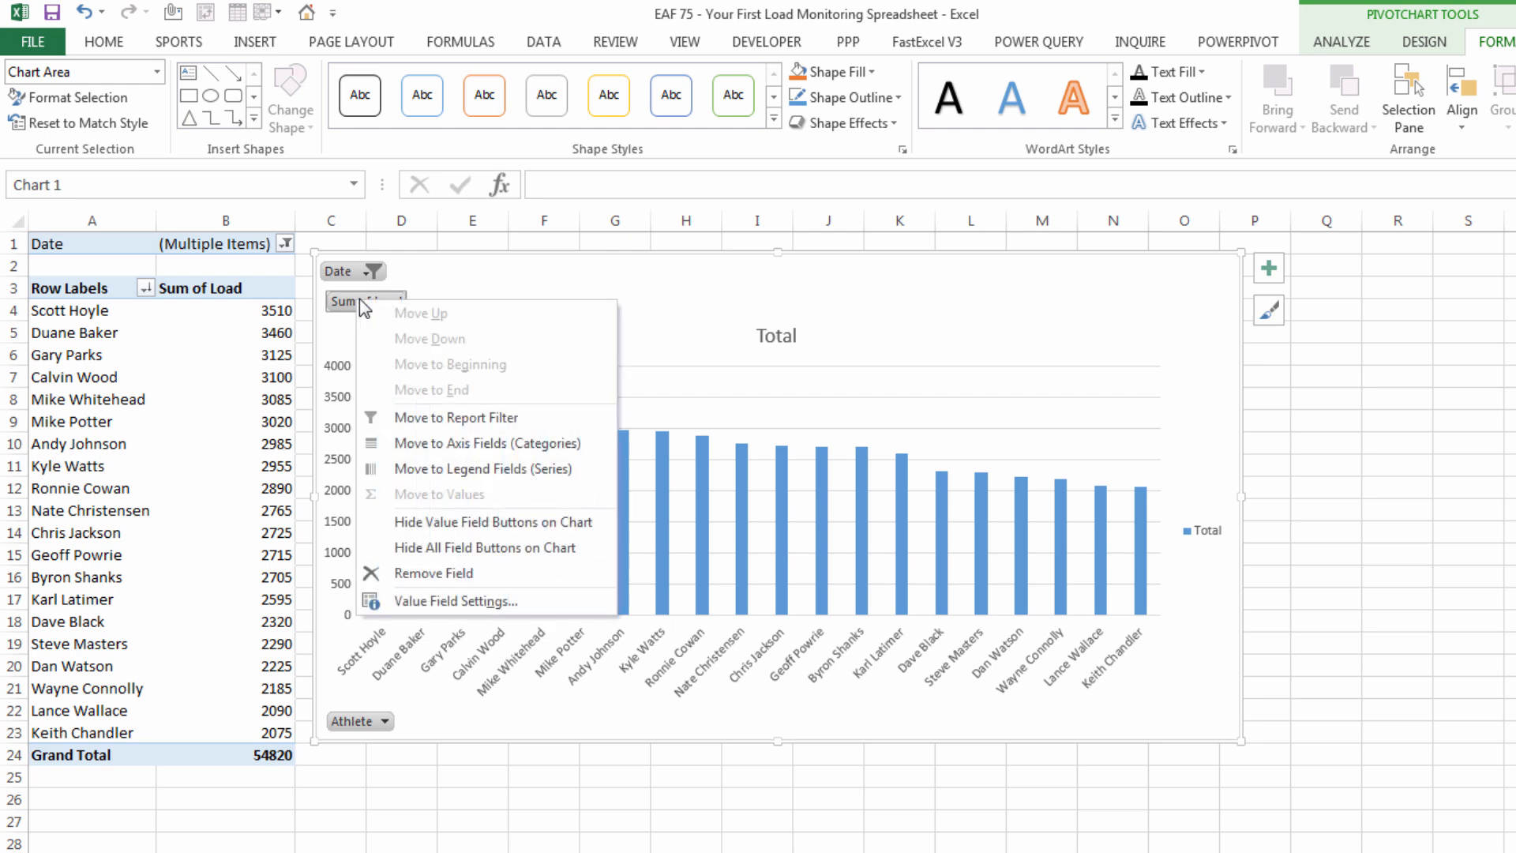
pyautogui.moveTo(486, 548)
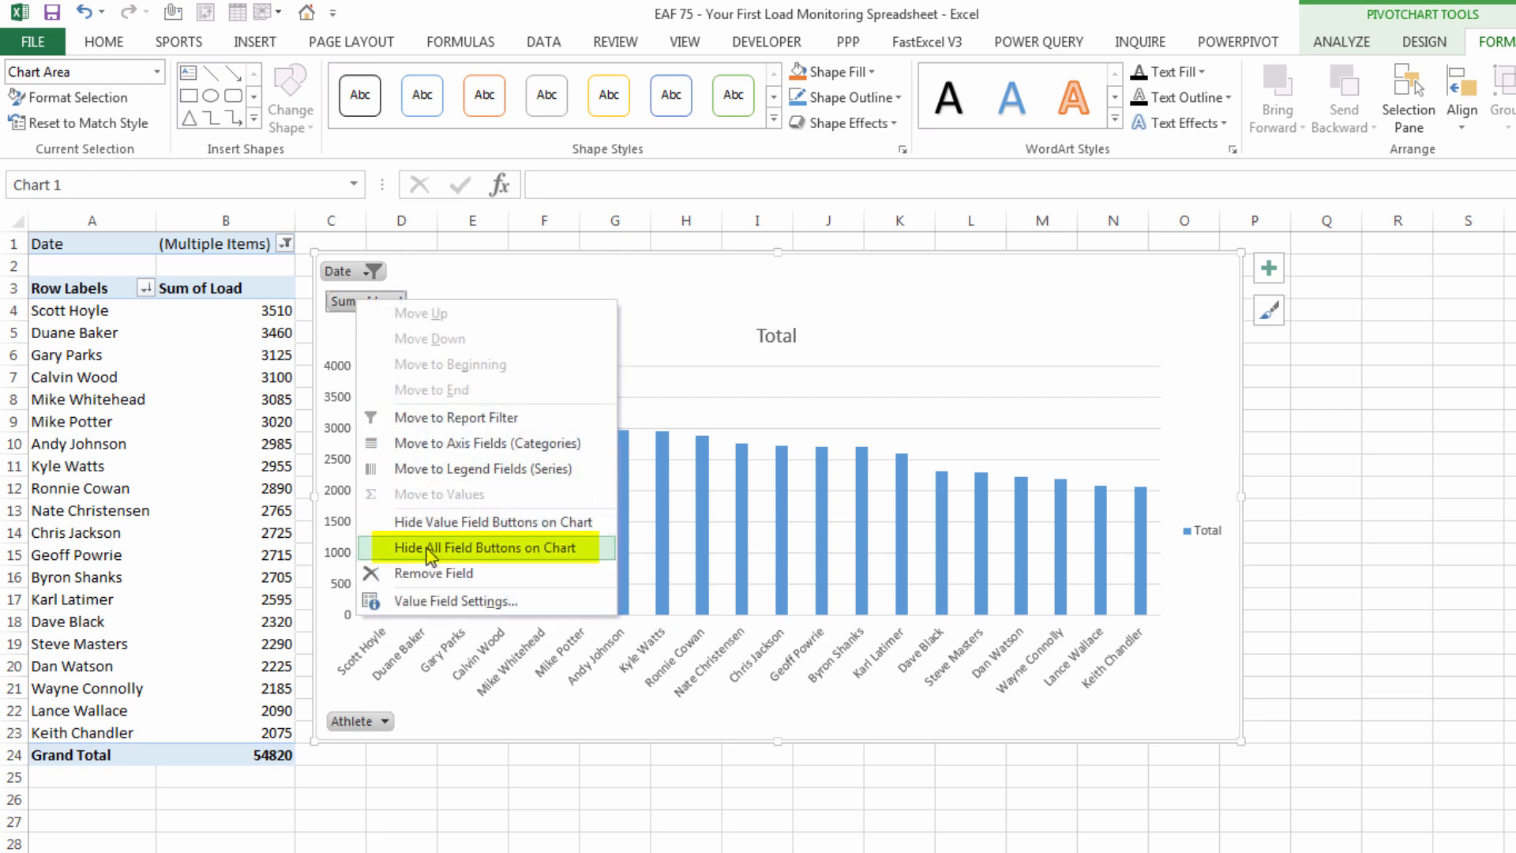
pyautogui.click(487, 547)
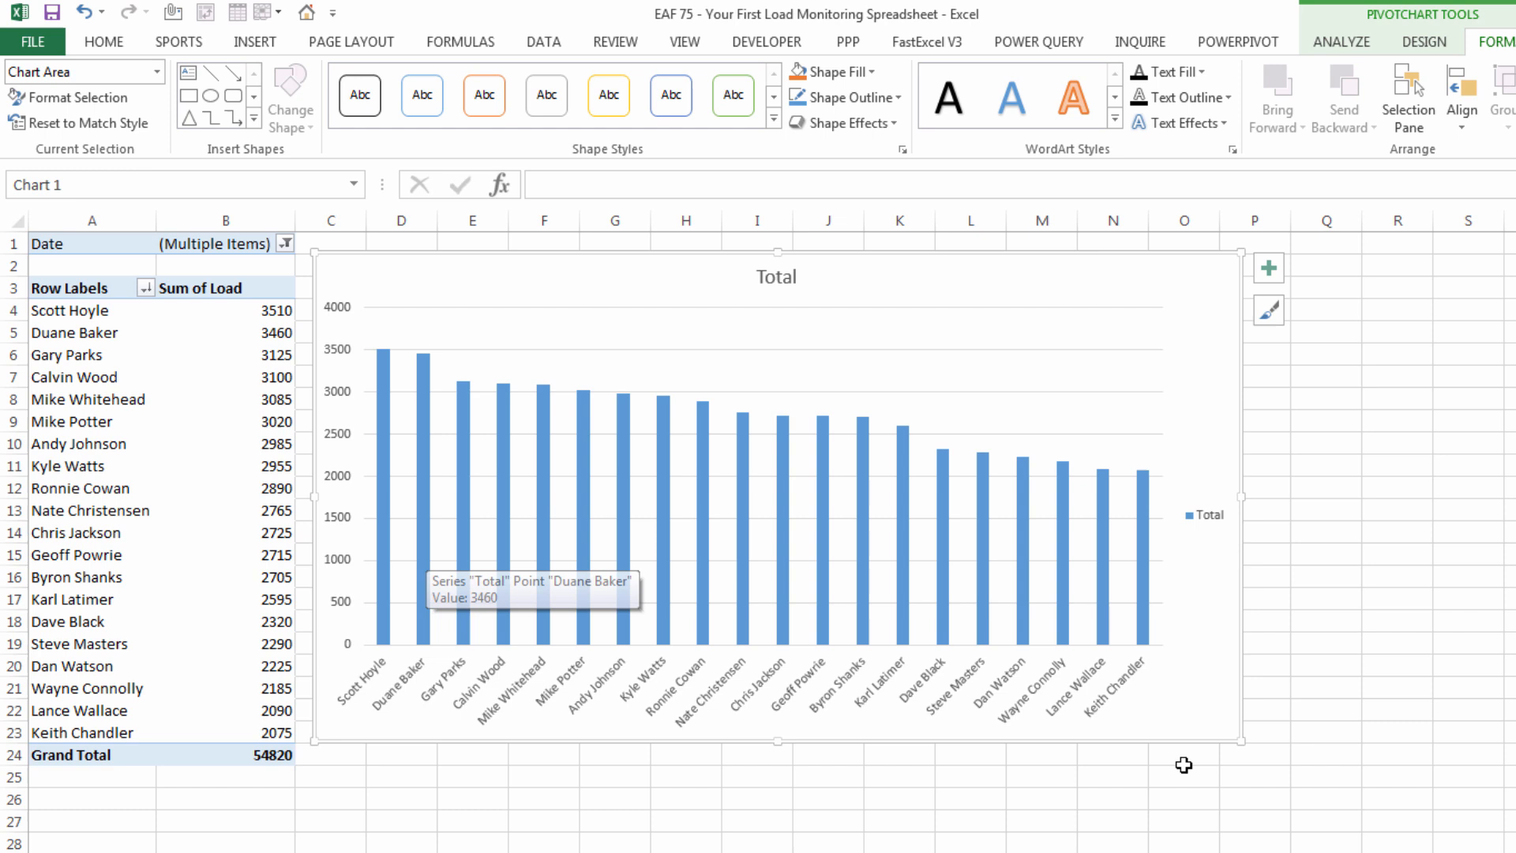
pyautogui.moveTo(779, 285)
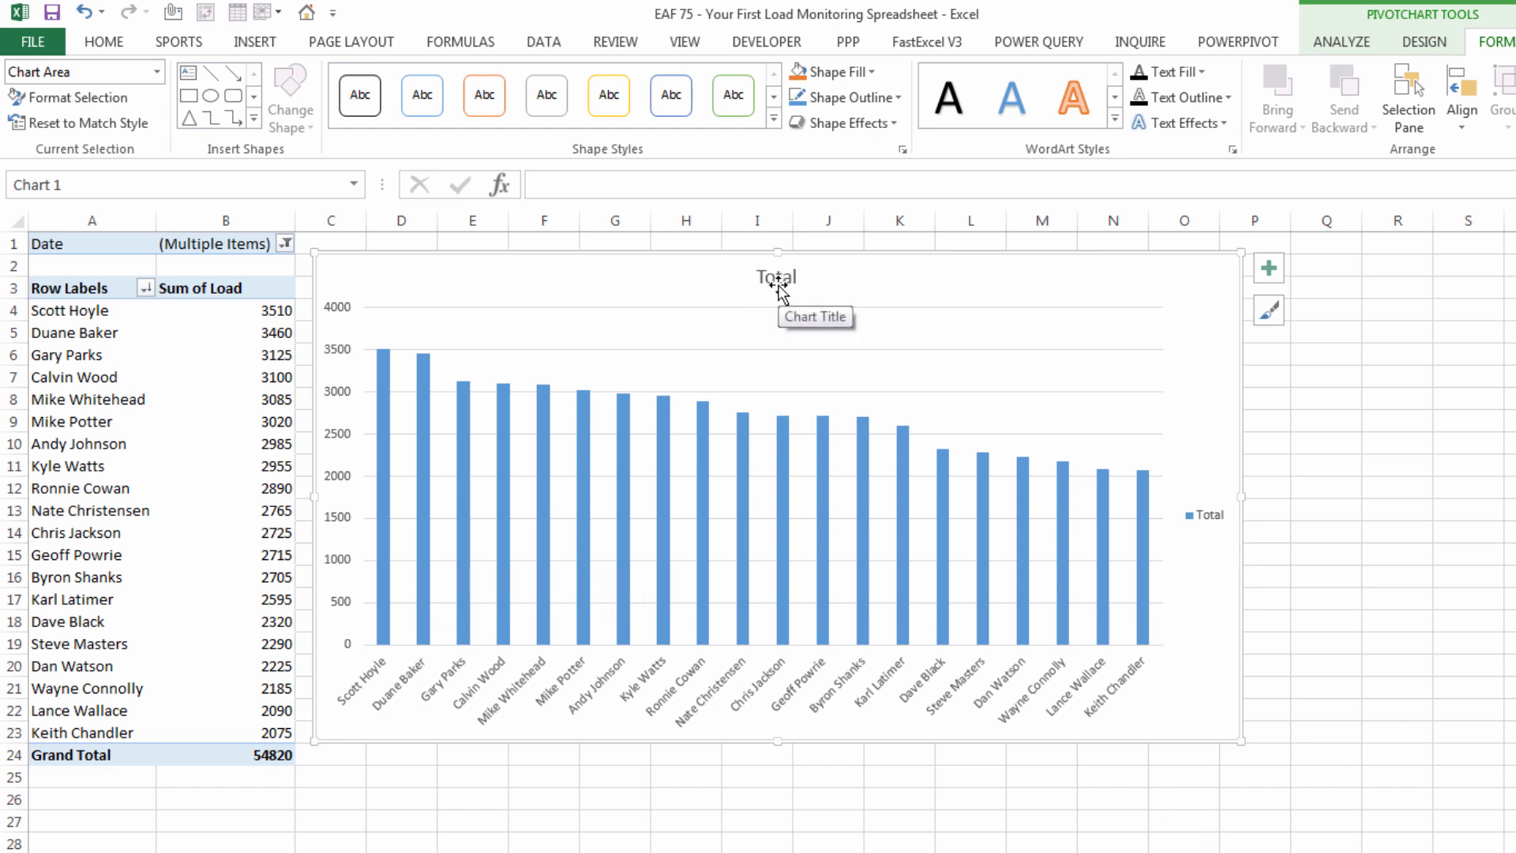
pyautogui.click(775, 277)
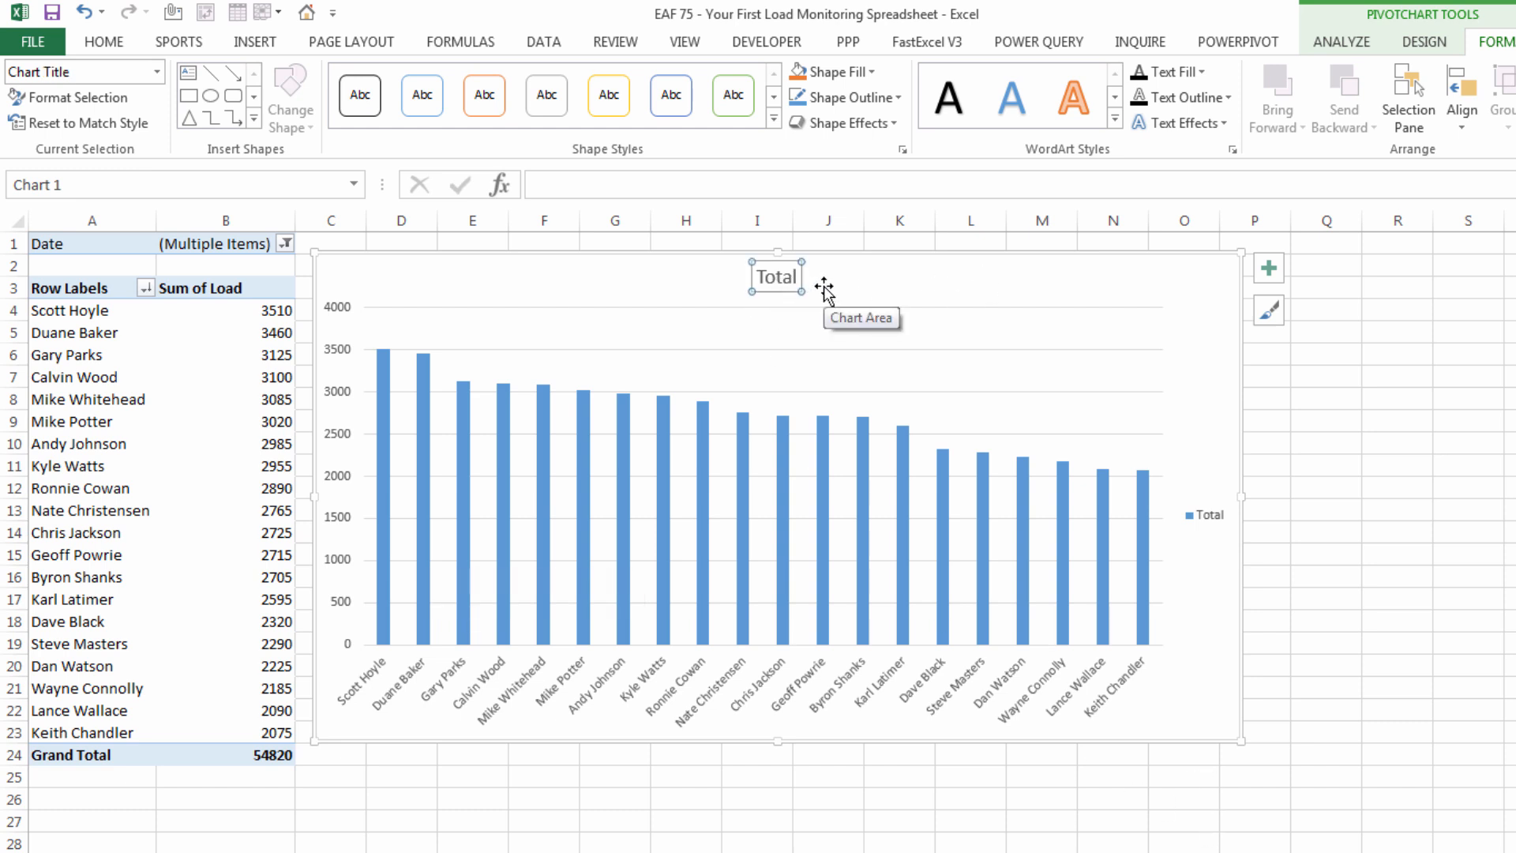
pyautogui.write('Total Training Load')
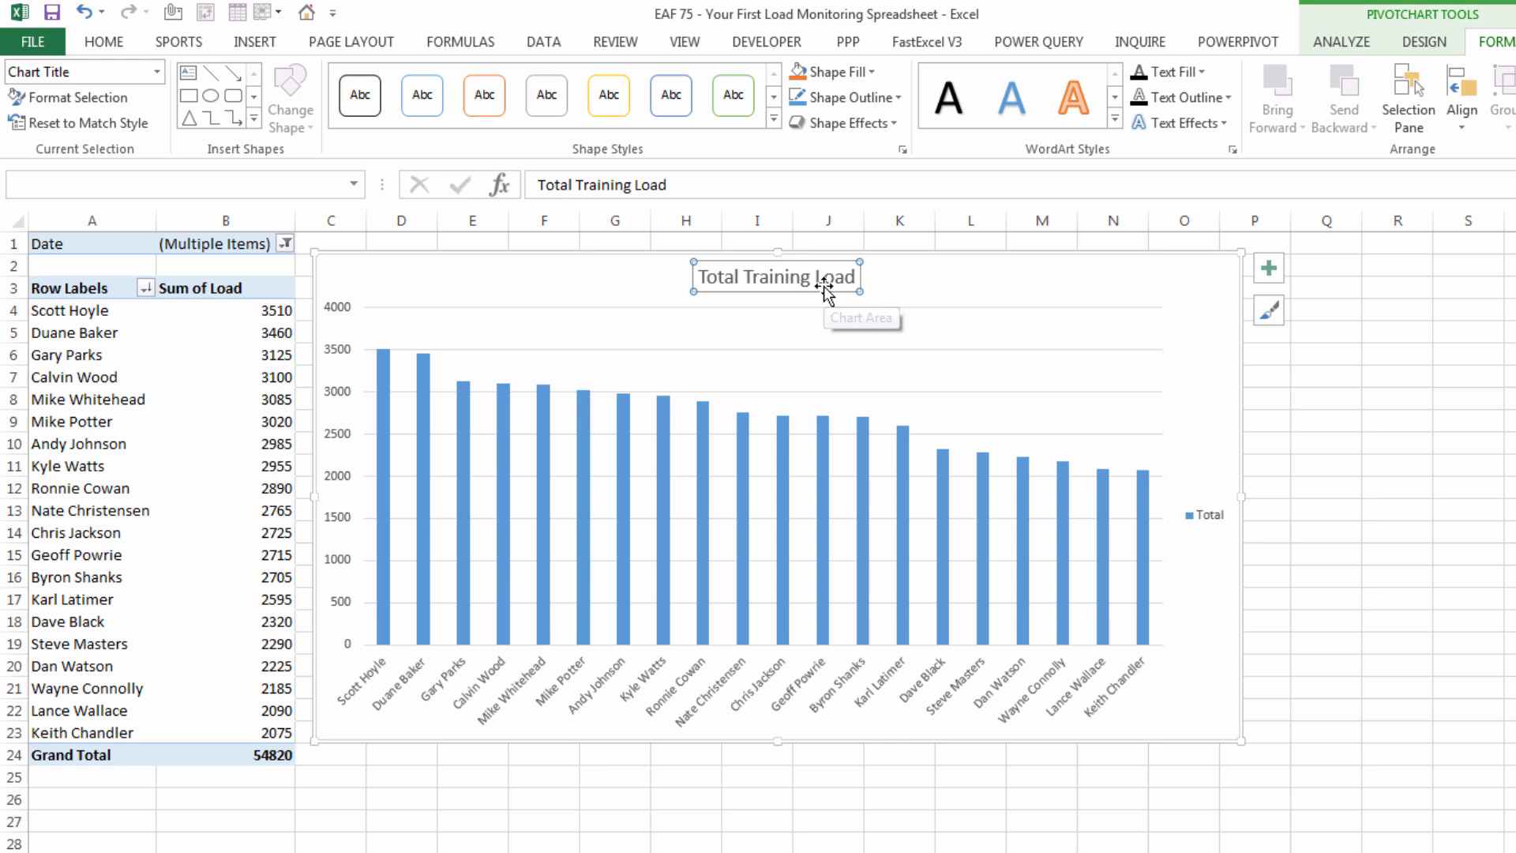
pyautogui.moveTo(1502, 487)
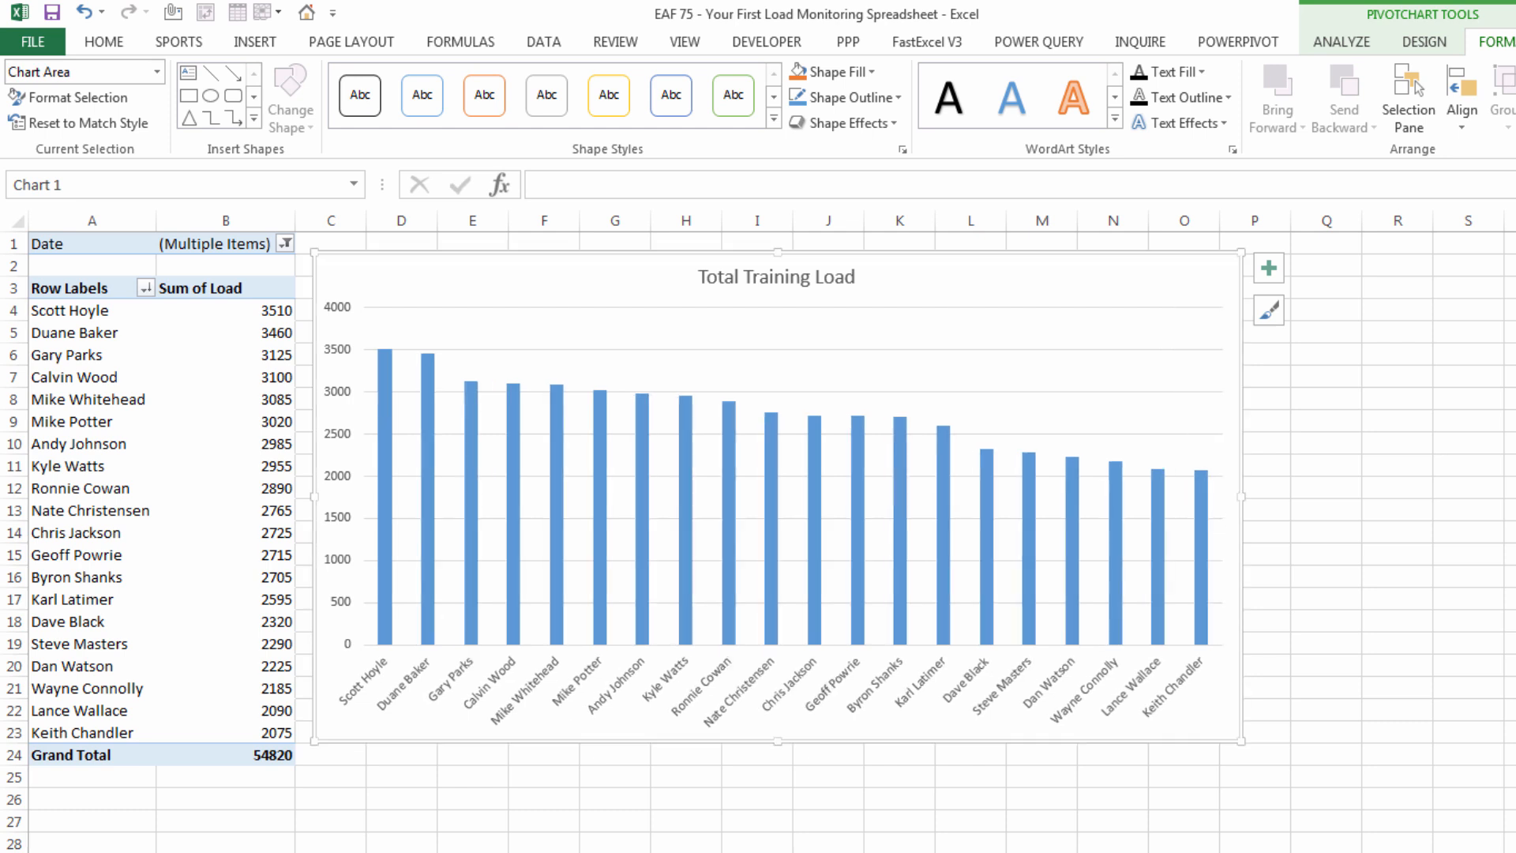
pyautogui.moveTo(390, 413)
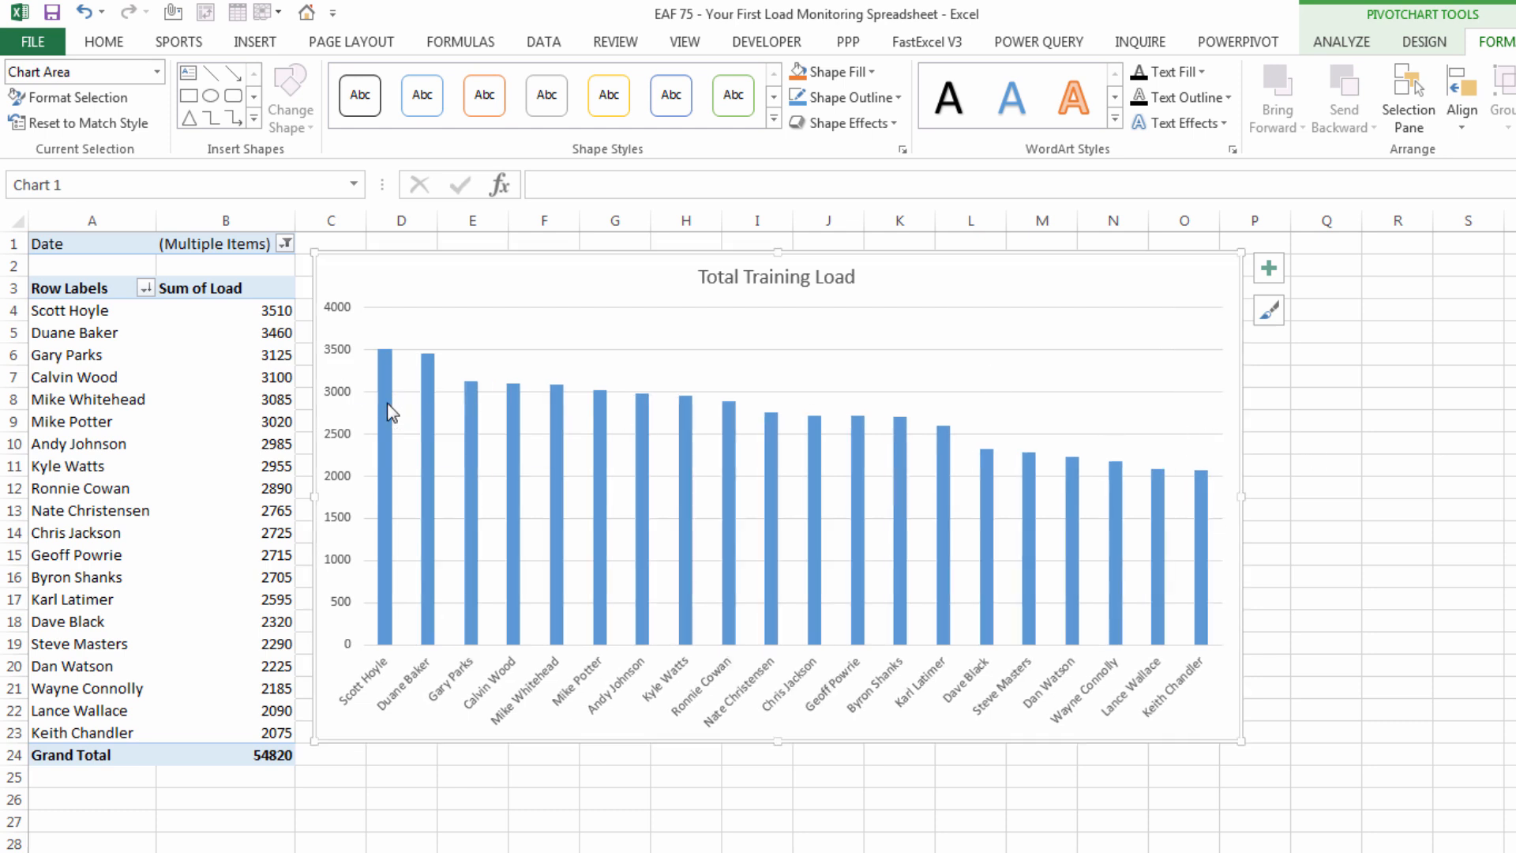
# Step: Add data labels showing each athlete's load above the chart columns
pyautogui.rightClick(388, 411)
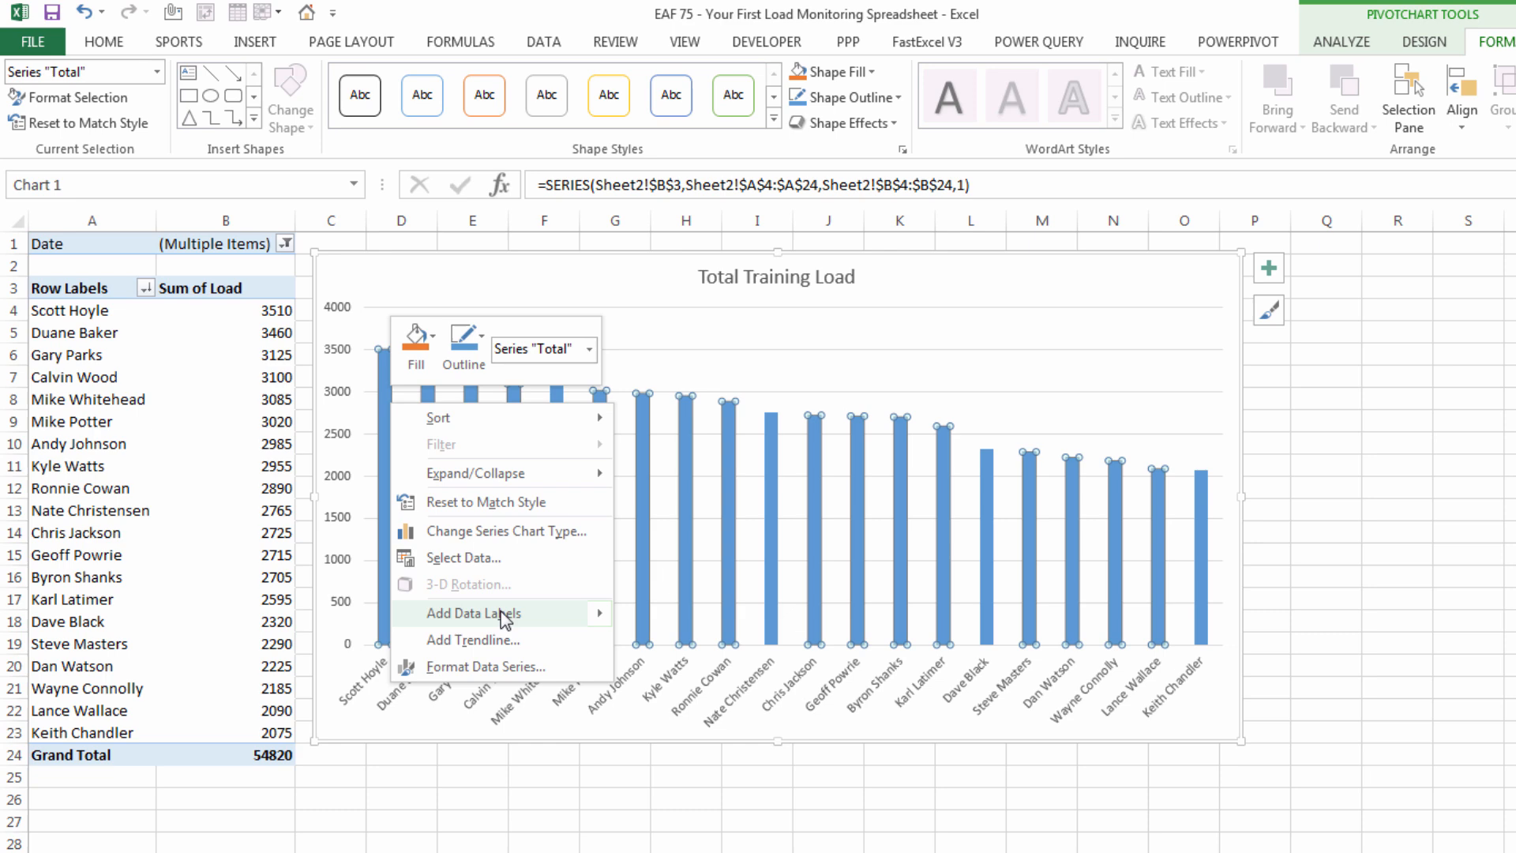
pyautogui.click(473, 612)
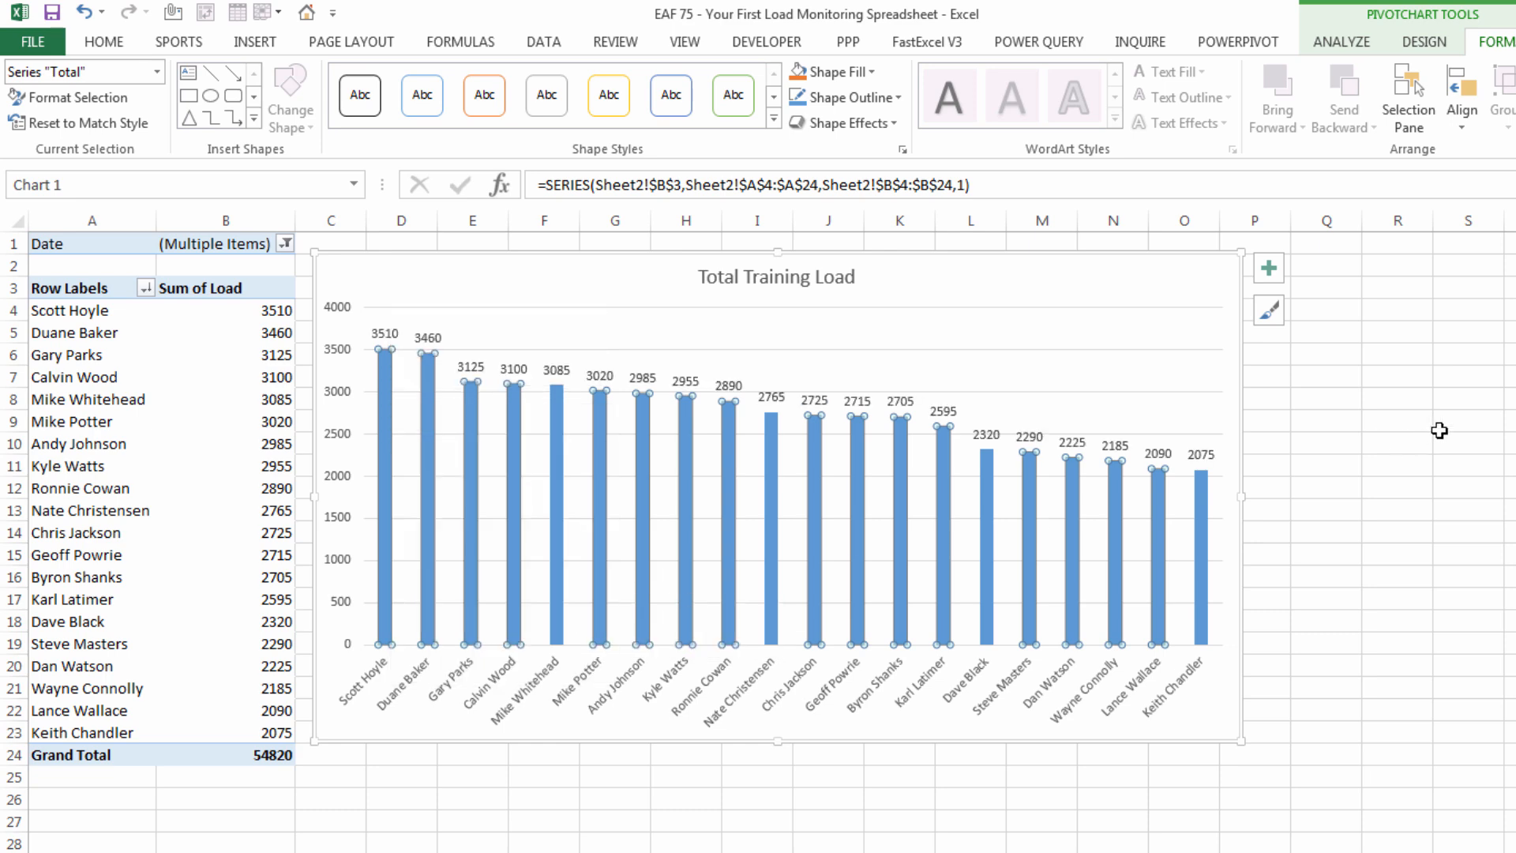
pyautogui.click(1396, 552)
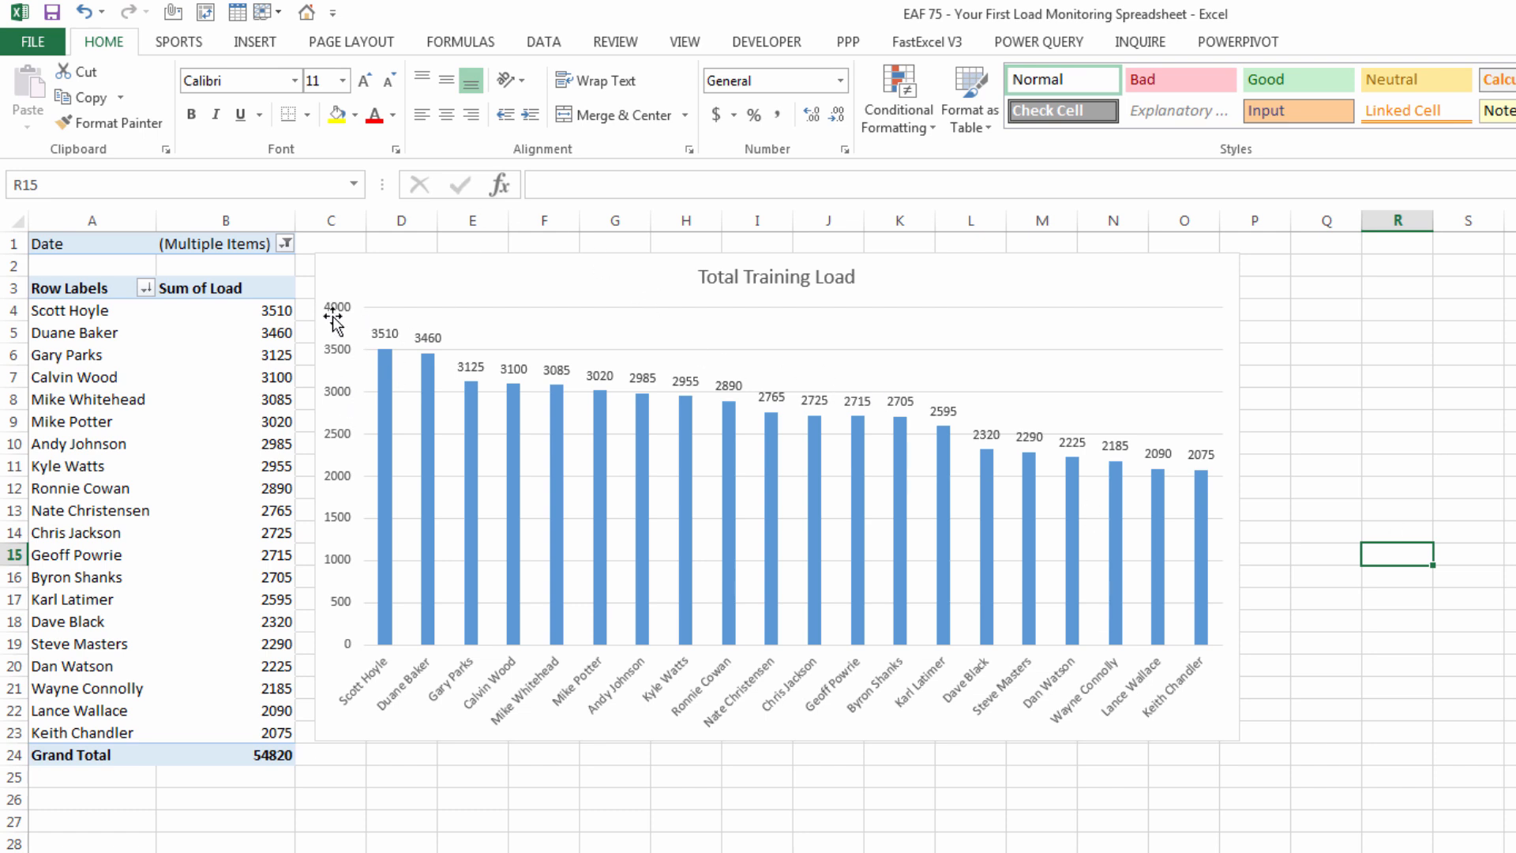
pyautogui.moveTo(344, 522)
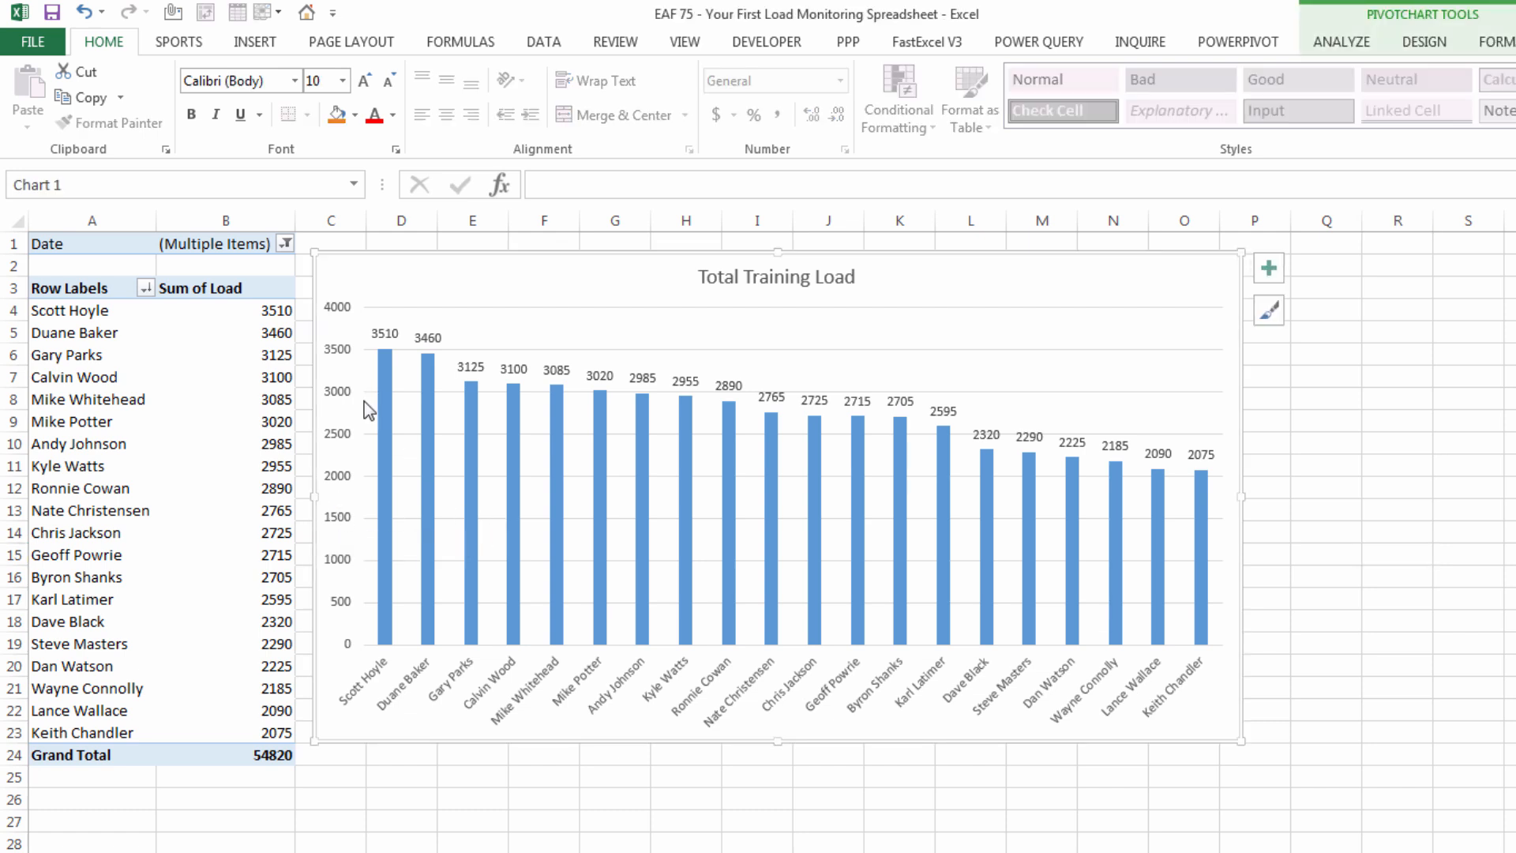
pyautogui.moveTo(516, 606)
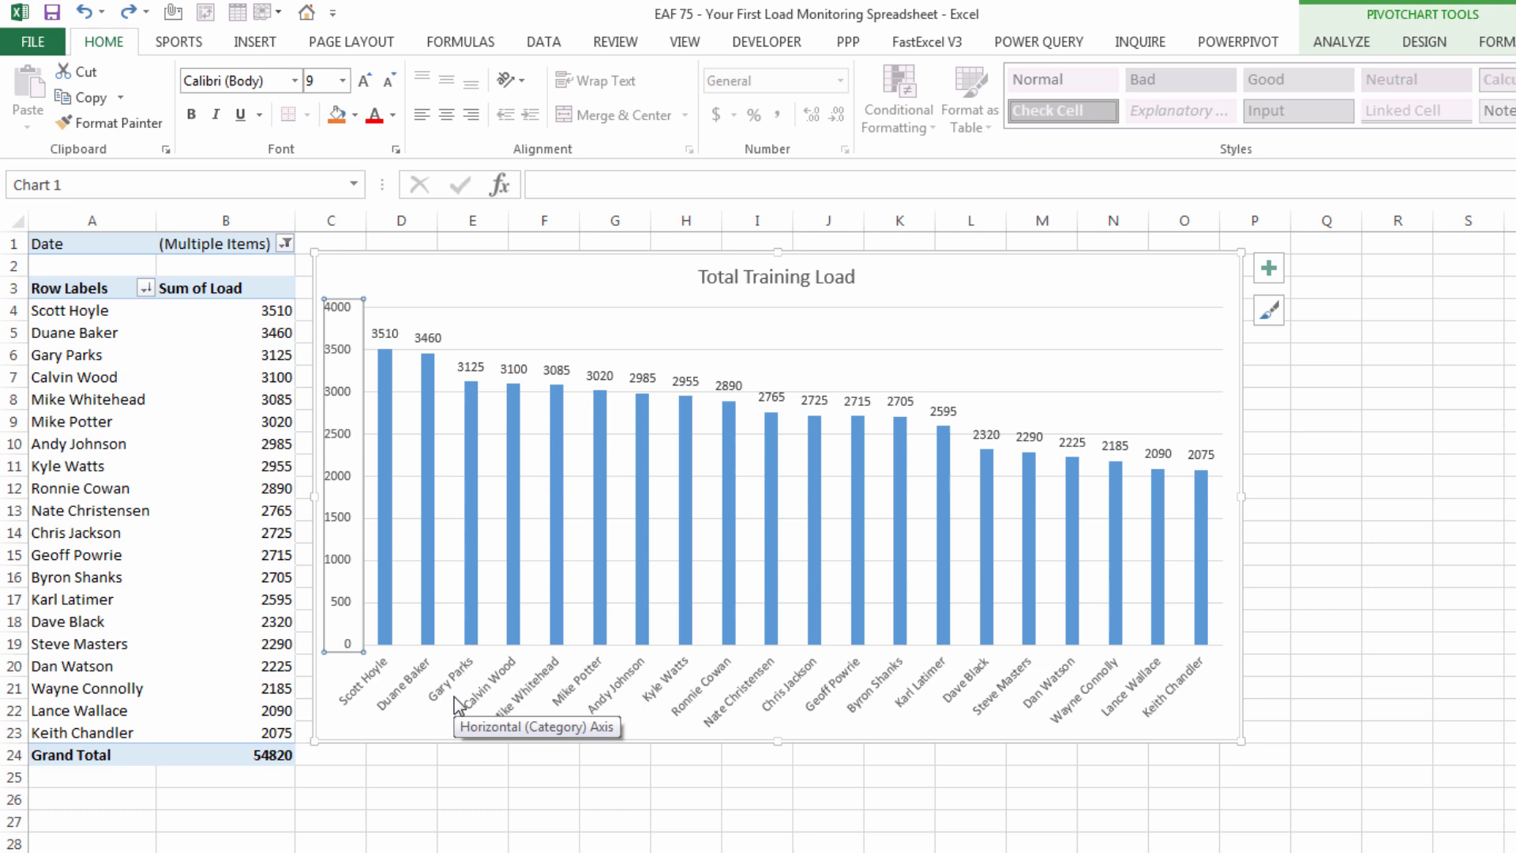
pyautogui.moveTo(1199, 680)
pyautogui.write('Training Load')
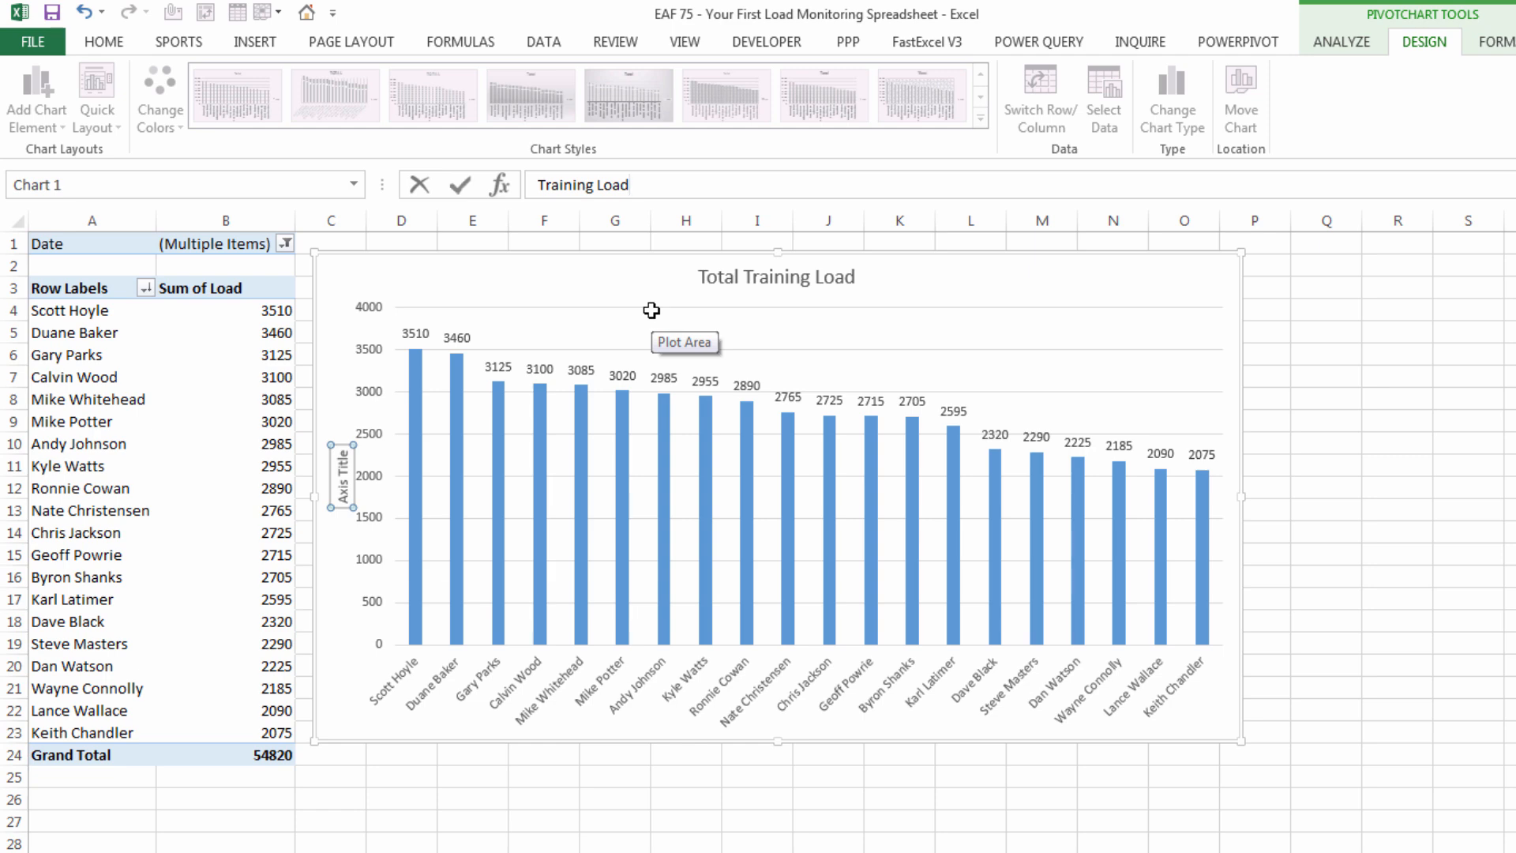
# Step: Finish typing the vertical axis title 'Training Load (AU)'
pyautogui.write('(AU')
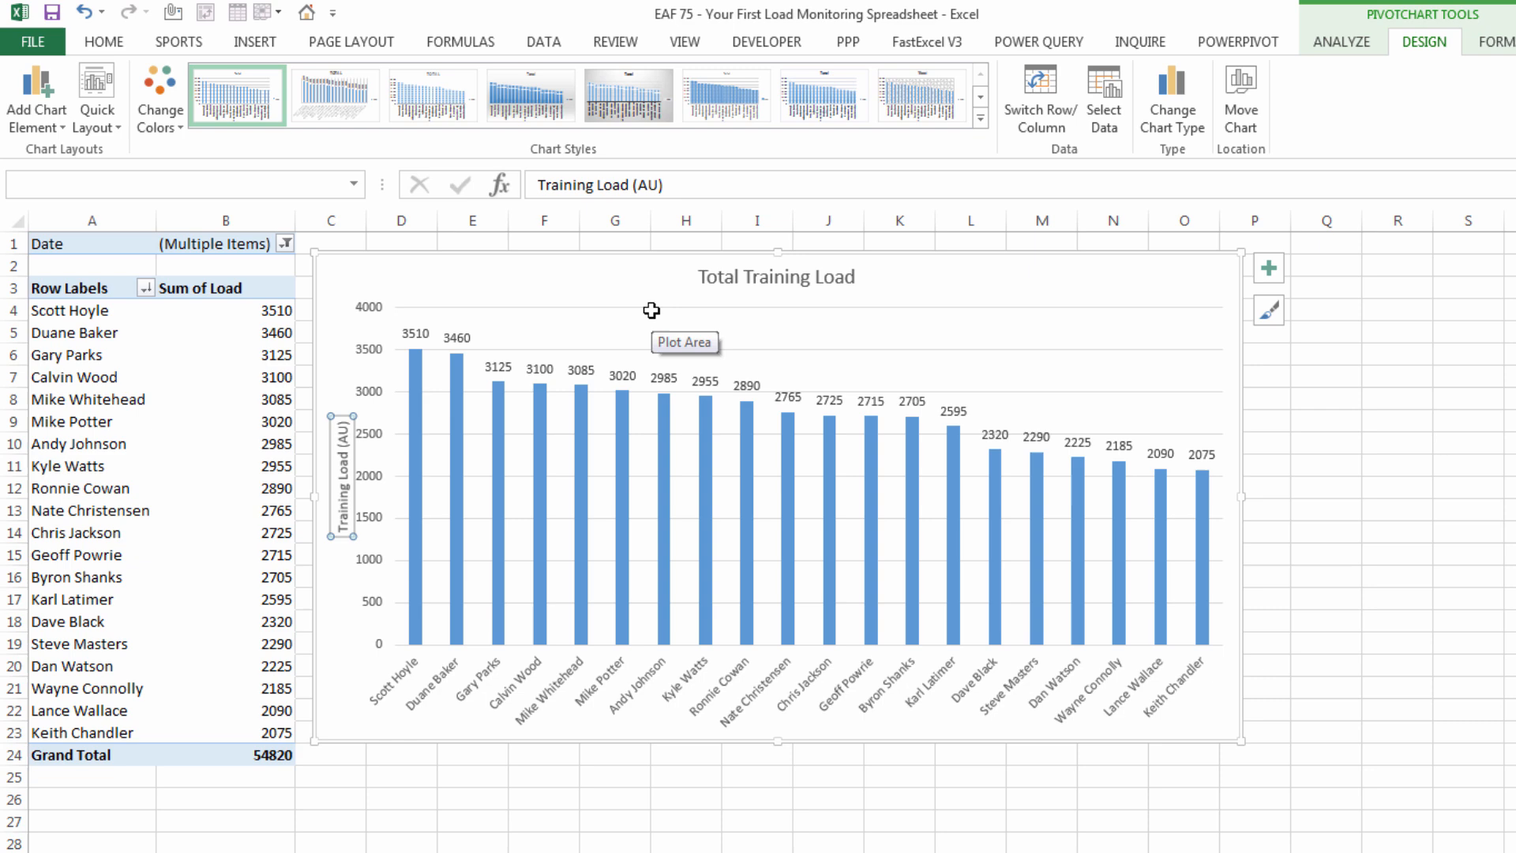
pyautogui.click(398, 776)
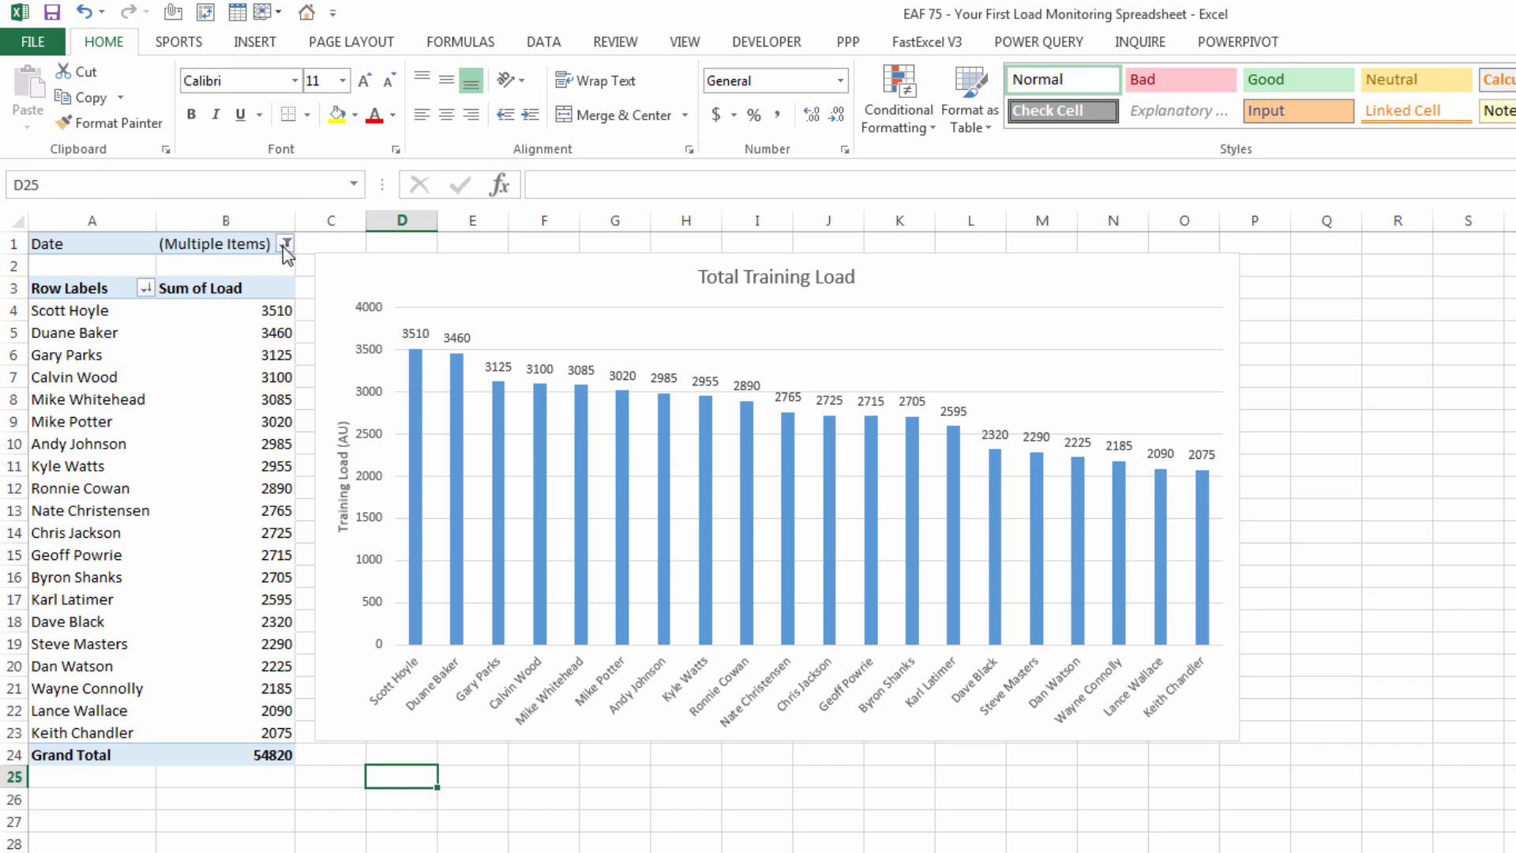
# Step: Re-filter the Date field to fewer dates, bringing the total to 27565
pyautogui.click(284, 244)
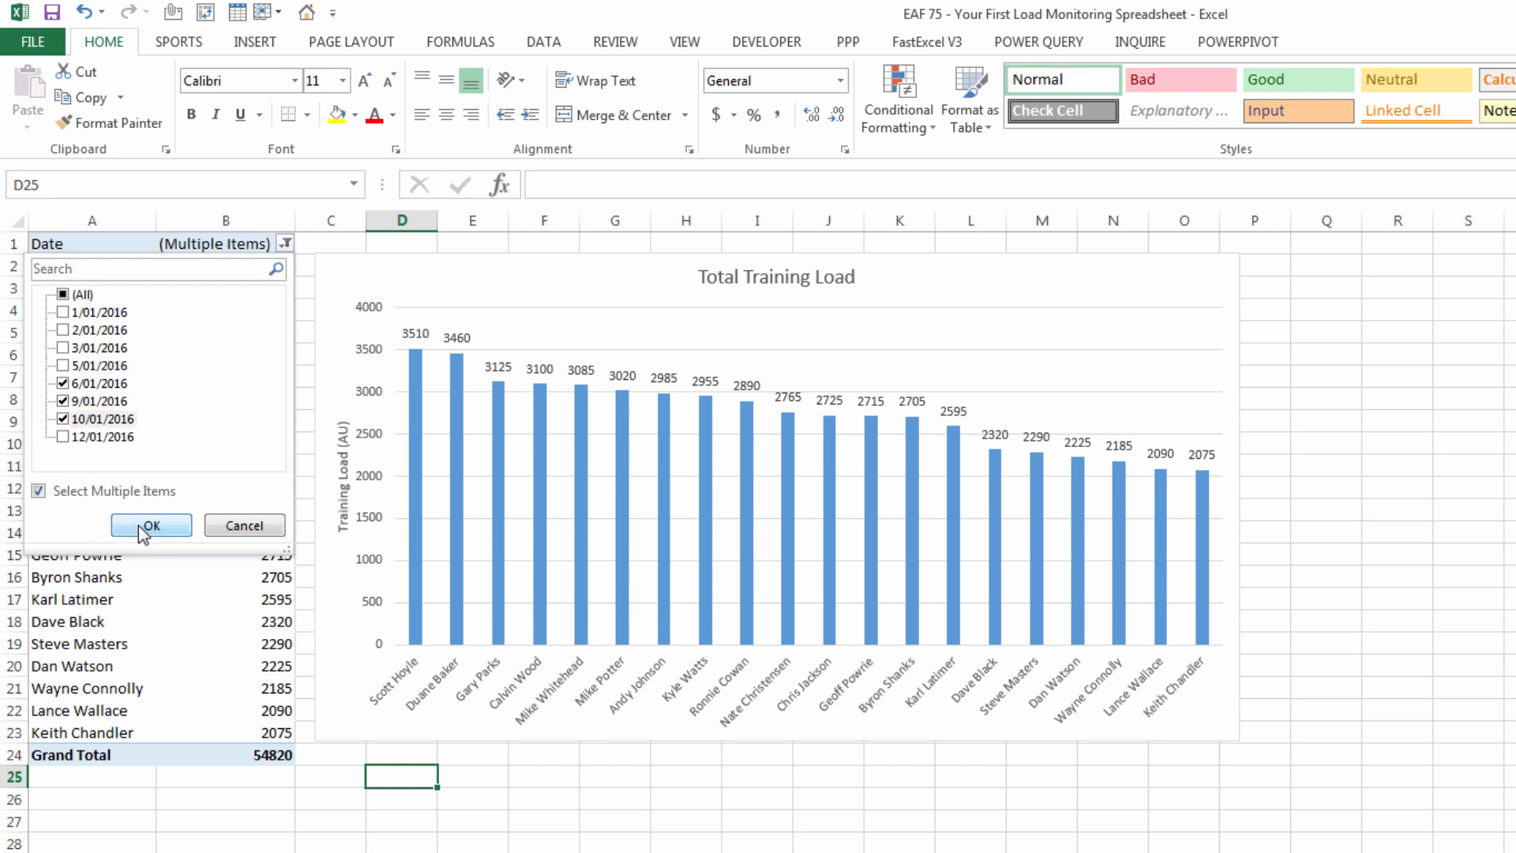
pyautogui.click(151, 526)
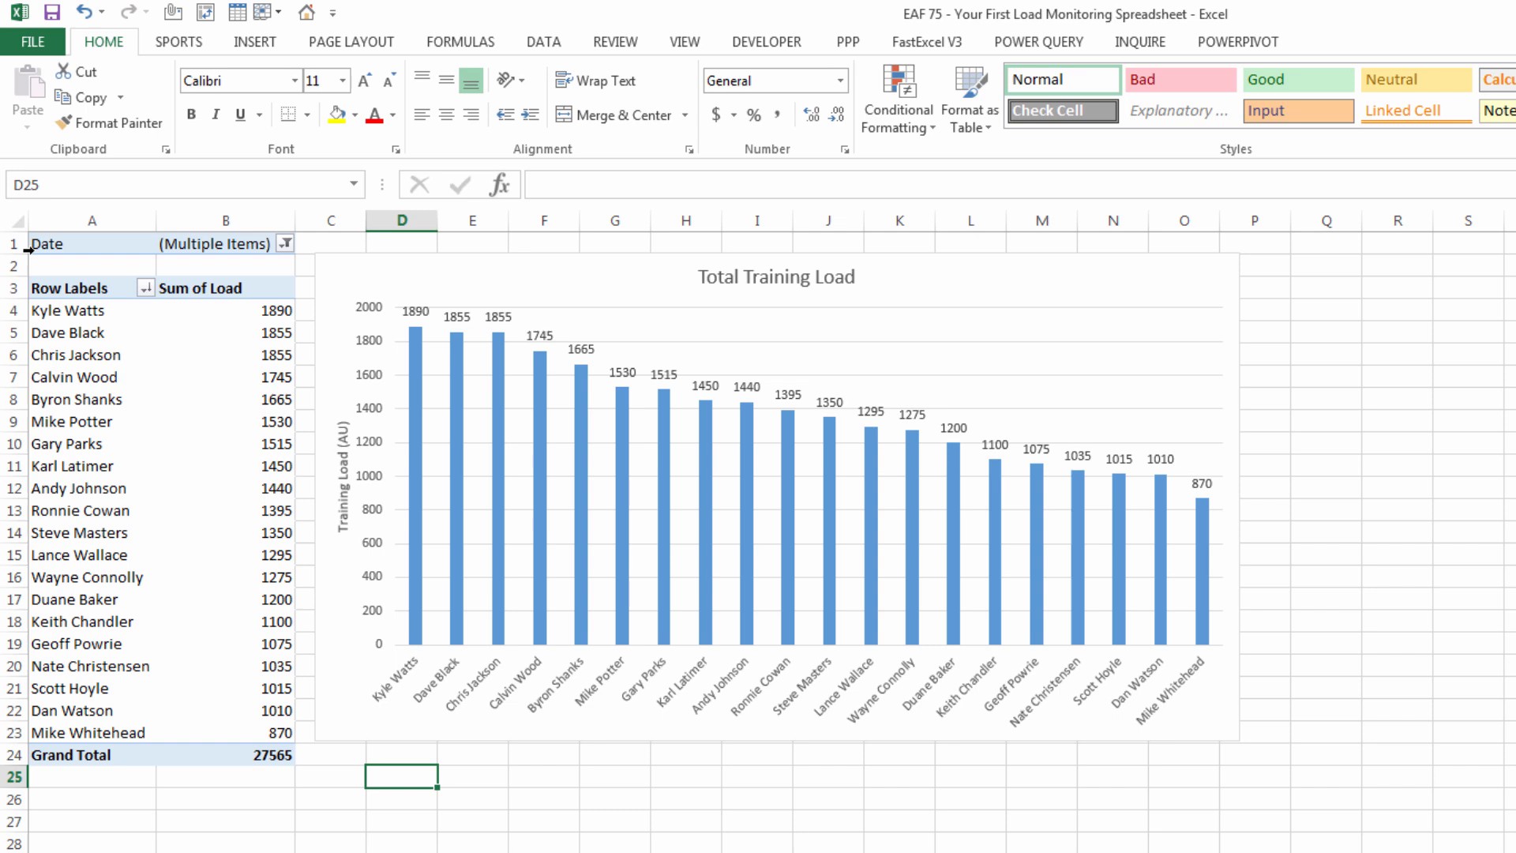
pyautogui.click(224, 465)
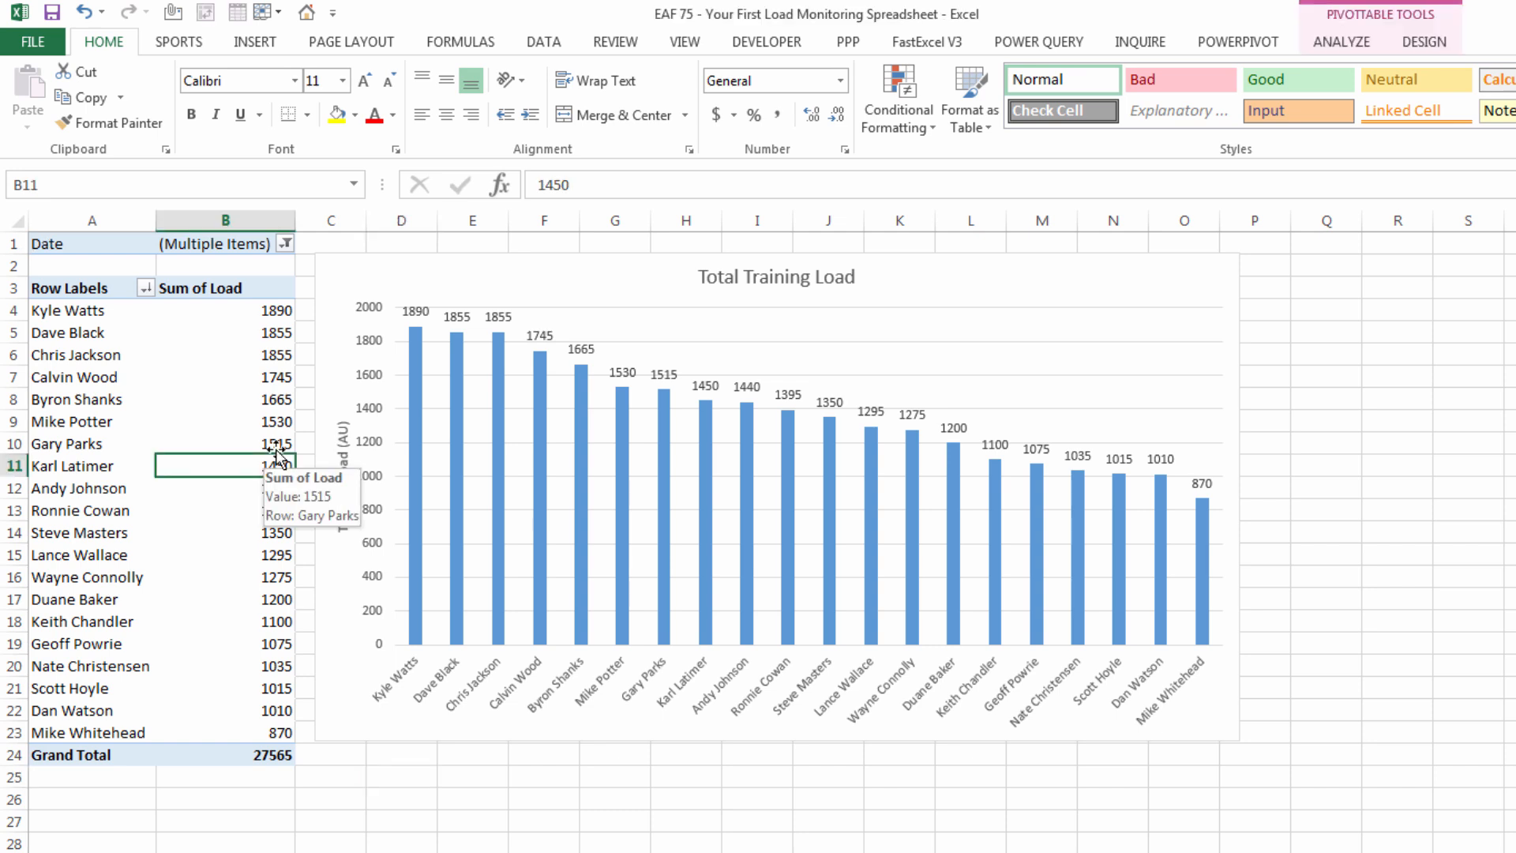
pyautogui.moveTo(650, 452)
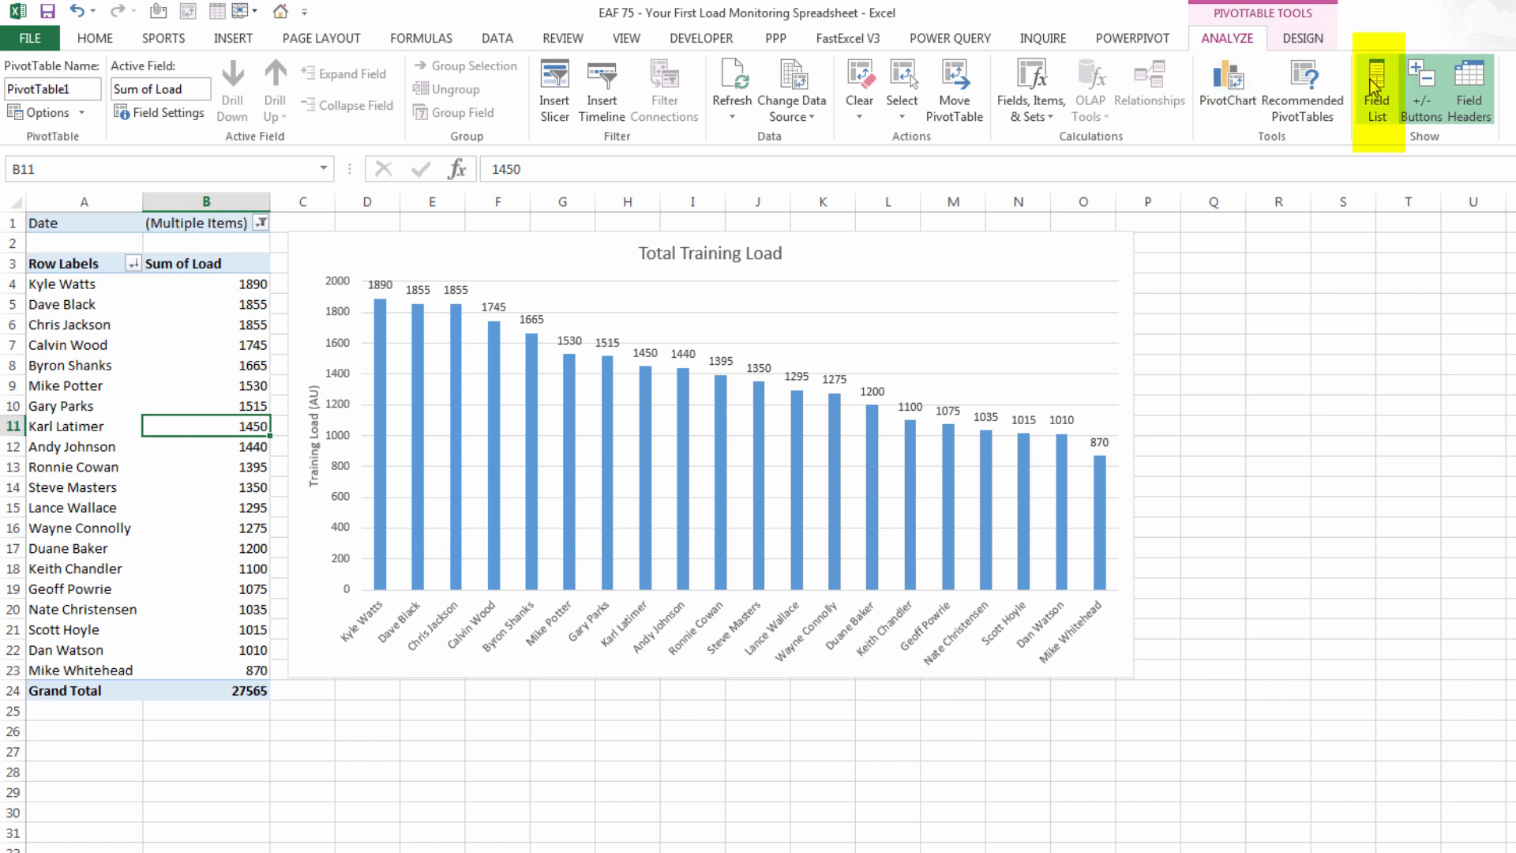
# Step: Add RPE to the pivot table's Values from the Field List
pyautogui.click(1374, 87)
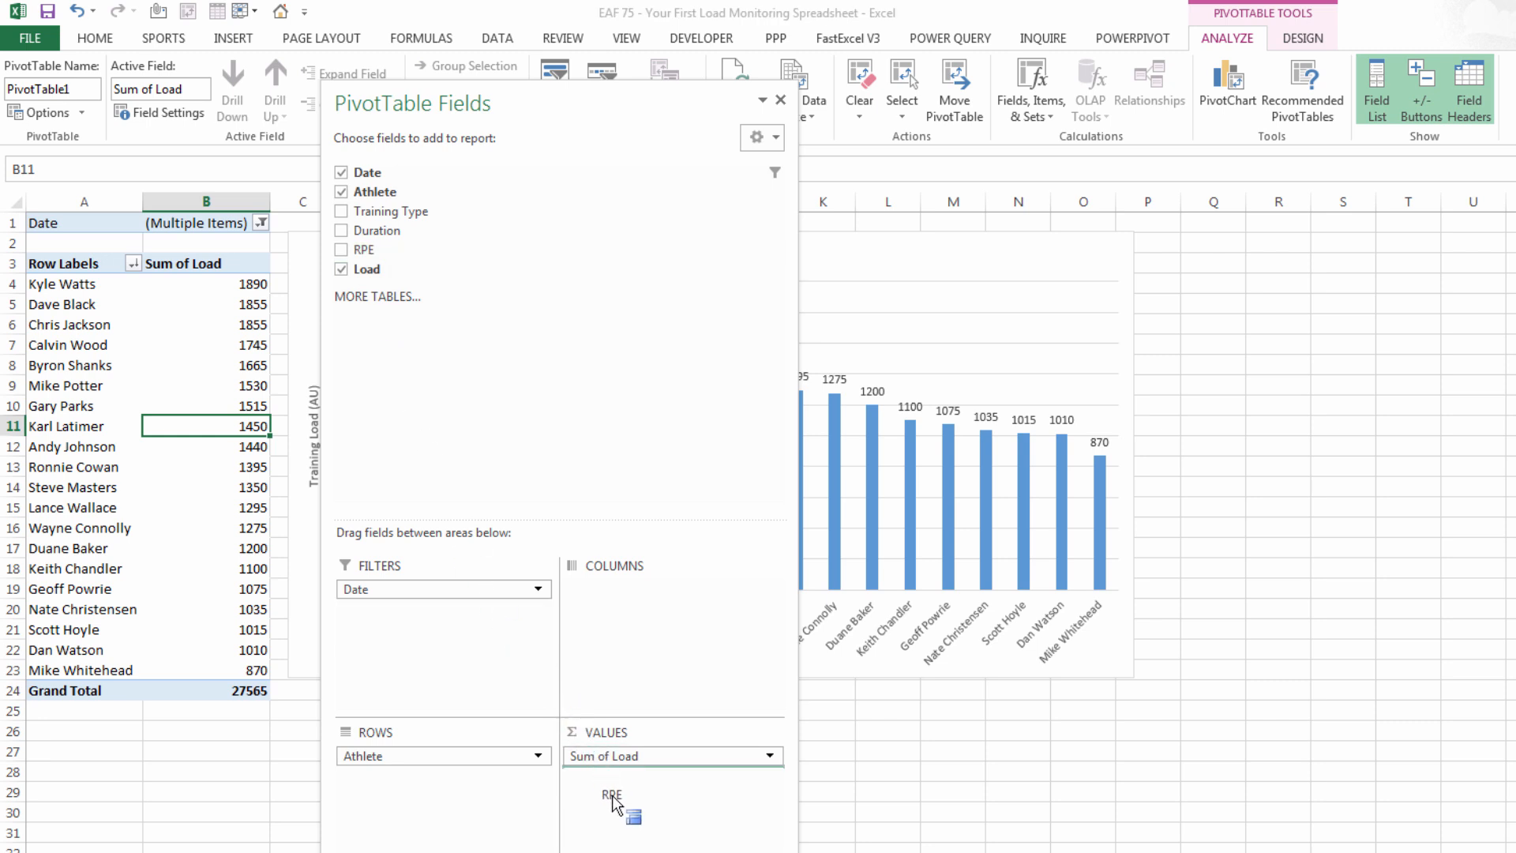
pyautogui.click(341, 250)
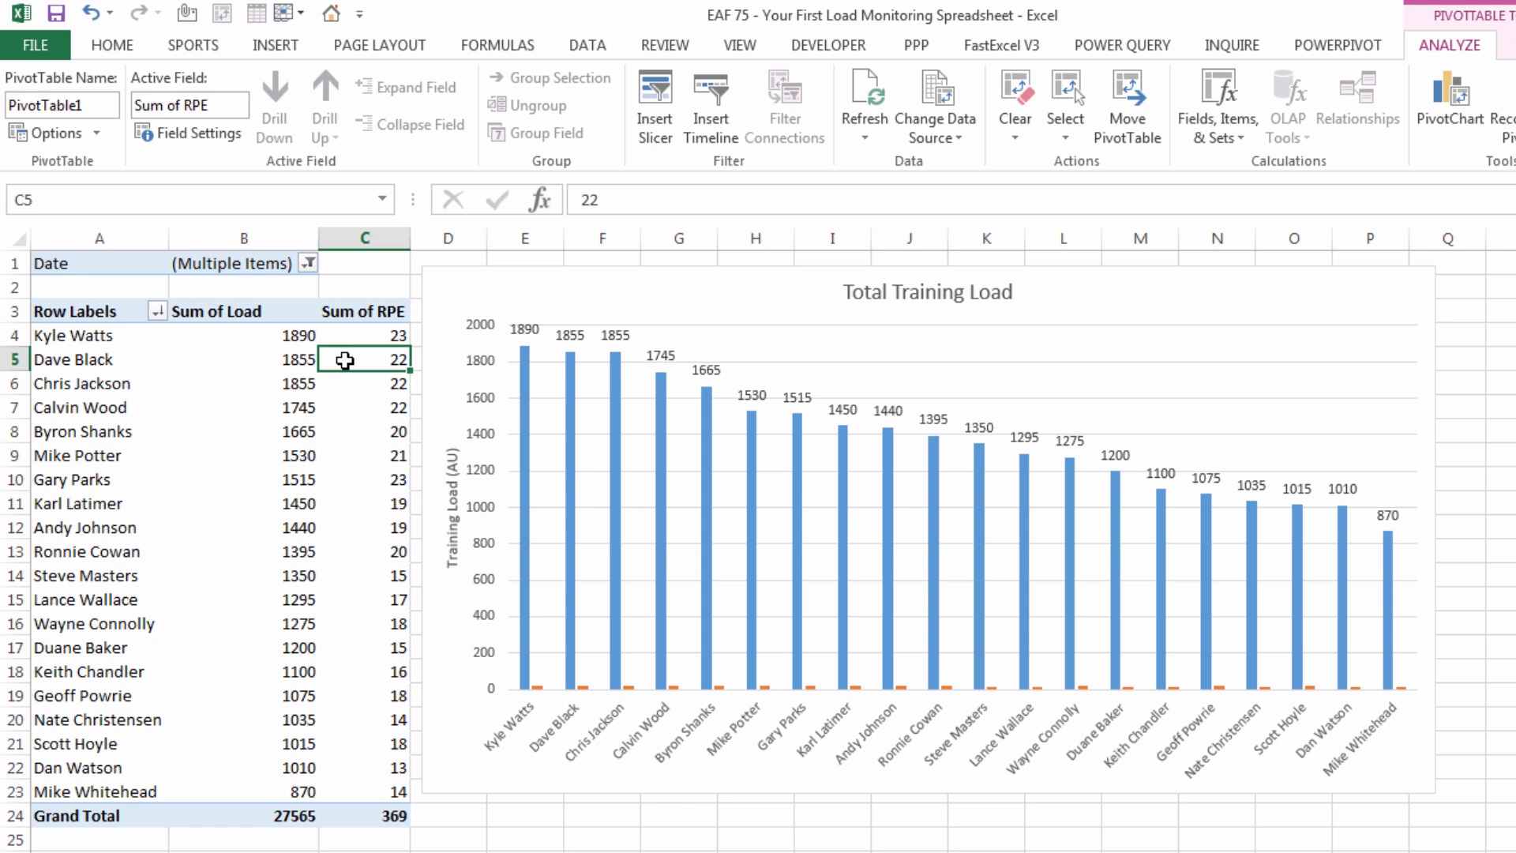
# Step: Summarize RPE by Average and format it as Number with 1 decimal place
pyautogui.rightClick(346, 359)
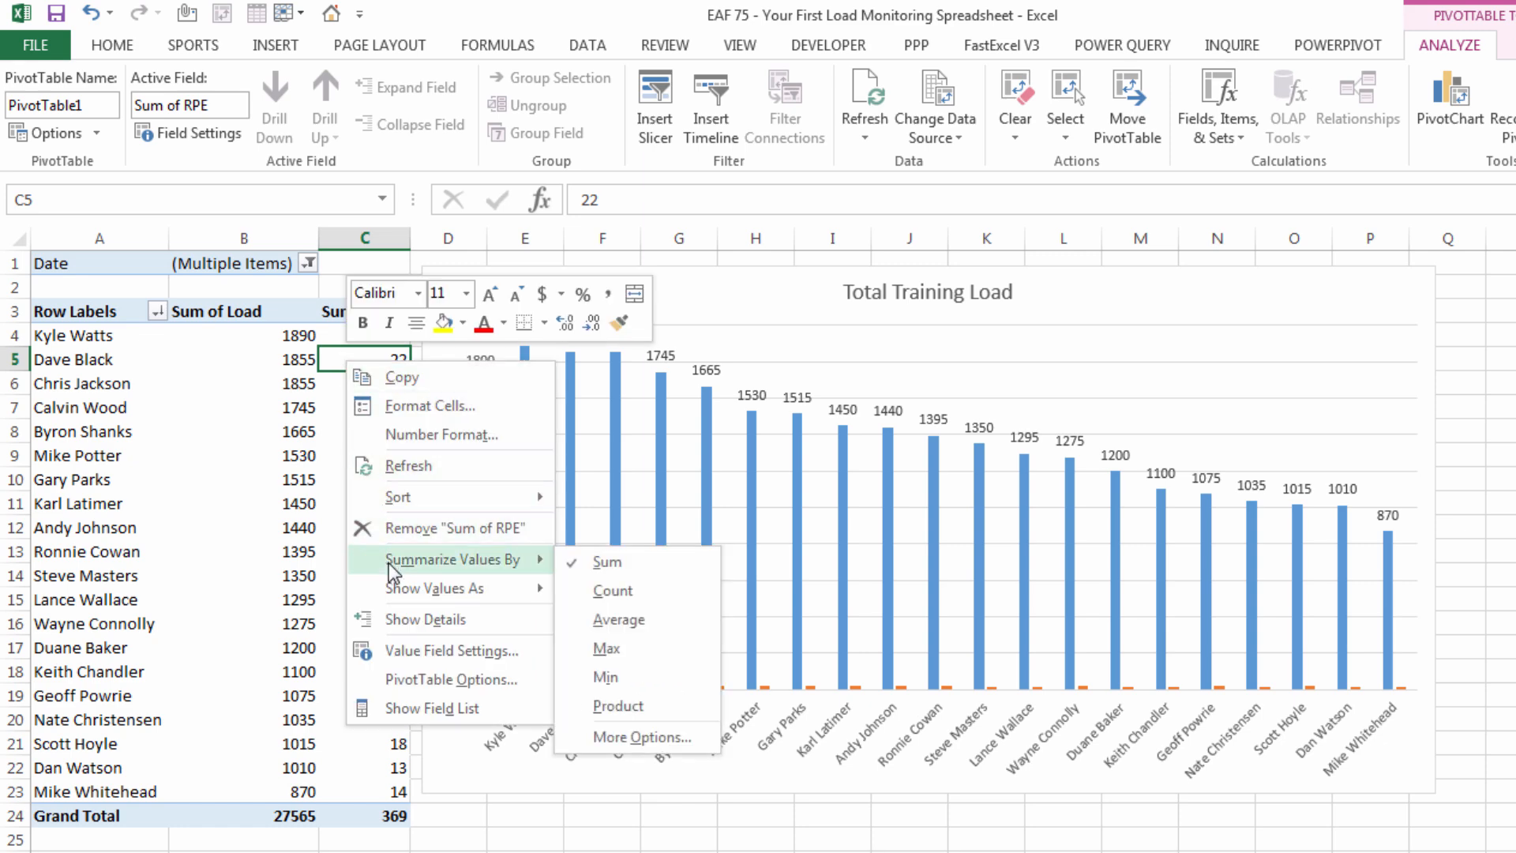
pyautogui.moveTo(617, 619)
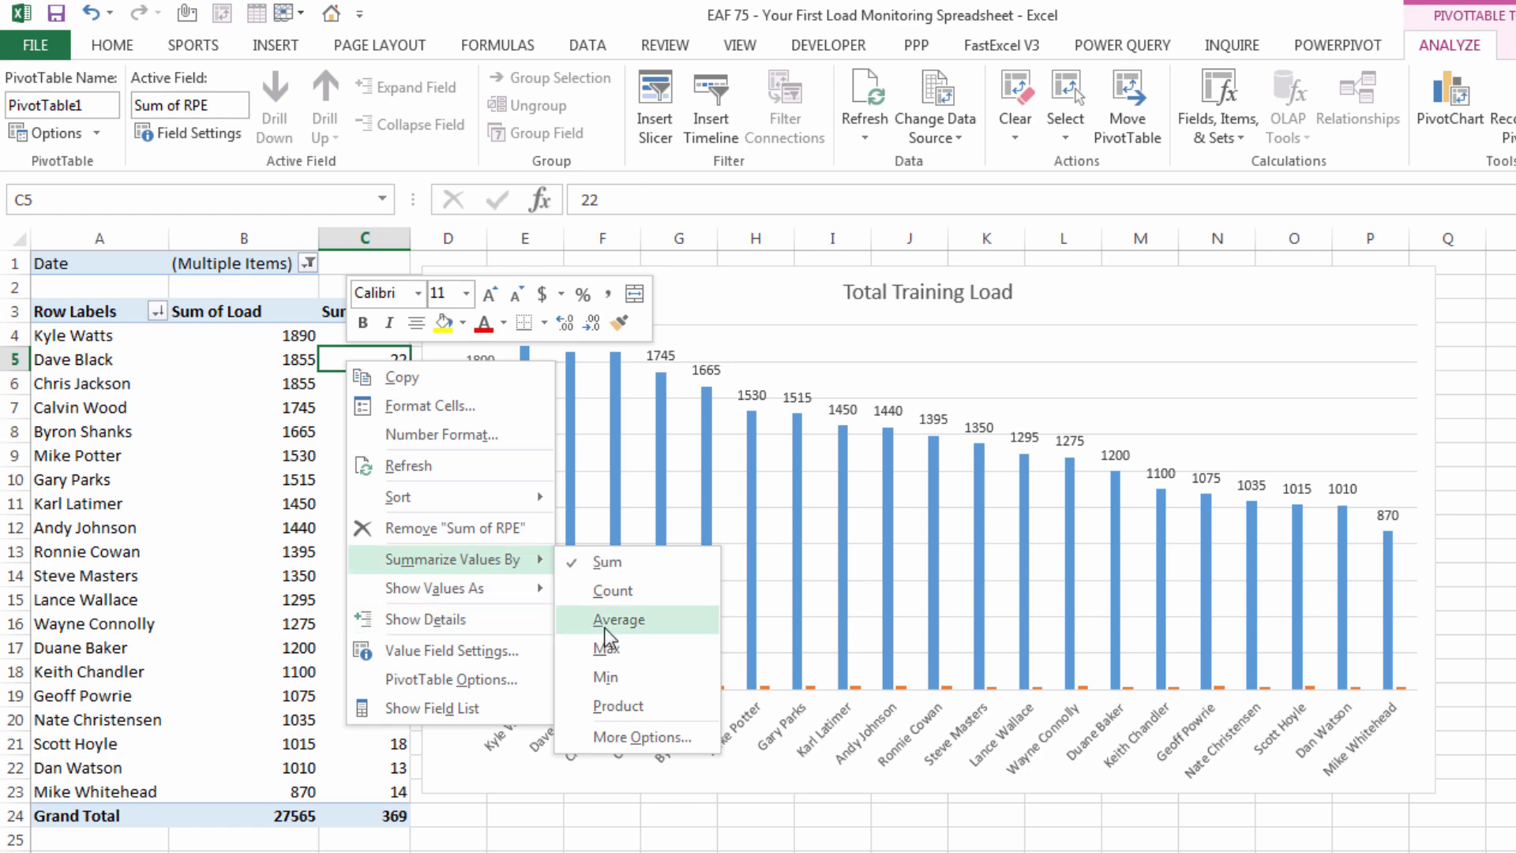
pyautogui.click(618, 619)
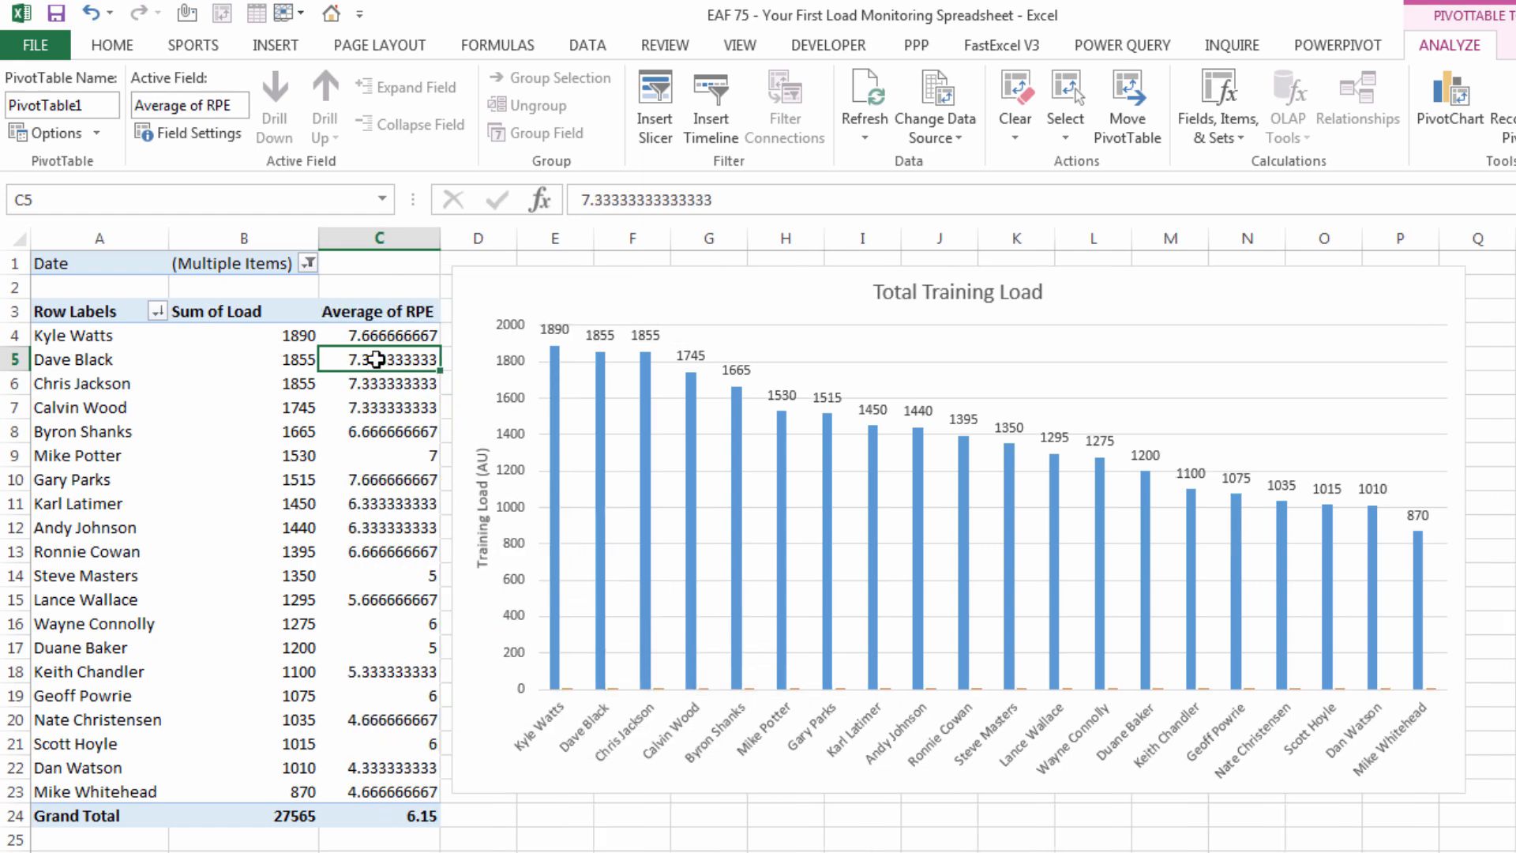
pyautogui.rightClick(378, 358)
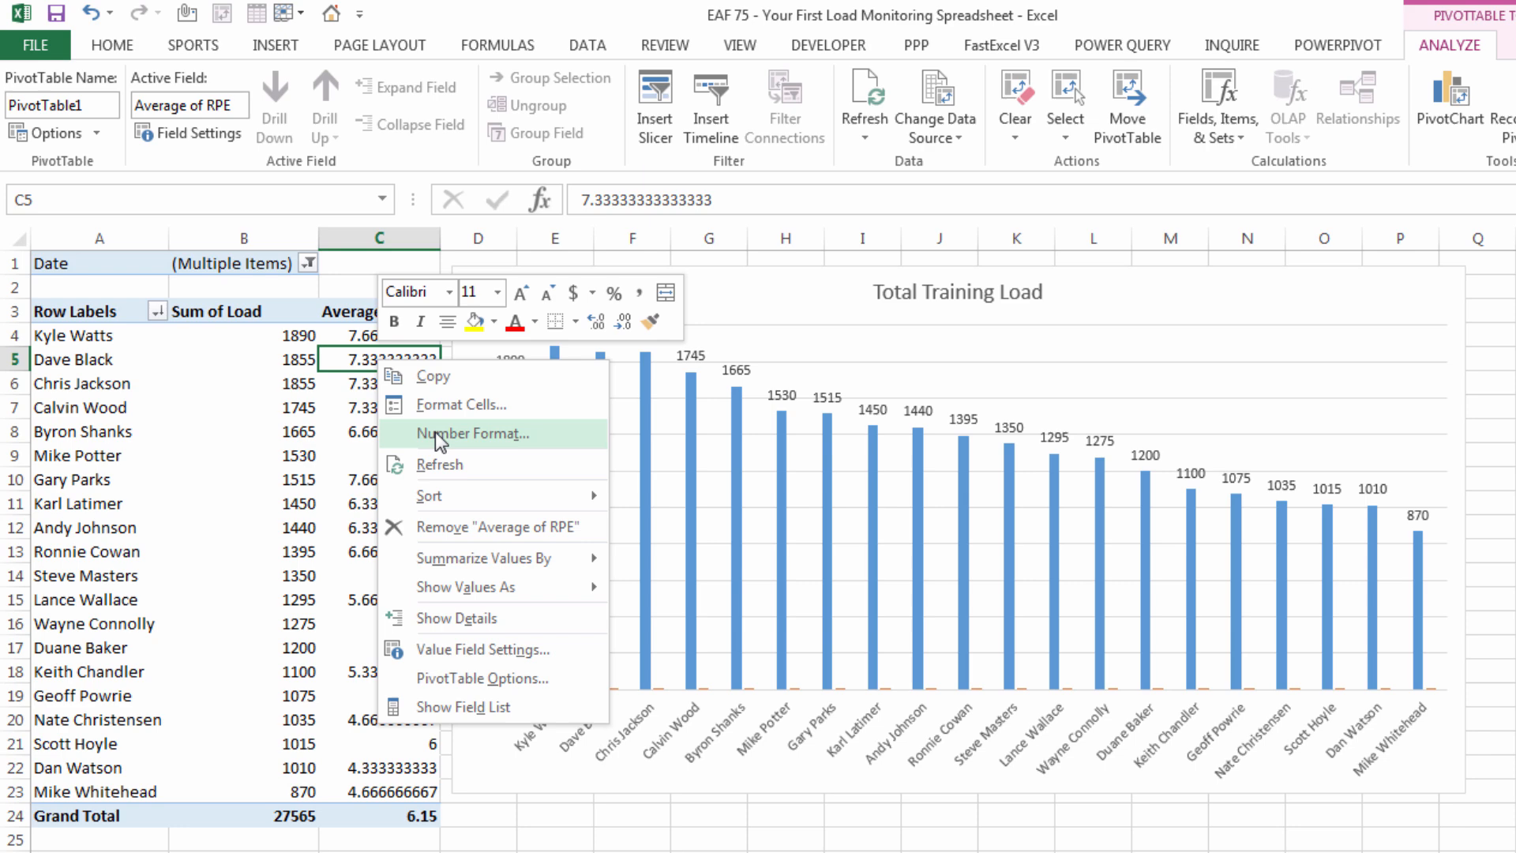
pyautogui.moveTo(455, 405)
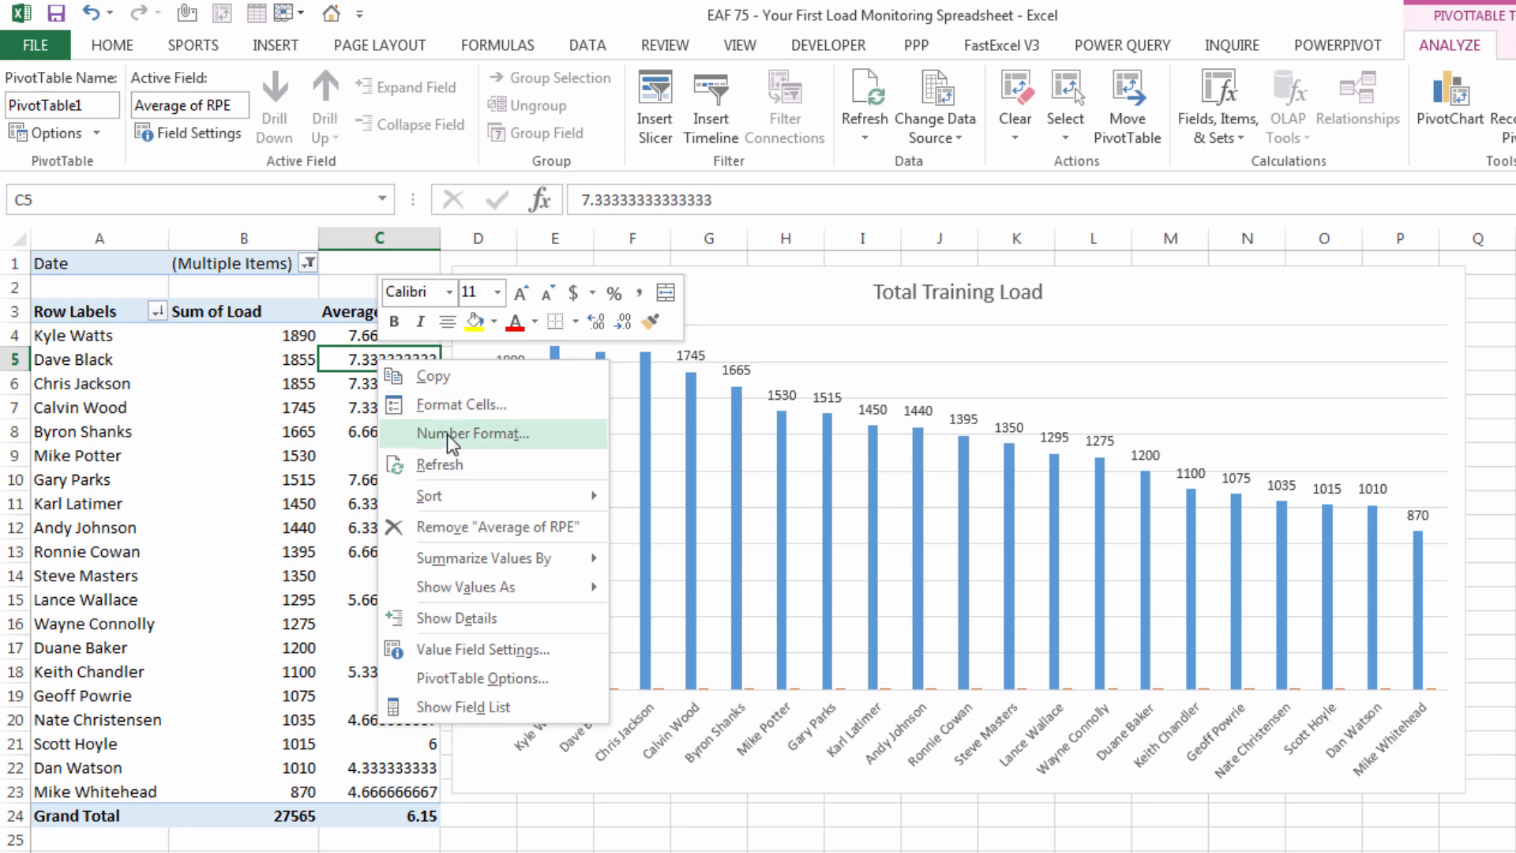
pyautogui.click(473, 433)
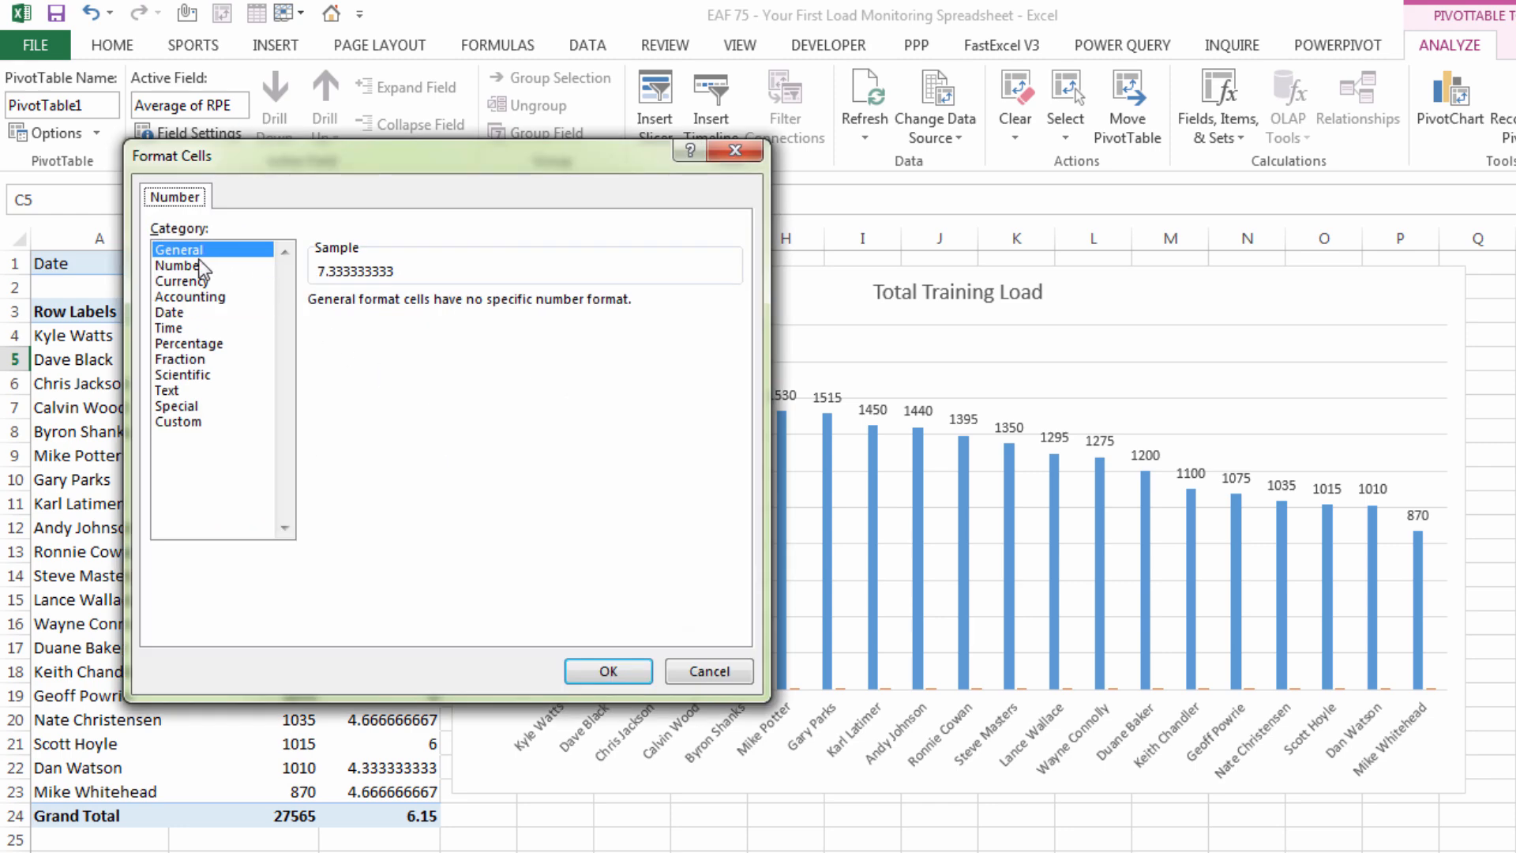
pyautogui.click(179, 263)
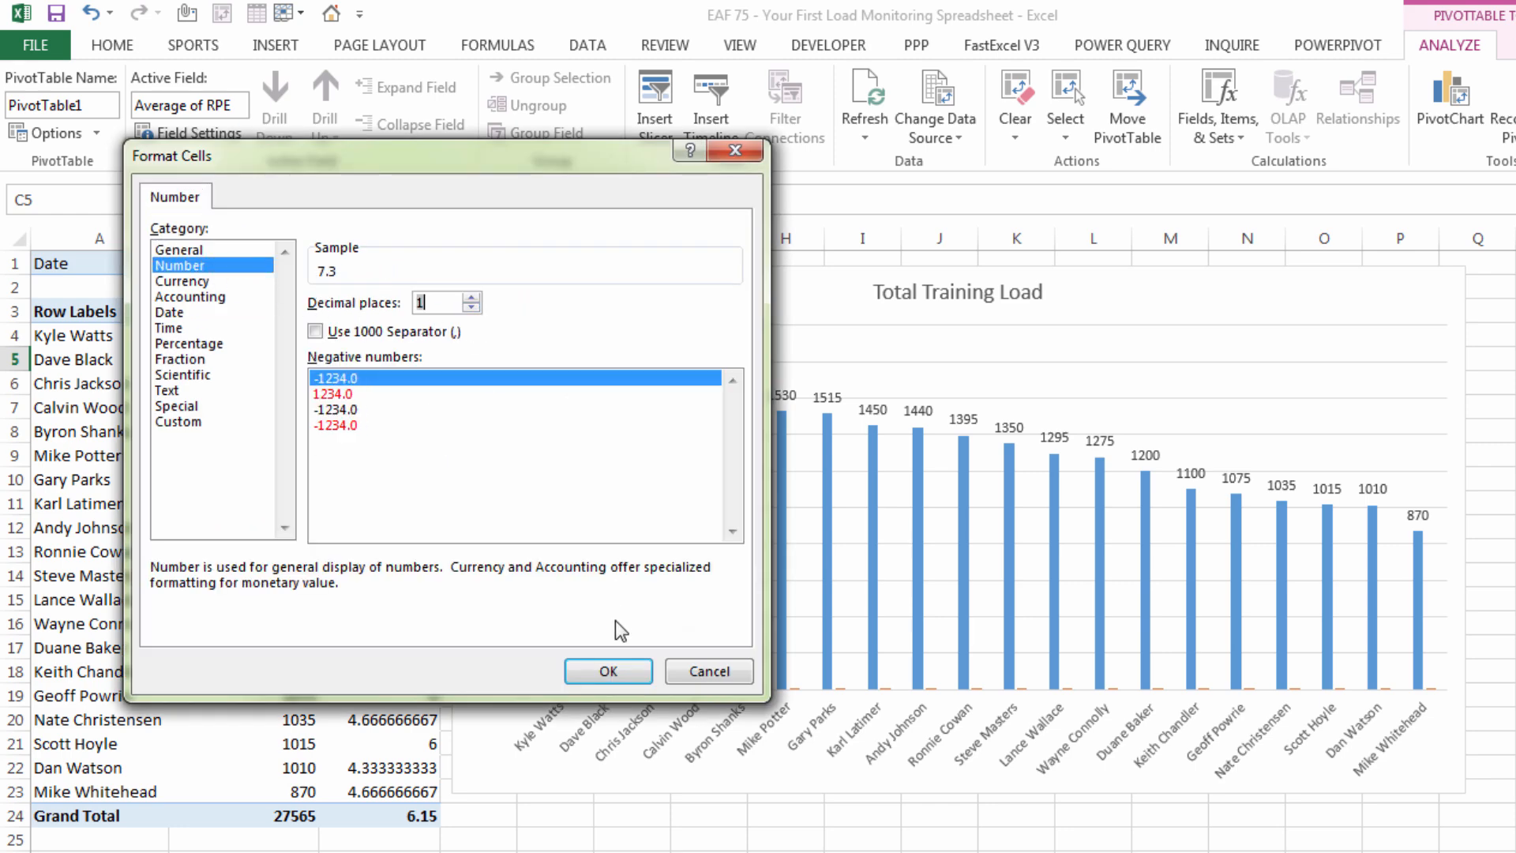
pyautogui.click(607, 671)
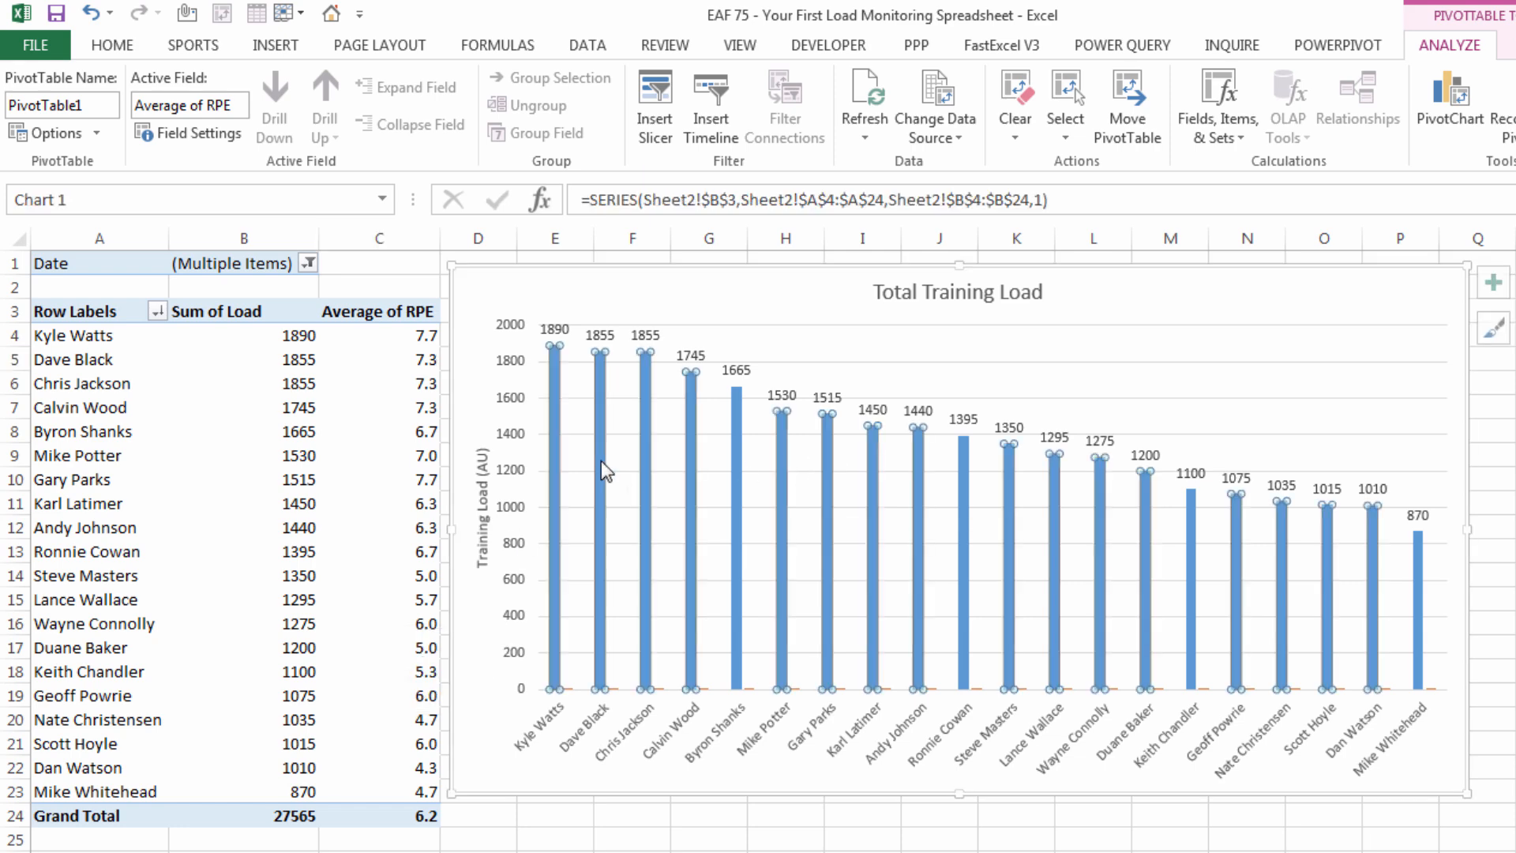
# Step: Change the Average of RPE series to Line with Markers on a secondary axis
pyautogui.rightClick(599, 387)
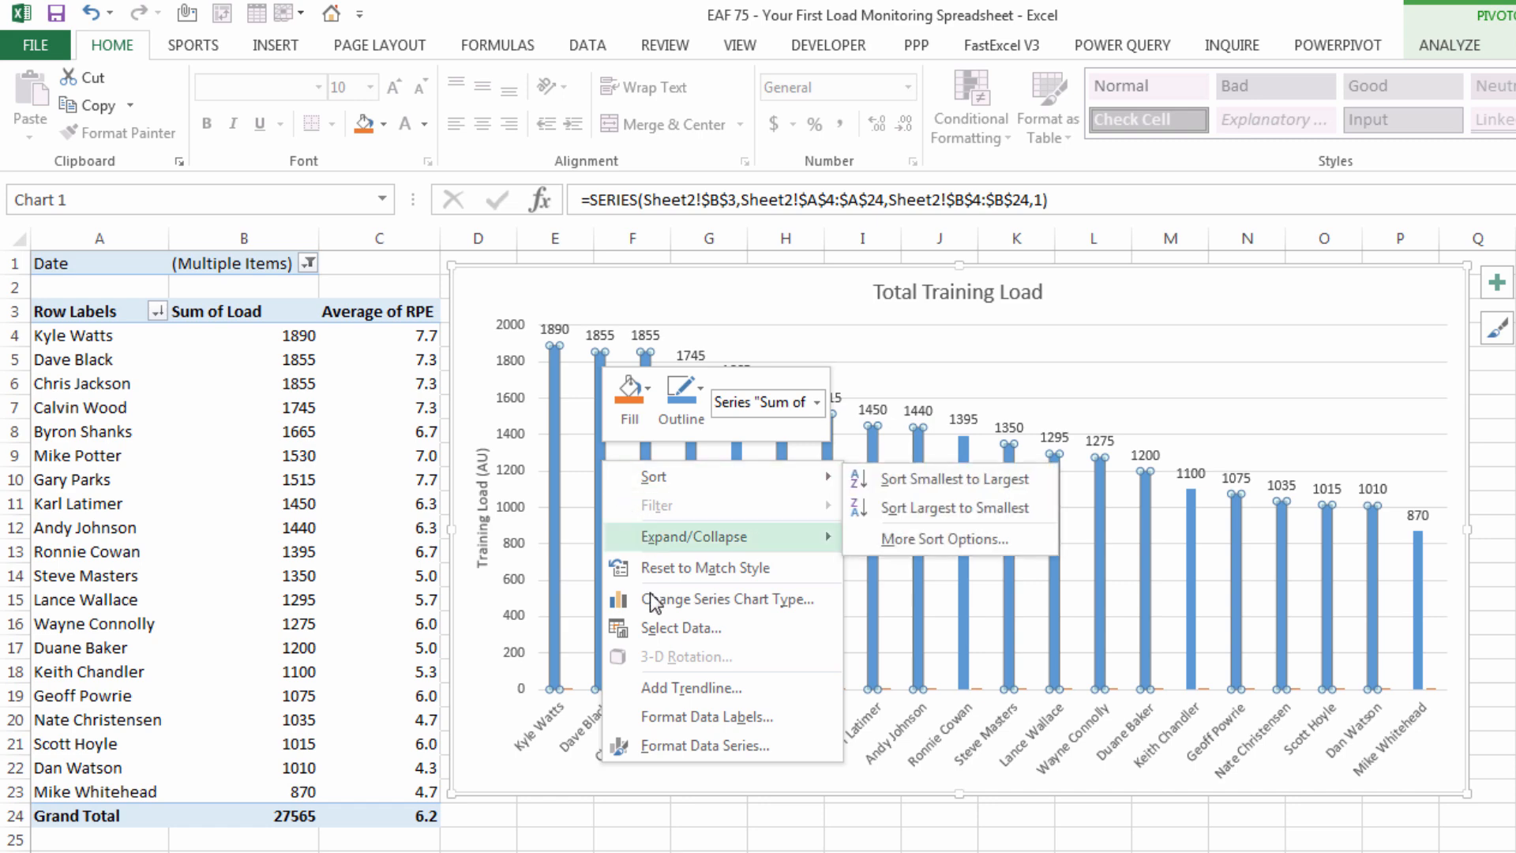
pyautogui.click(724, 599)
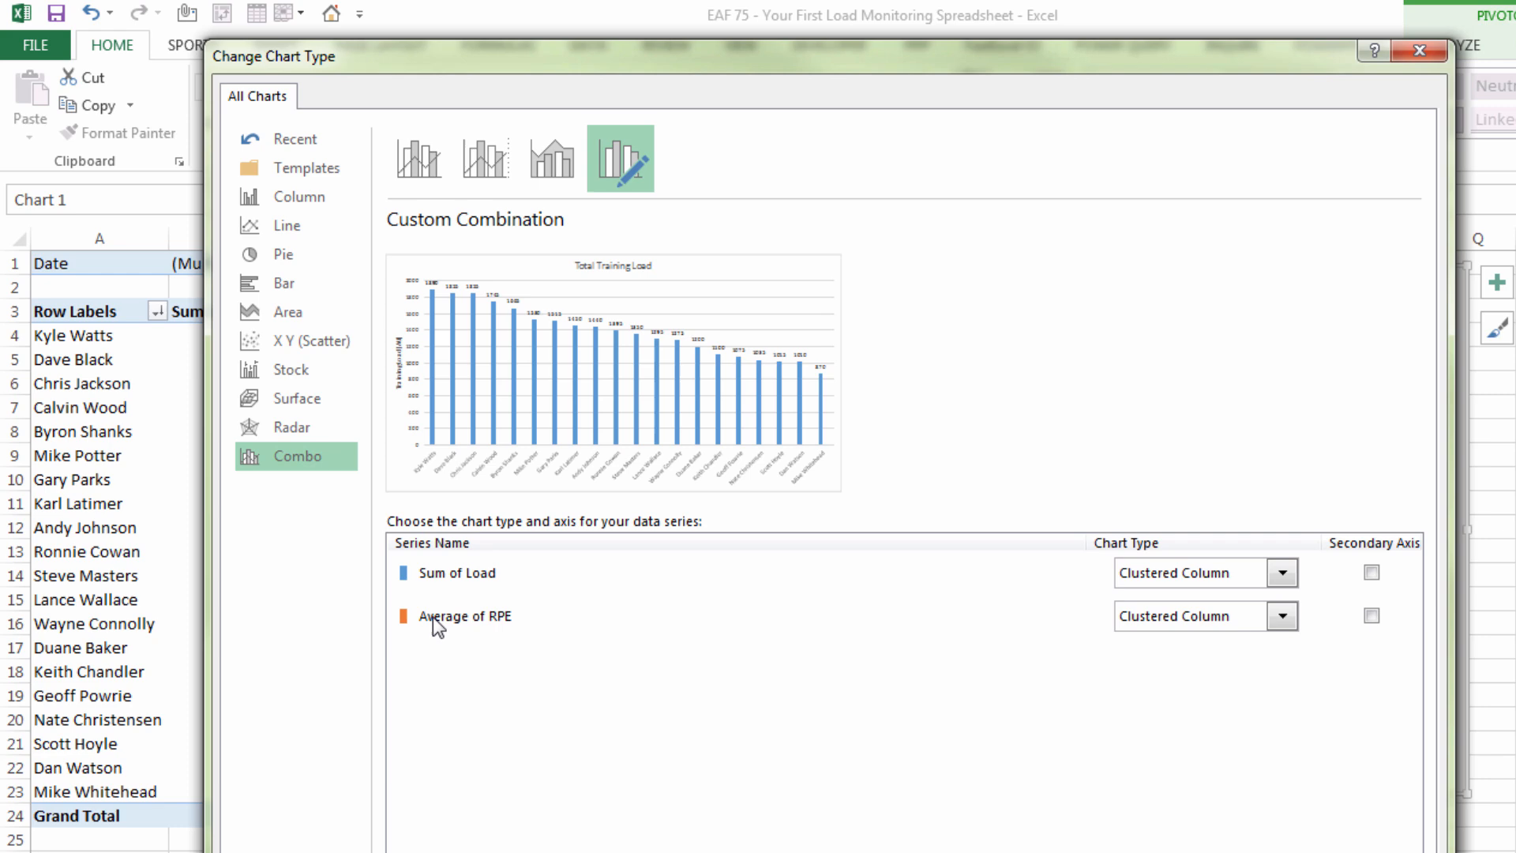
pyautogui.click(1282, 616)
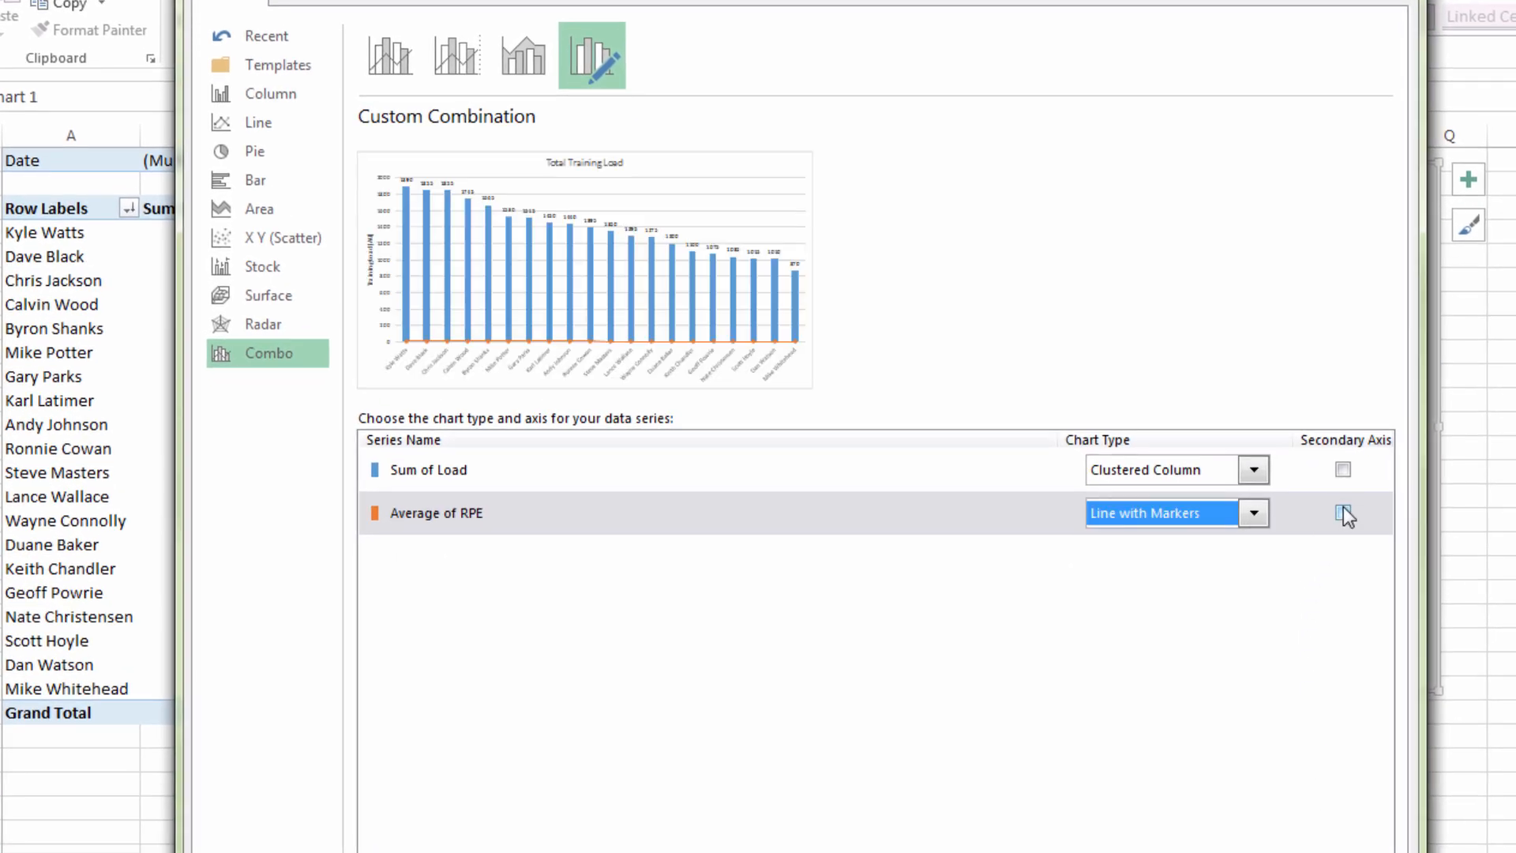
pyautogui.click(1342, 513)
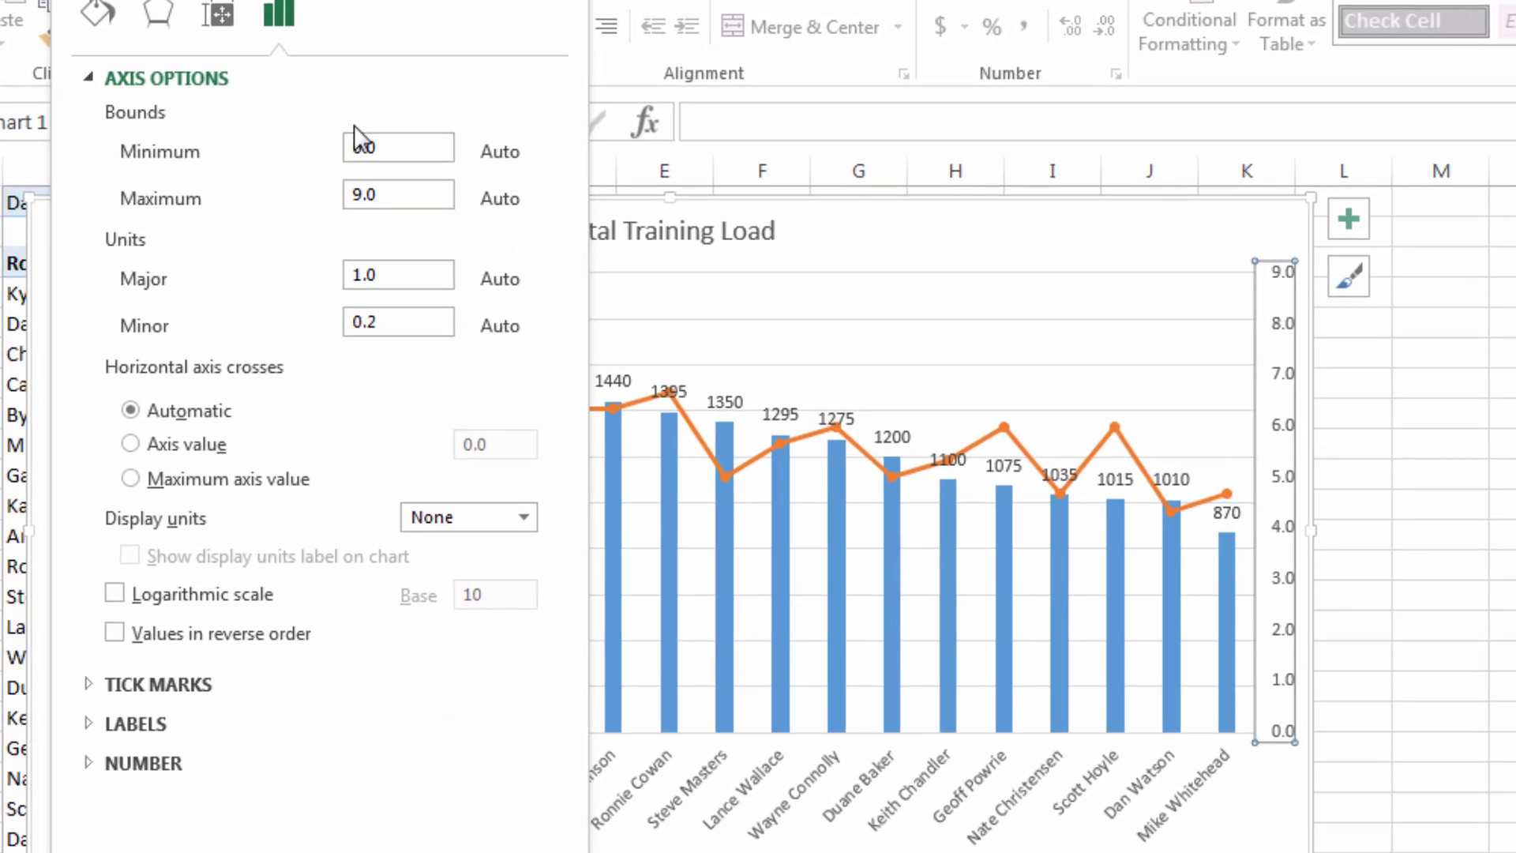
# Step: Fix the secondary RPE axis at minimum 0, maximum 10, with 0 decimal places
pyautogui.click(397, 147)
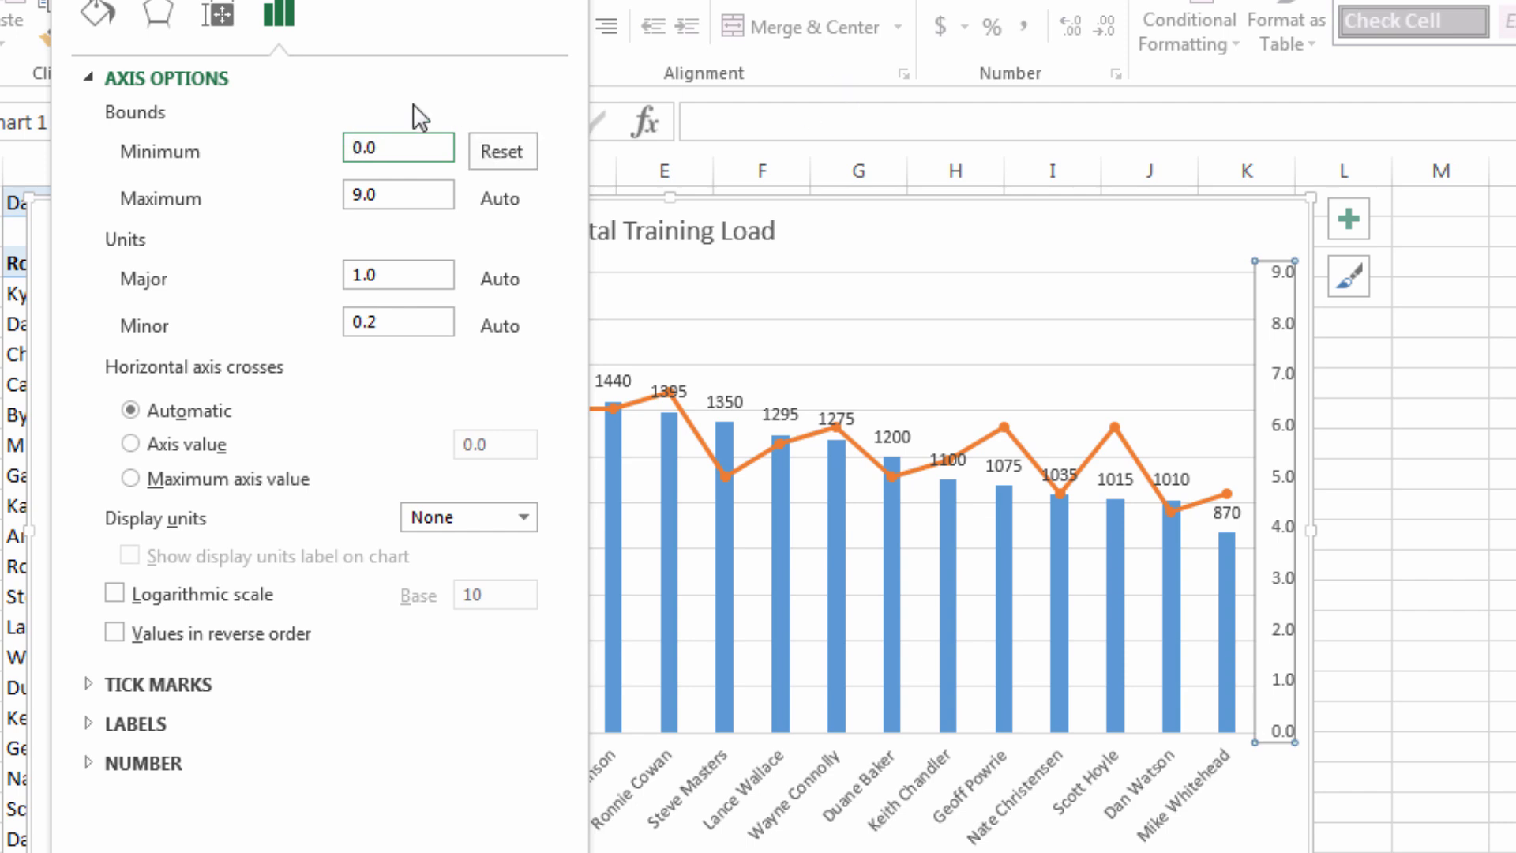
pyautogui.click(397, 194)
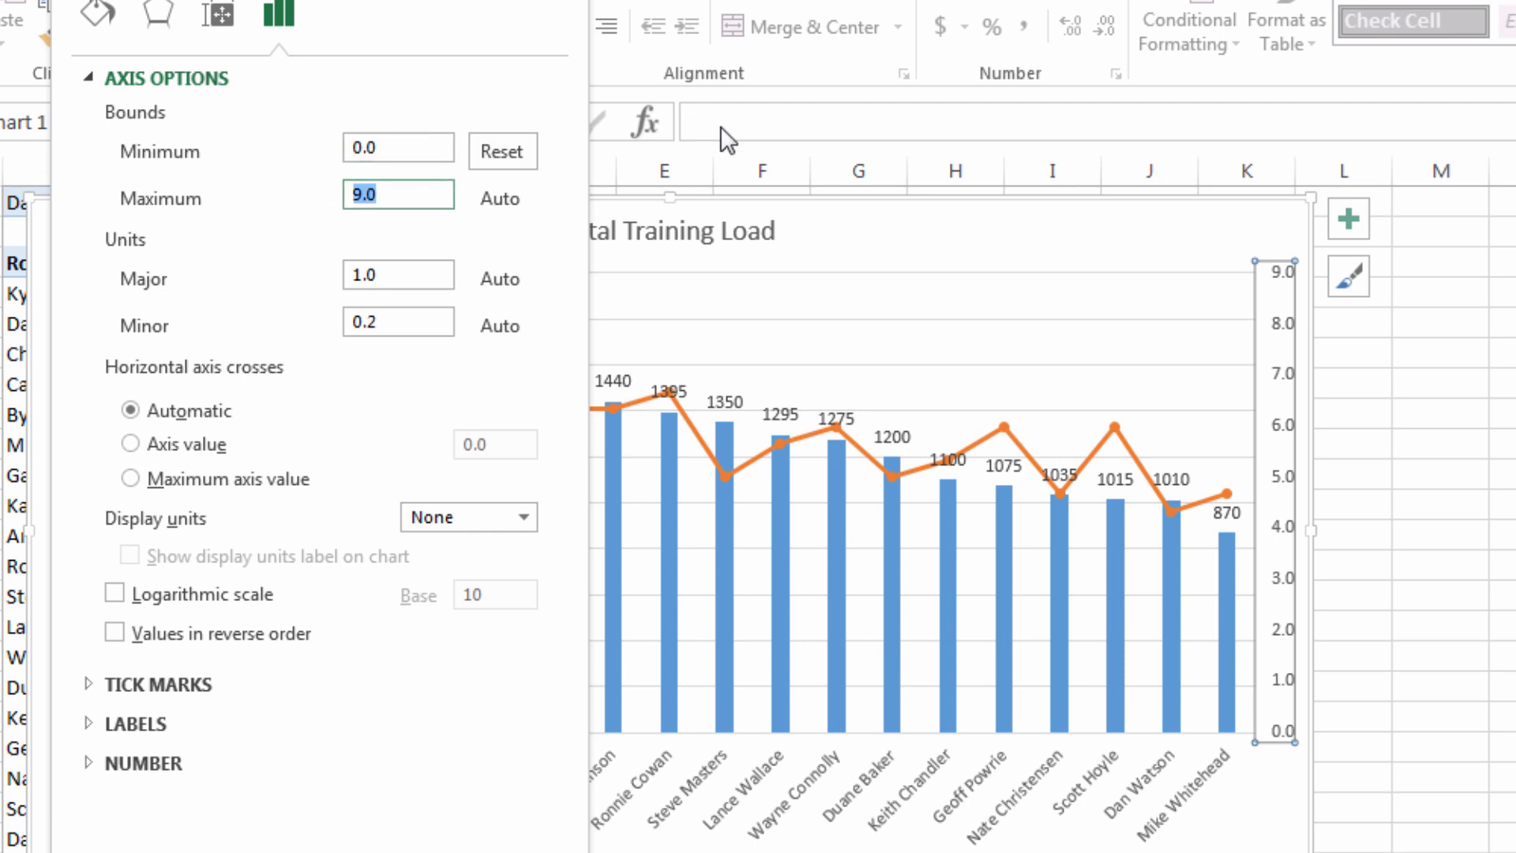
pyautogui.write('10')
pyautogui.click(398, 276)
pyautogui.write('2')
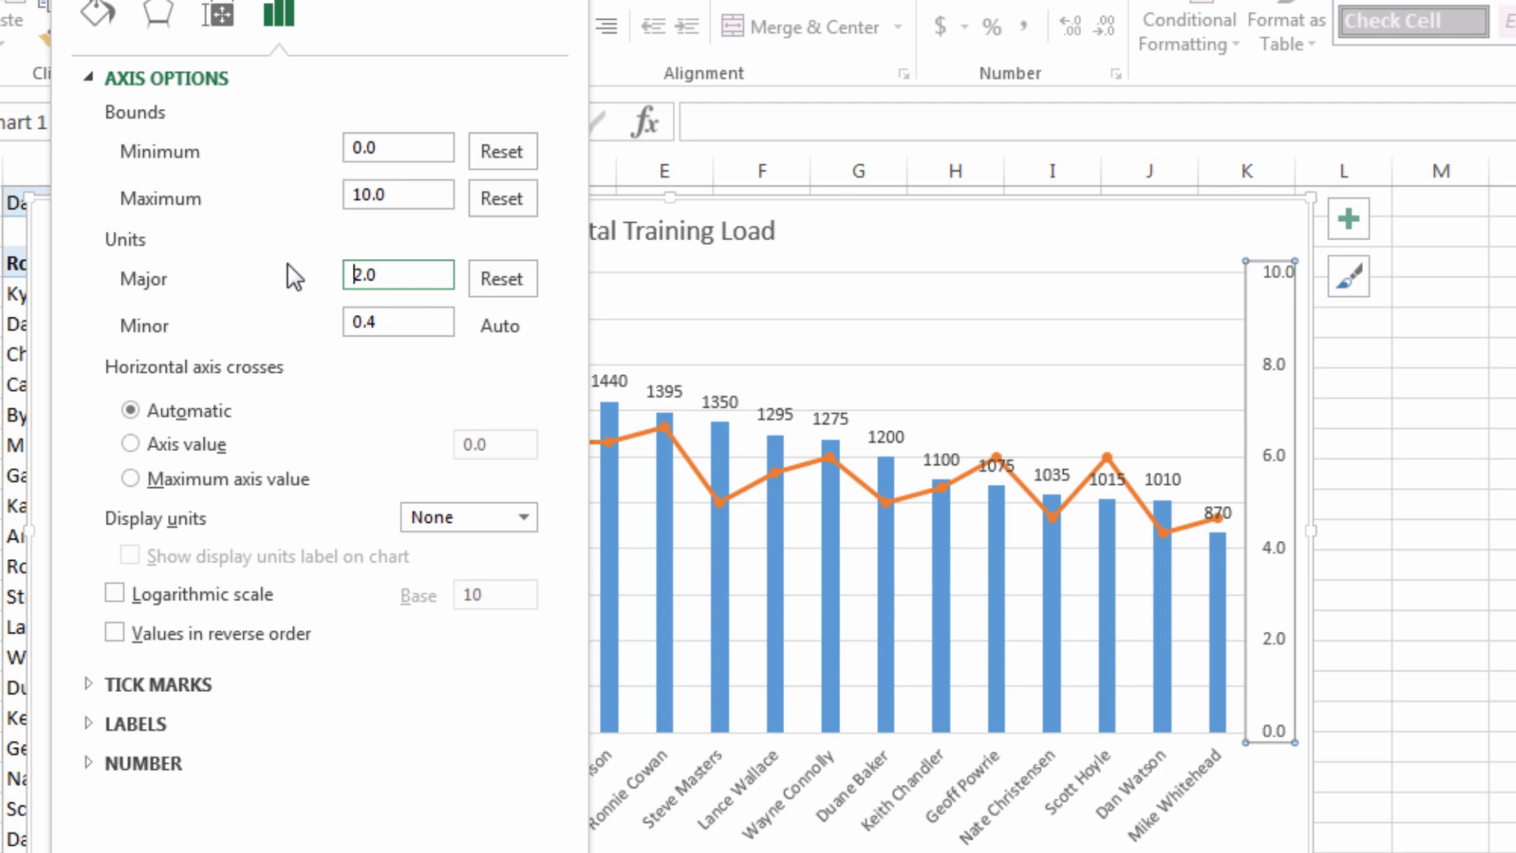
pyautogui.moveTo(145, 350)
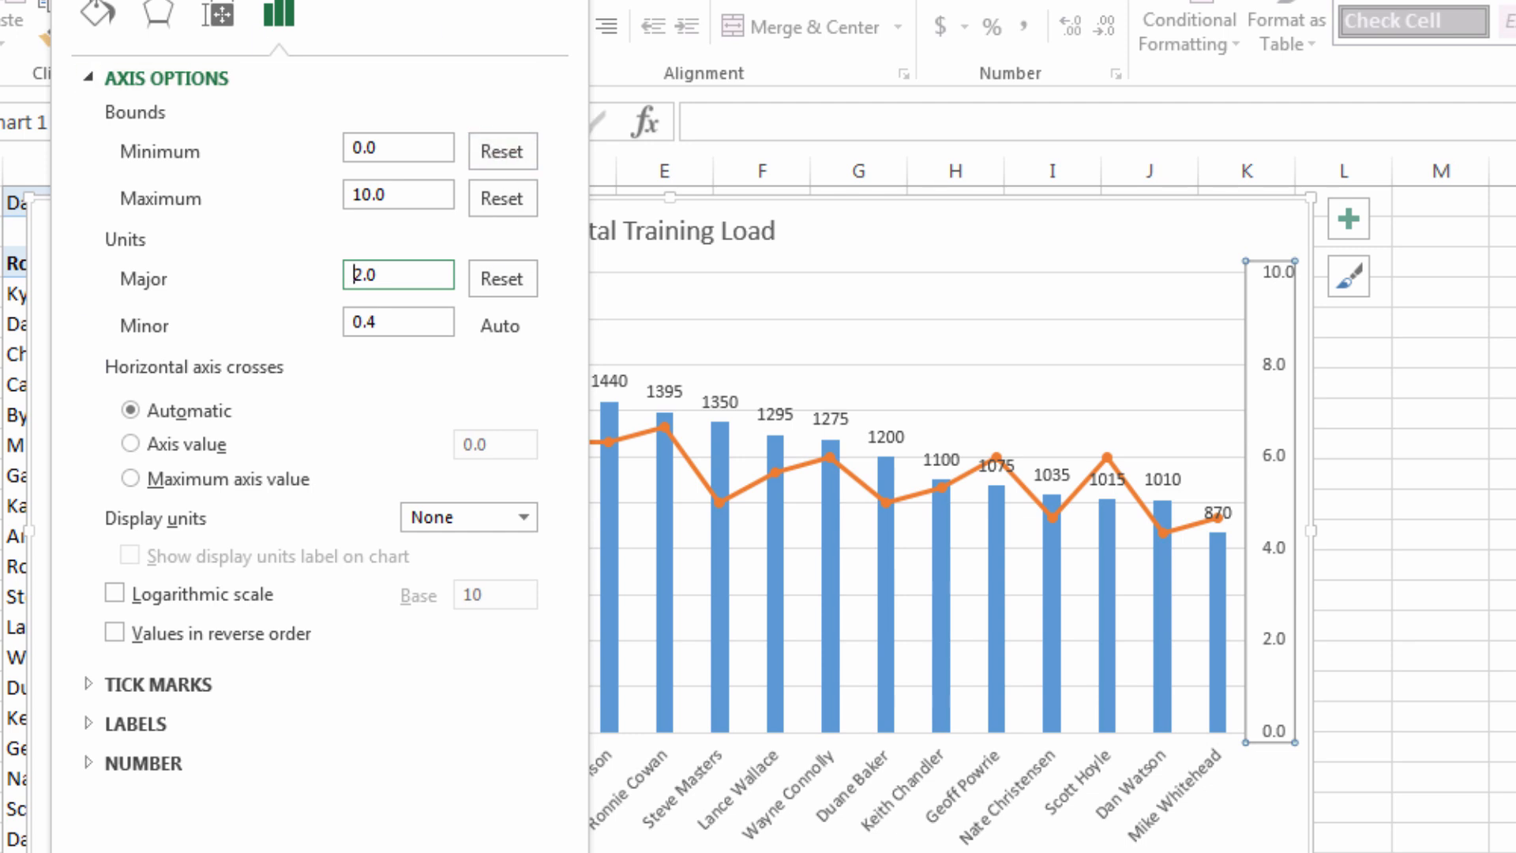
pyautogui.moveTo(420, 228)
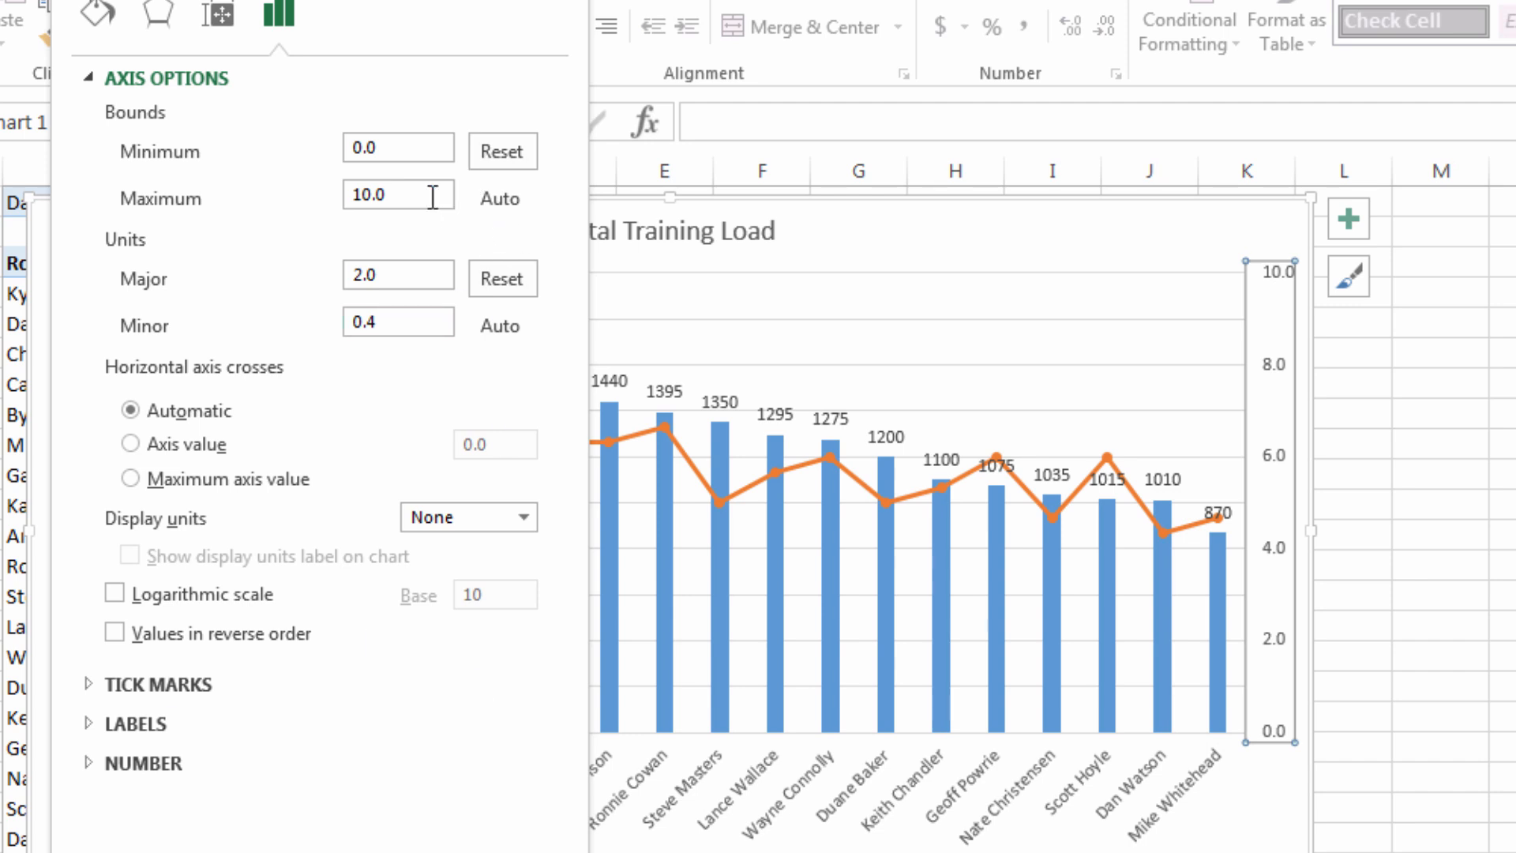
pyautogui.tripleClick(397, 194)
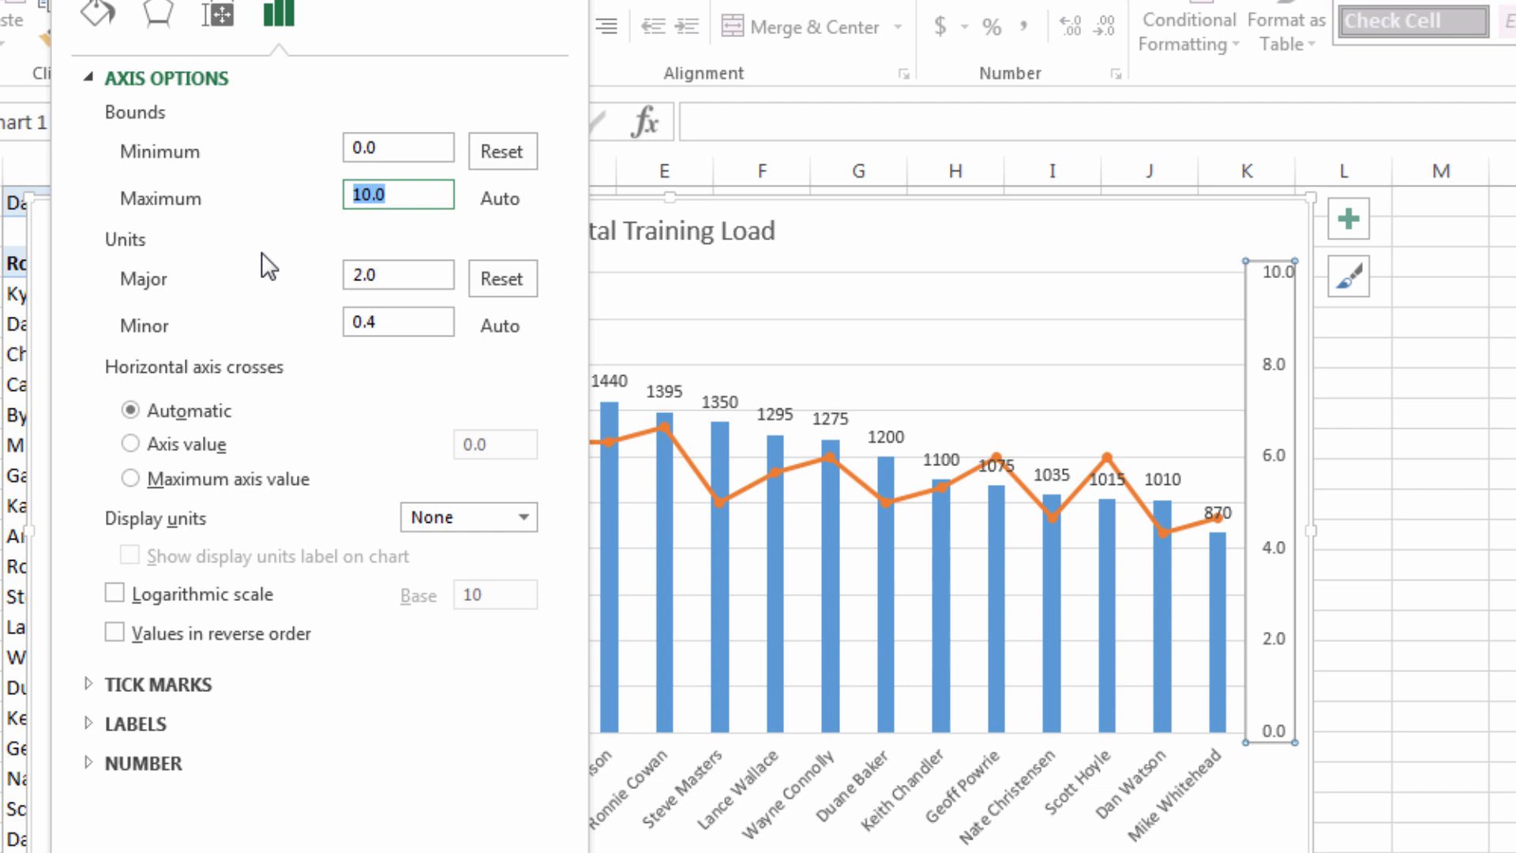
pyautogui.click(398, 193)
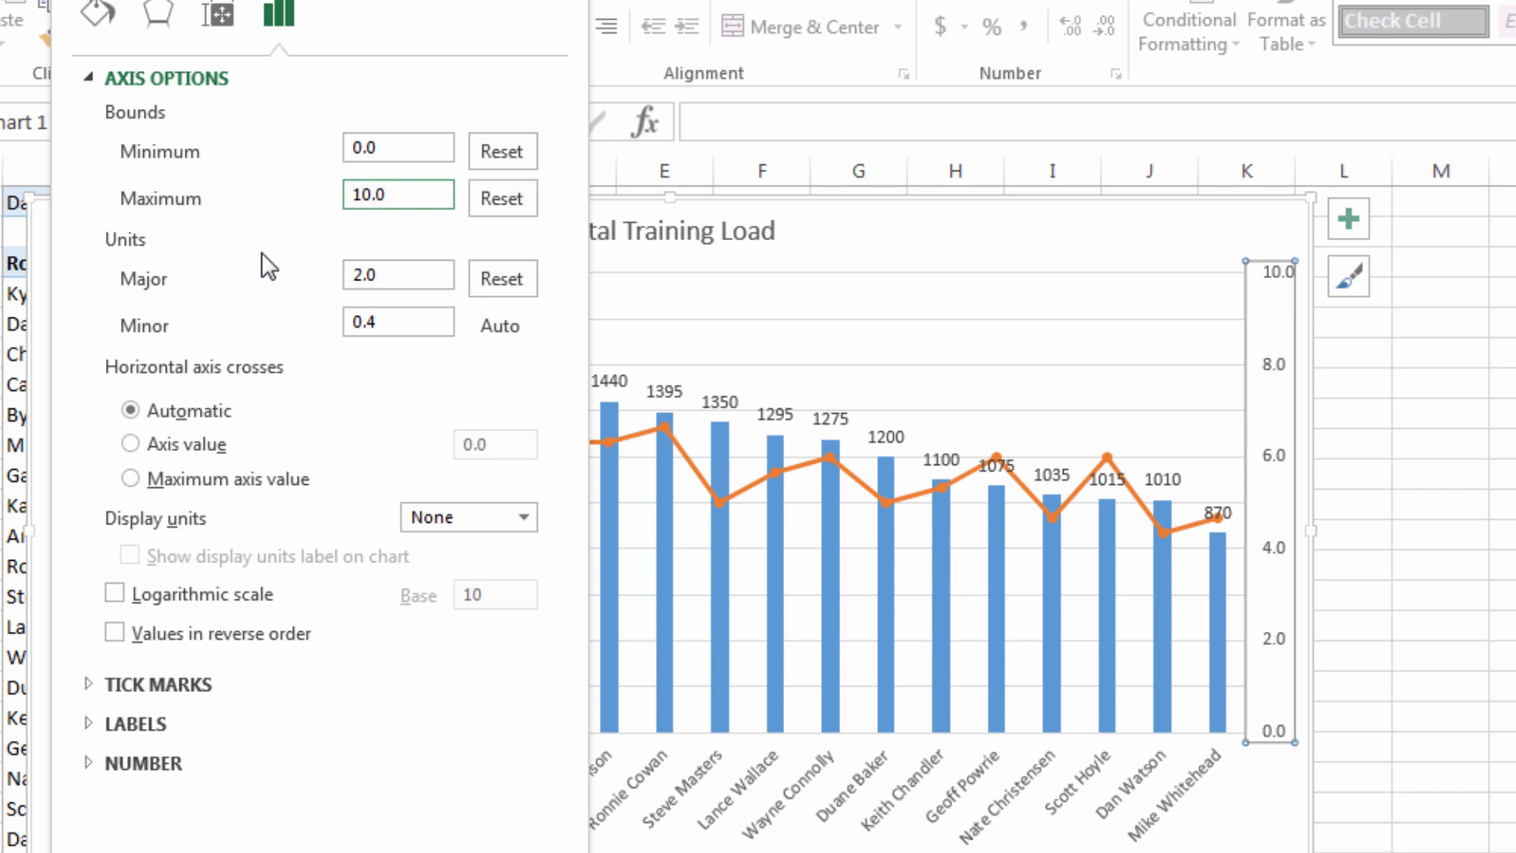
pyautogui.scroll(-3)
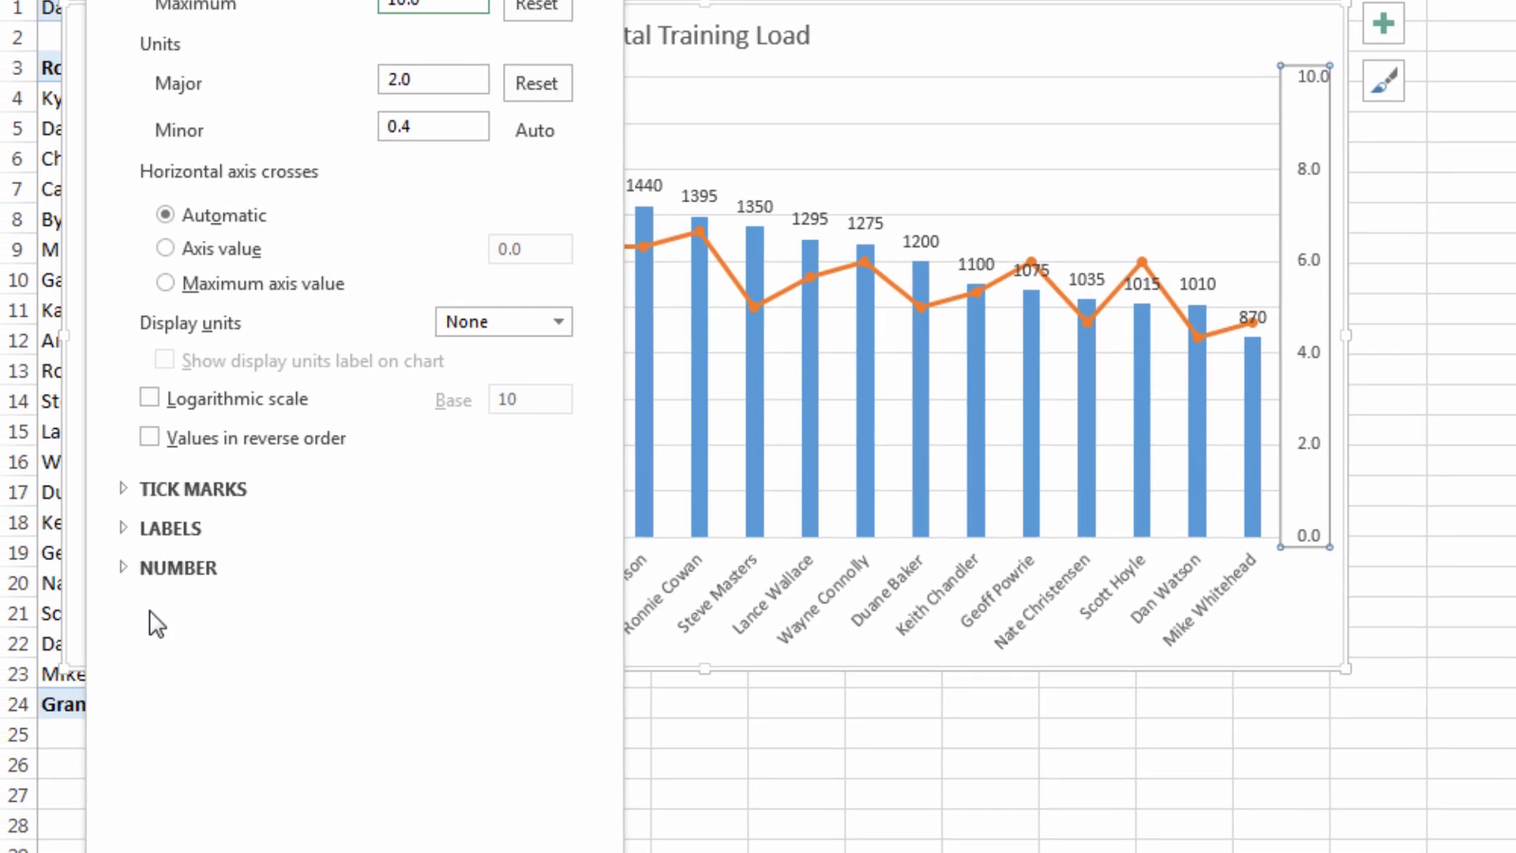
pyautogui.click(177, 567)
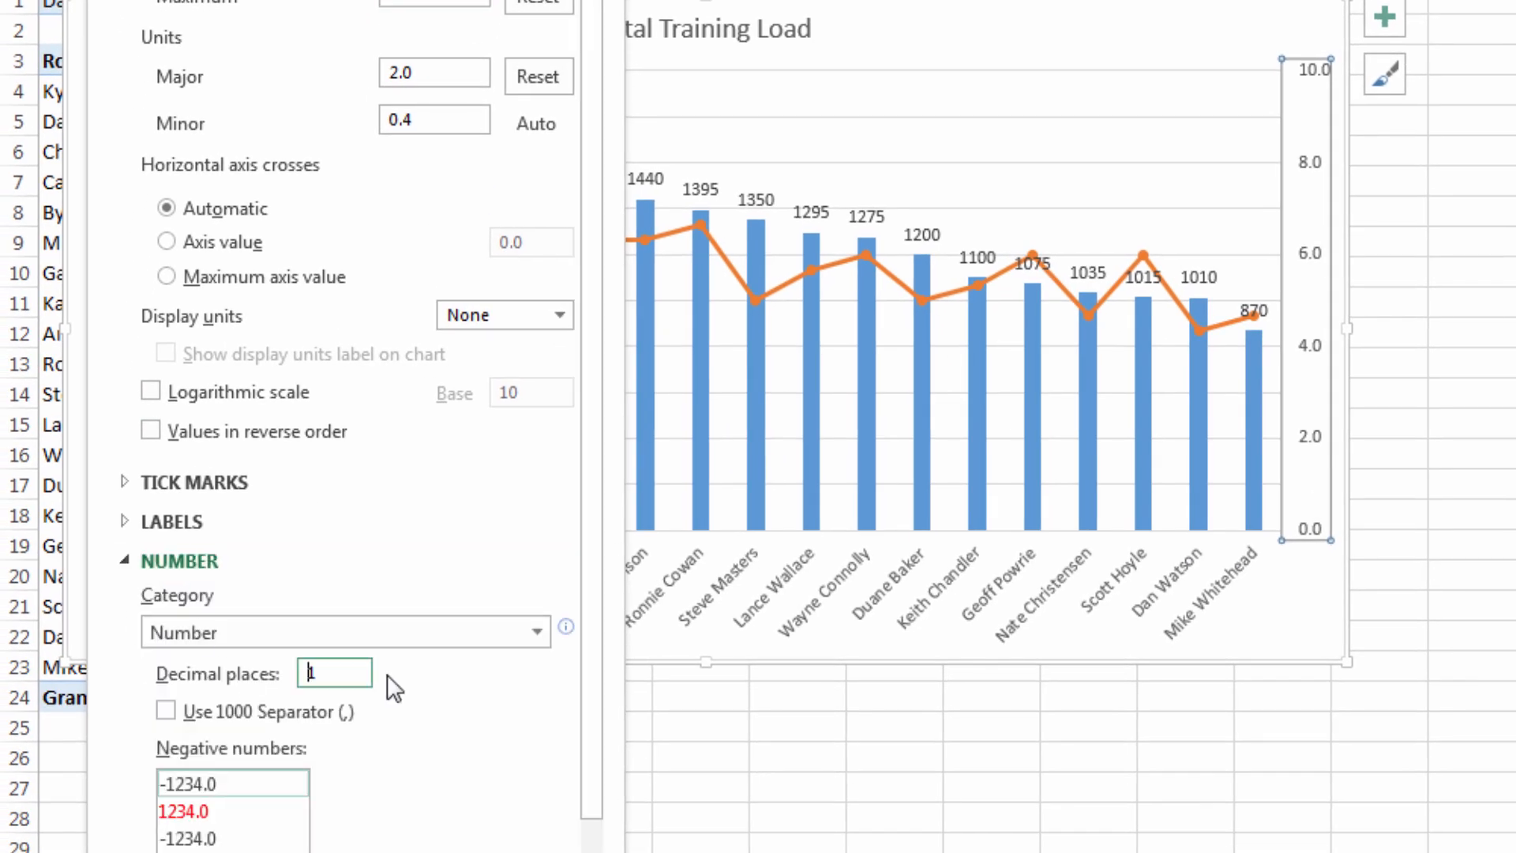
pyautogui.write('0')
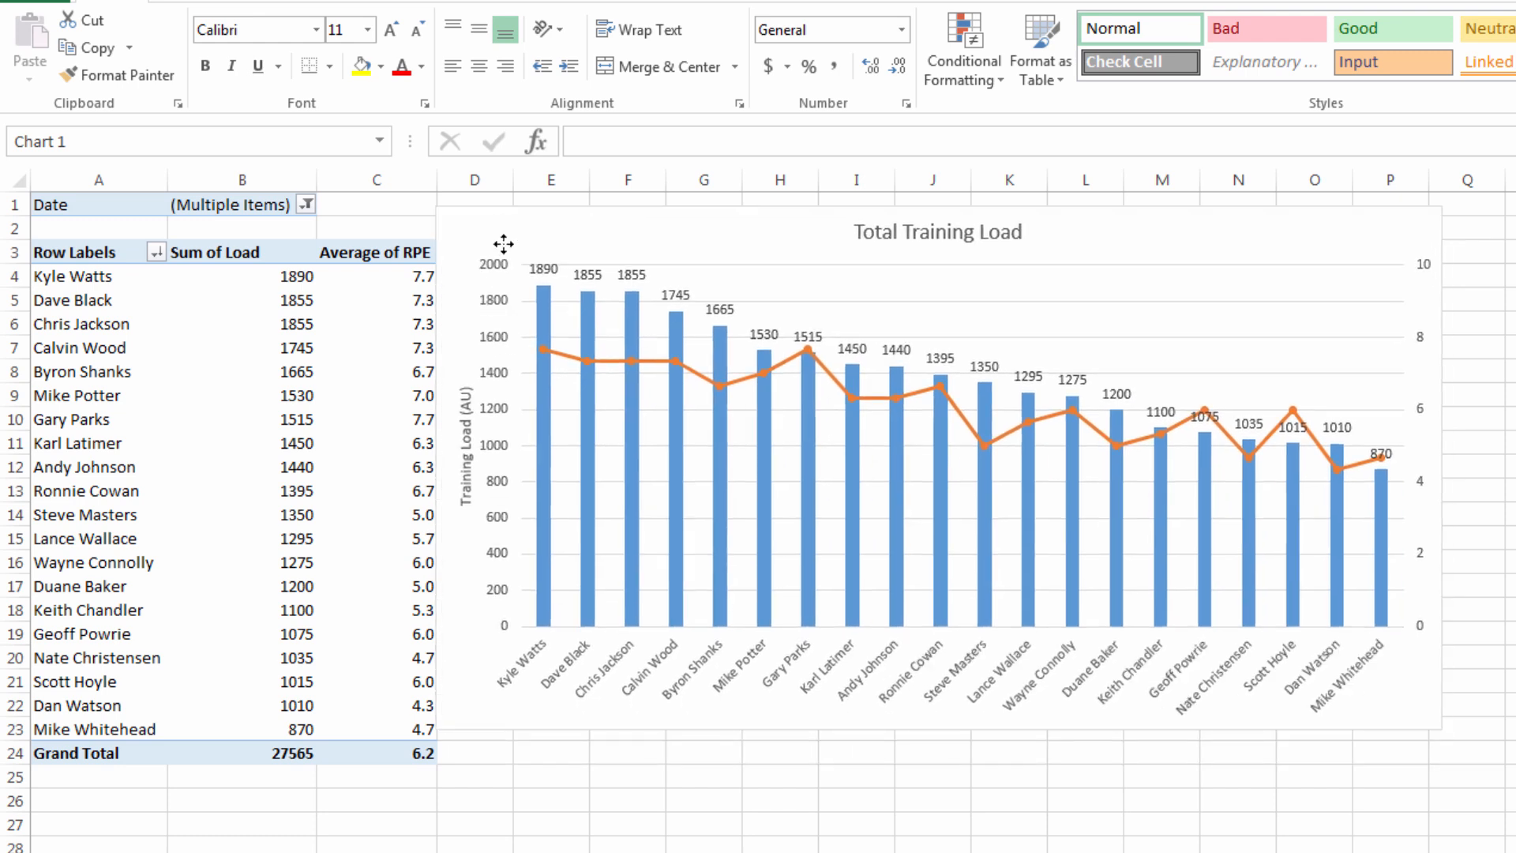
# Step: Select the chart title to rename it 'Total Training Load and Average RPE'
pyautogui.click(532, 744)
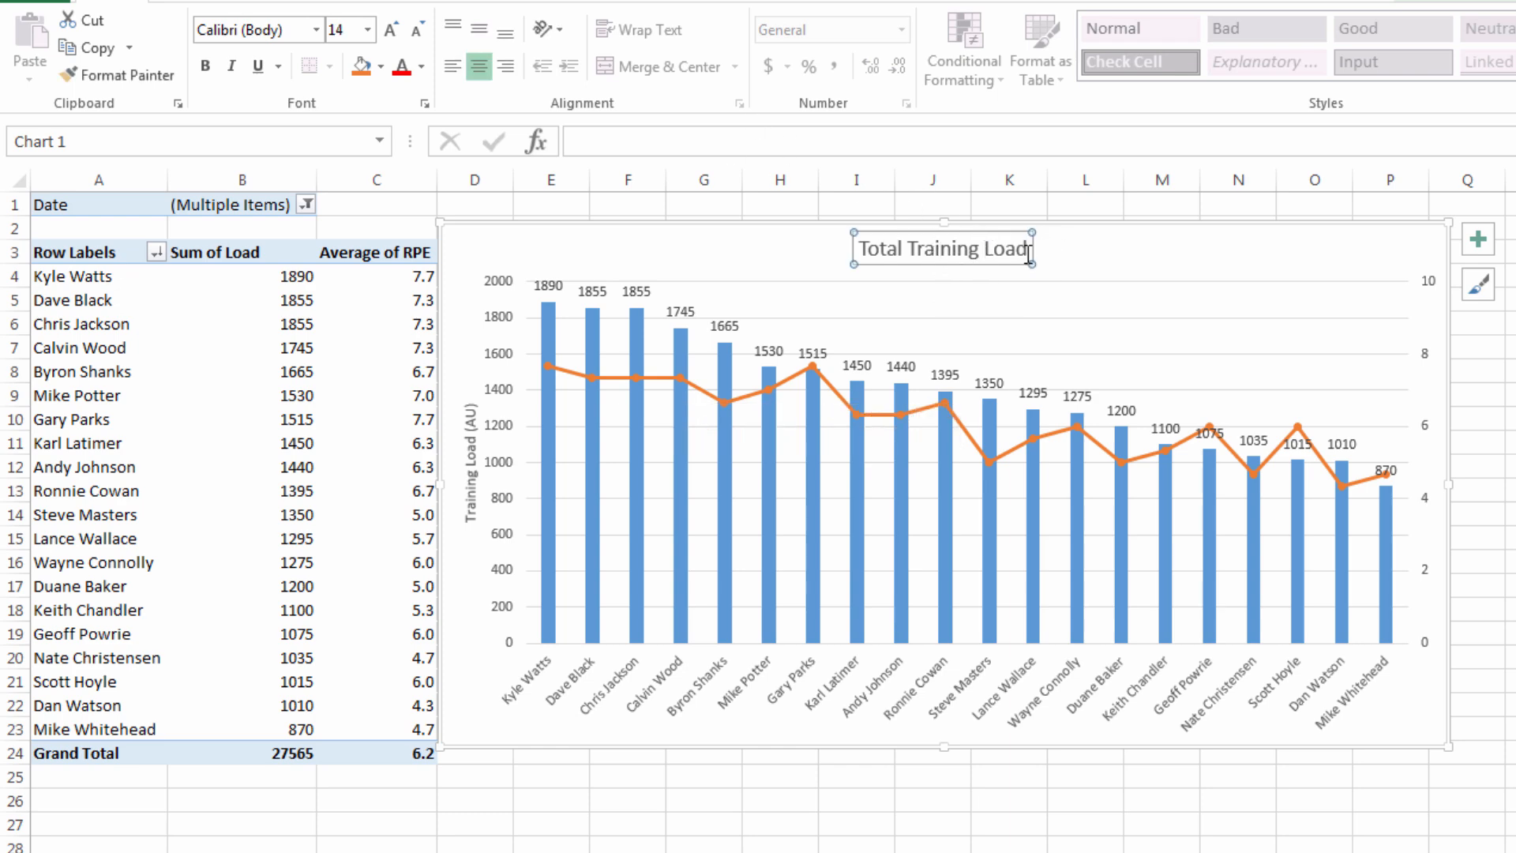
pyautogui.moveTo(1146, 190)
pyautogui.write(' and Average RPE')
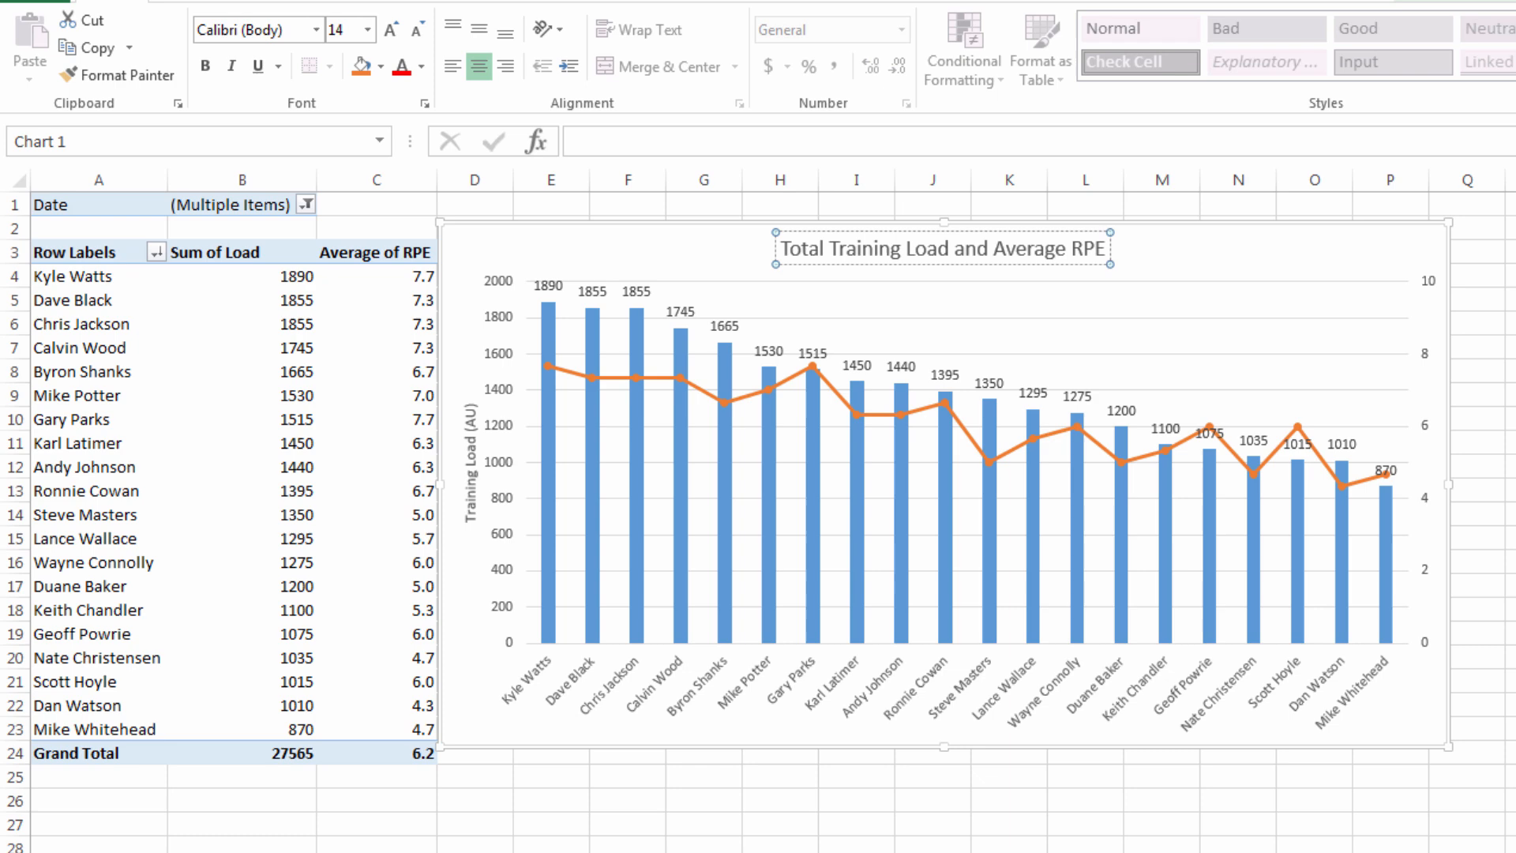
pyautogui.moveTo(1238, 268)
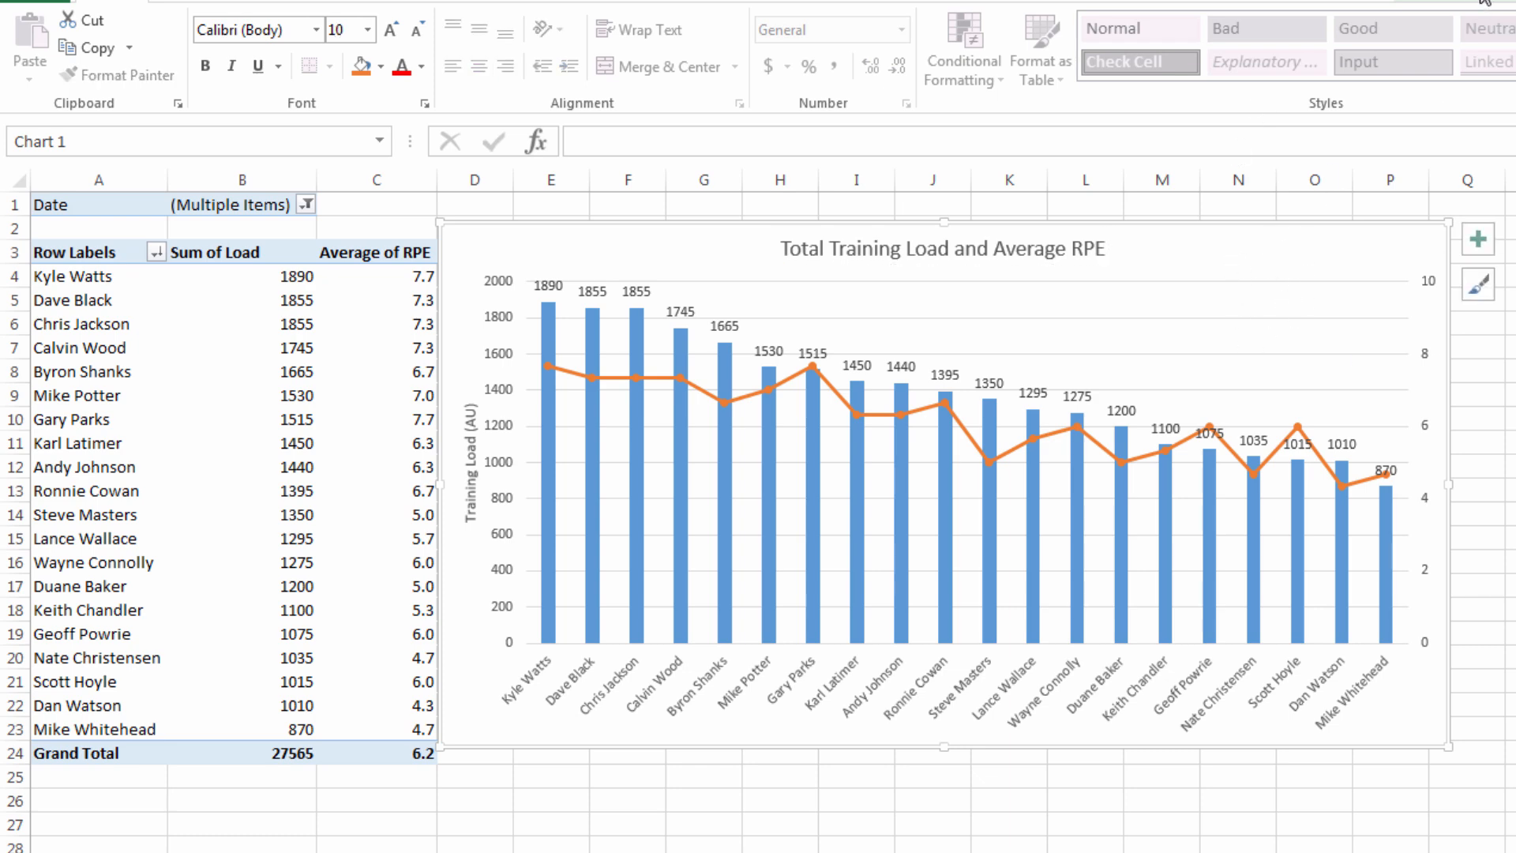
# Step: Add a secondary vertical axis title reading 'Avg RPE'
pyautogui.click(38, 46)
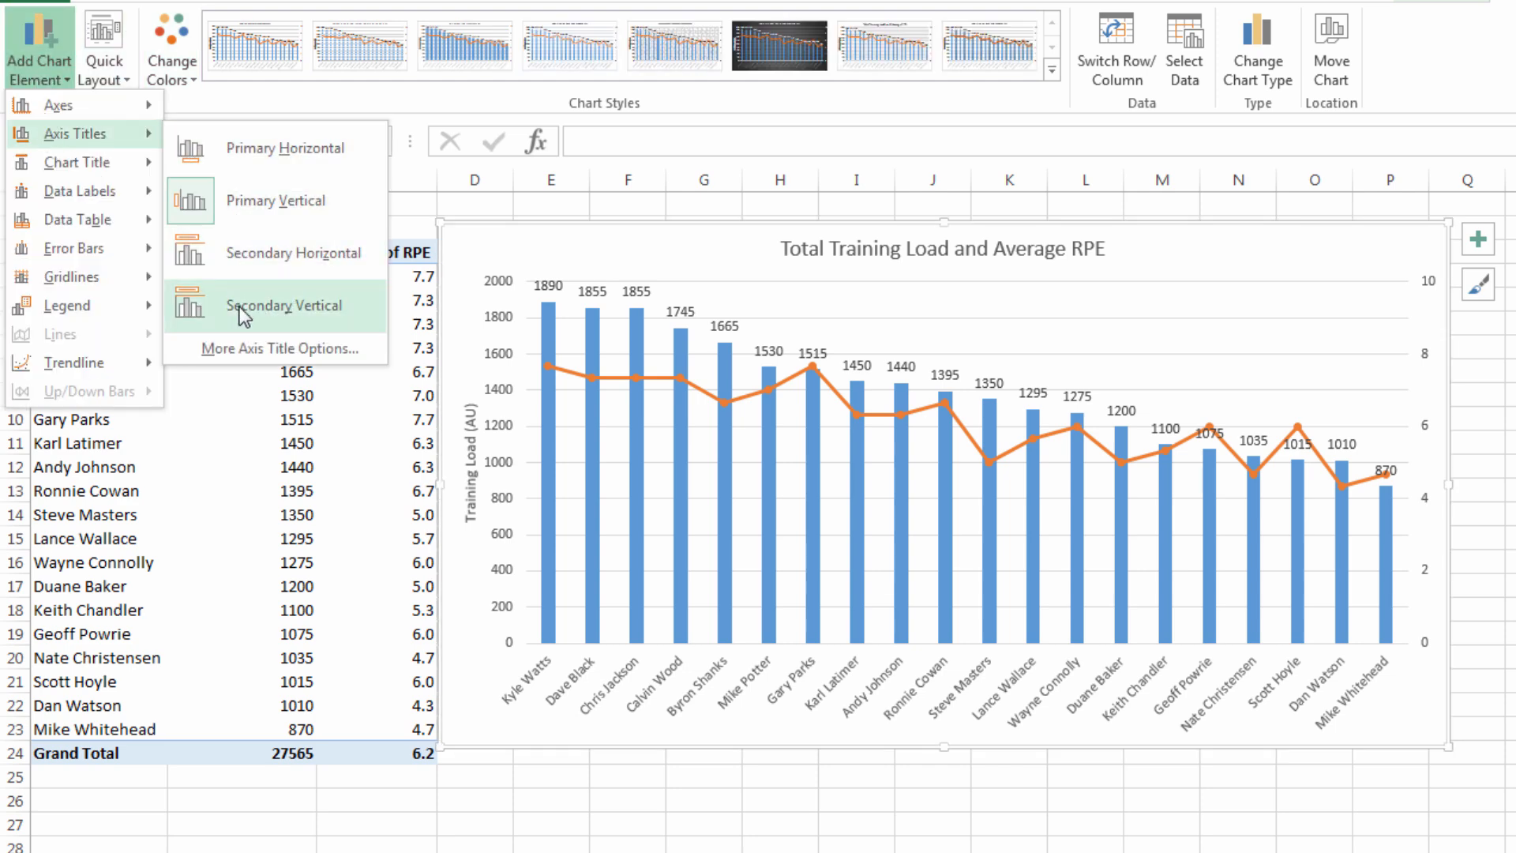
pyautogui.click(280, 306)
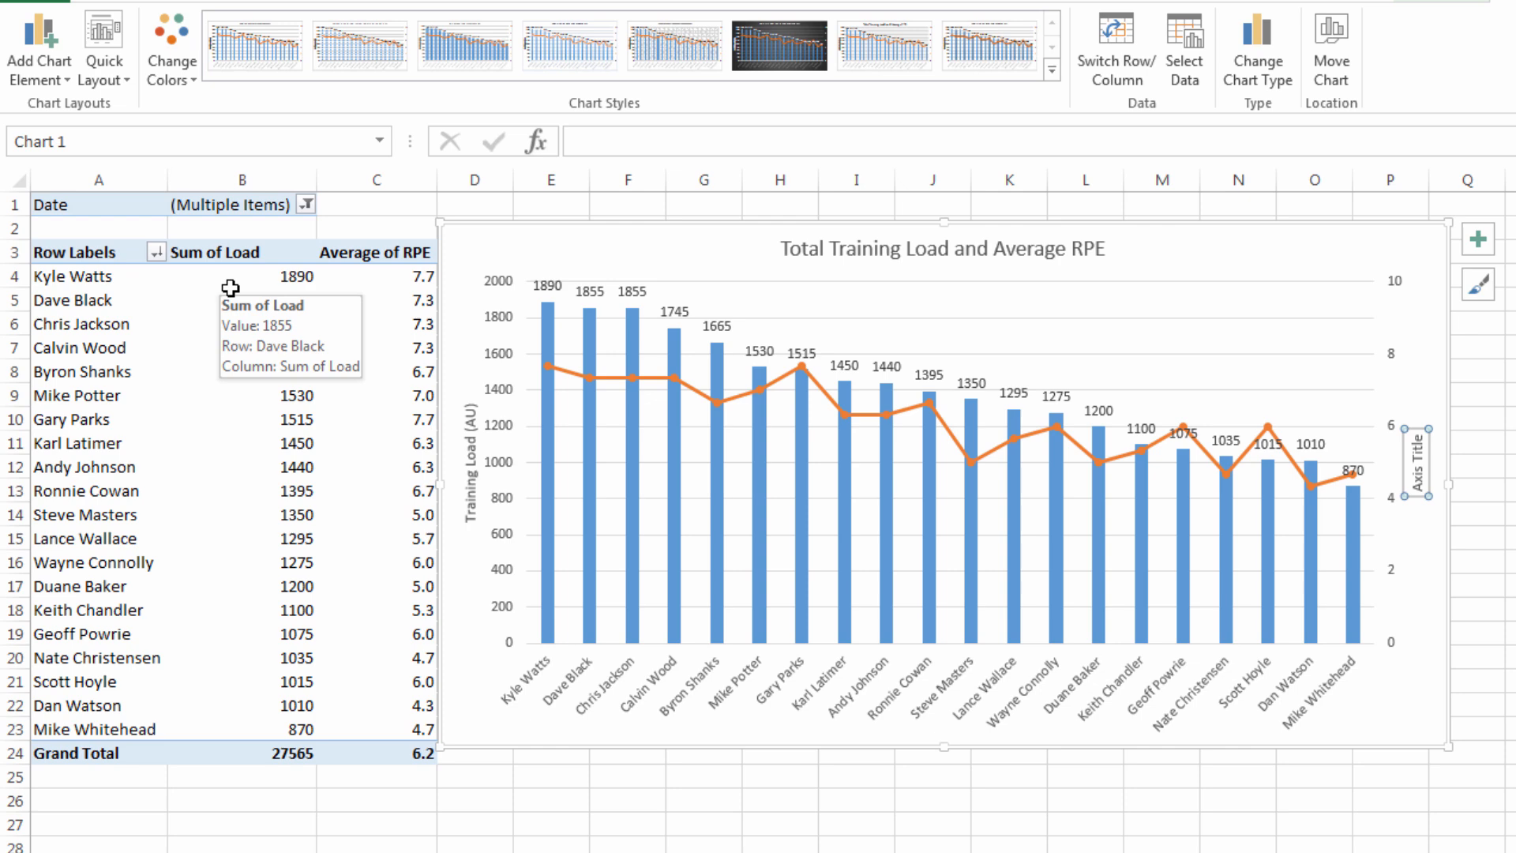
pyautogui.write('Avg')
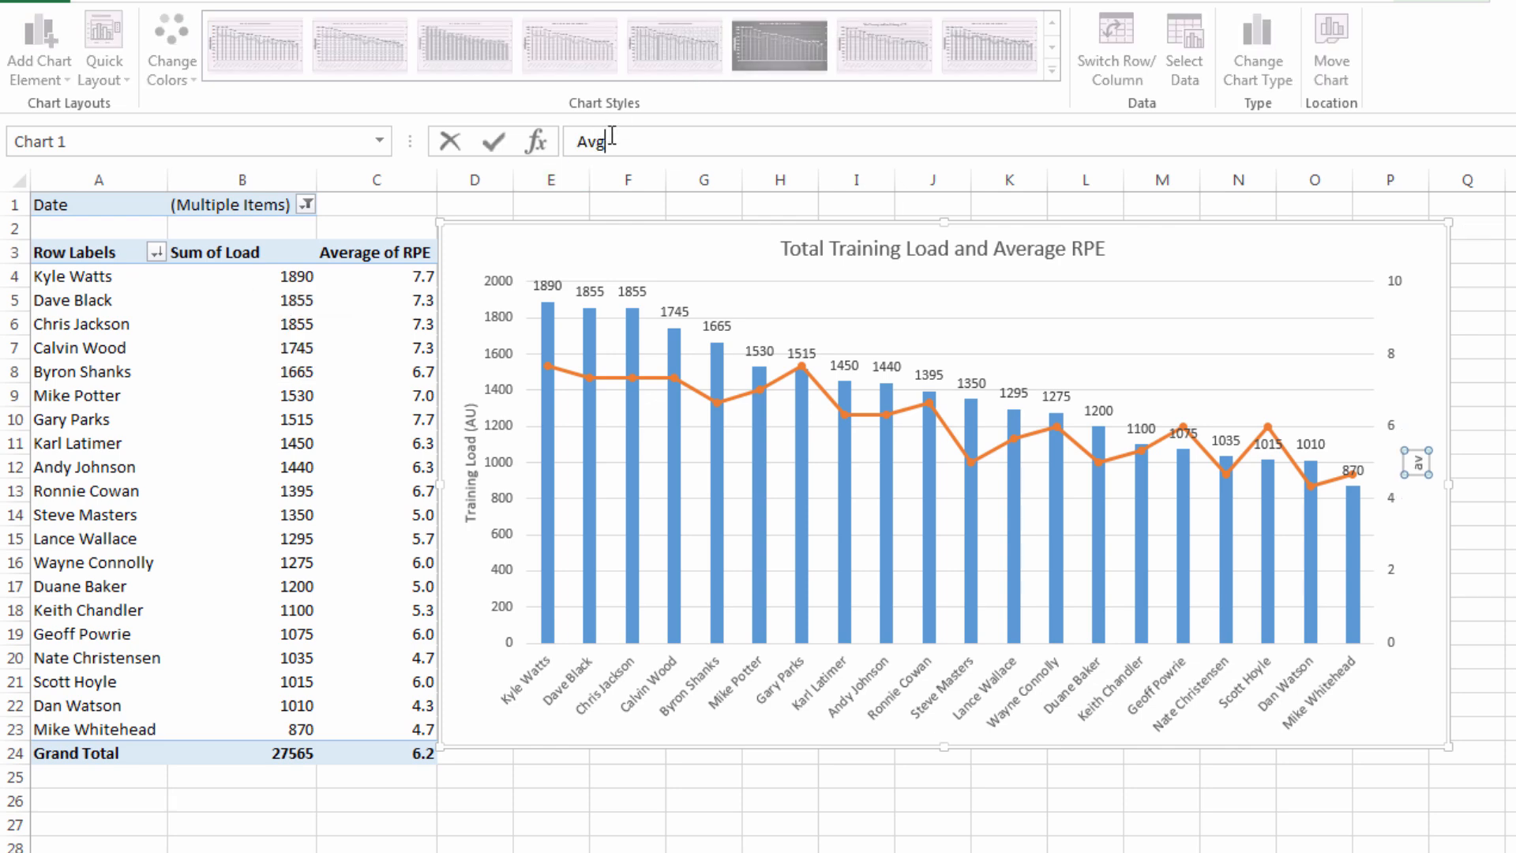
pyautogui.write('RPE')
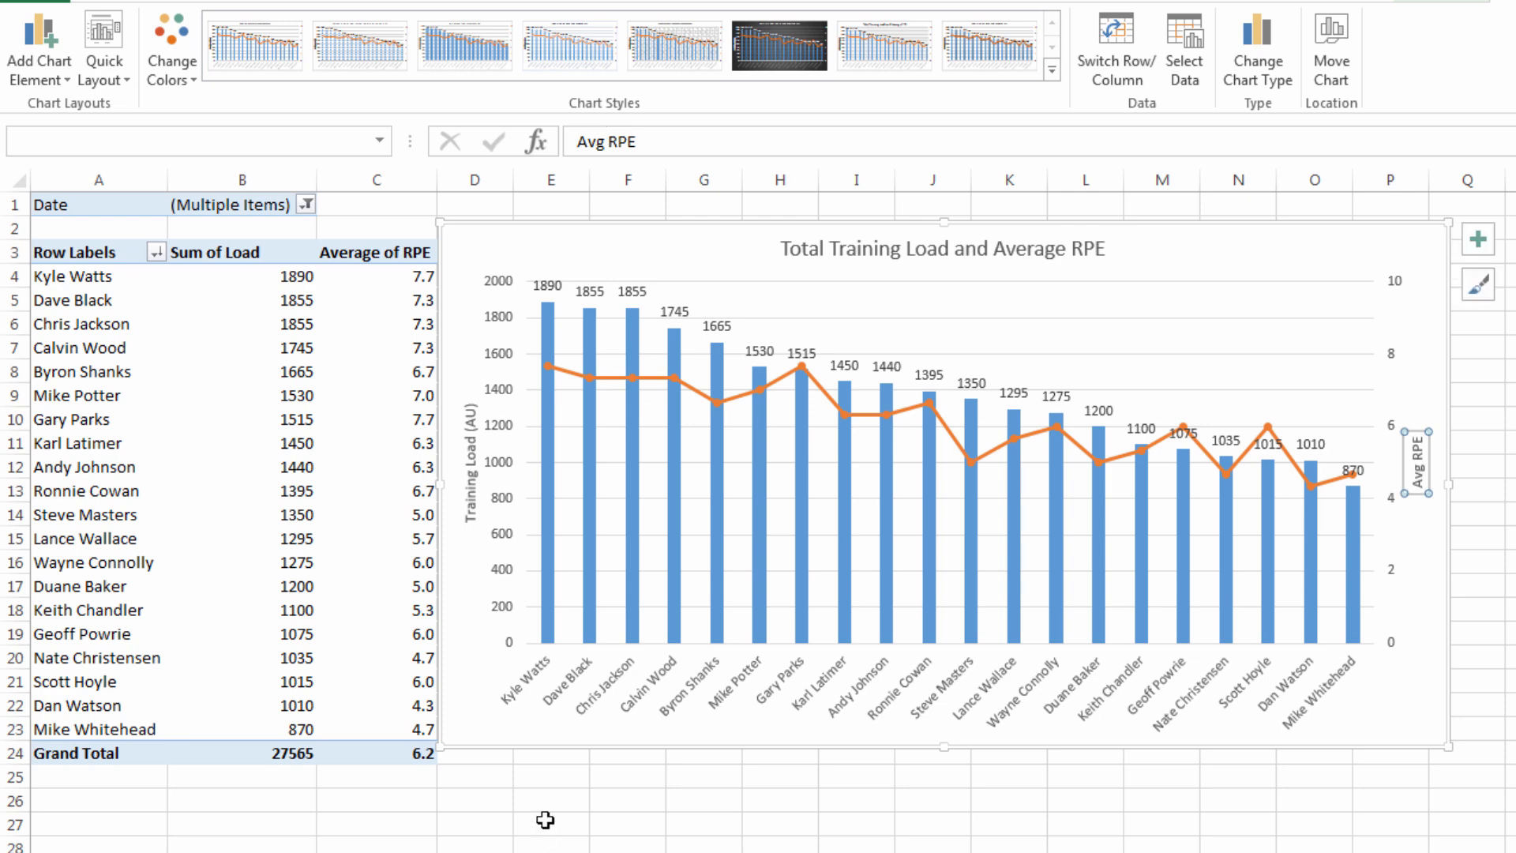
pyautogui.click(550, 798)
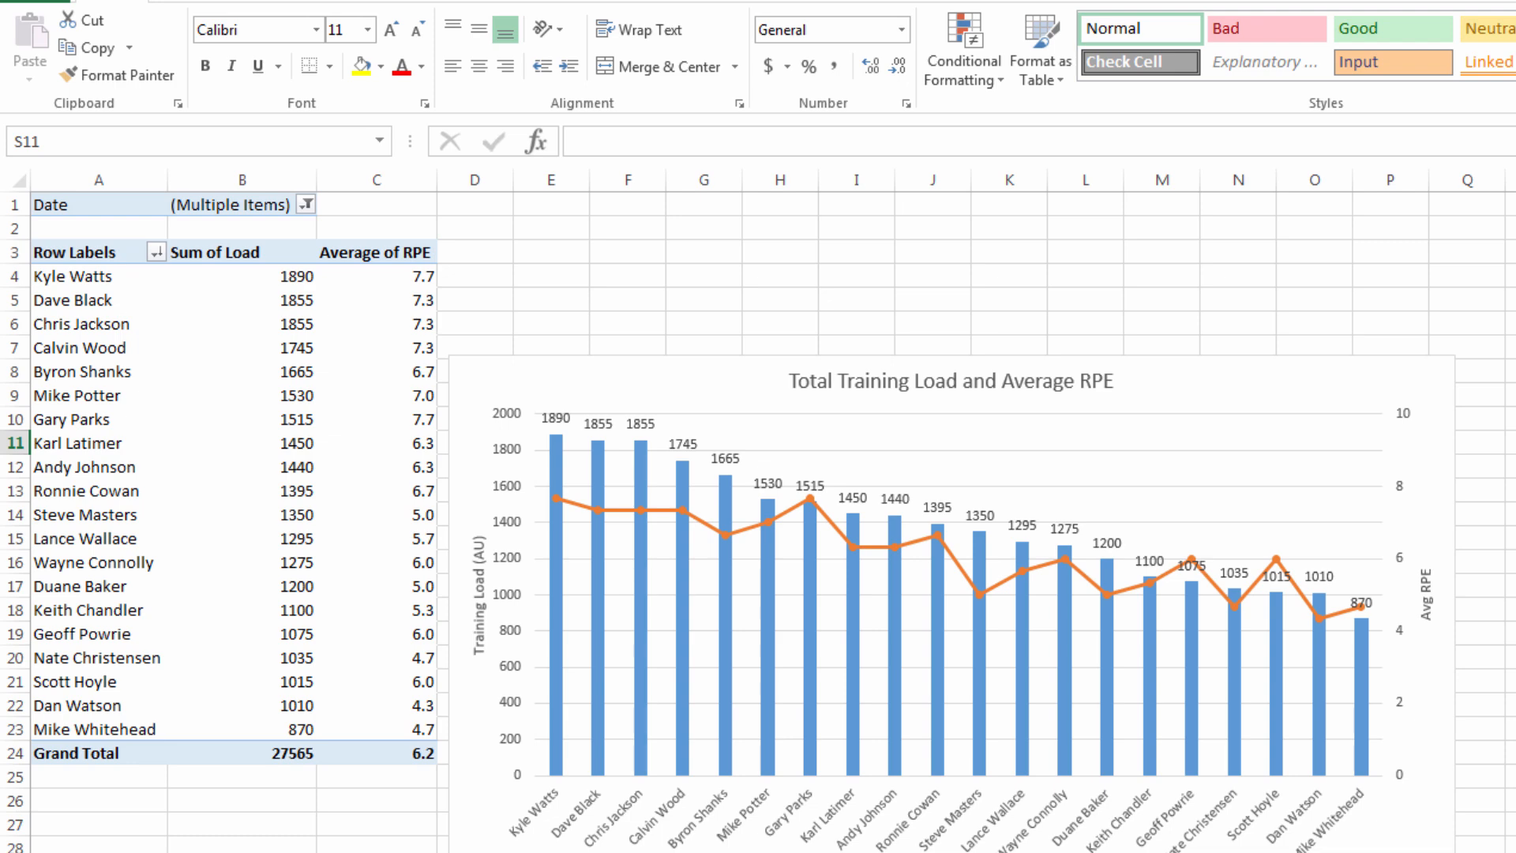
pyautogui.moveTo(765, 237)
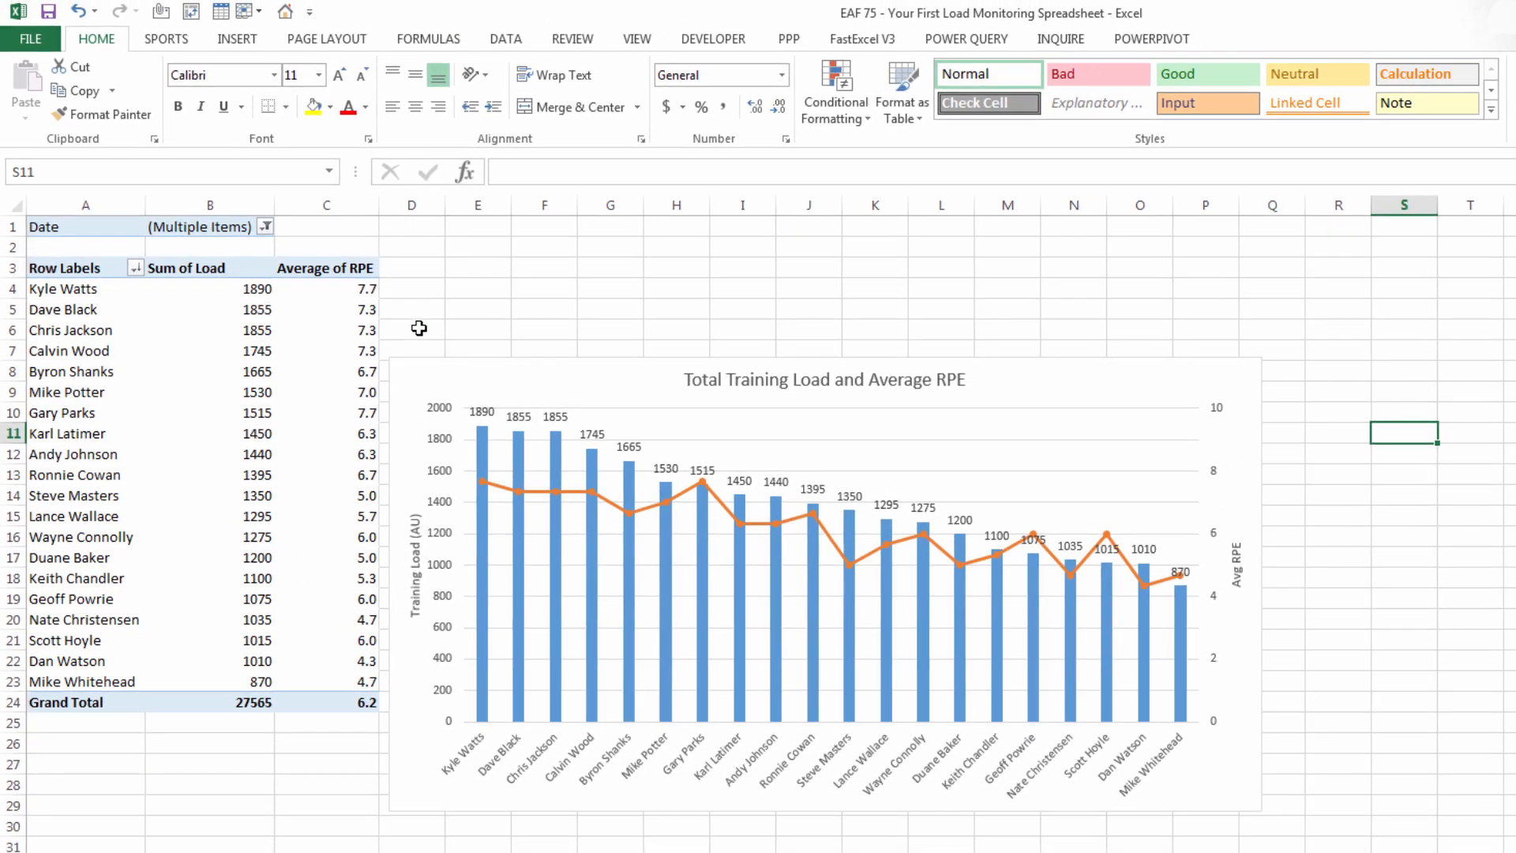
# Step: Insert a Date slicer from the pivot table's Analyze tools
pyautogui.click(86, 392)
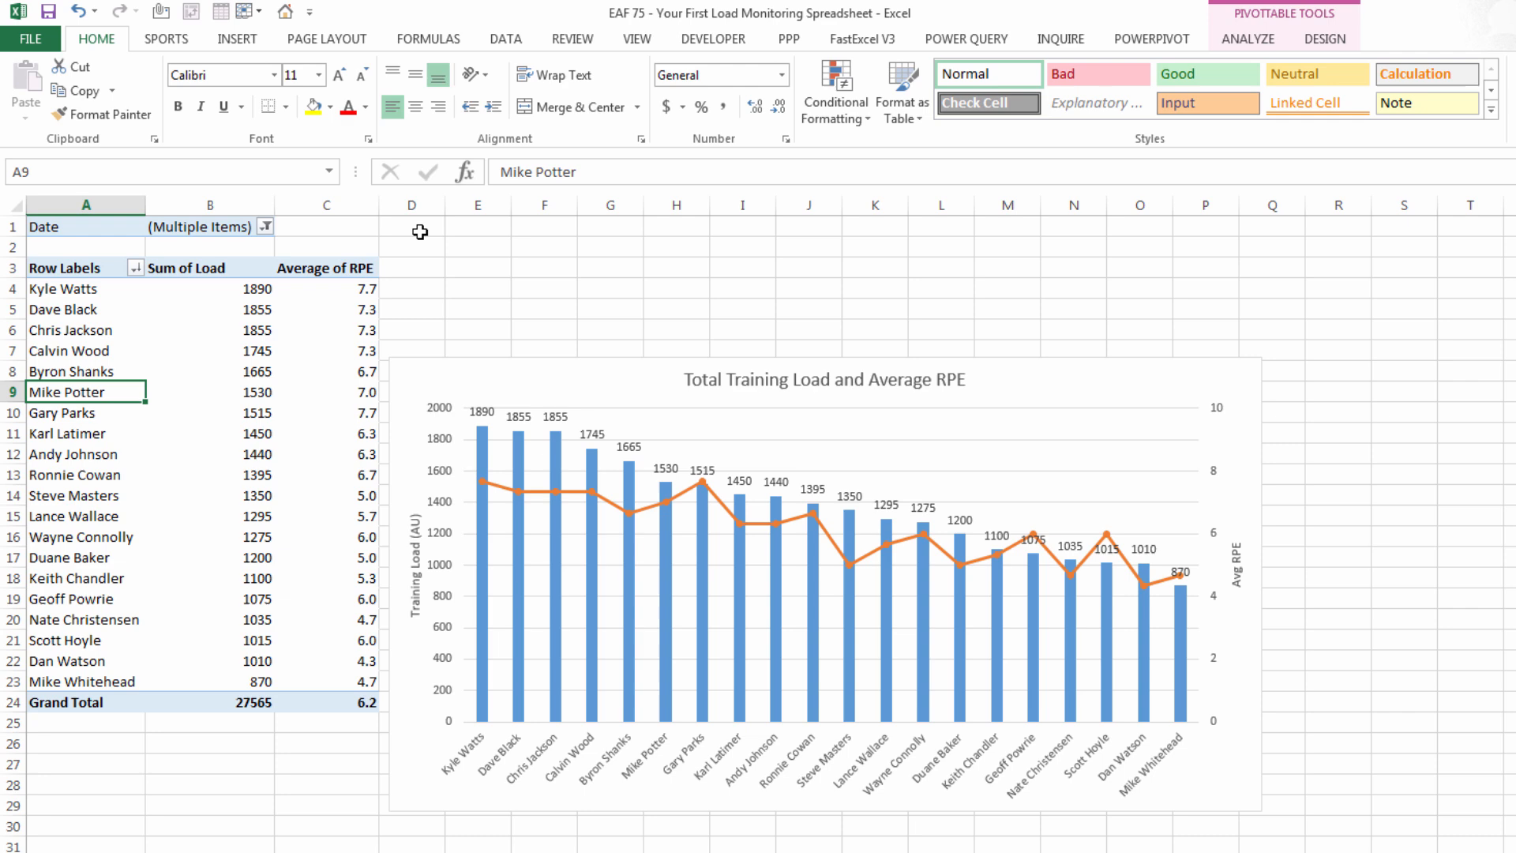
pyautogui.click(1247, 39)
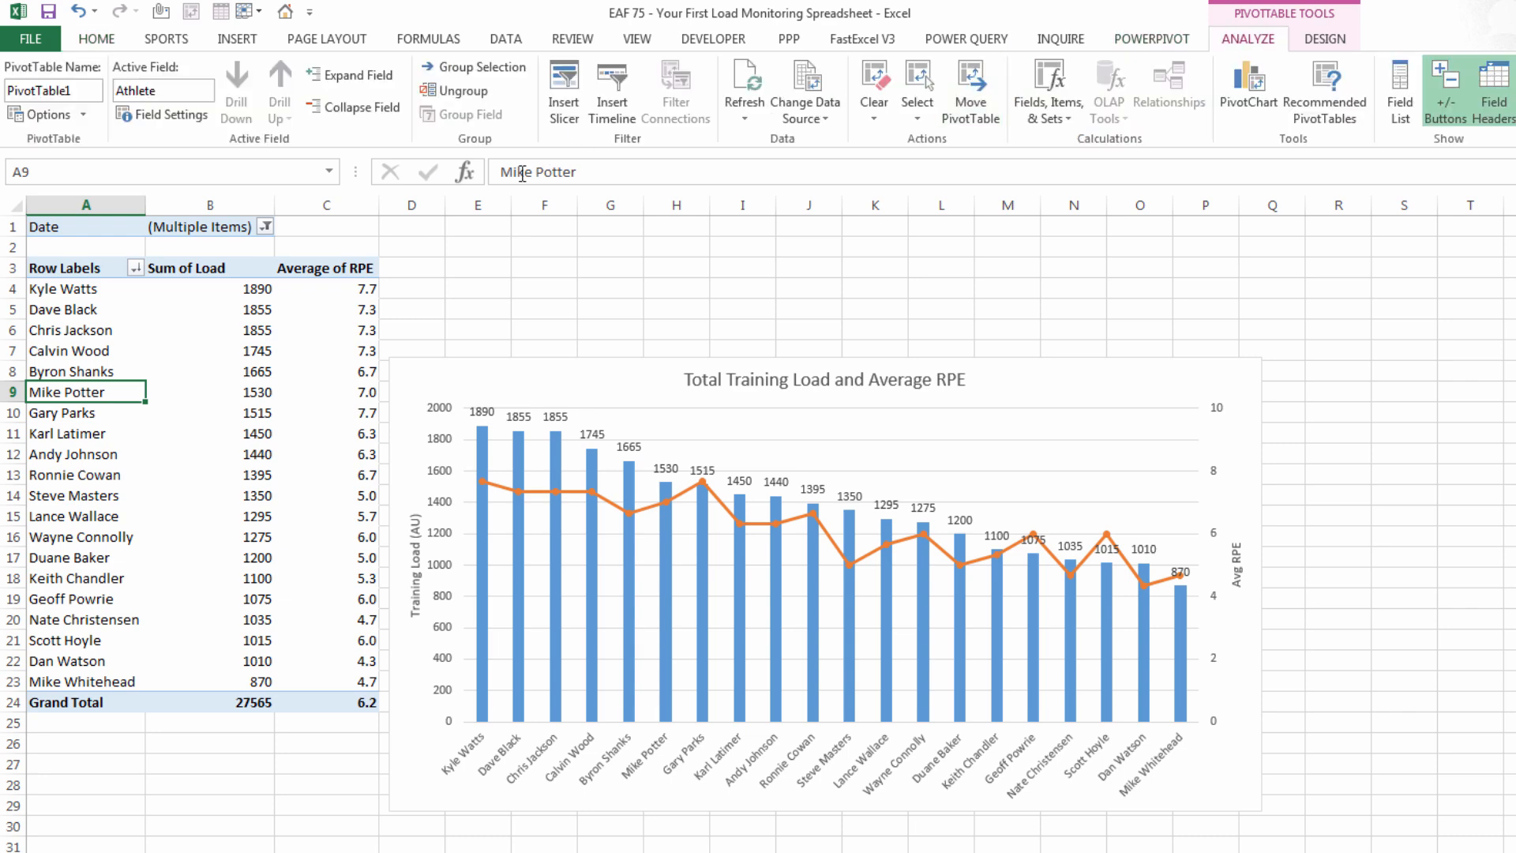
pyautogui.click(563, 87)
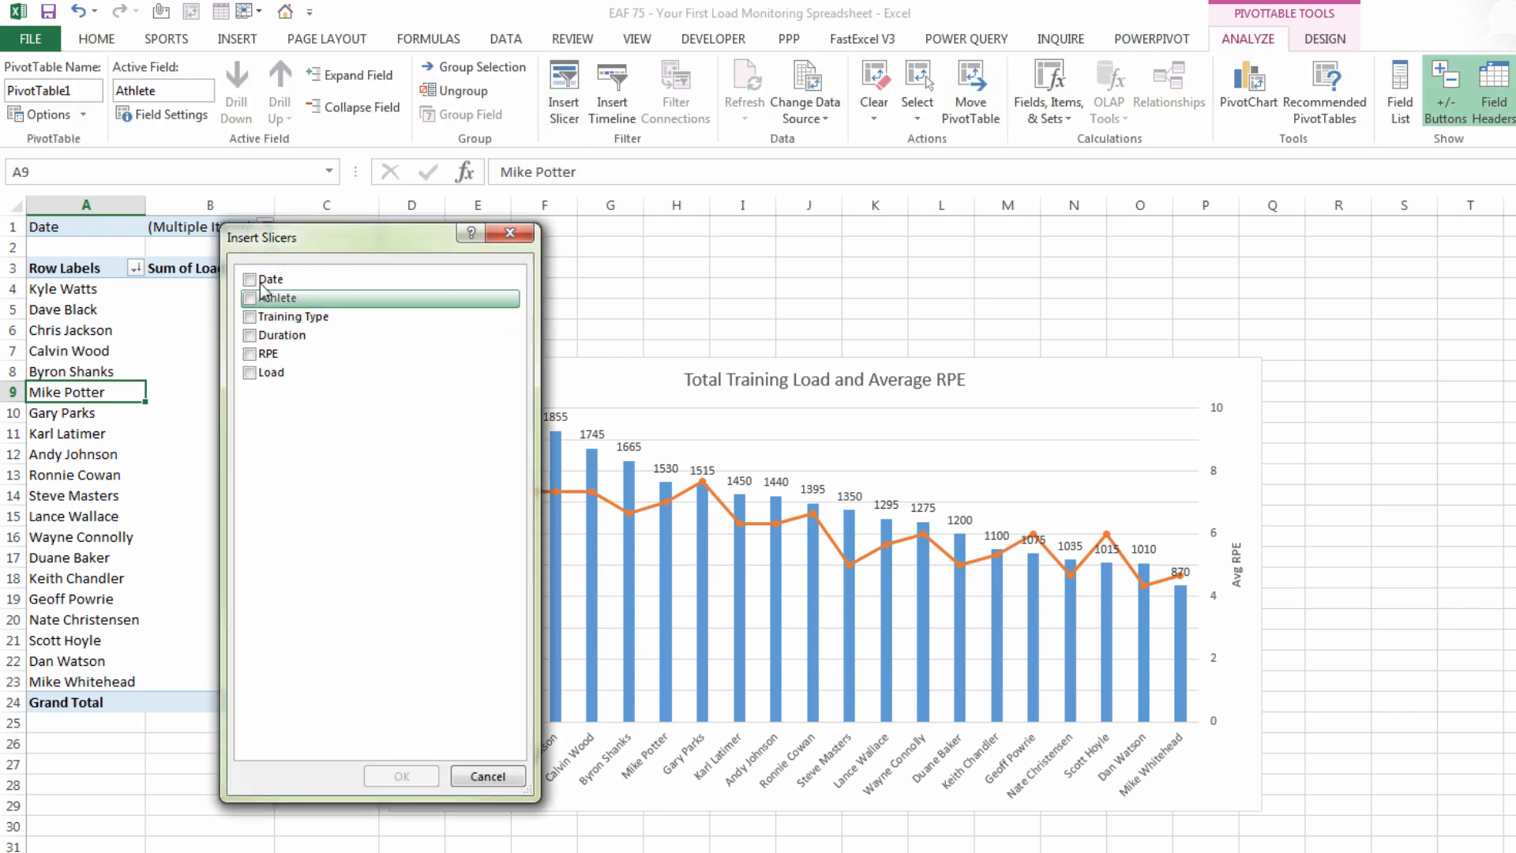
pyautogui.click(488, 776)
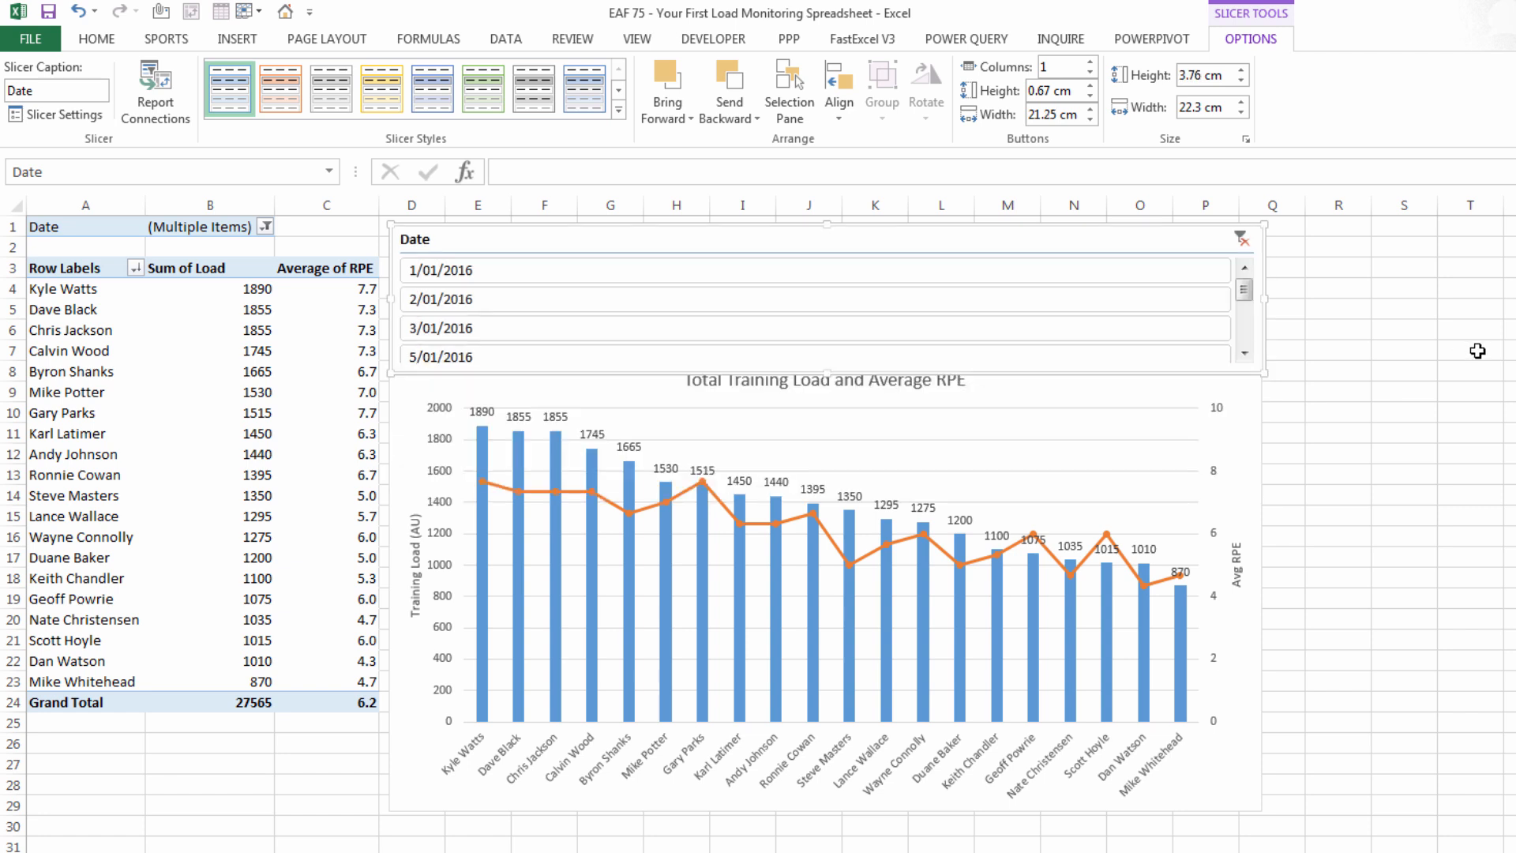
pyautogui.moveTo(822, 377)
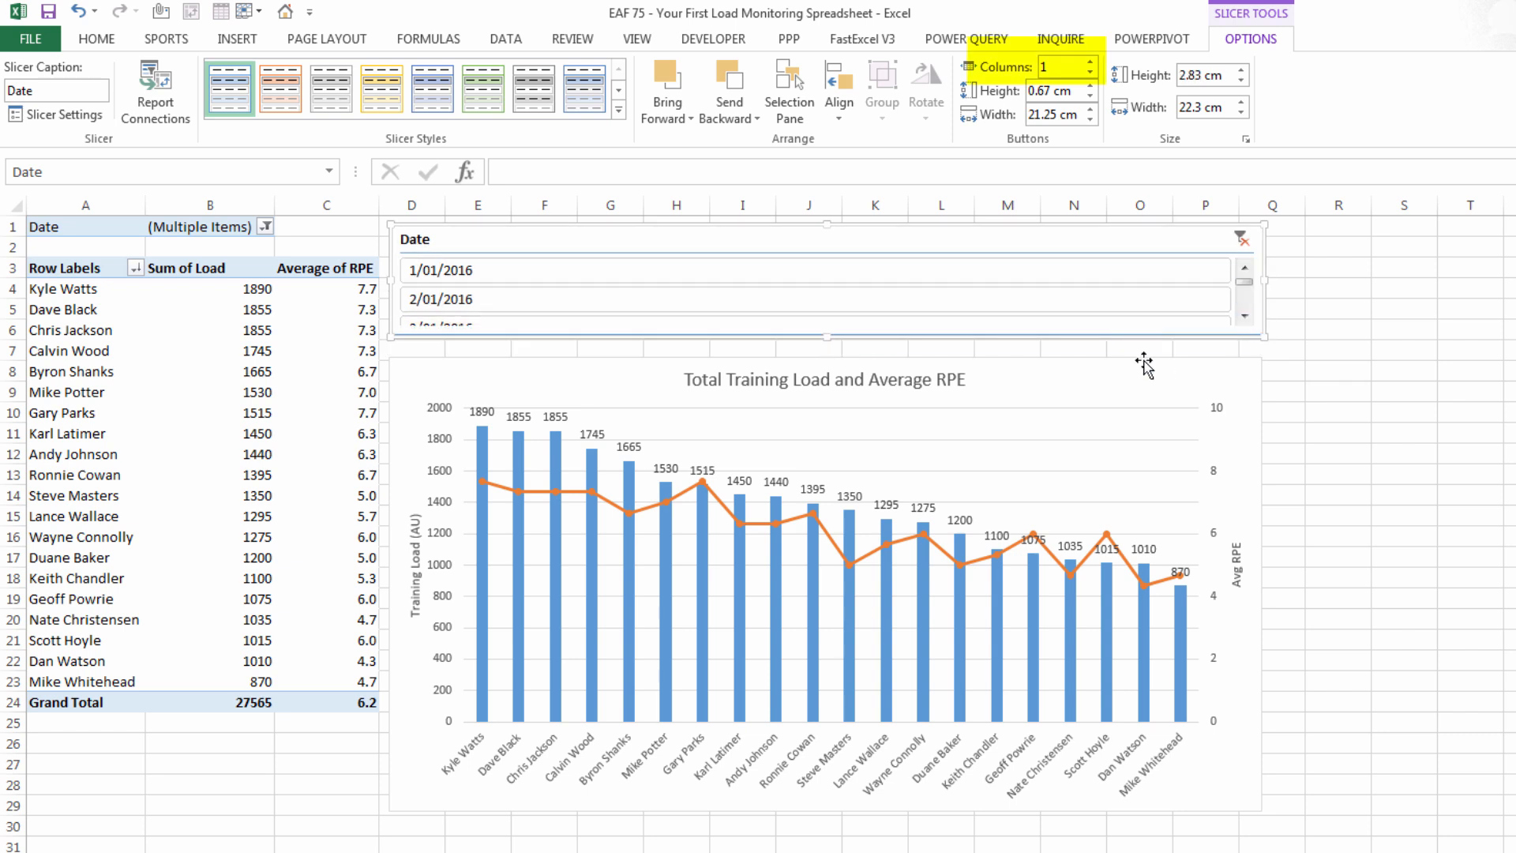
# Step: Set the Date slicer to six button columns, then deselect it
pyautogui.click(1090, 68)
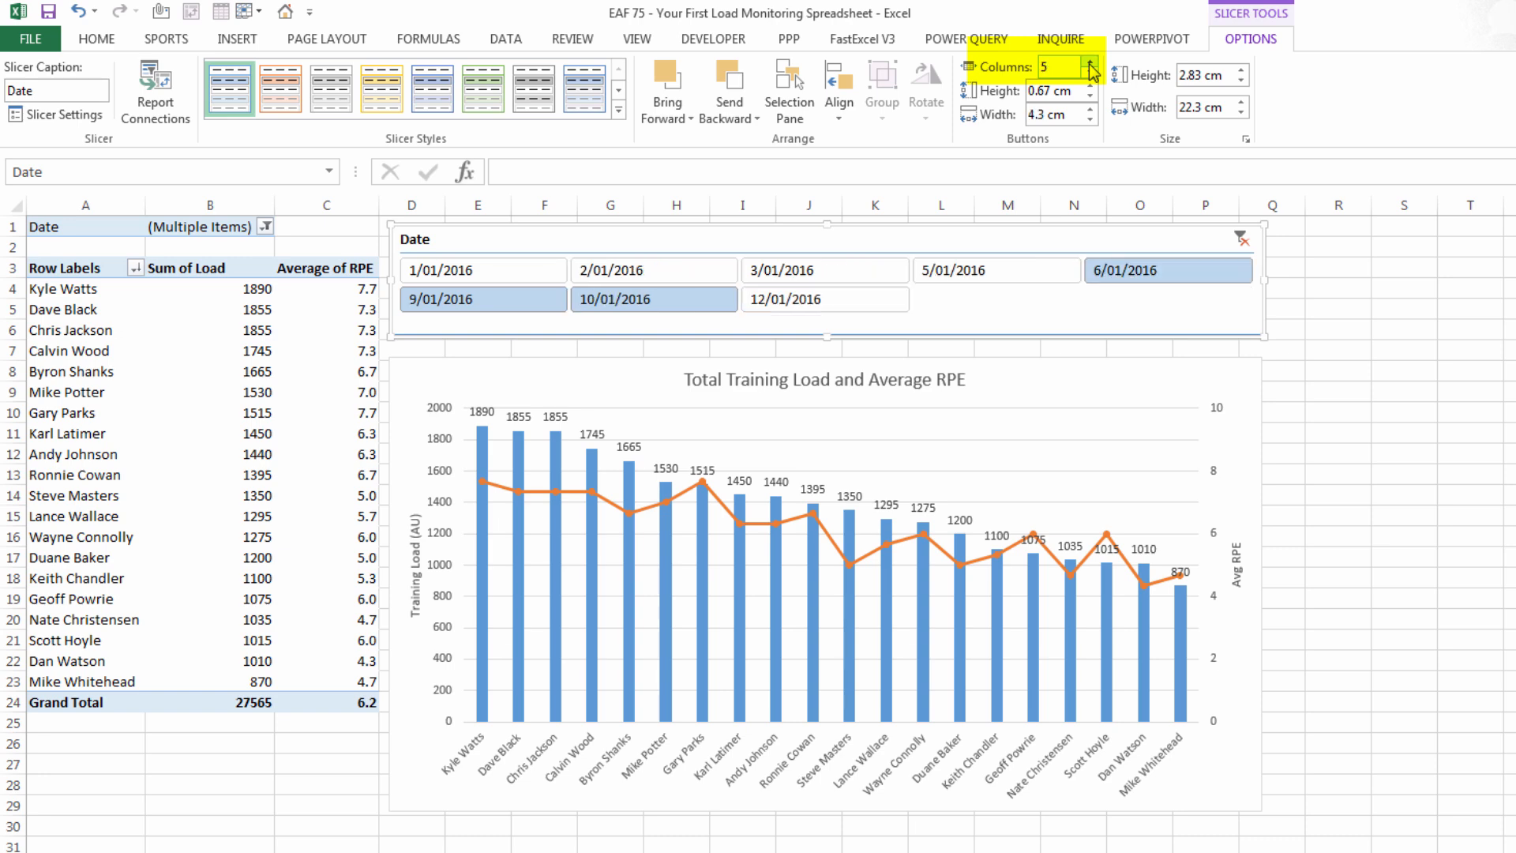
pyautogui.click(1093, 69)
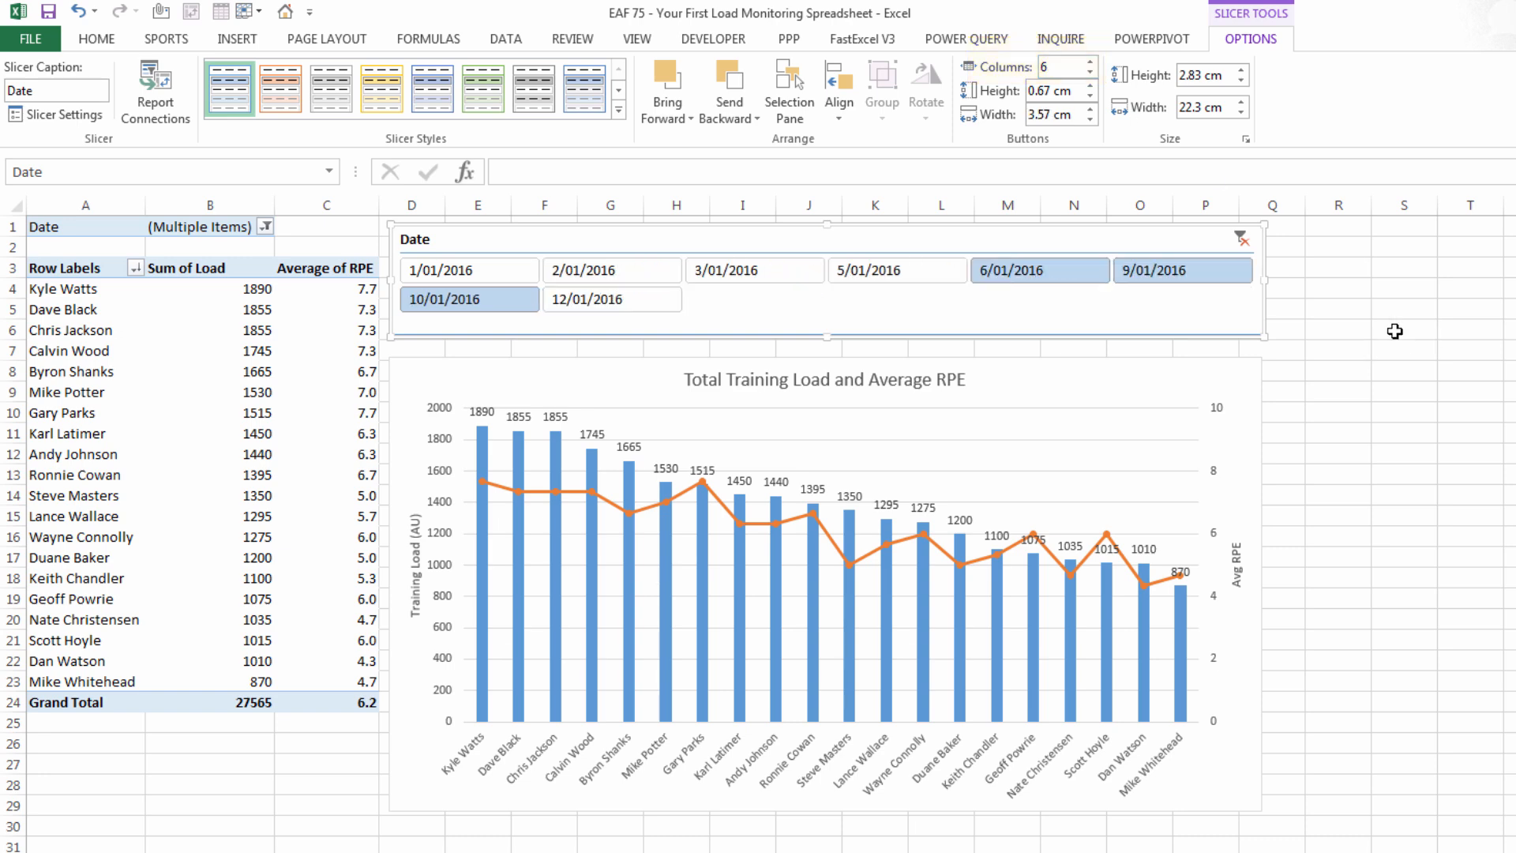
pyautogui.click(1403, 328)
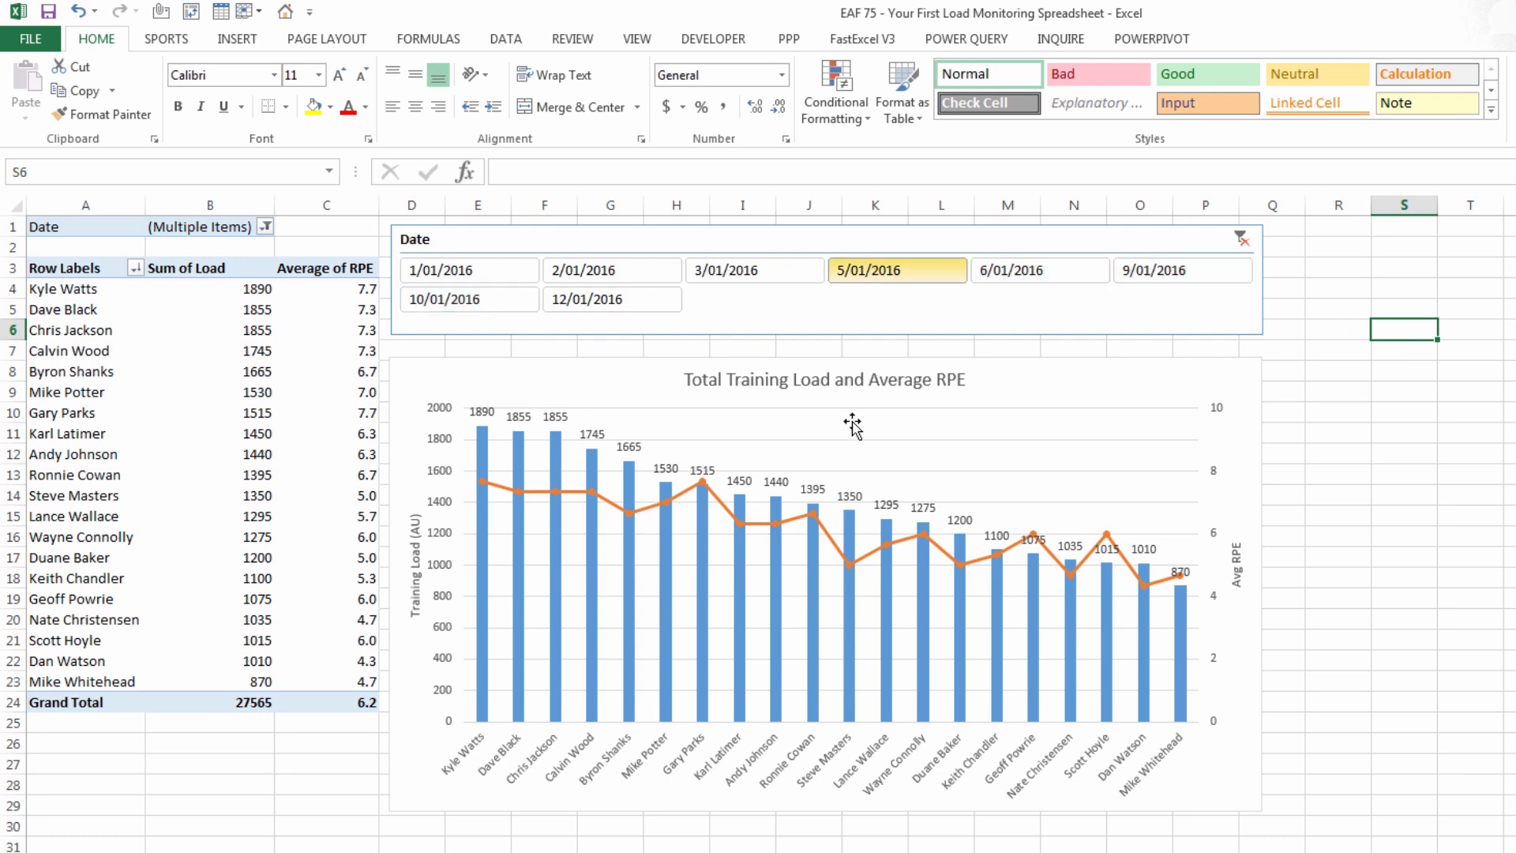
# Step: Filter the report to the 10/01/2016 and 12/01/2016 sessions, then add another date
pyautogui.click(611, 270)
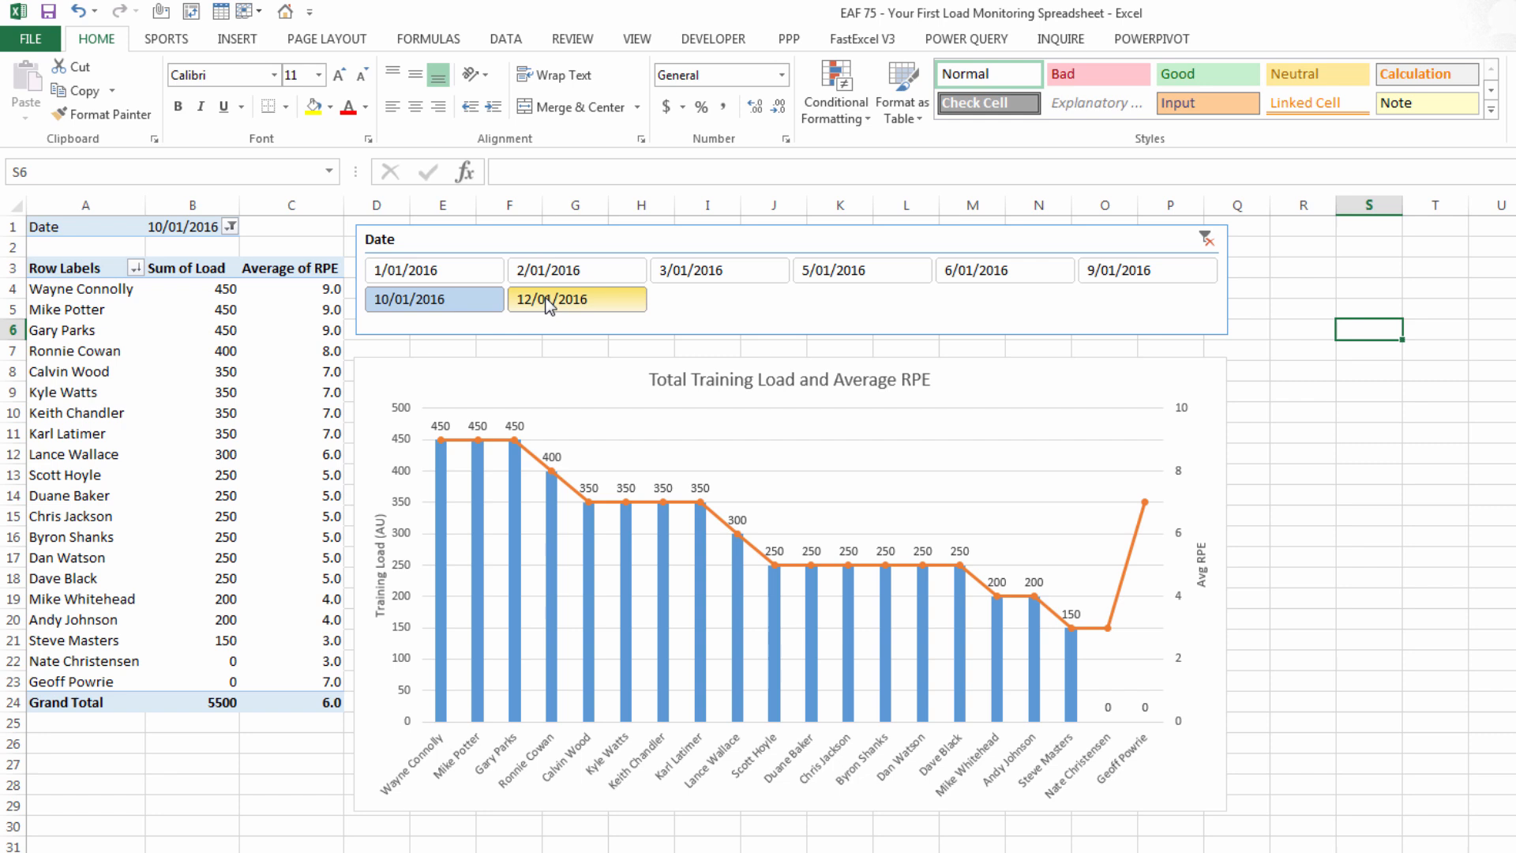
pyautogui.click(576, 297)
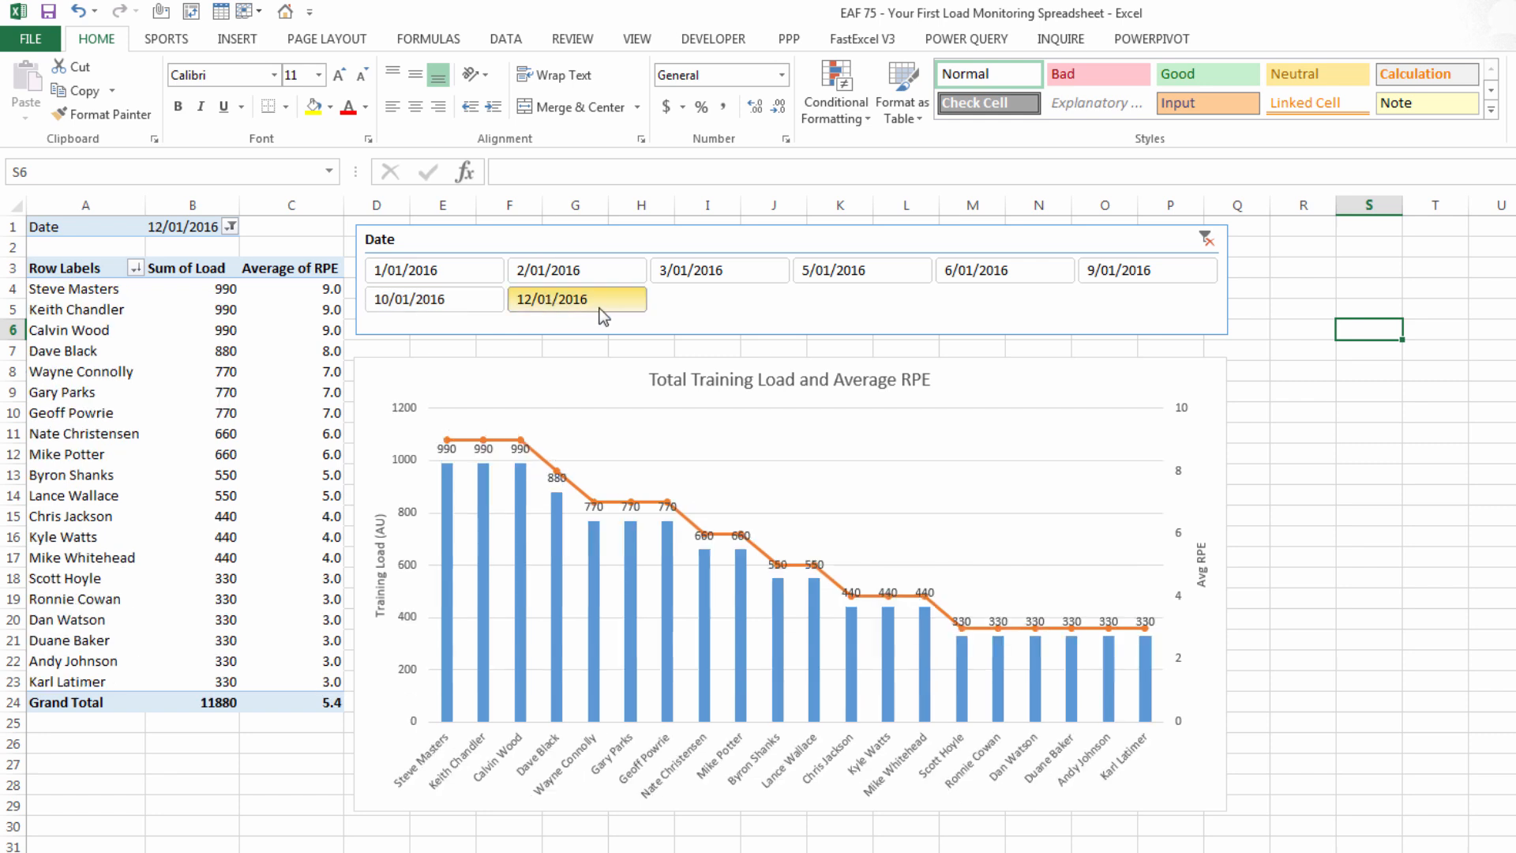
pyautogui.click(433, 298)
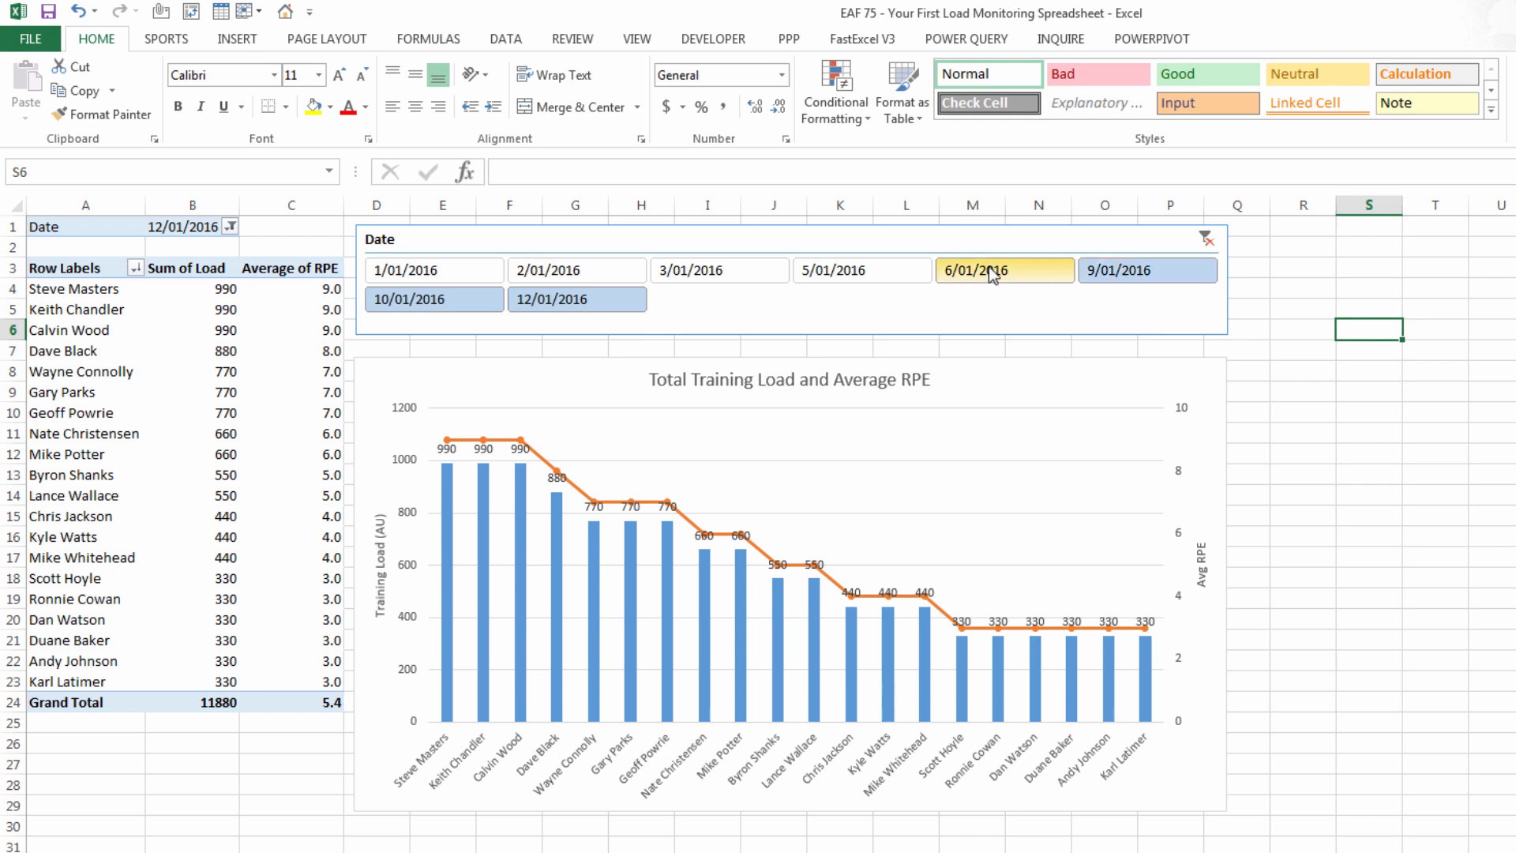
pyautogui.click(895, 270)
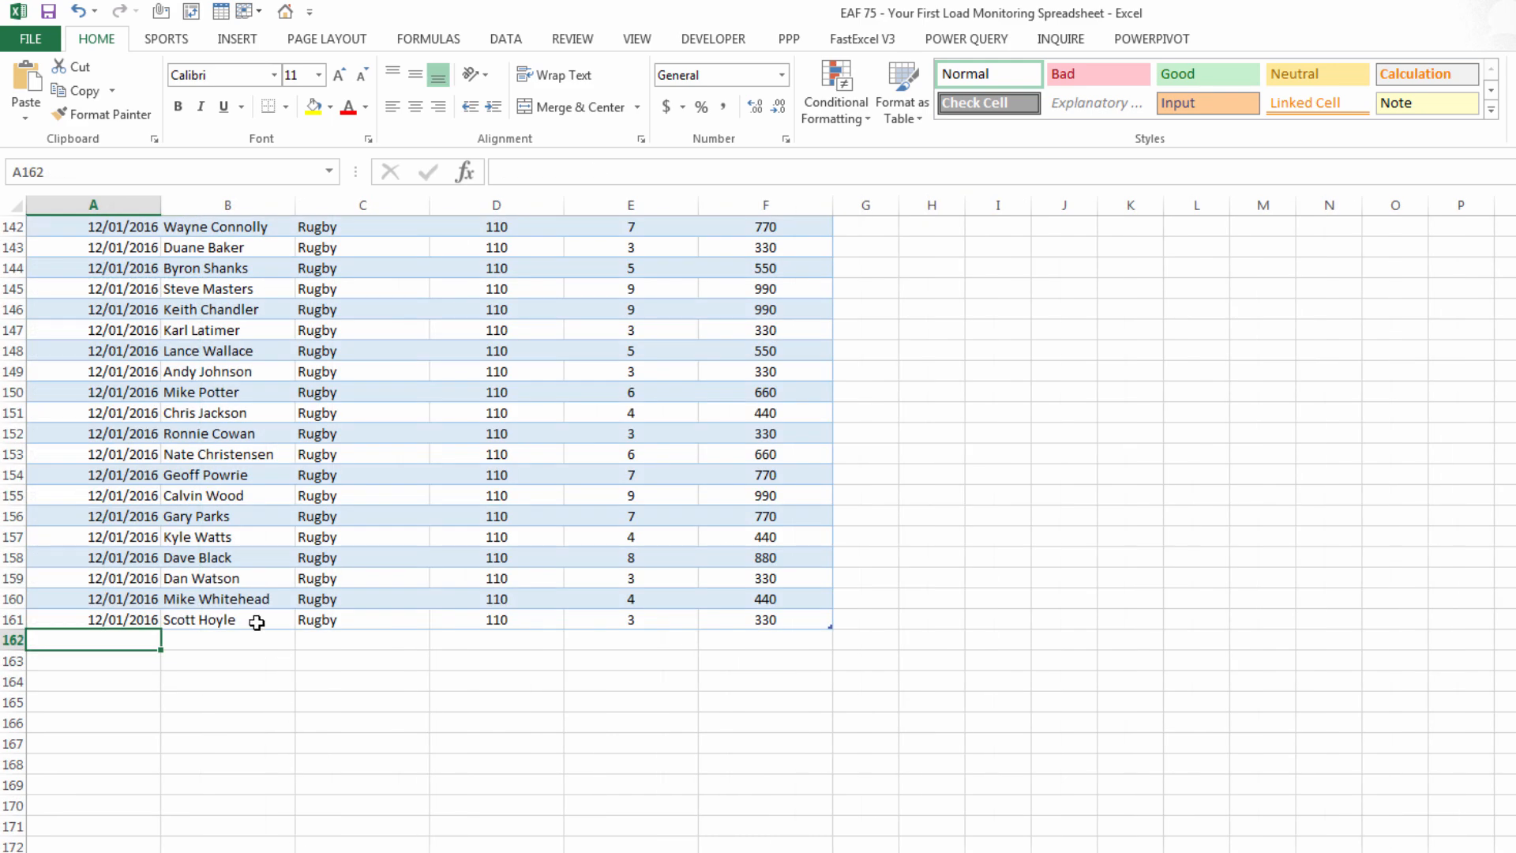
# Step: Enter 14/01/2016 Fitness rows with Duration 45 below the last session record
pyautogui.click(227, 639)
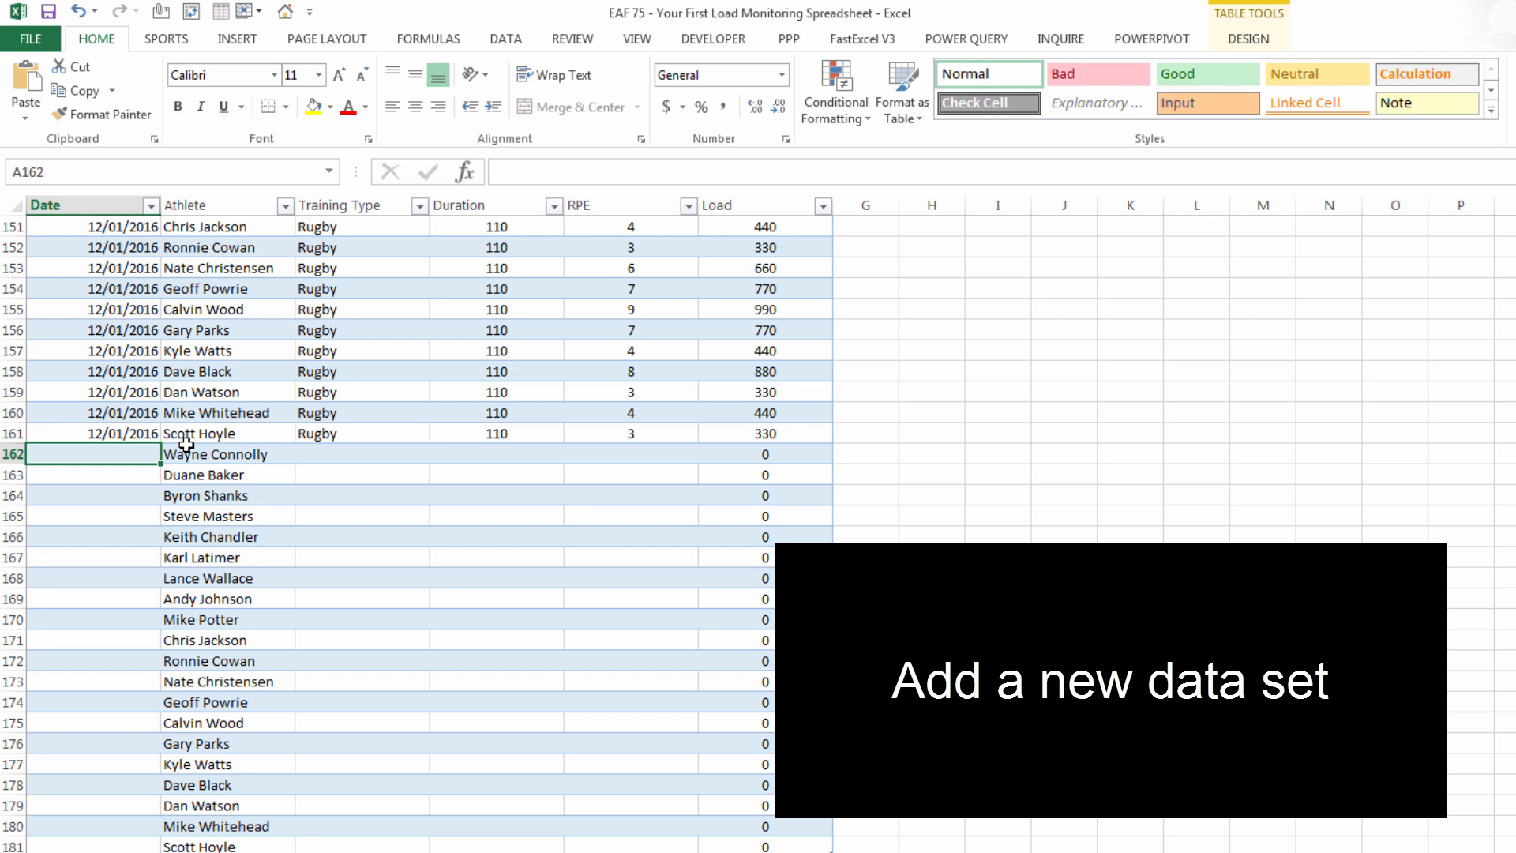
pyautogui.write('14/1')
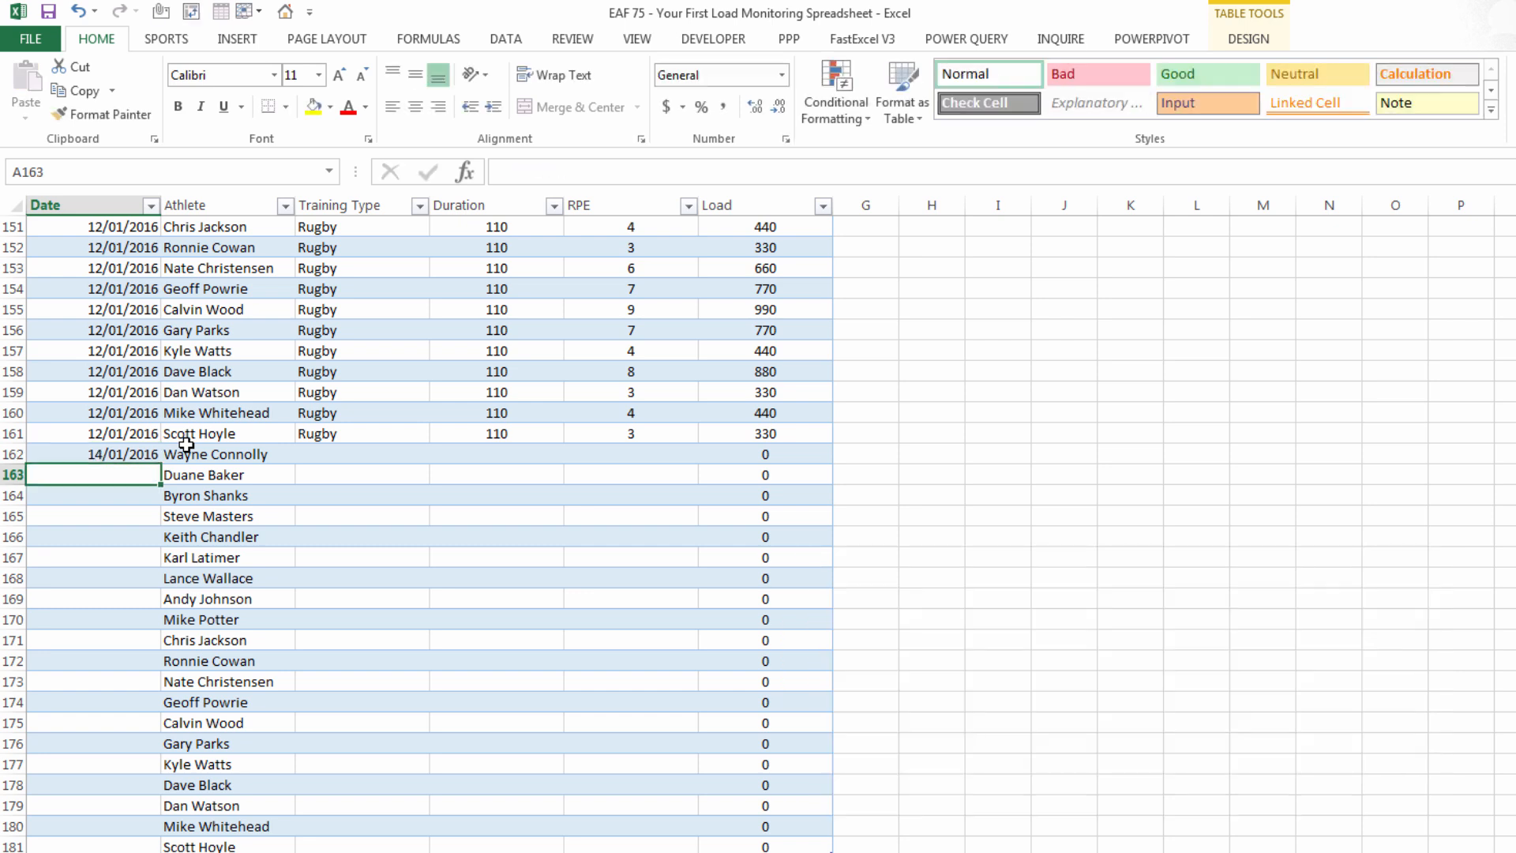
pyautogui.click(87, 453)
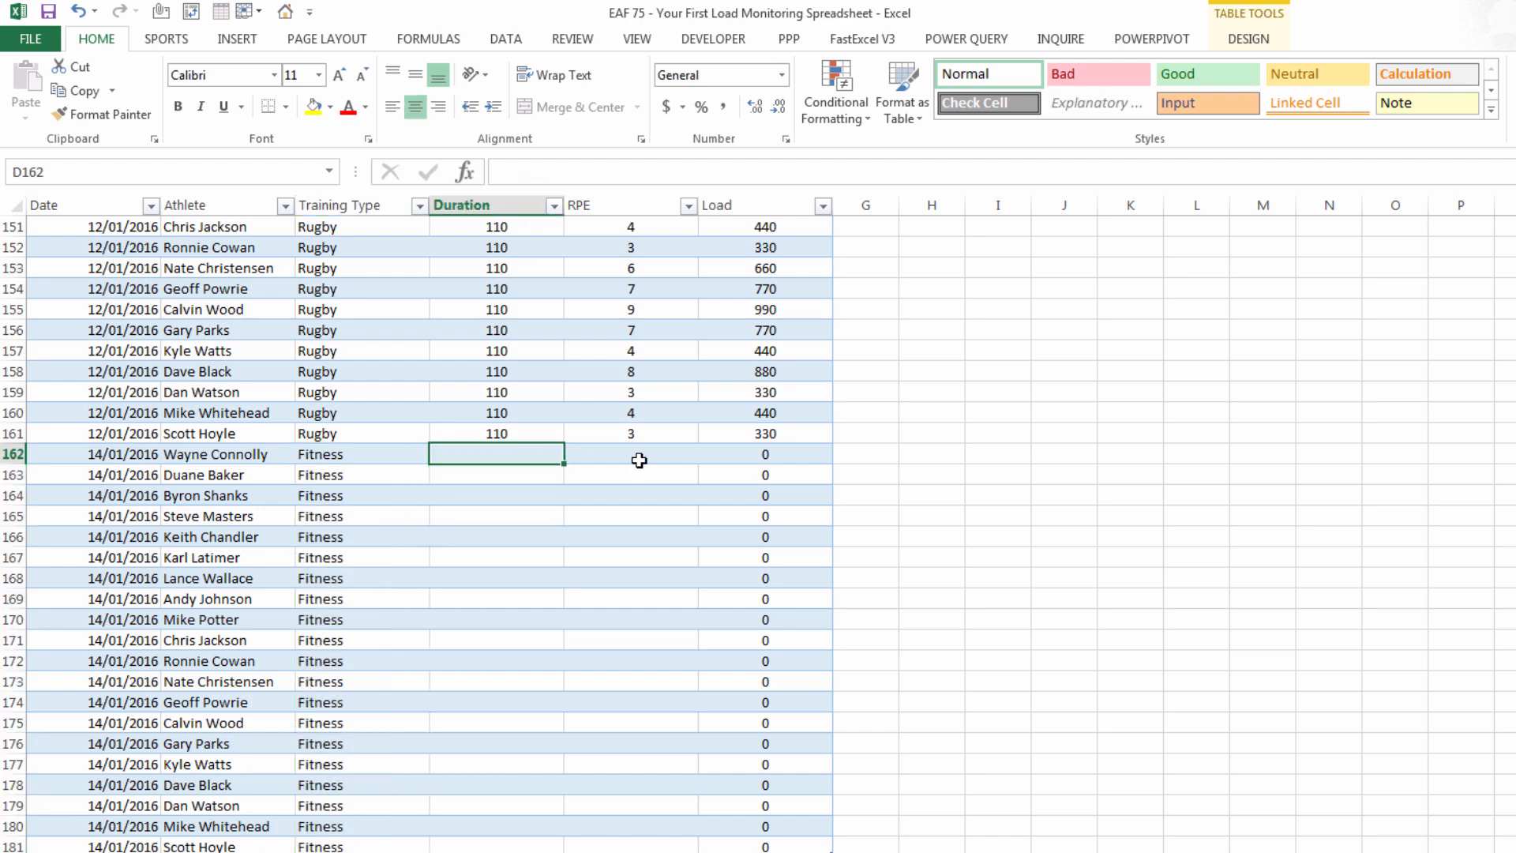
pyautogui.write('45')
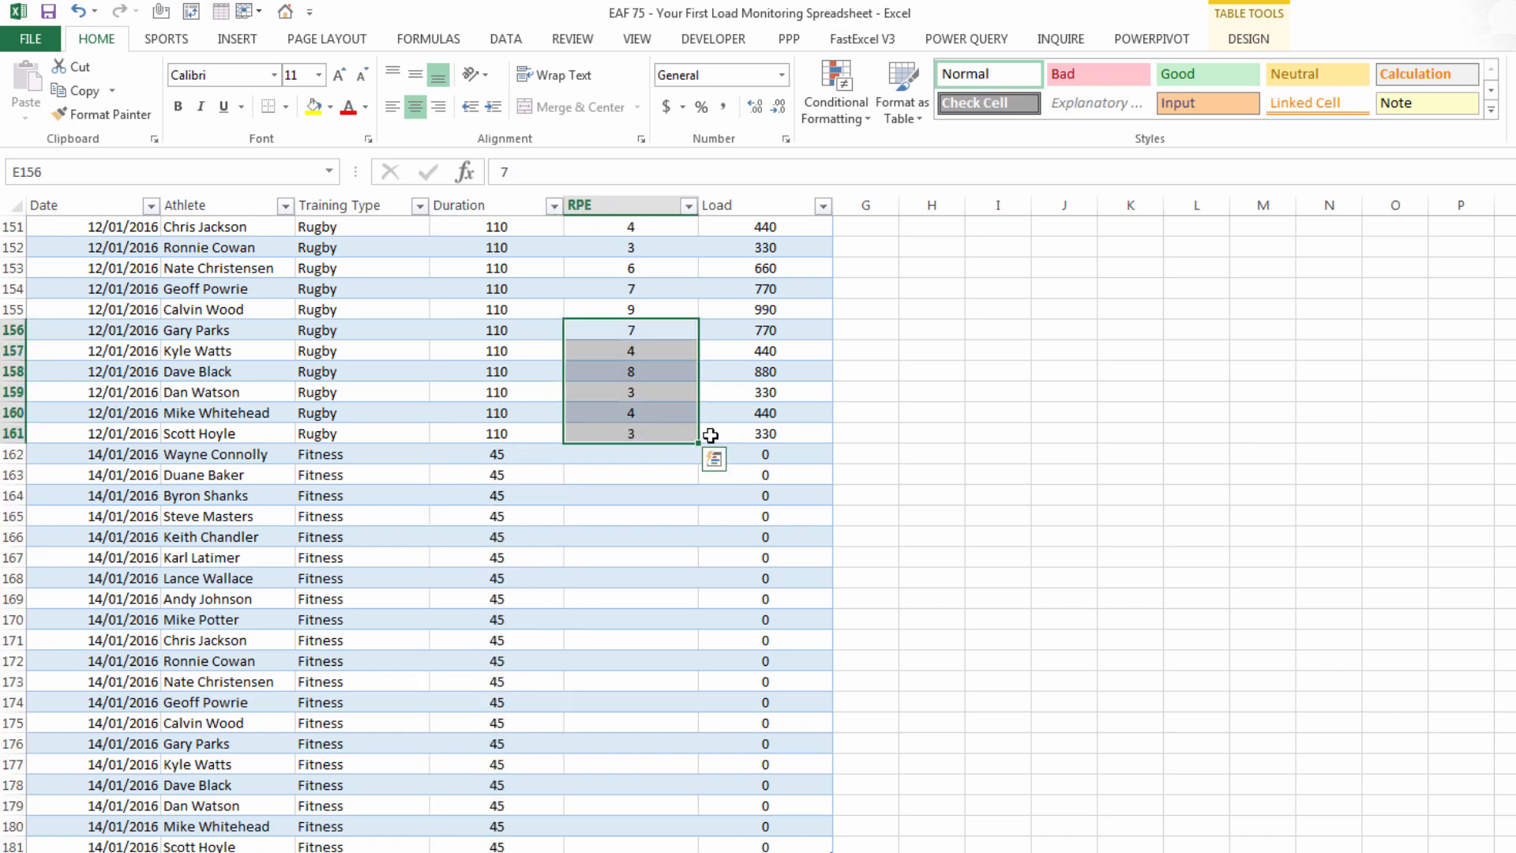
pyautogui.click(629, 453)
pyautogui.write('7')
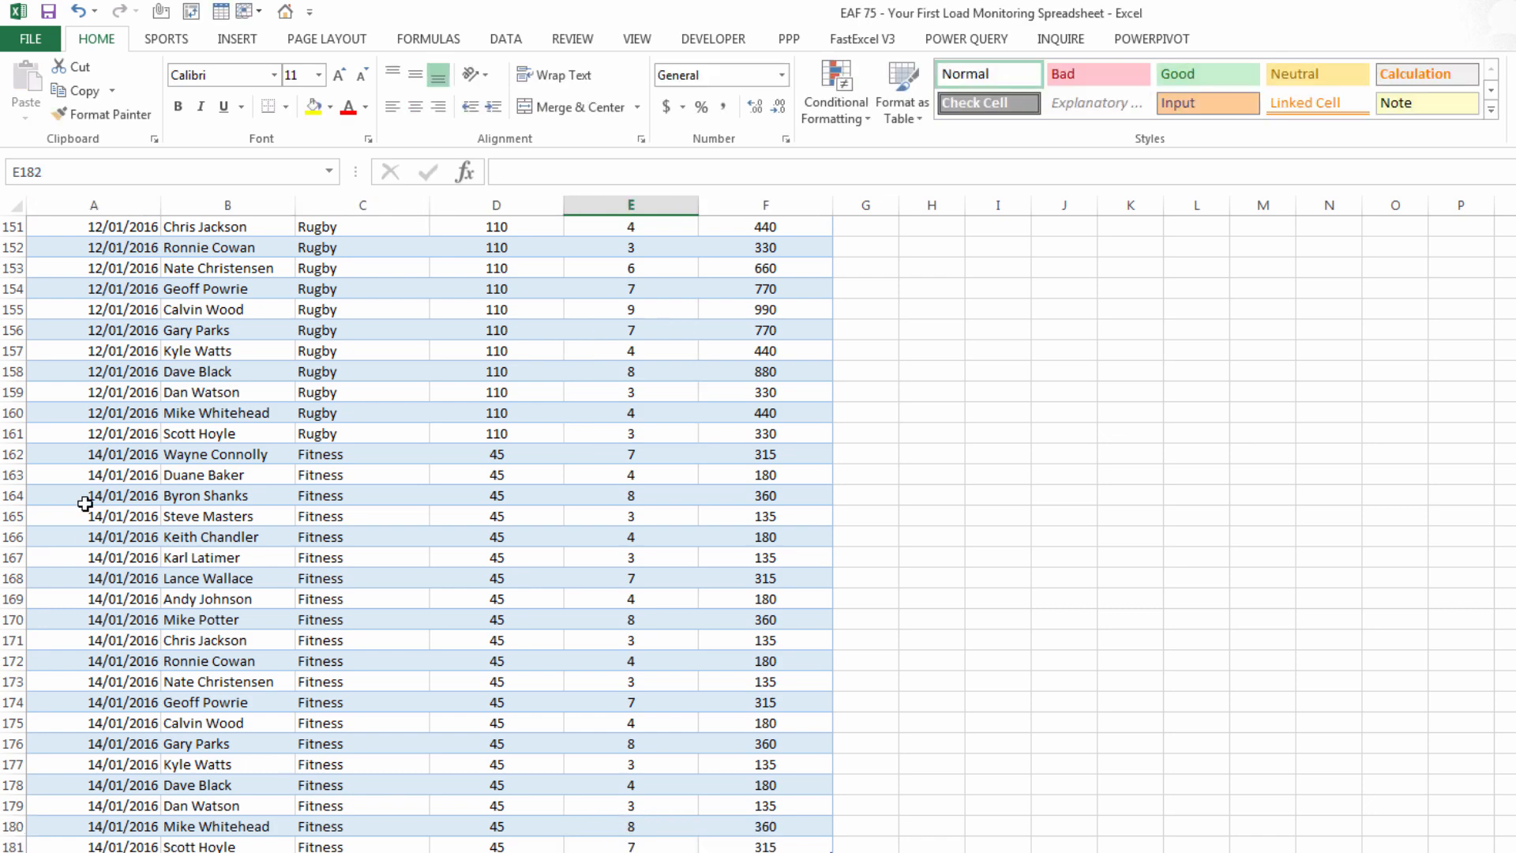
pyautogui.moveTo(206, 694)
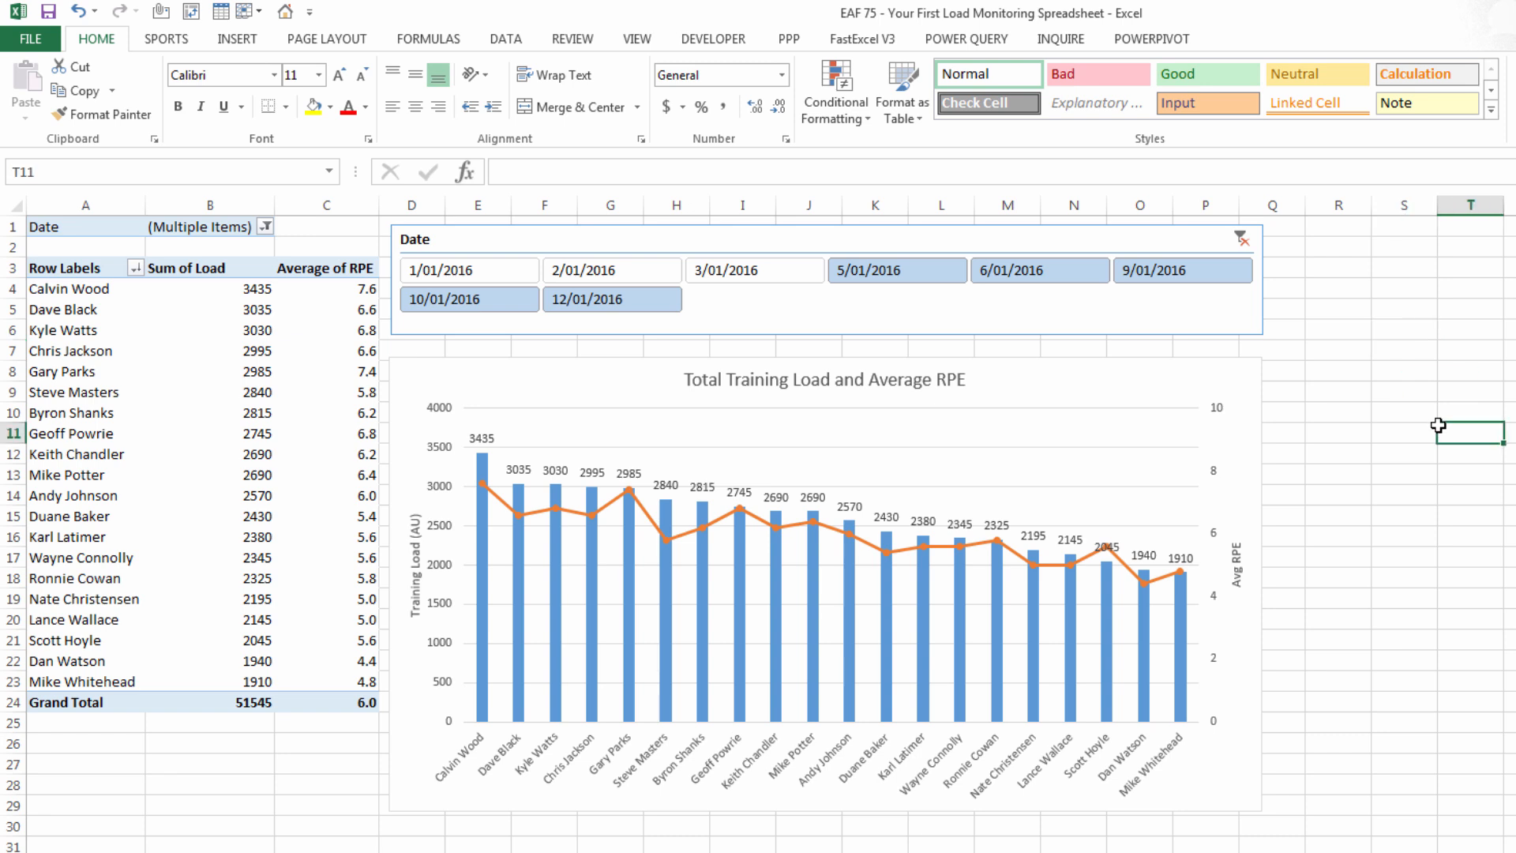
pyautogui.moveTo(758, 318)
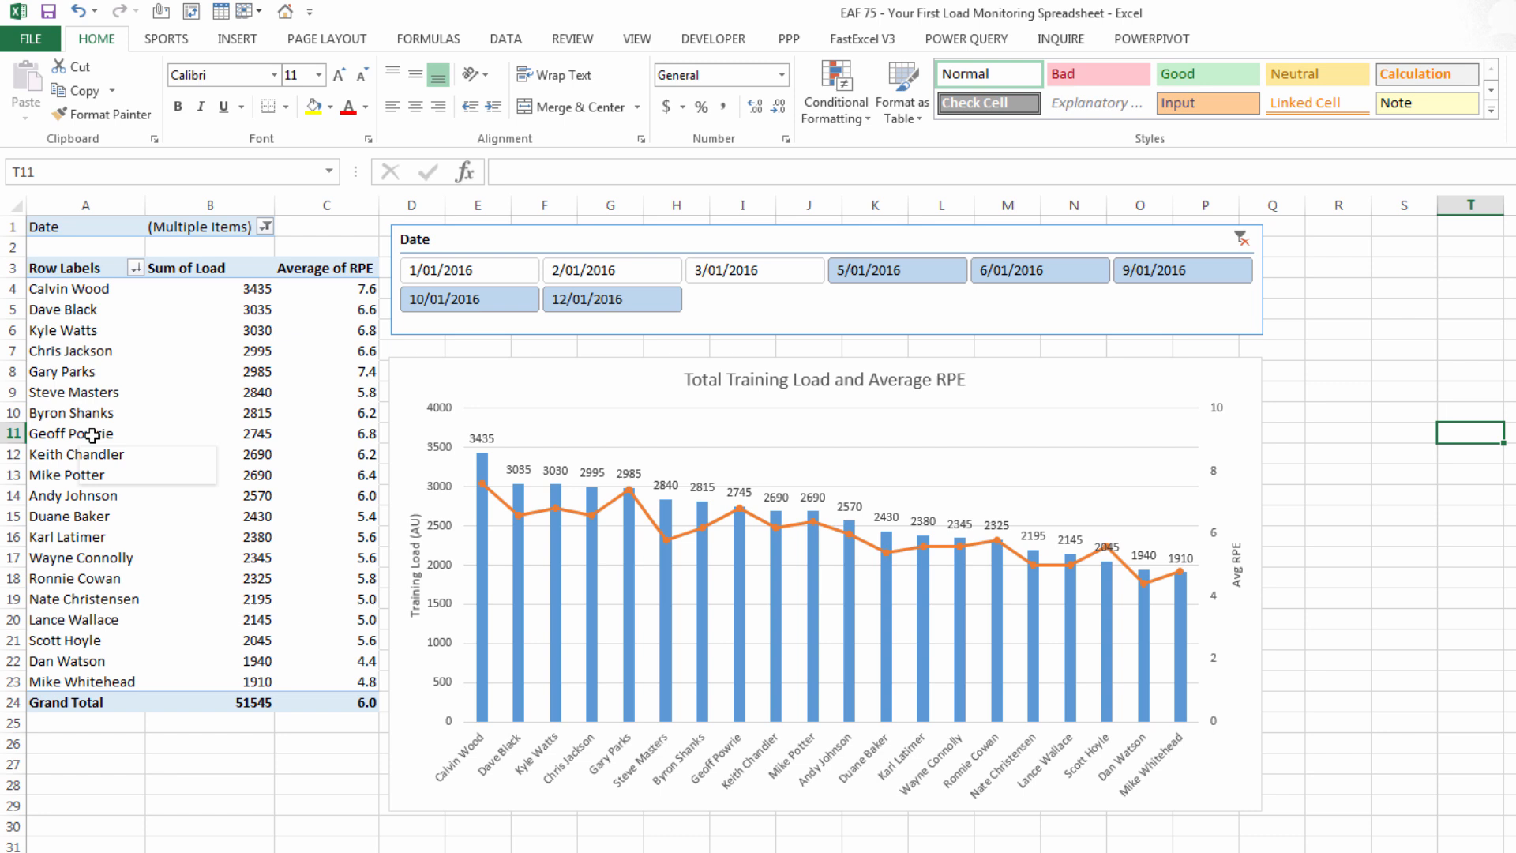
# Step: Refresh the pivot table, then filter the slicer to the 14/01/2016 session
pyautogui.click(91, 433)
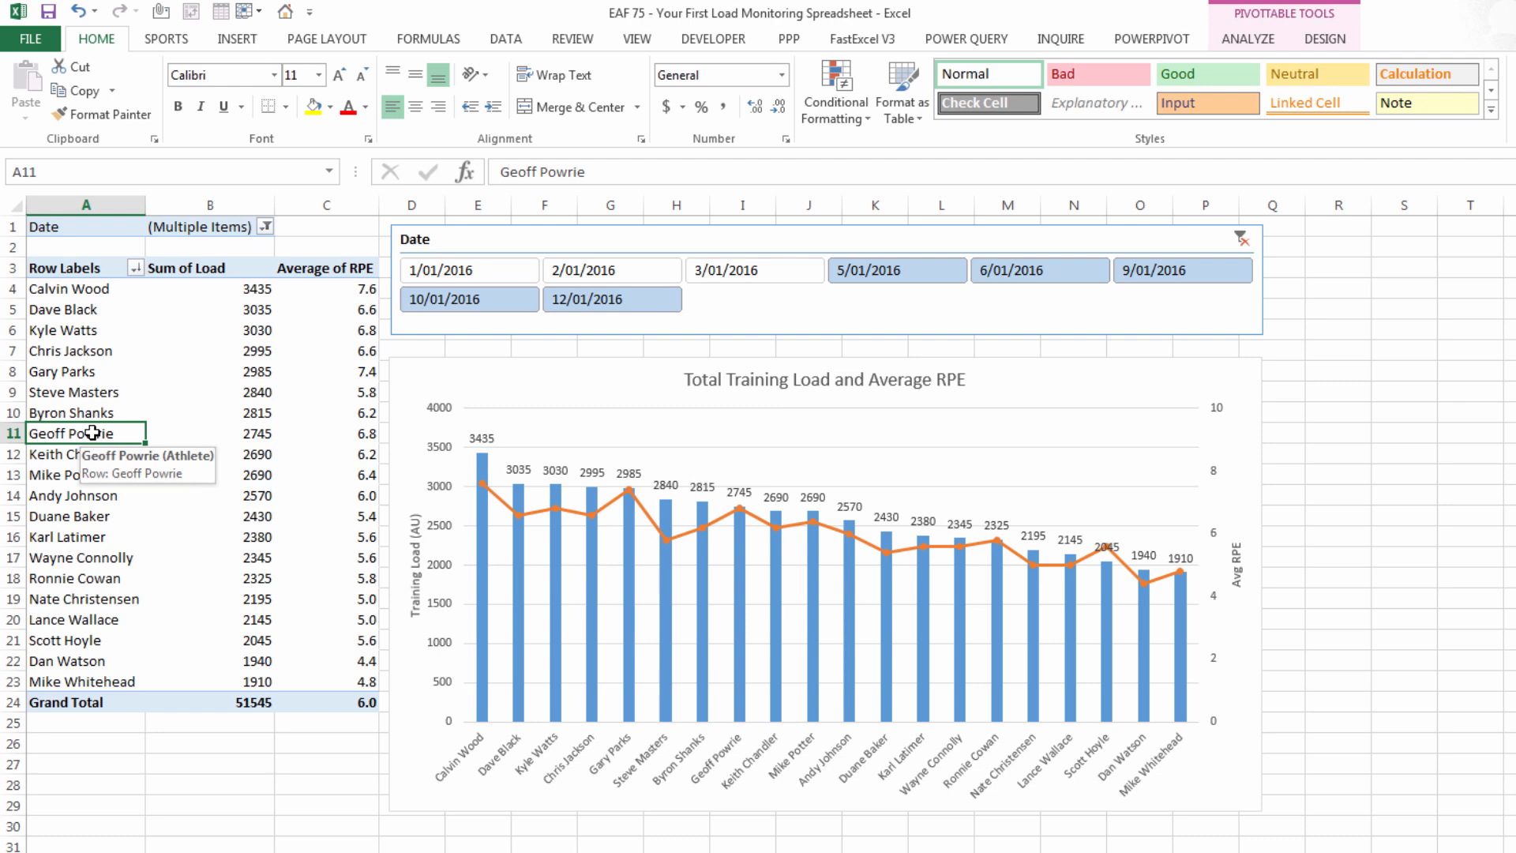
pyautogui.rightClick(86, 432)
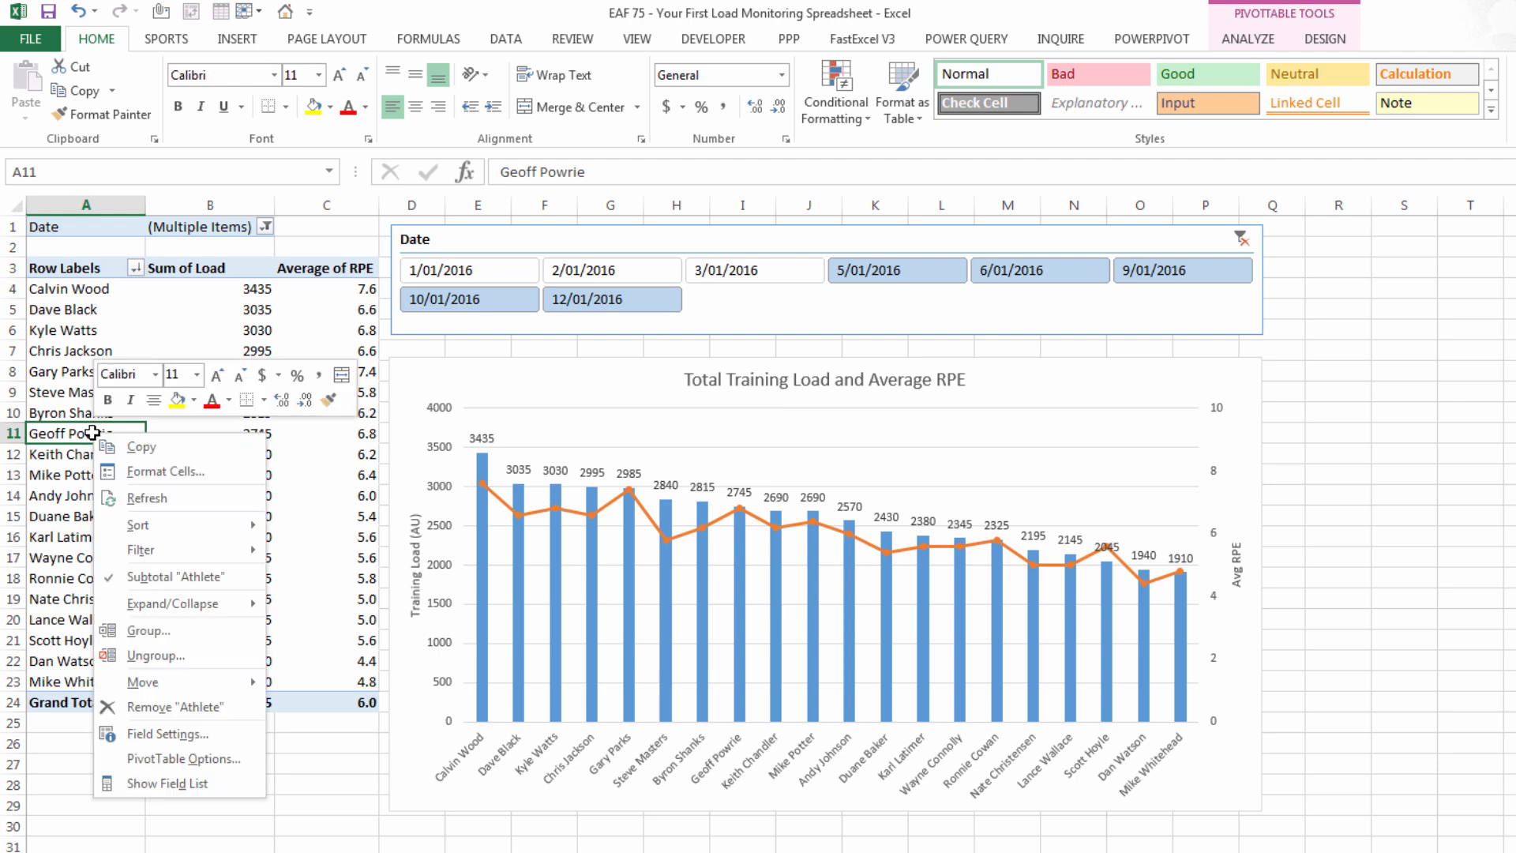
pyautogui.moveTo(143, 498)
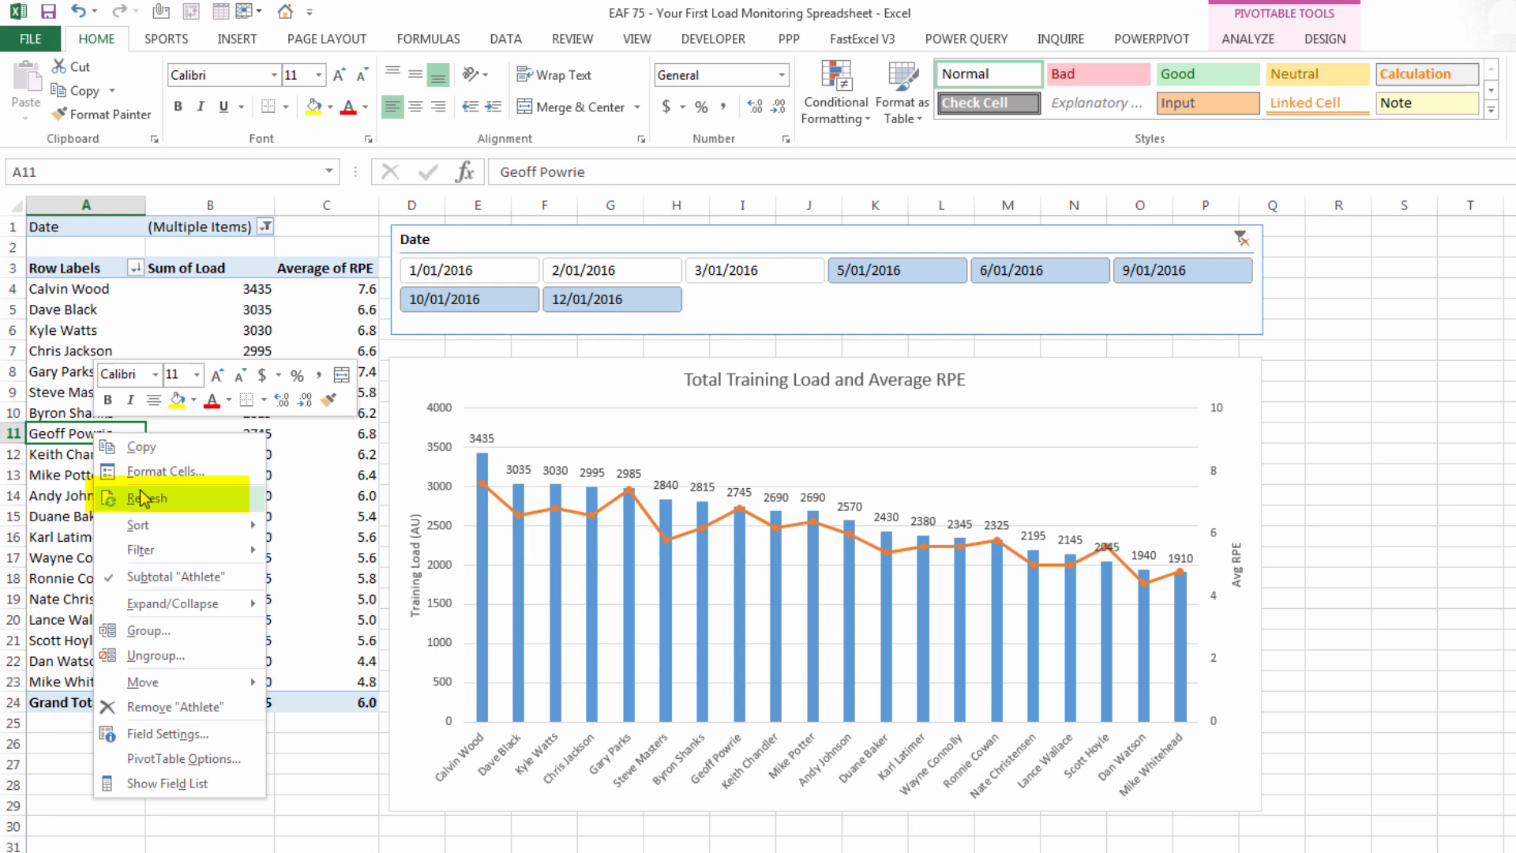
pyautogui.click(145, 498)
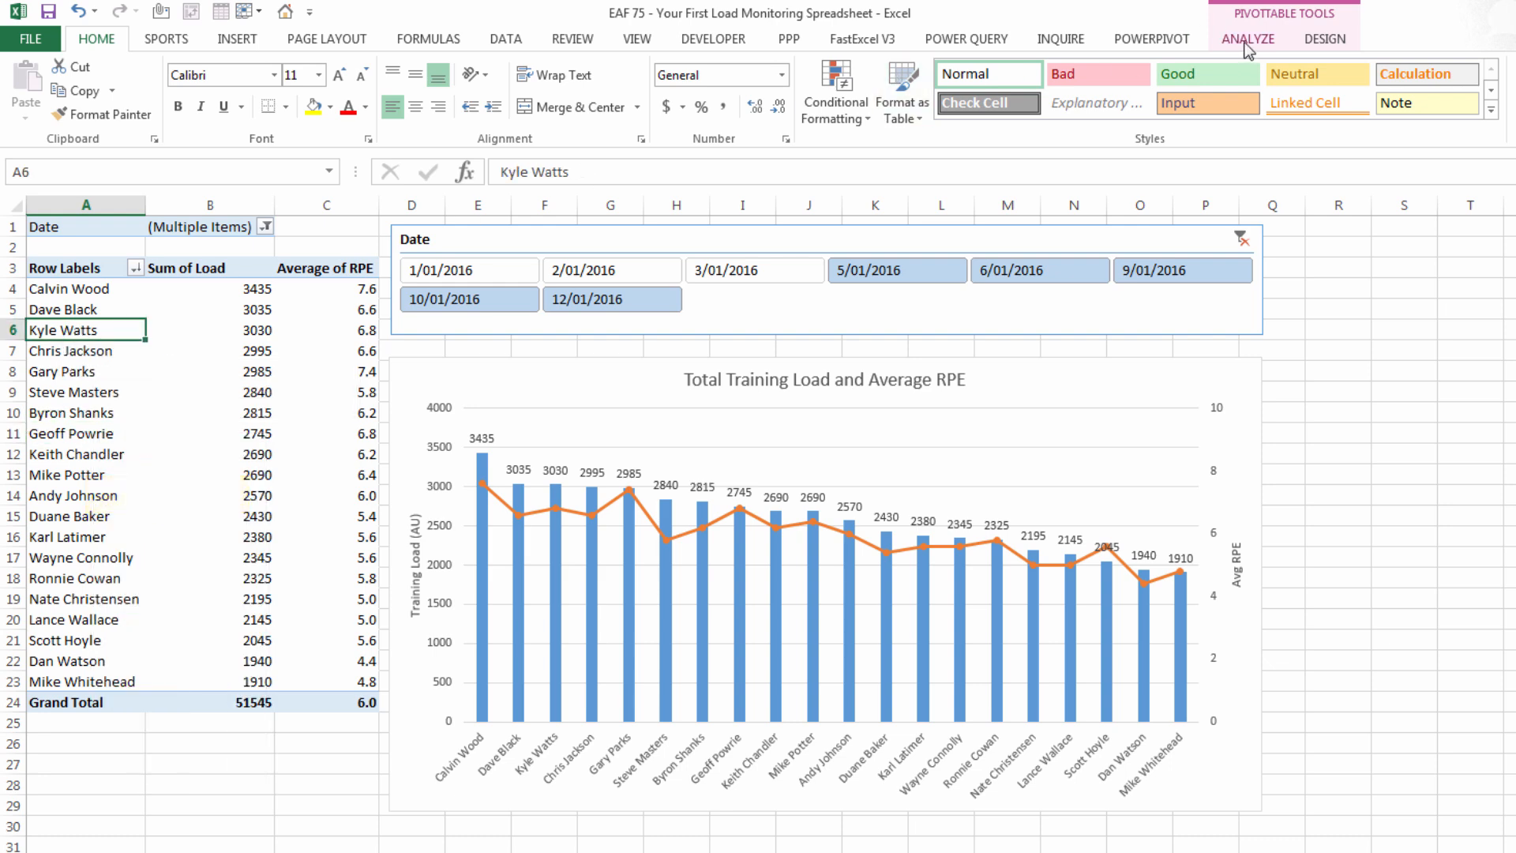
pyautogui.click(1246, 38)
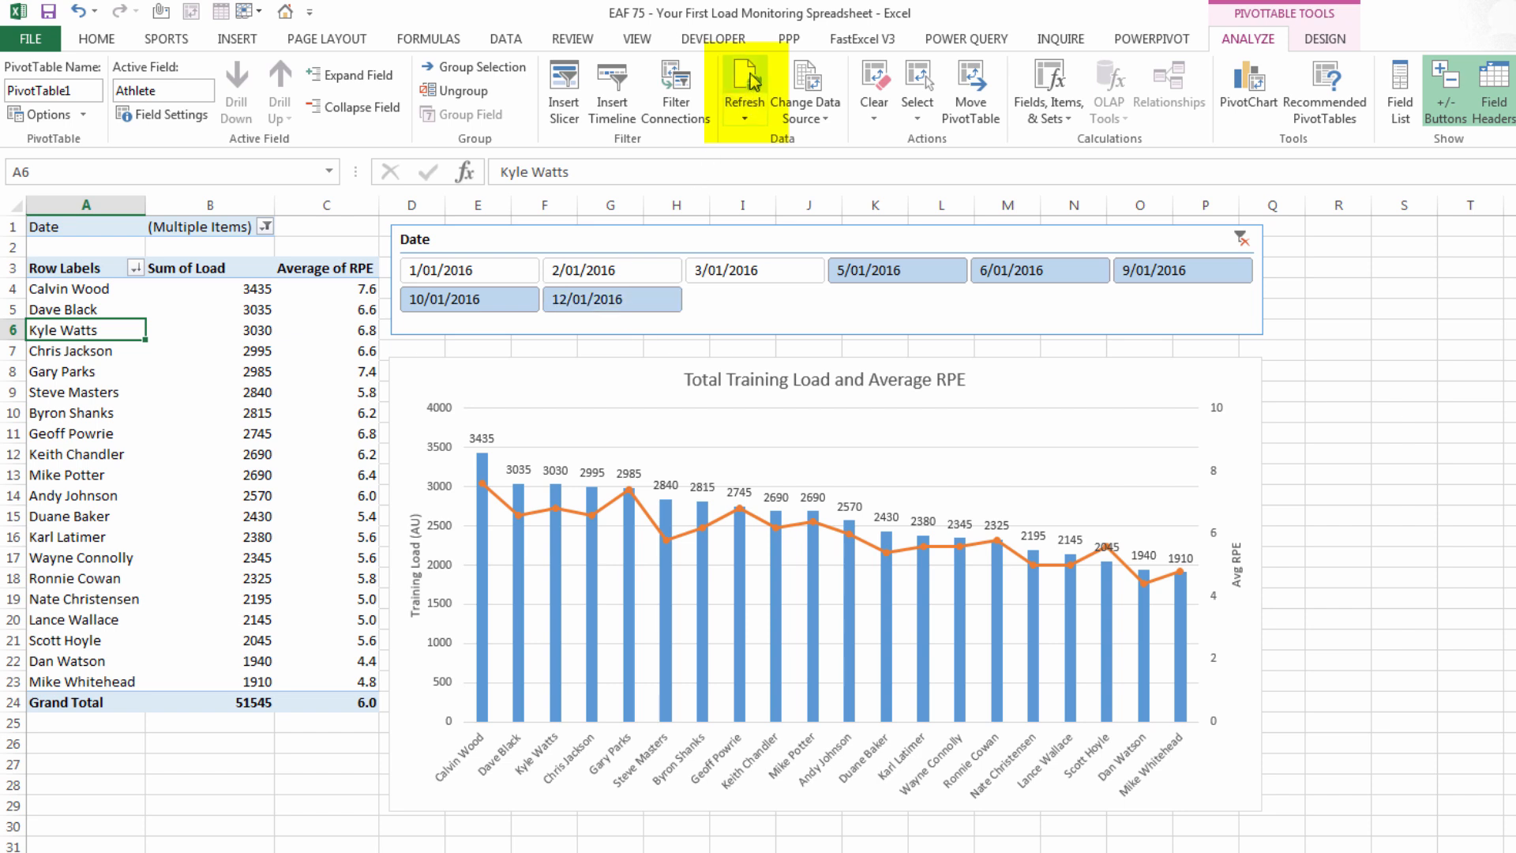
pyautogui.moveTo(745, 85)
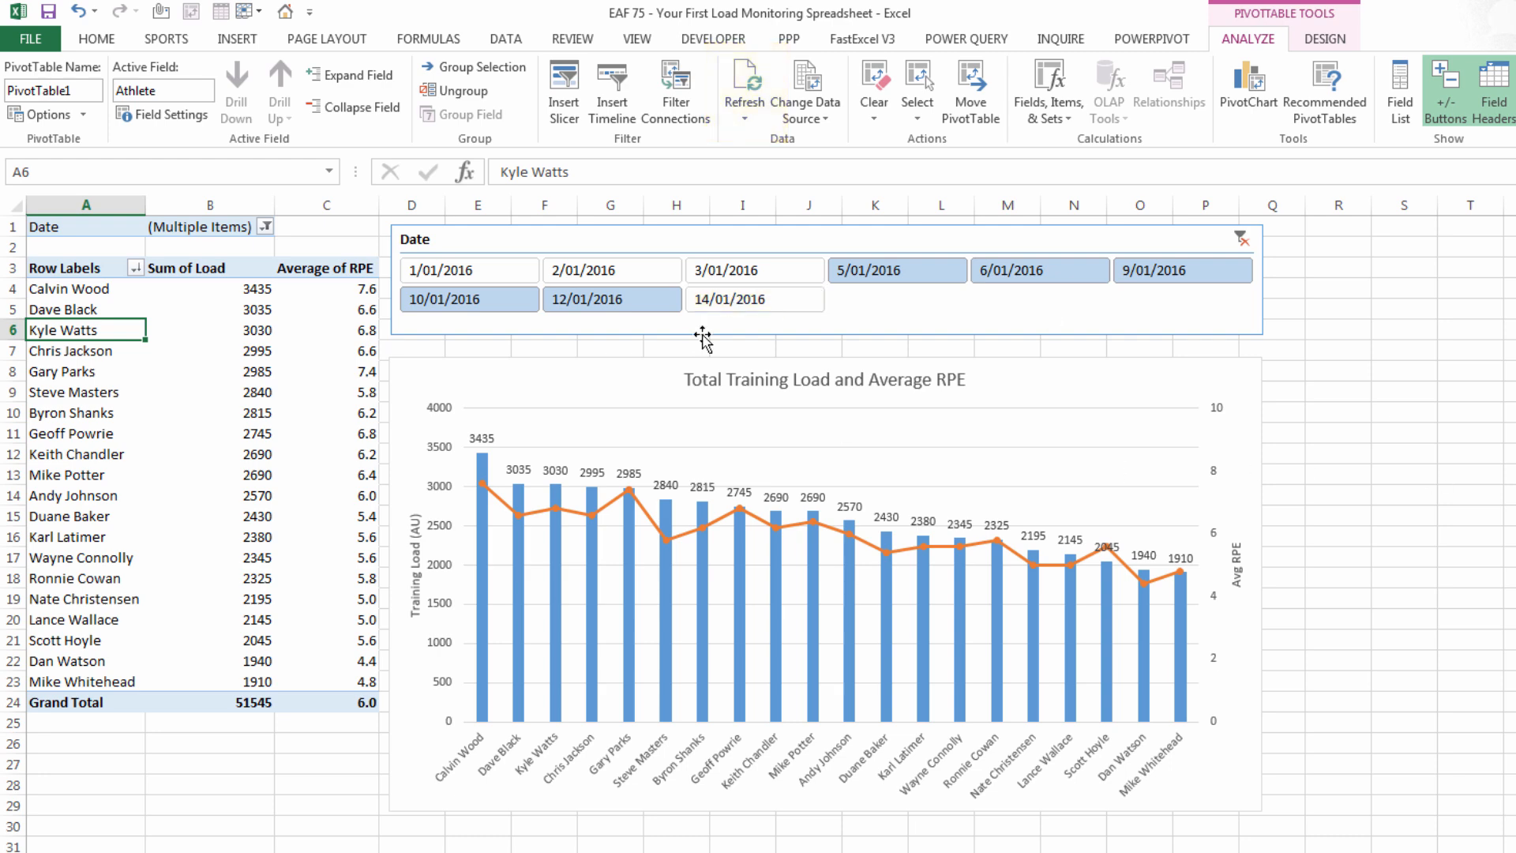
pyautogui.click(754, 298)
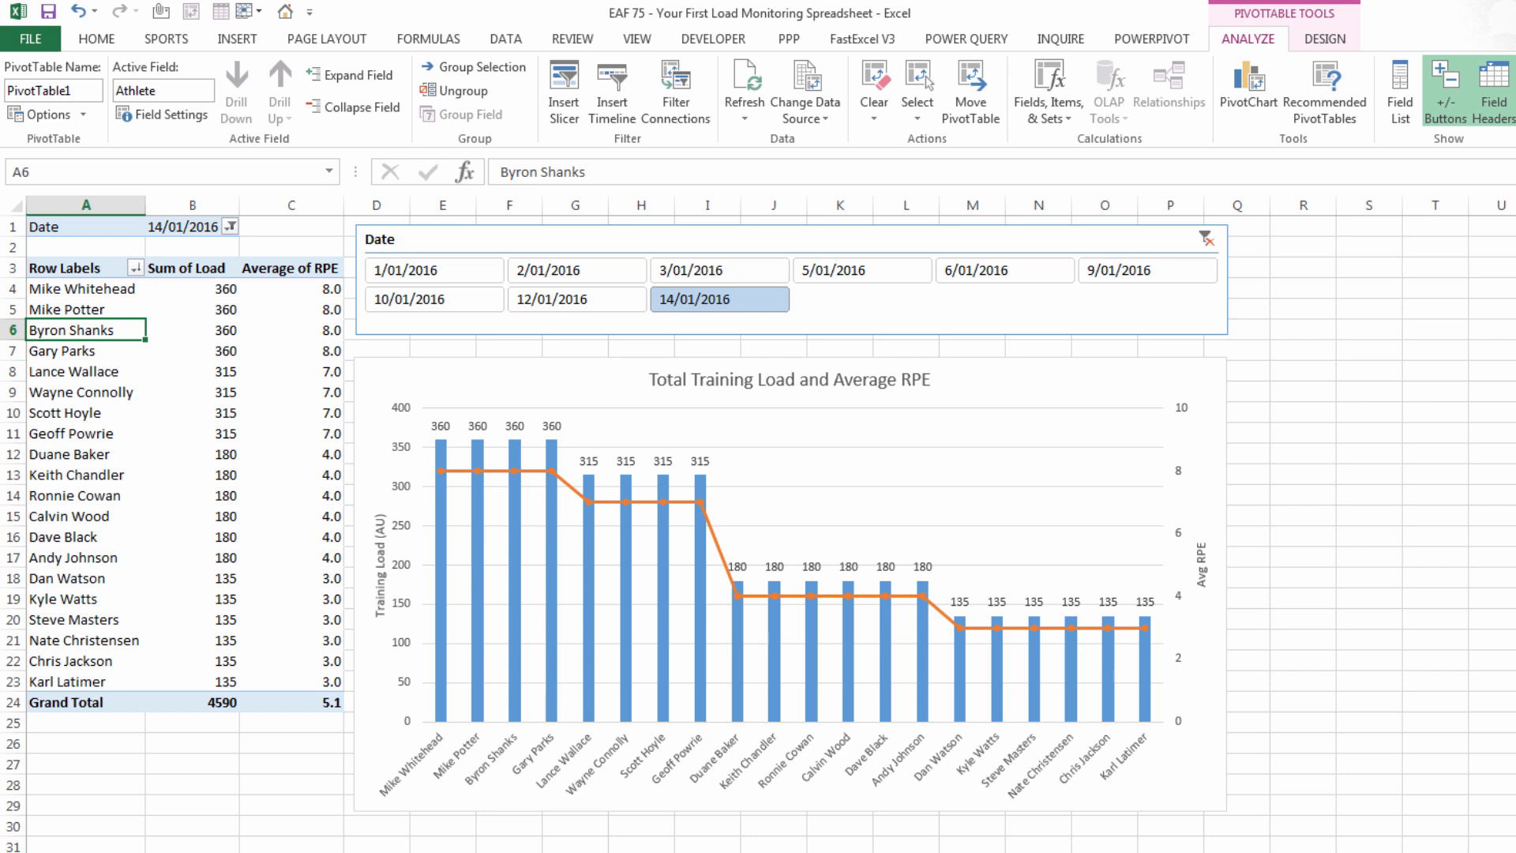
pyautogui.click(575, 299)
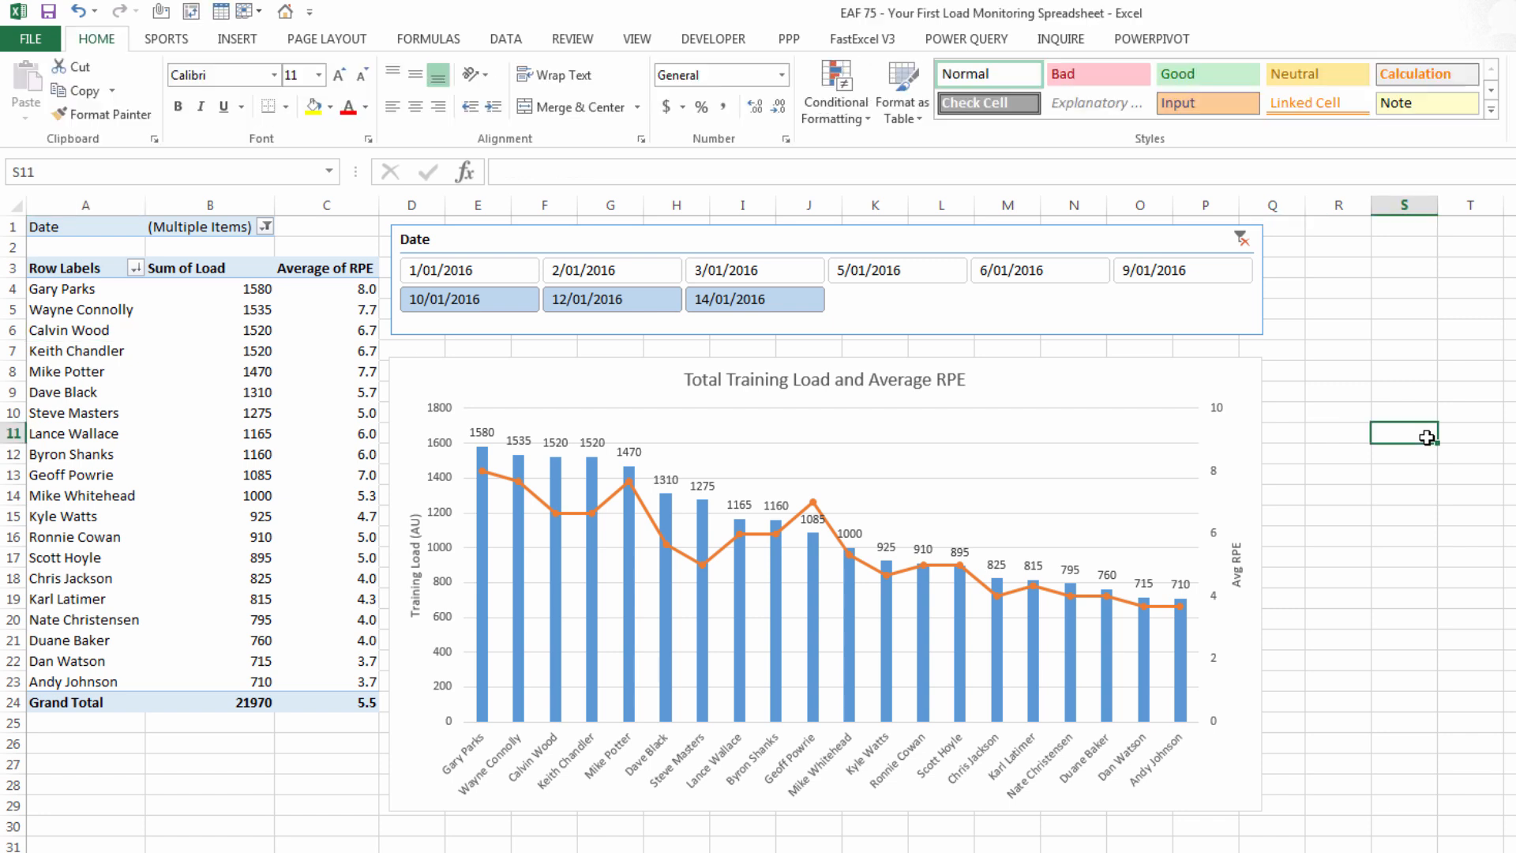
pyautogui.moveTo(925, 443)
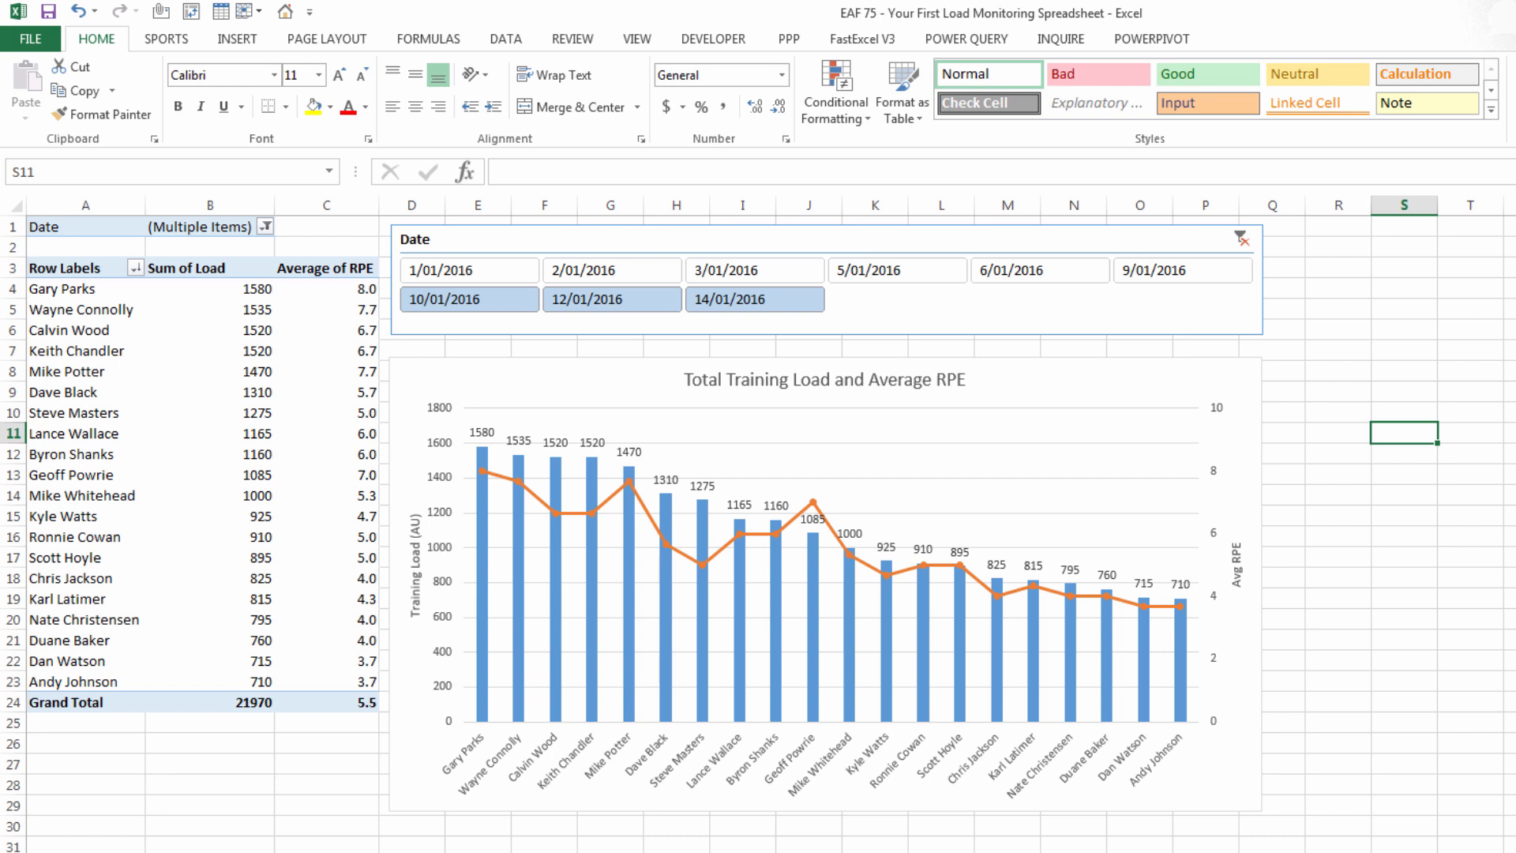
pyautogui.moveTo(1431, 715)
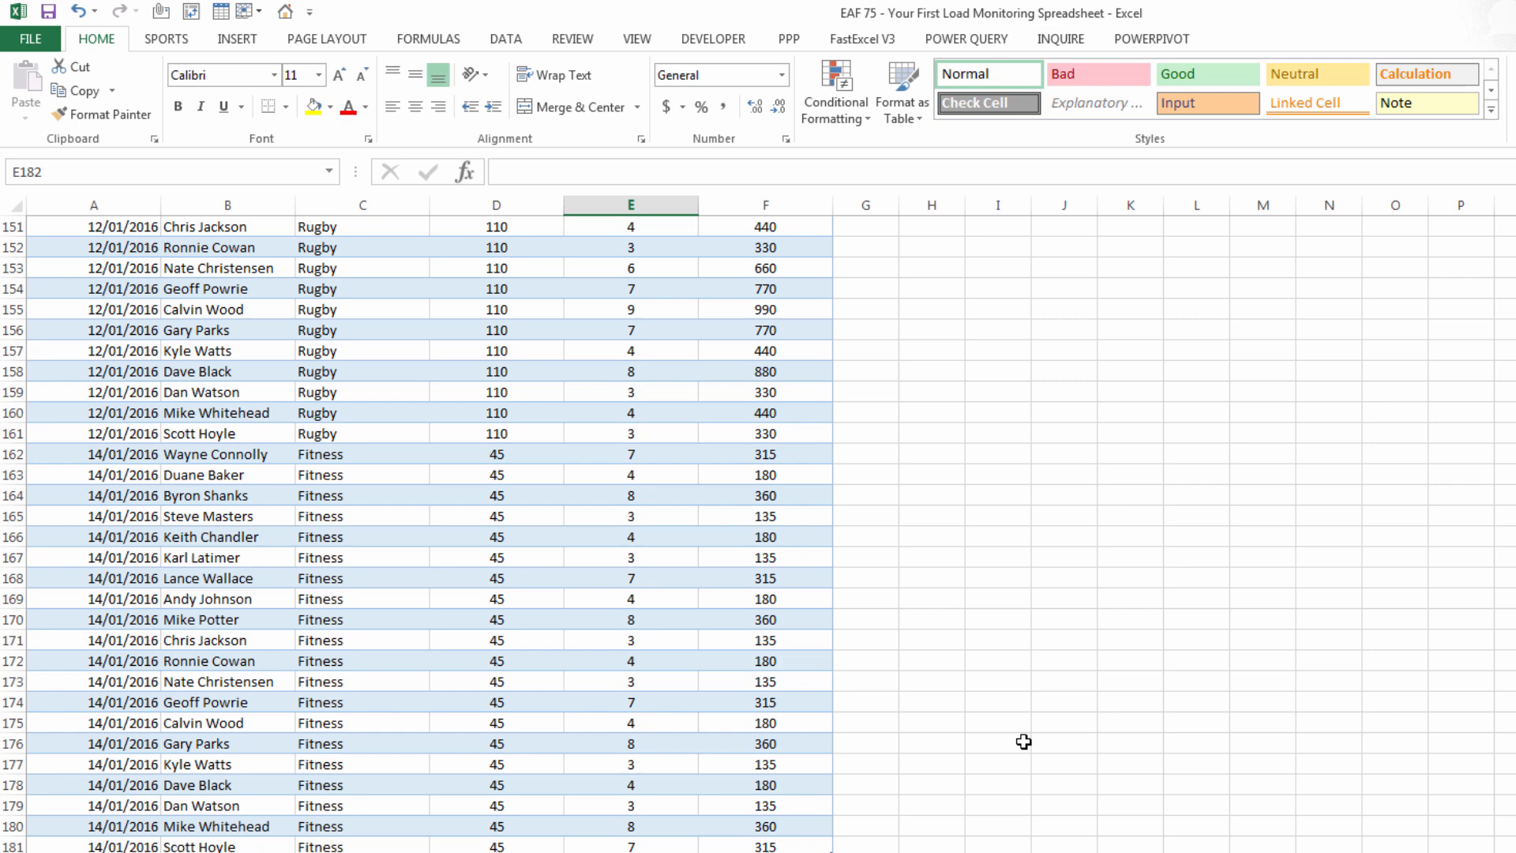
# Step: Select a cell in the session data table on the data sheet
pyautogui.click(496, 681)
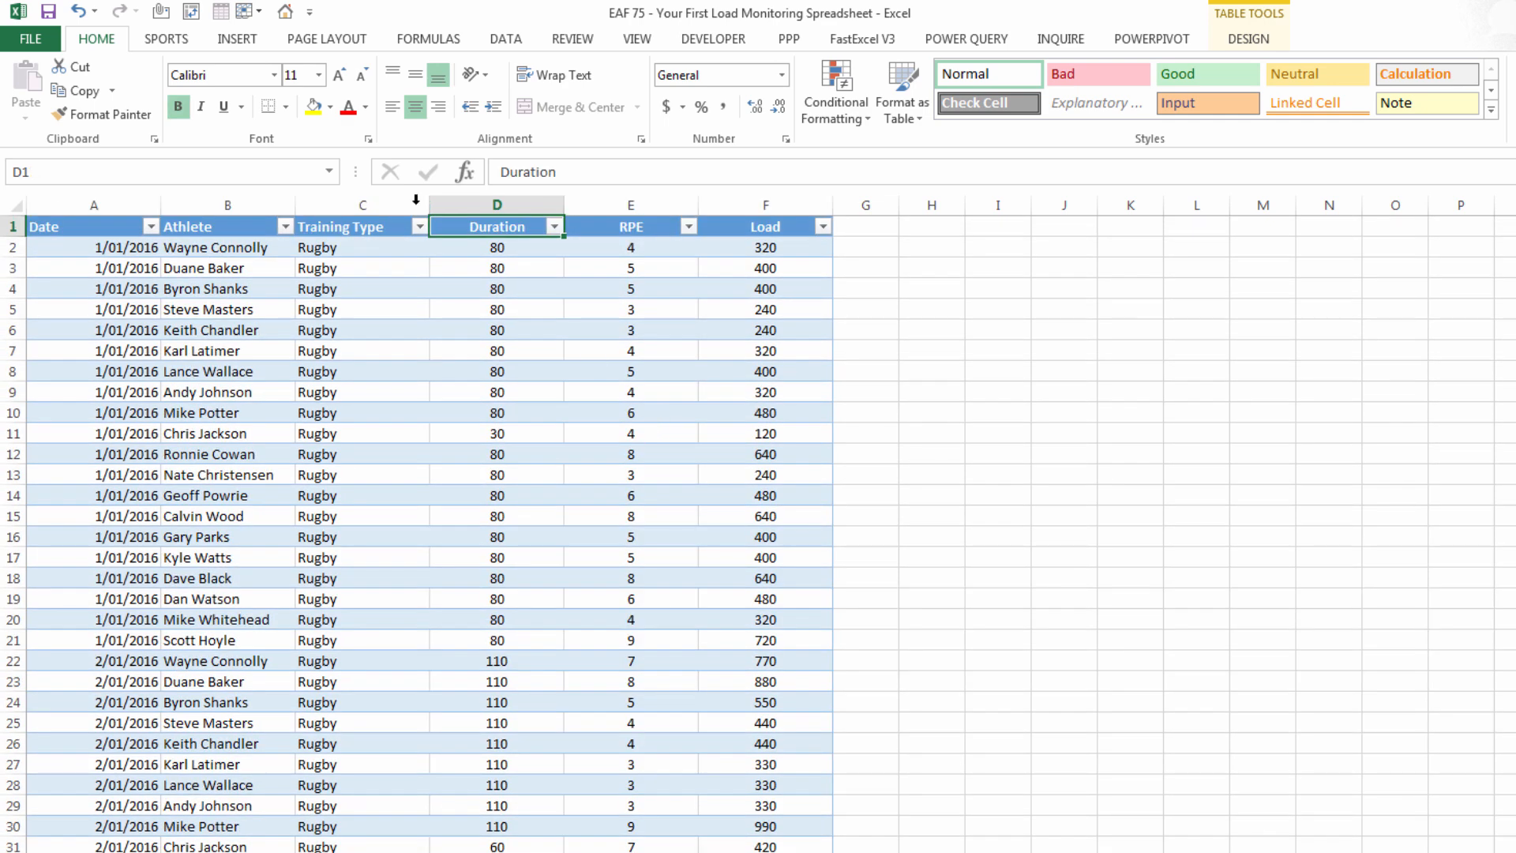
pyautogui.moveTo(922, 219)
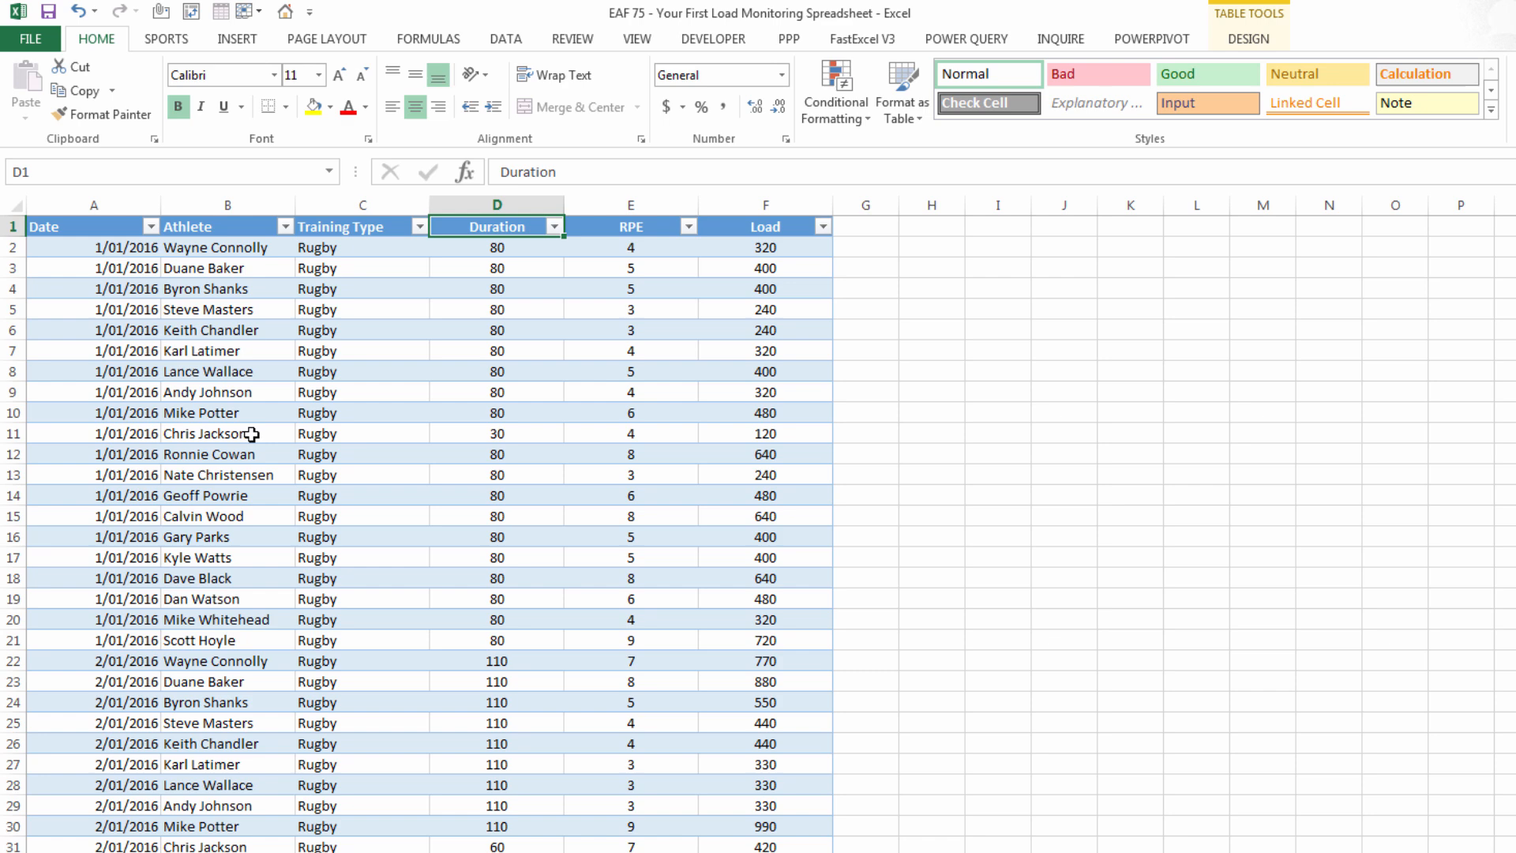
pyautogui.moveTo(493, 401)
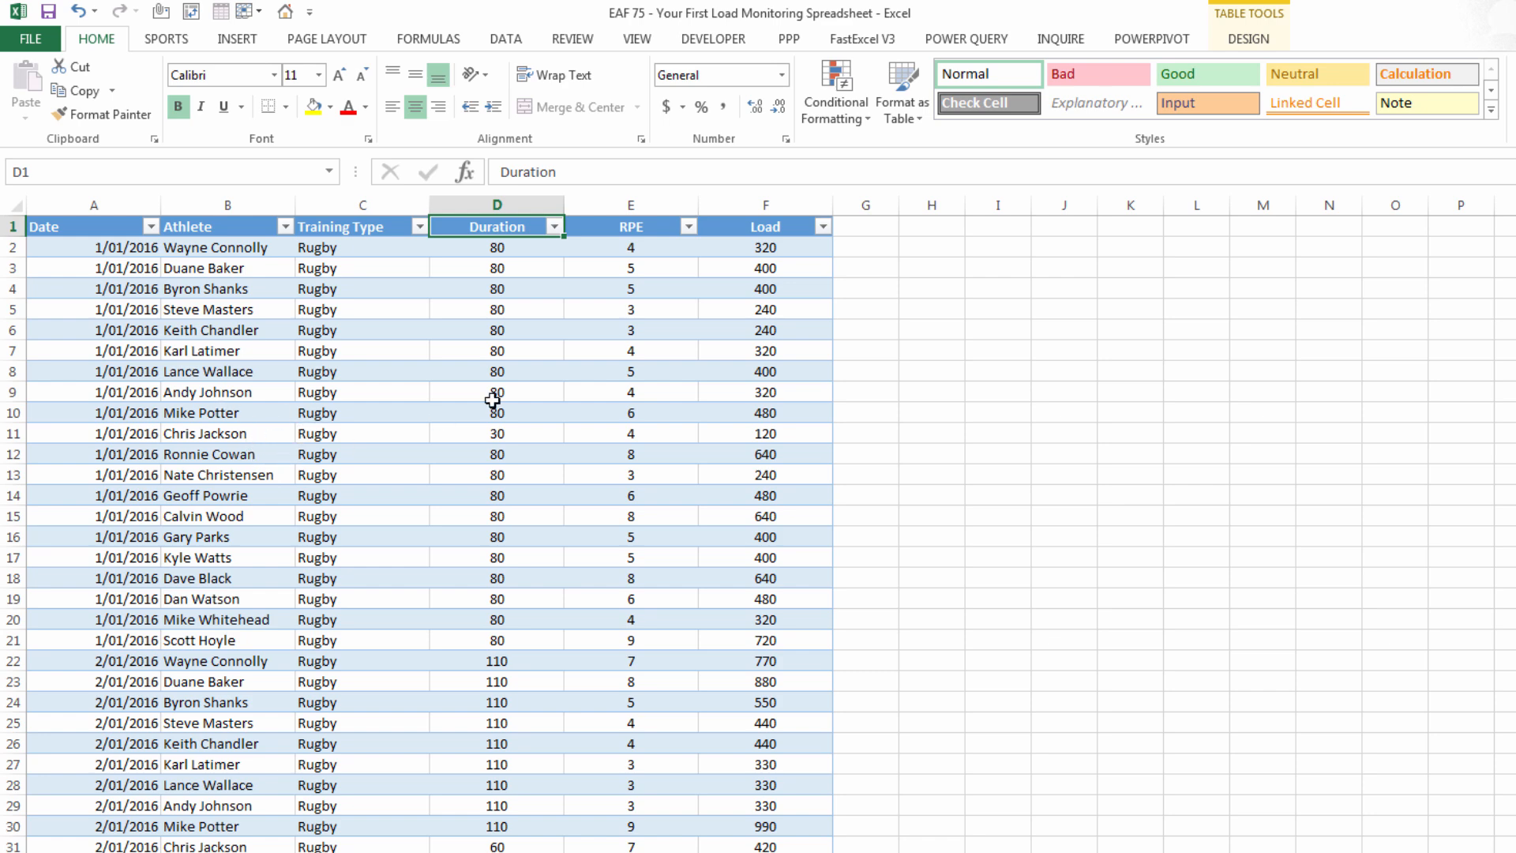
pyautogui.moveTo(514, 746)
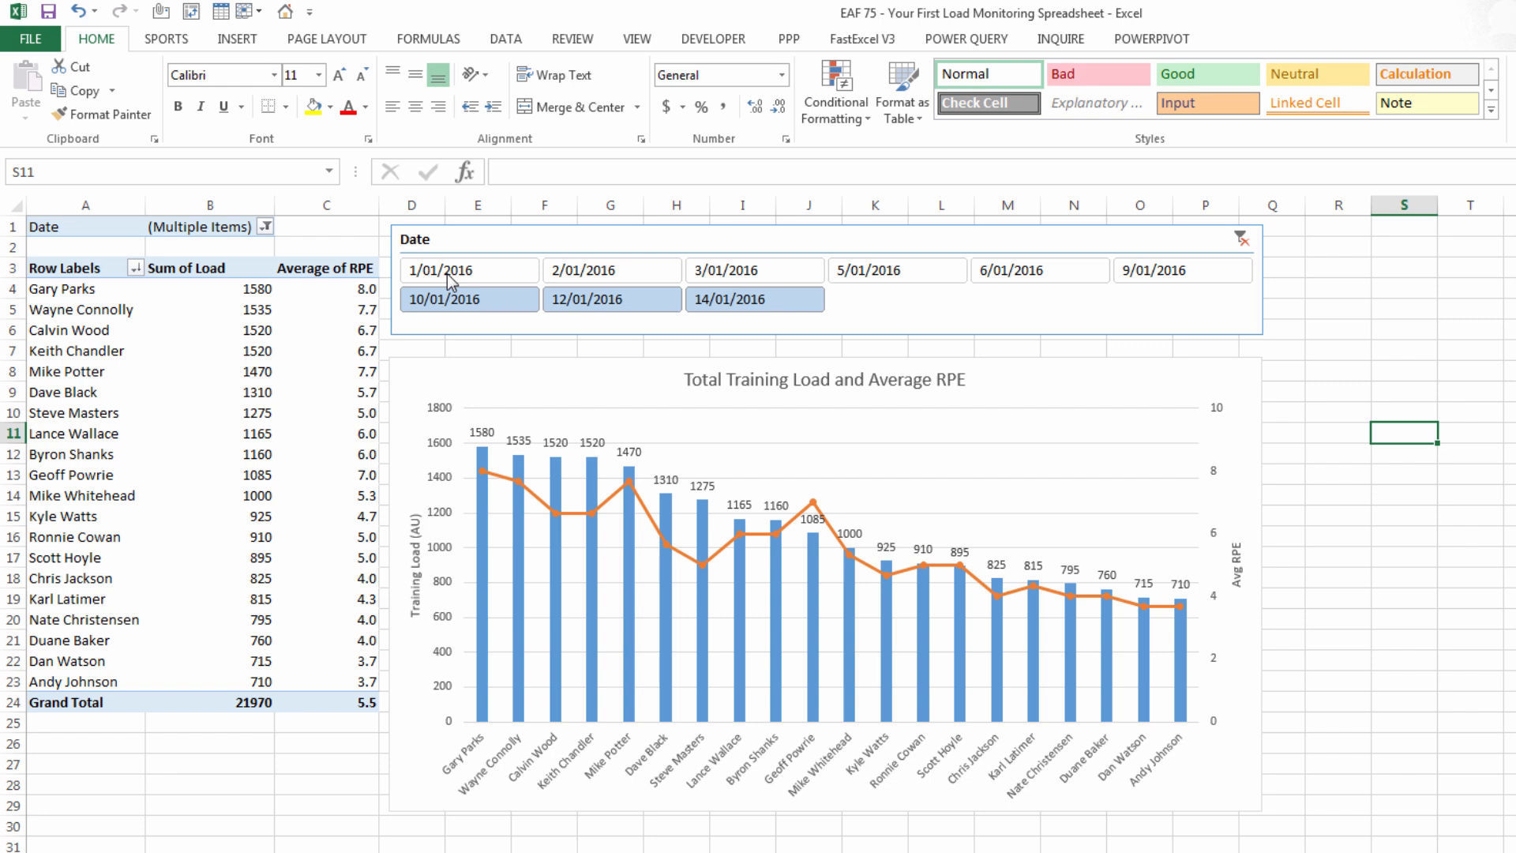
pyautogui.moveTo(116, 416)
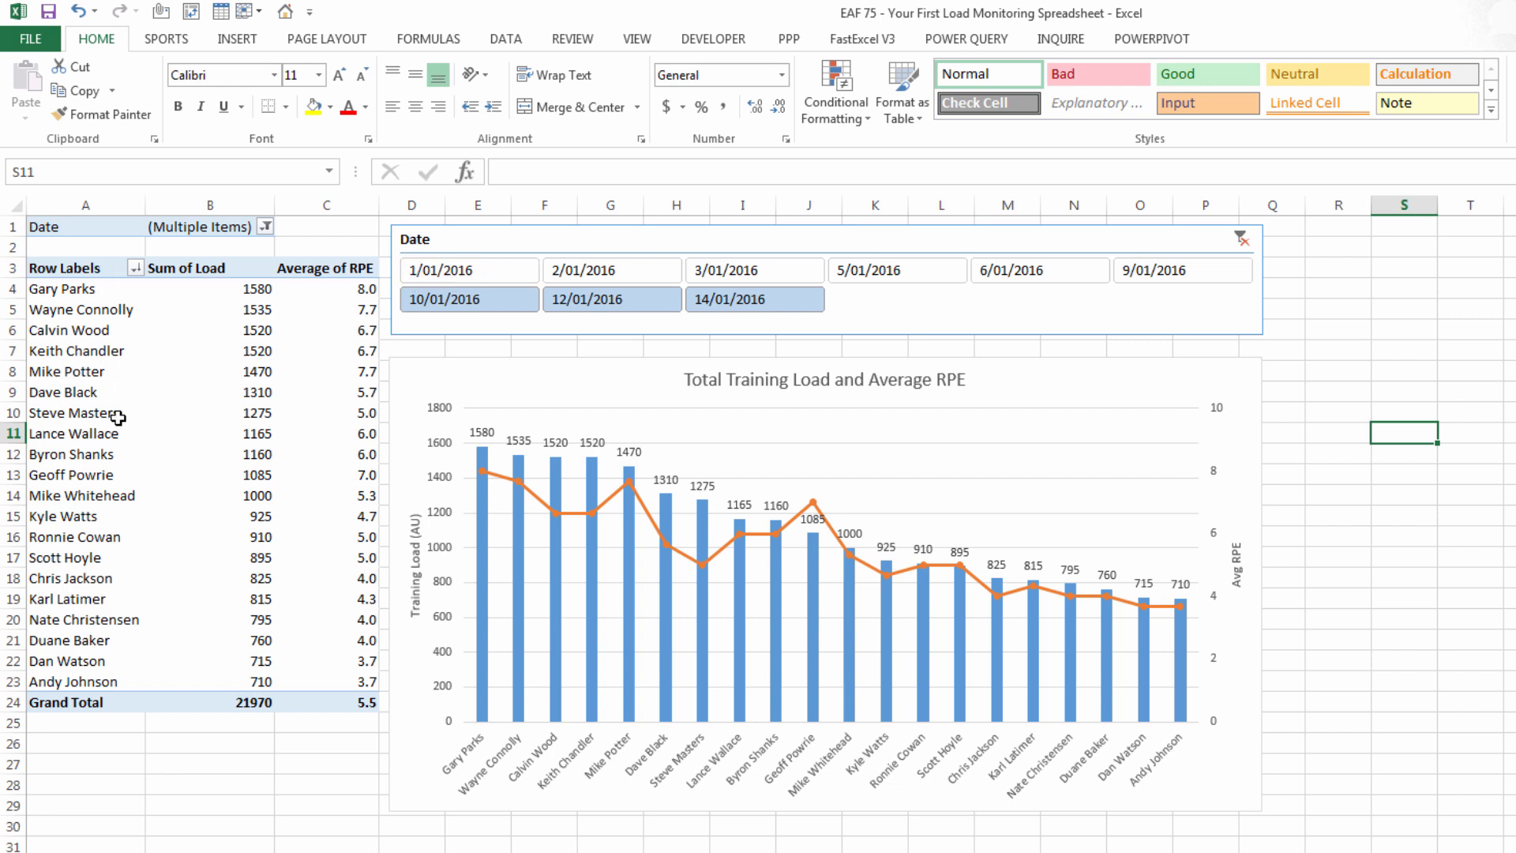
pyautogui.moveTo(554, 621)
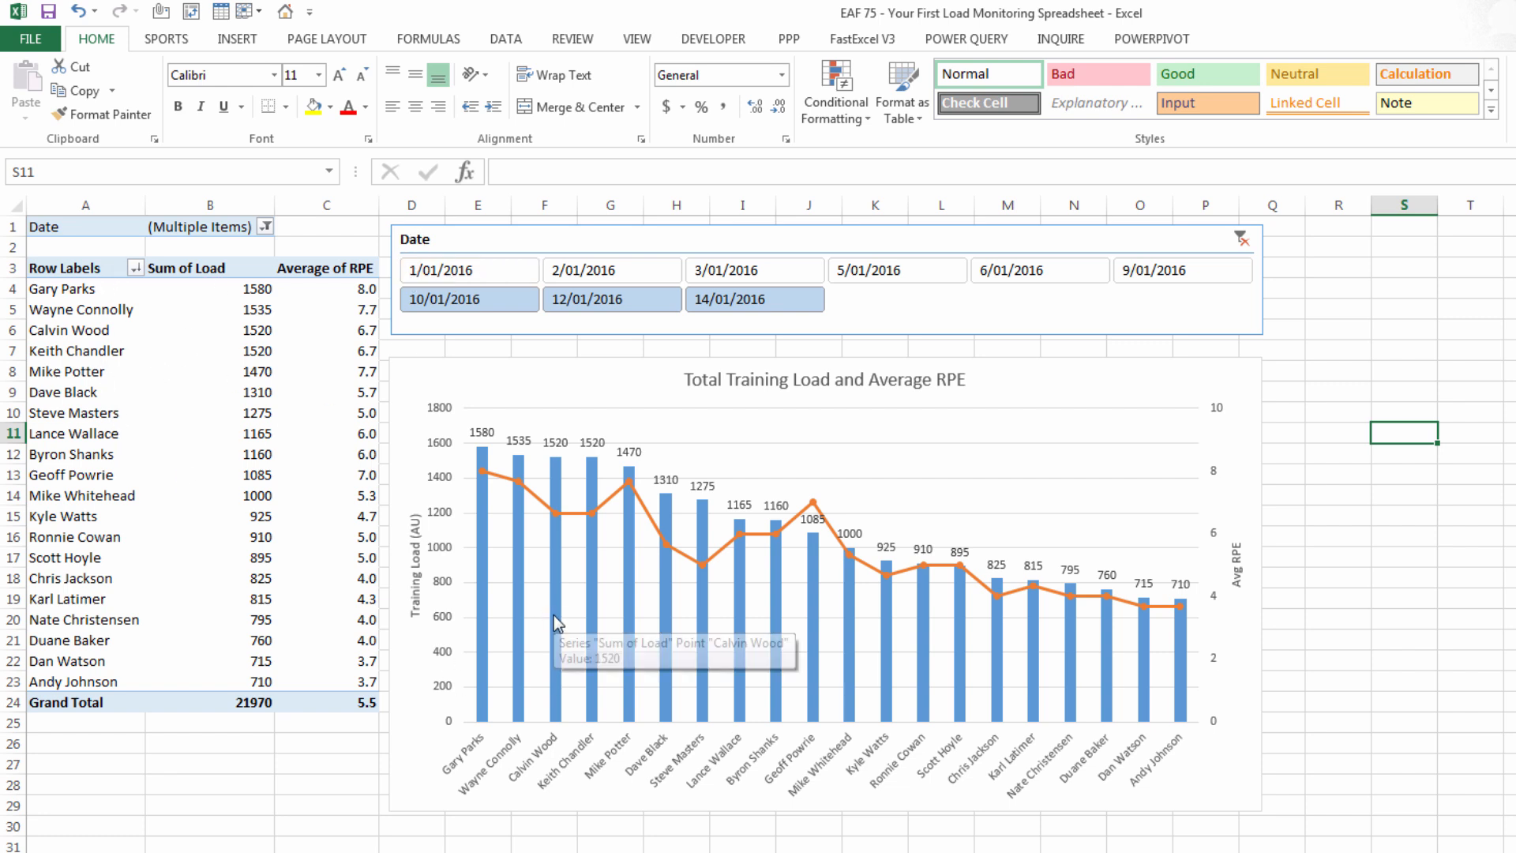
pyautogui.moveTo(1142, 553)
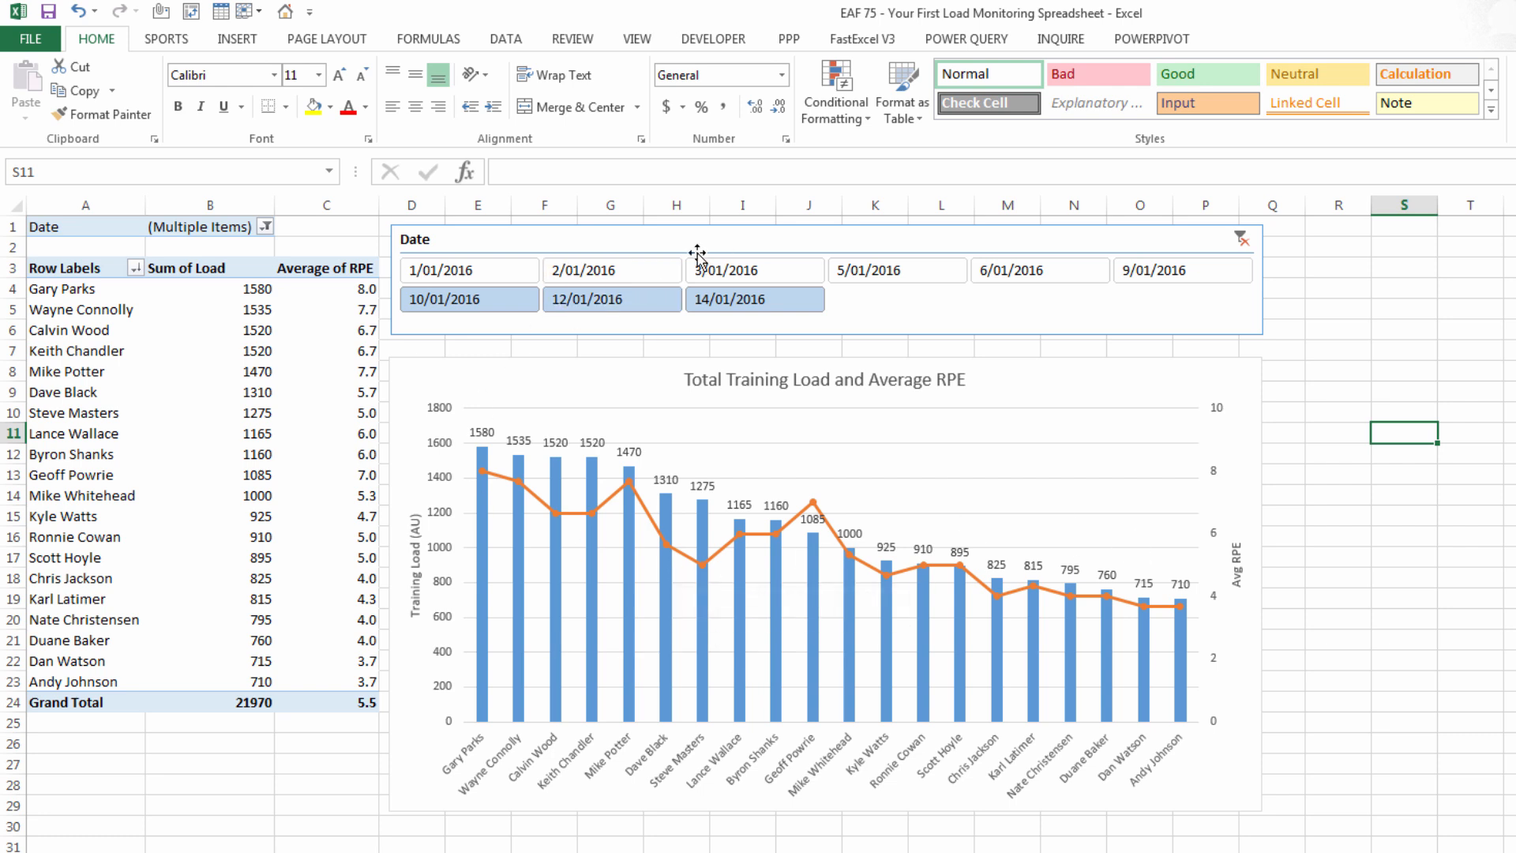
# Step: Apply Pivot Style Medium 27 to the dashboard pivot table showing 10, 12 and 14 January
pyautogui.click(86, 392)
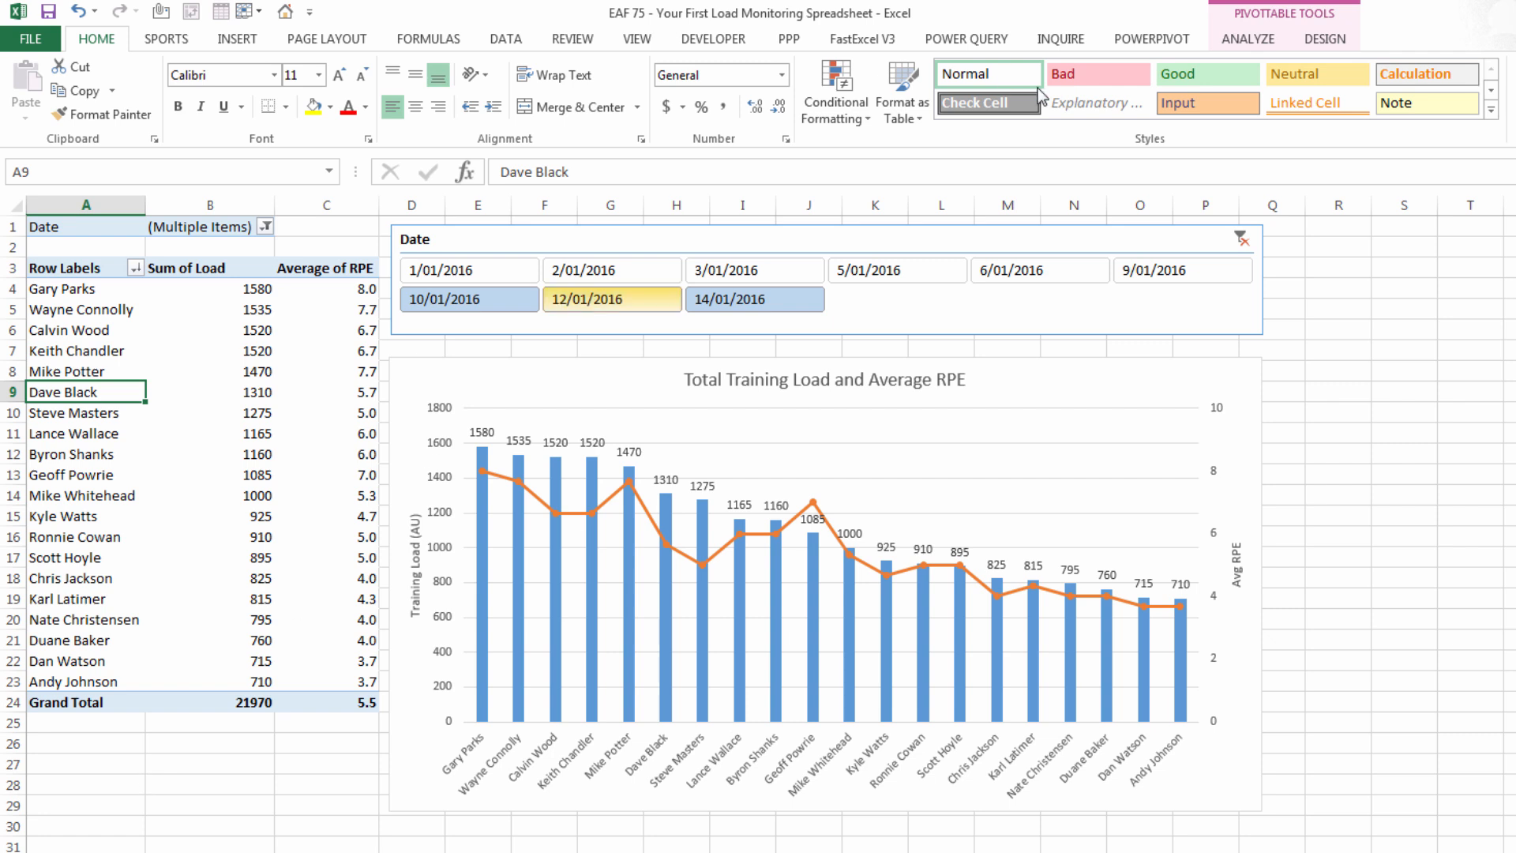
pyautogui.click(1323, 38)
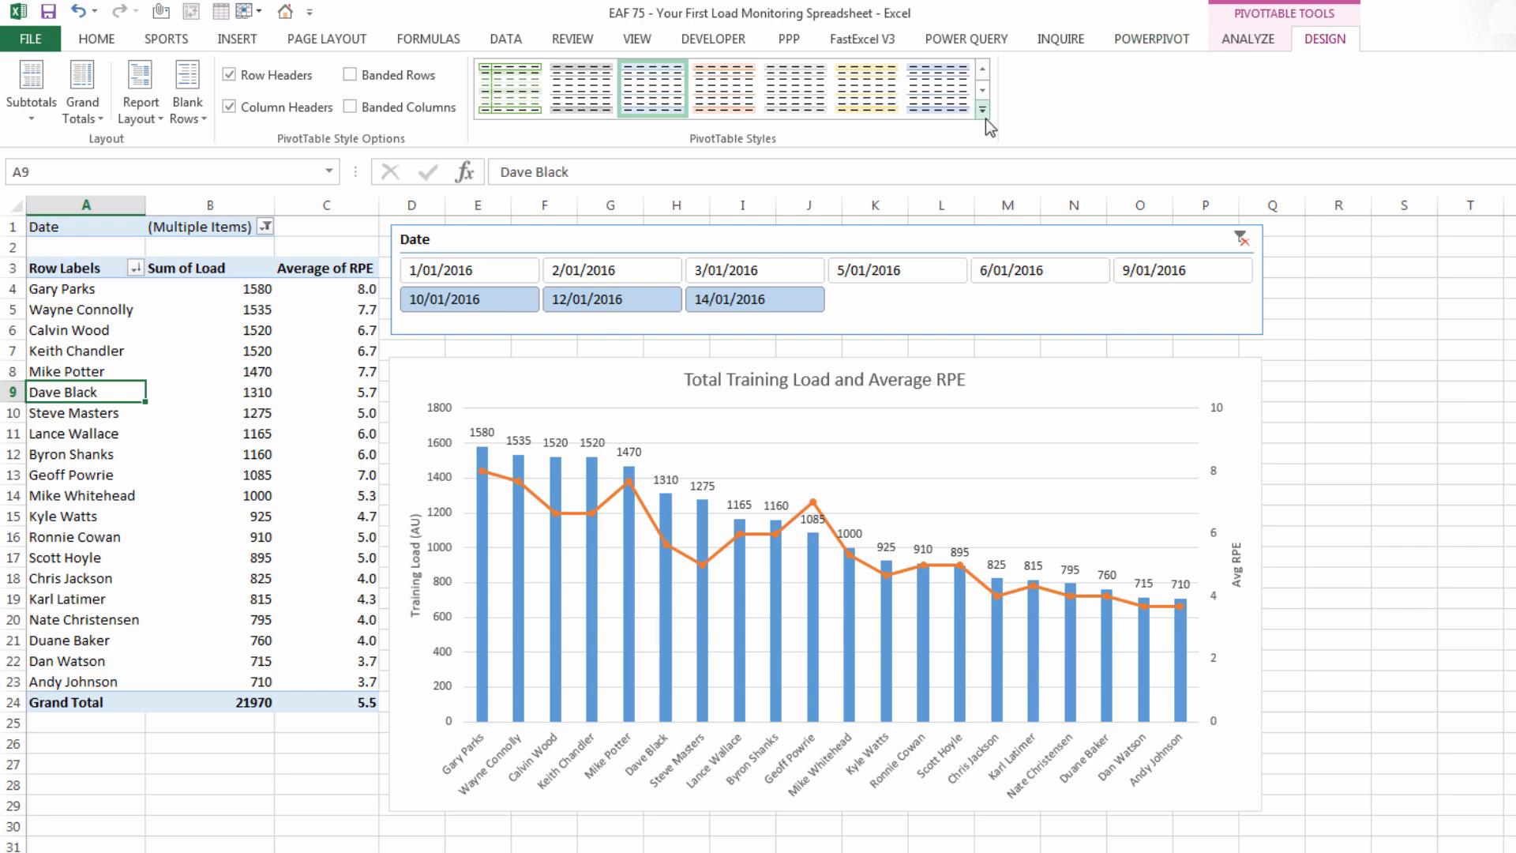
pyautogui.click(982, 108)
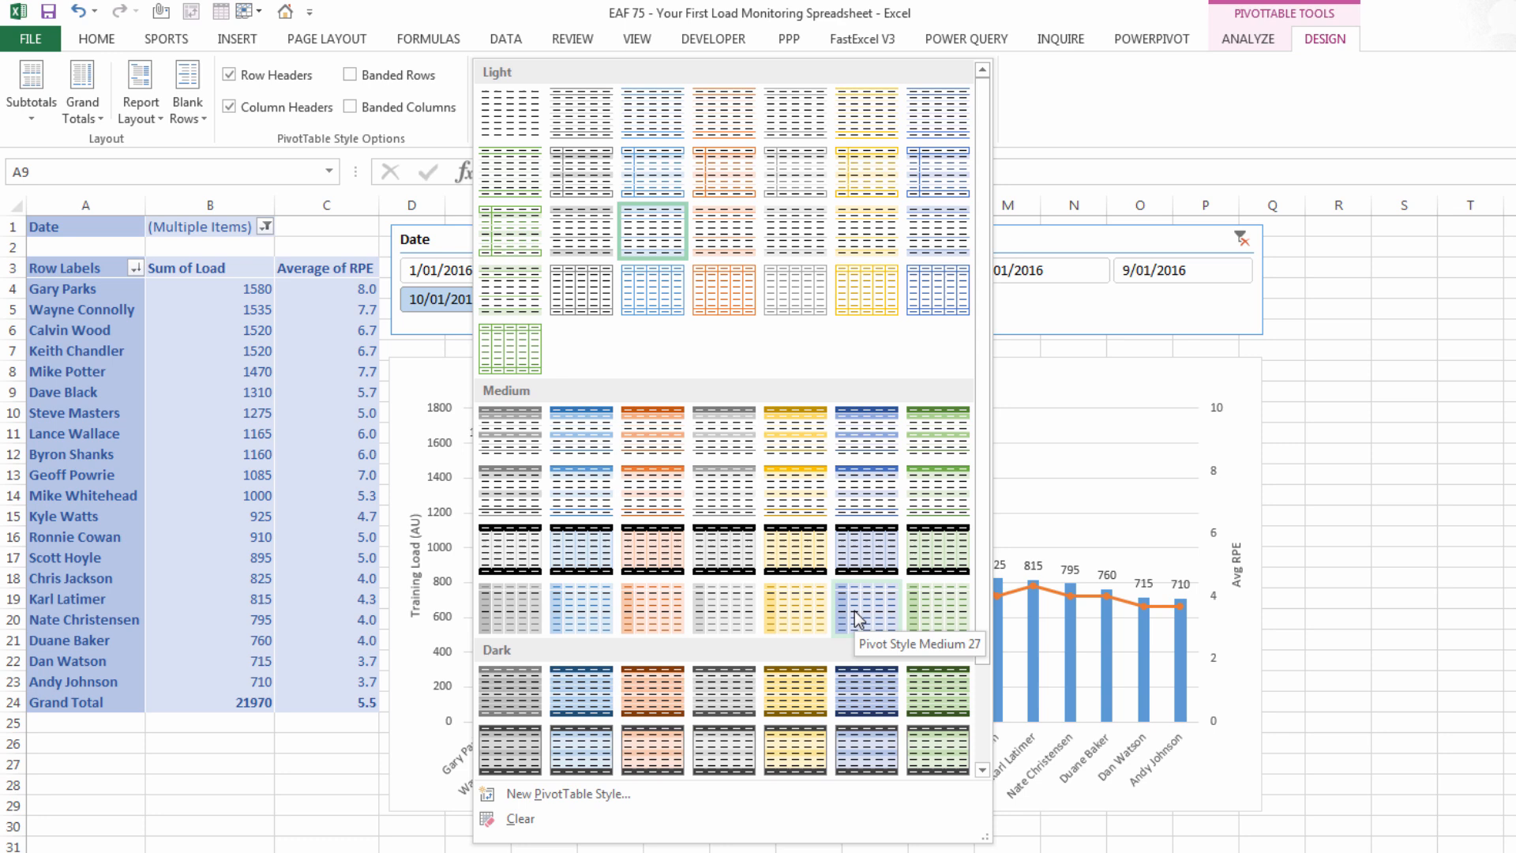
pyautogui.click(861, 604)
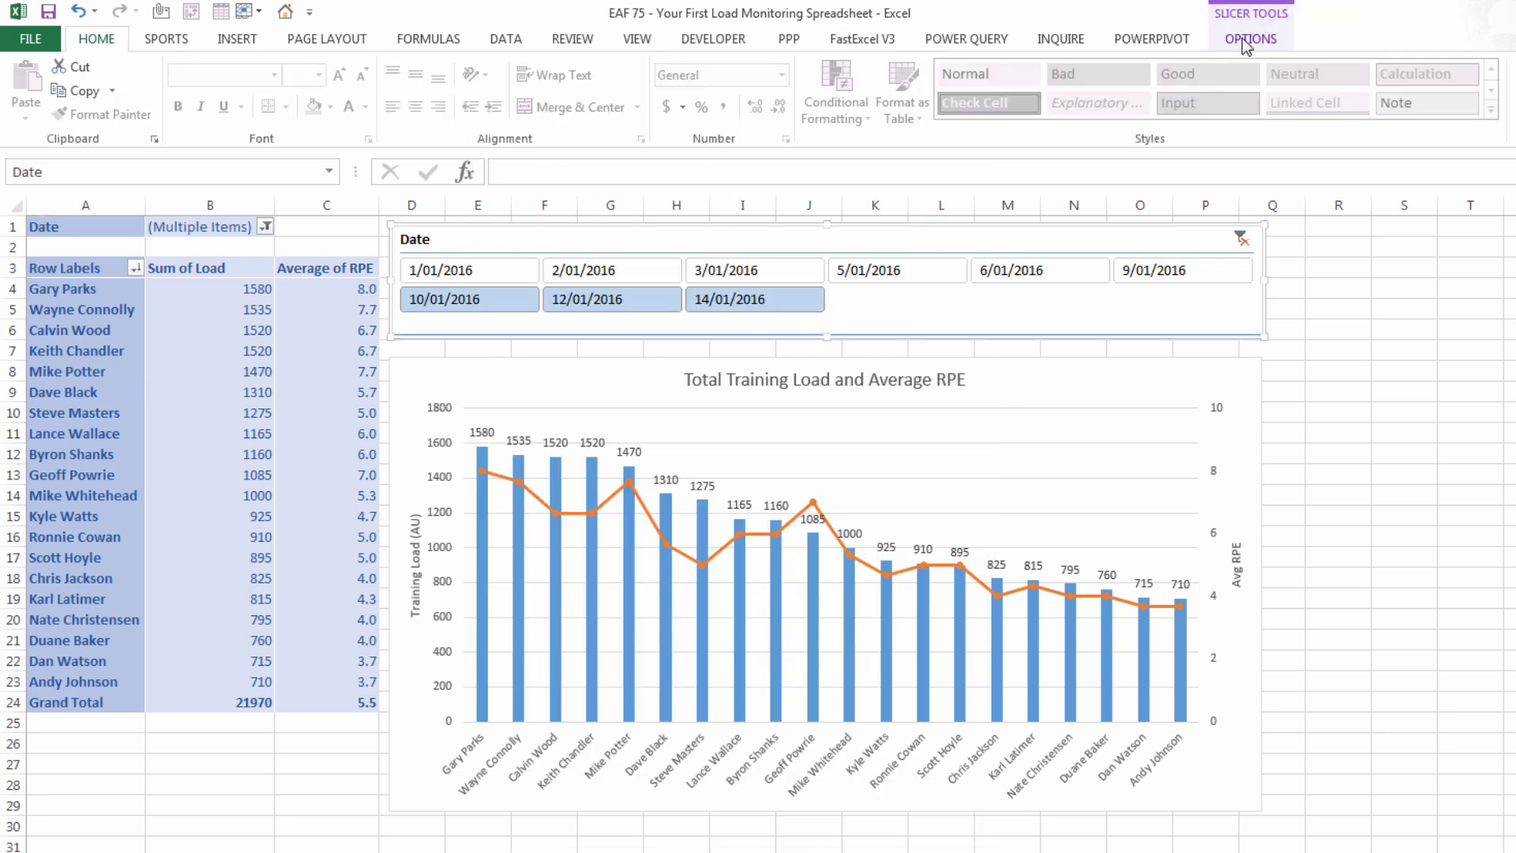
# Step: Give the Date slicer a dark blue slicer style, then go to the worksheet gridline display settings
pyautogui.click(1249, 39)
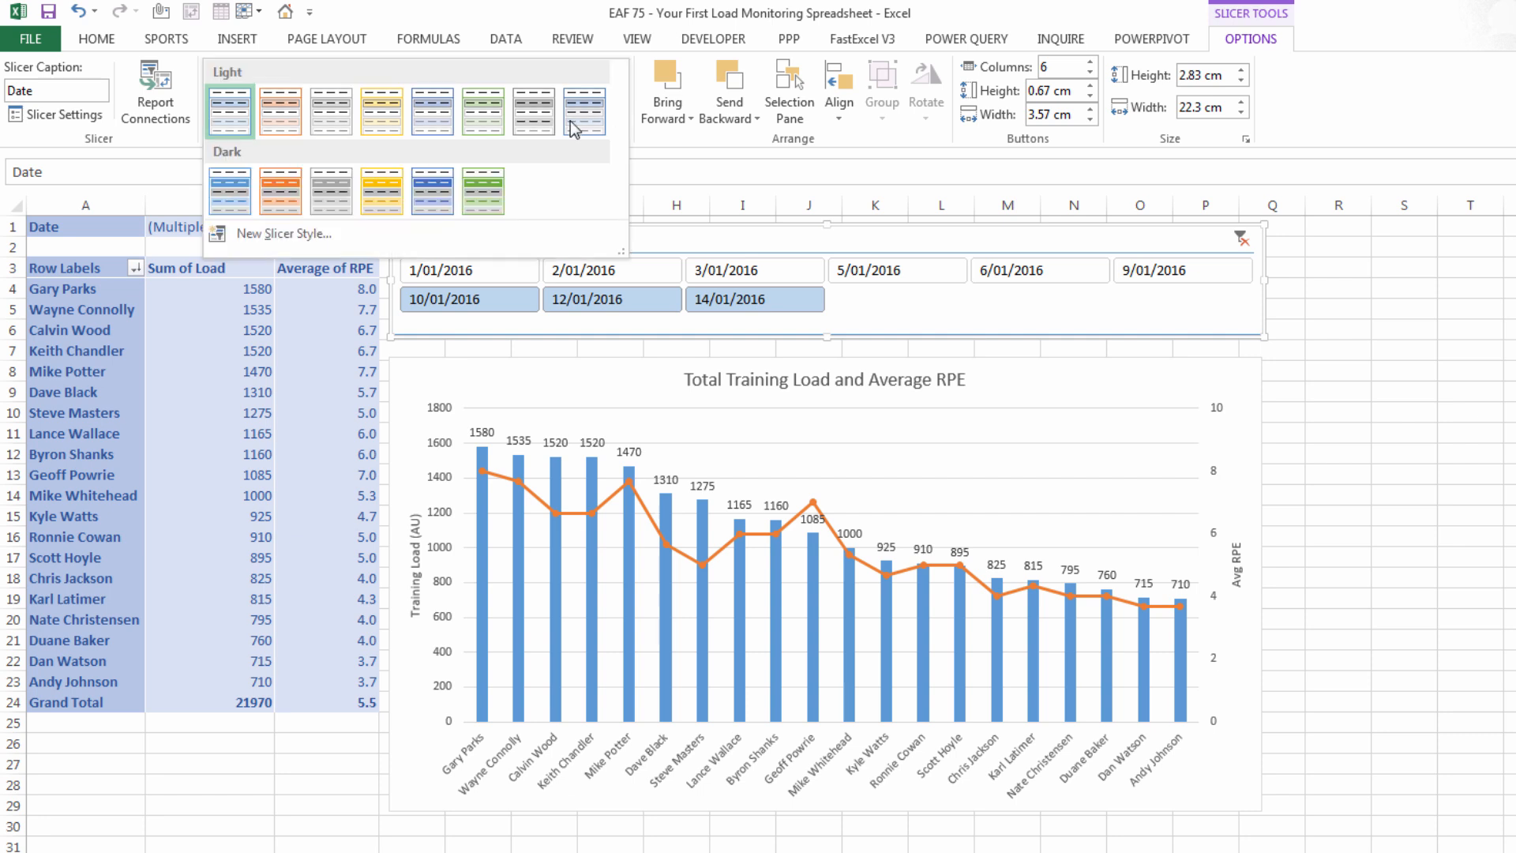
pyautogui.click(583, 109)
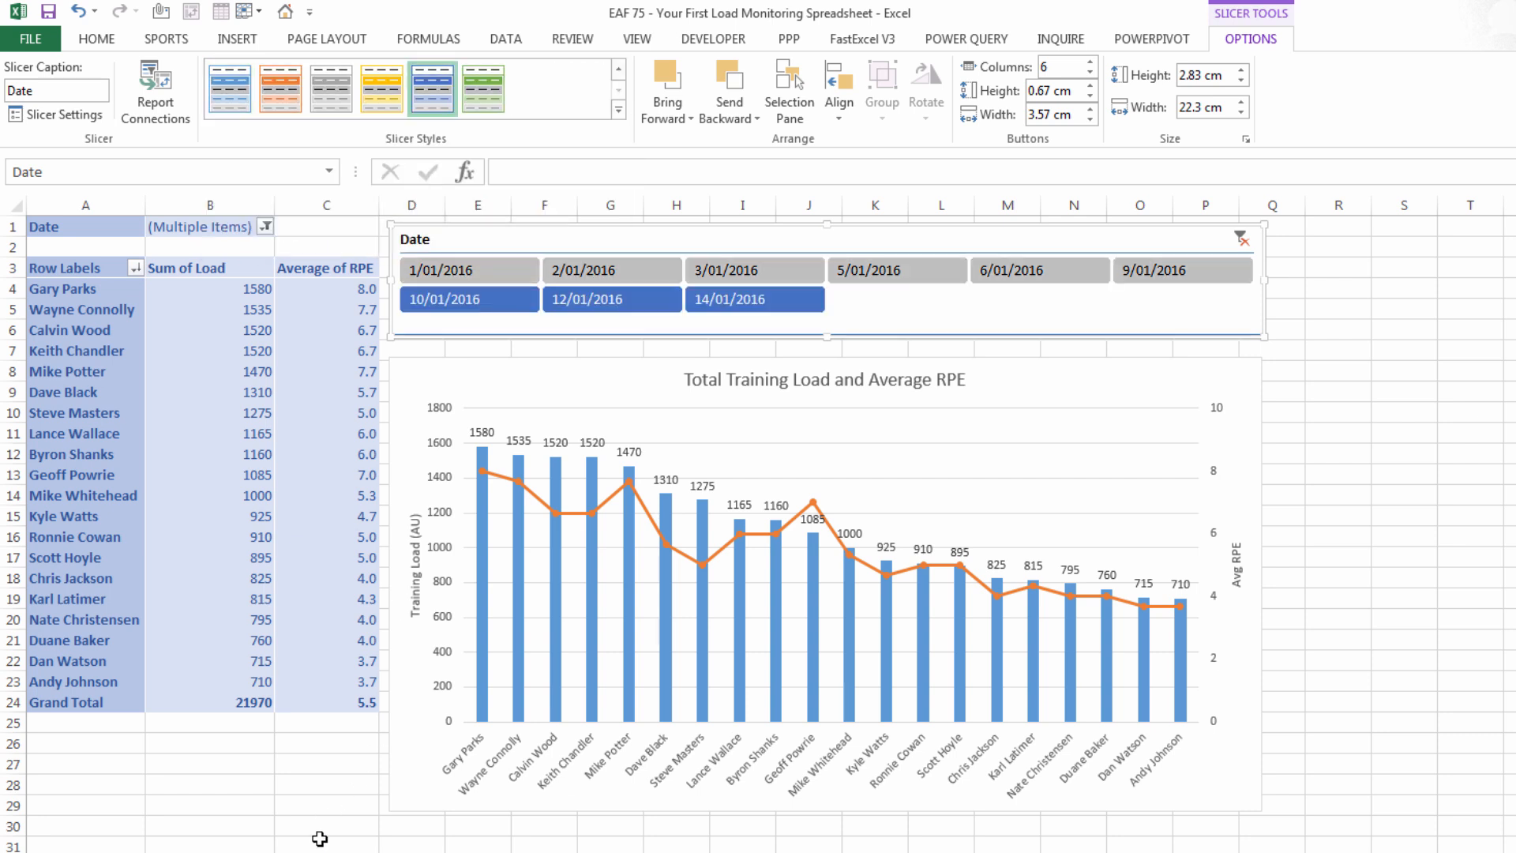
pyautogui.click(96, 39)
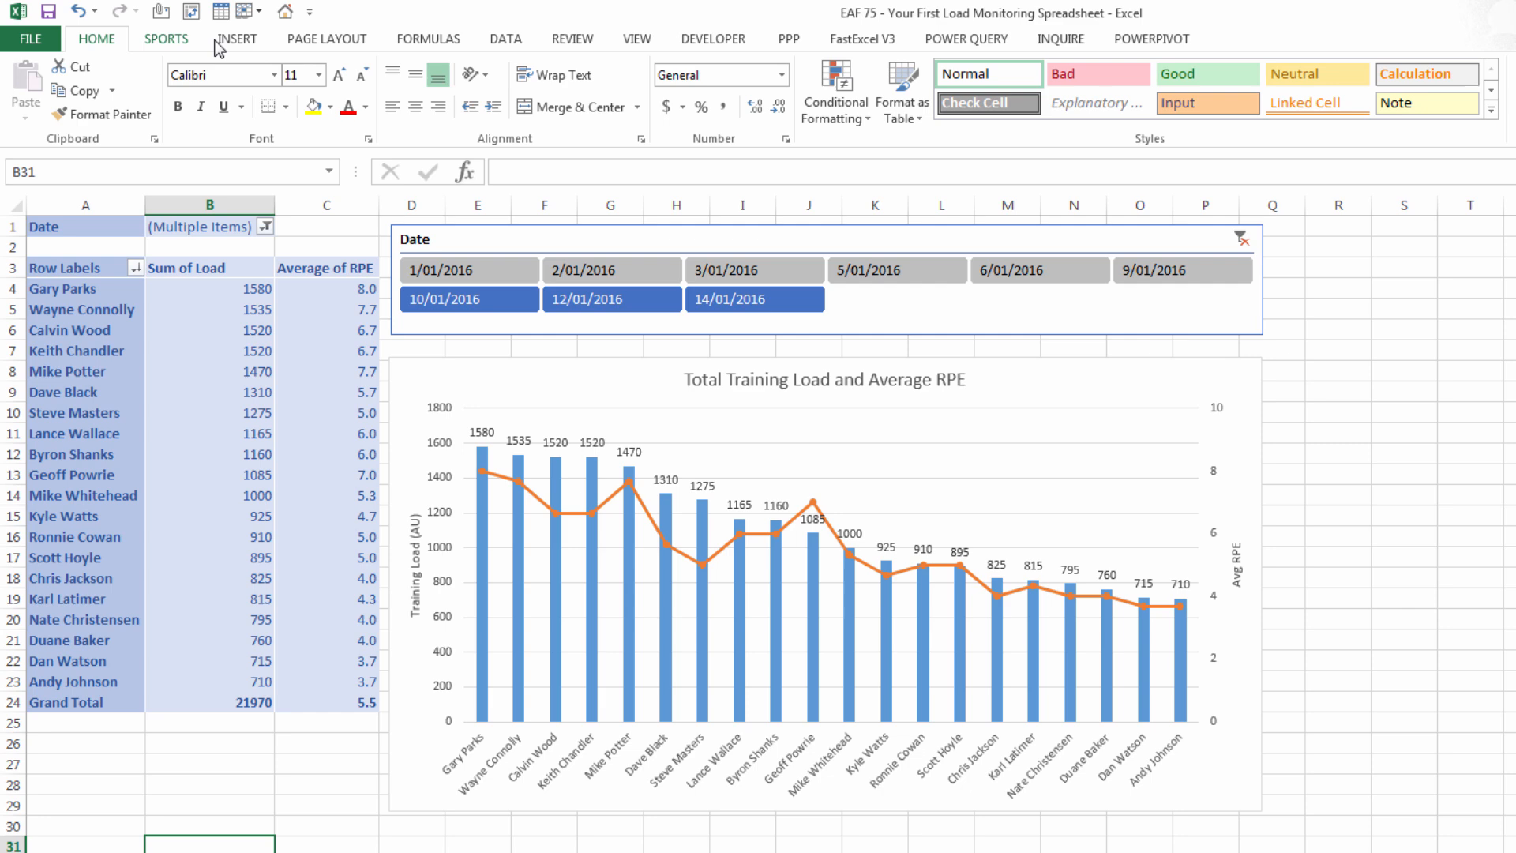
pyautogui.click(635, 38)
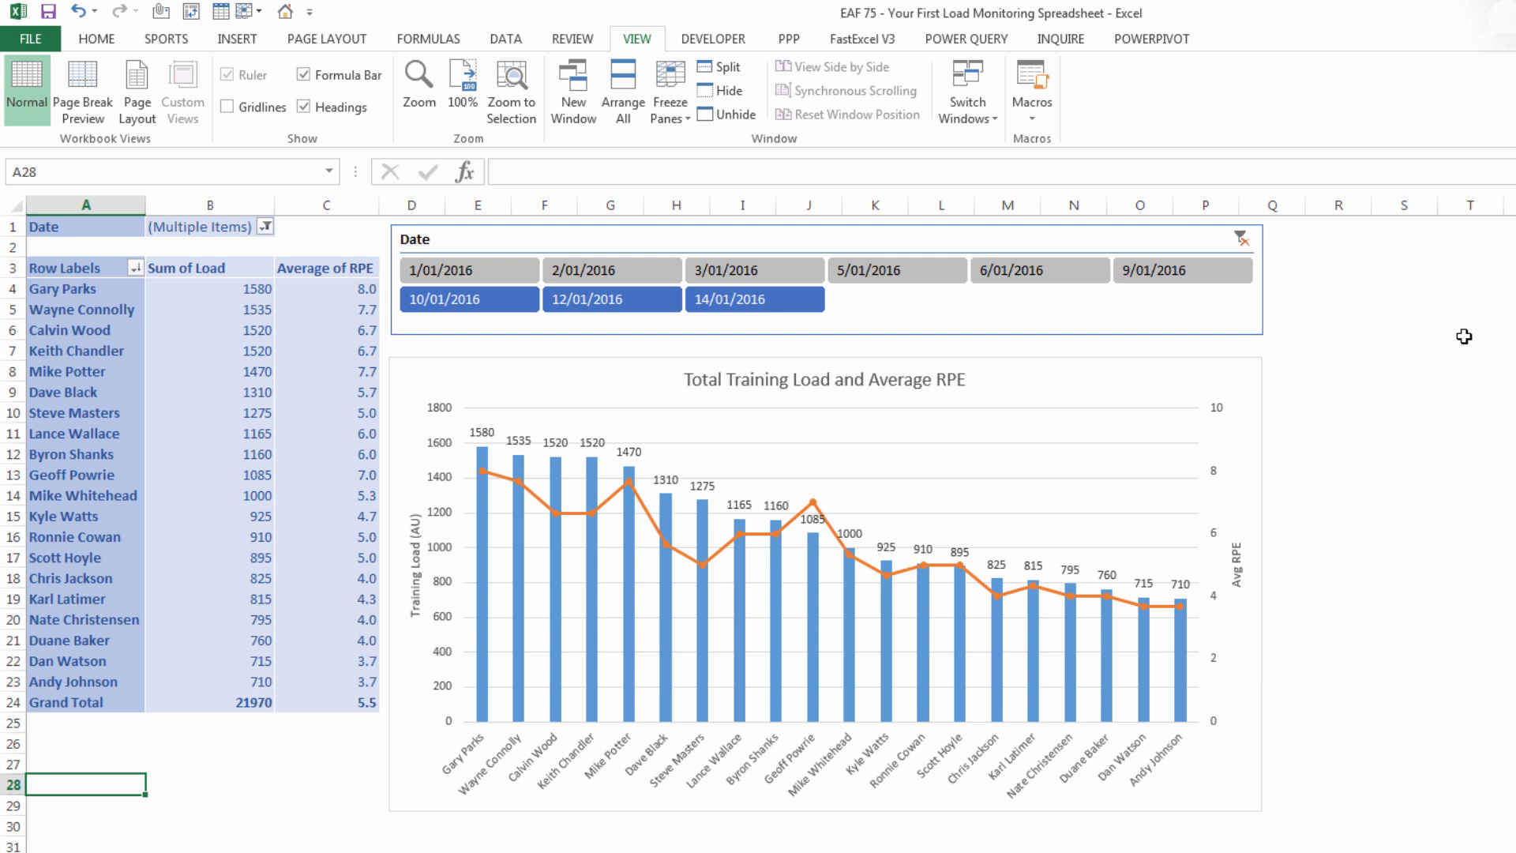
pyautogui.moveTo(1424, 579)
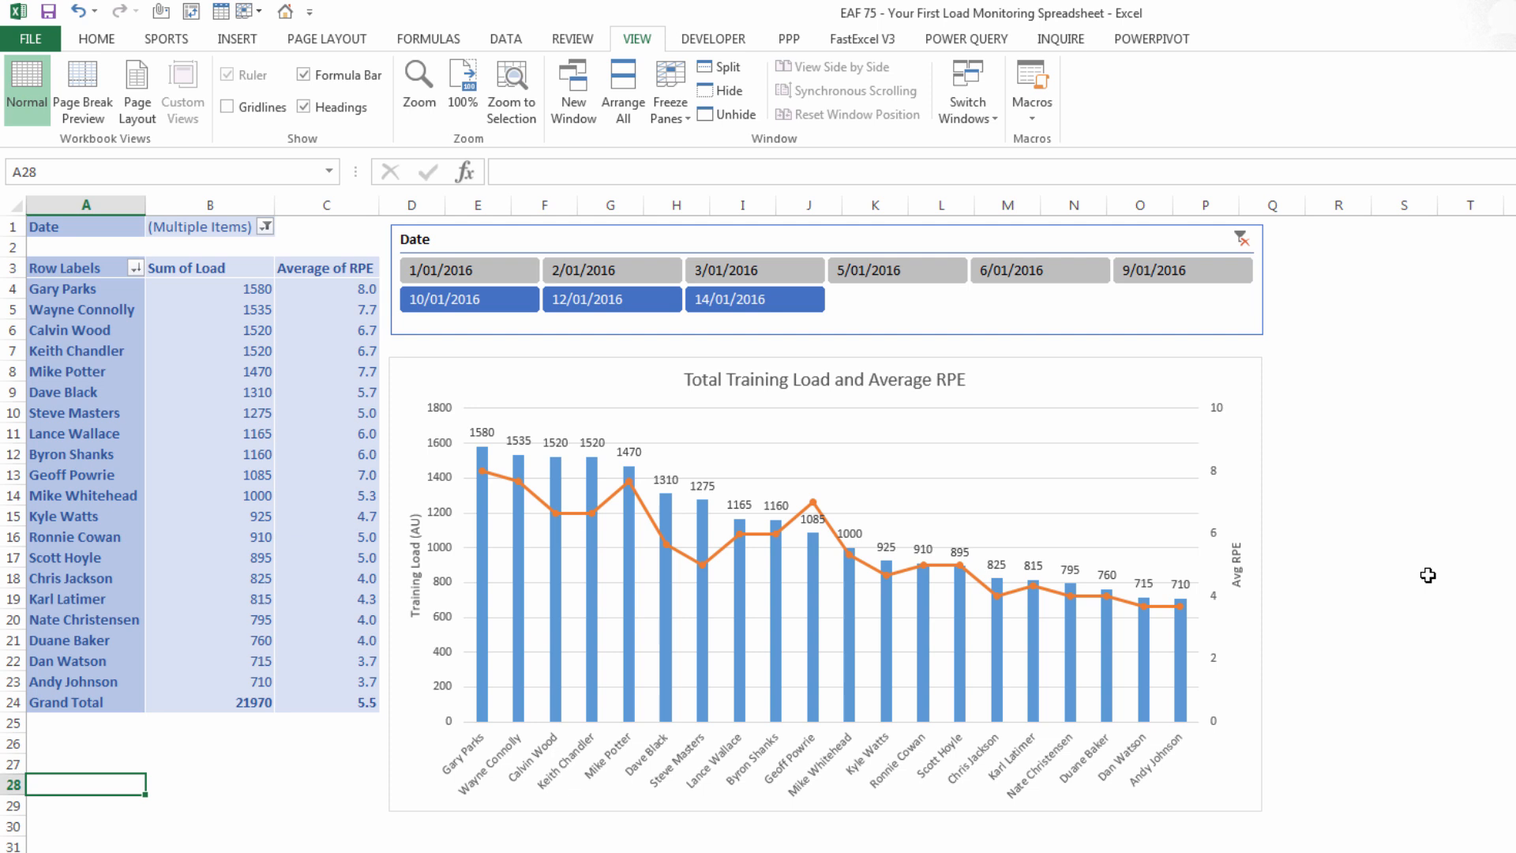
pyautogui.moveTo(1438, 572)
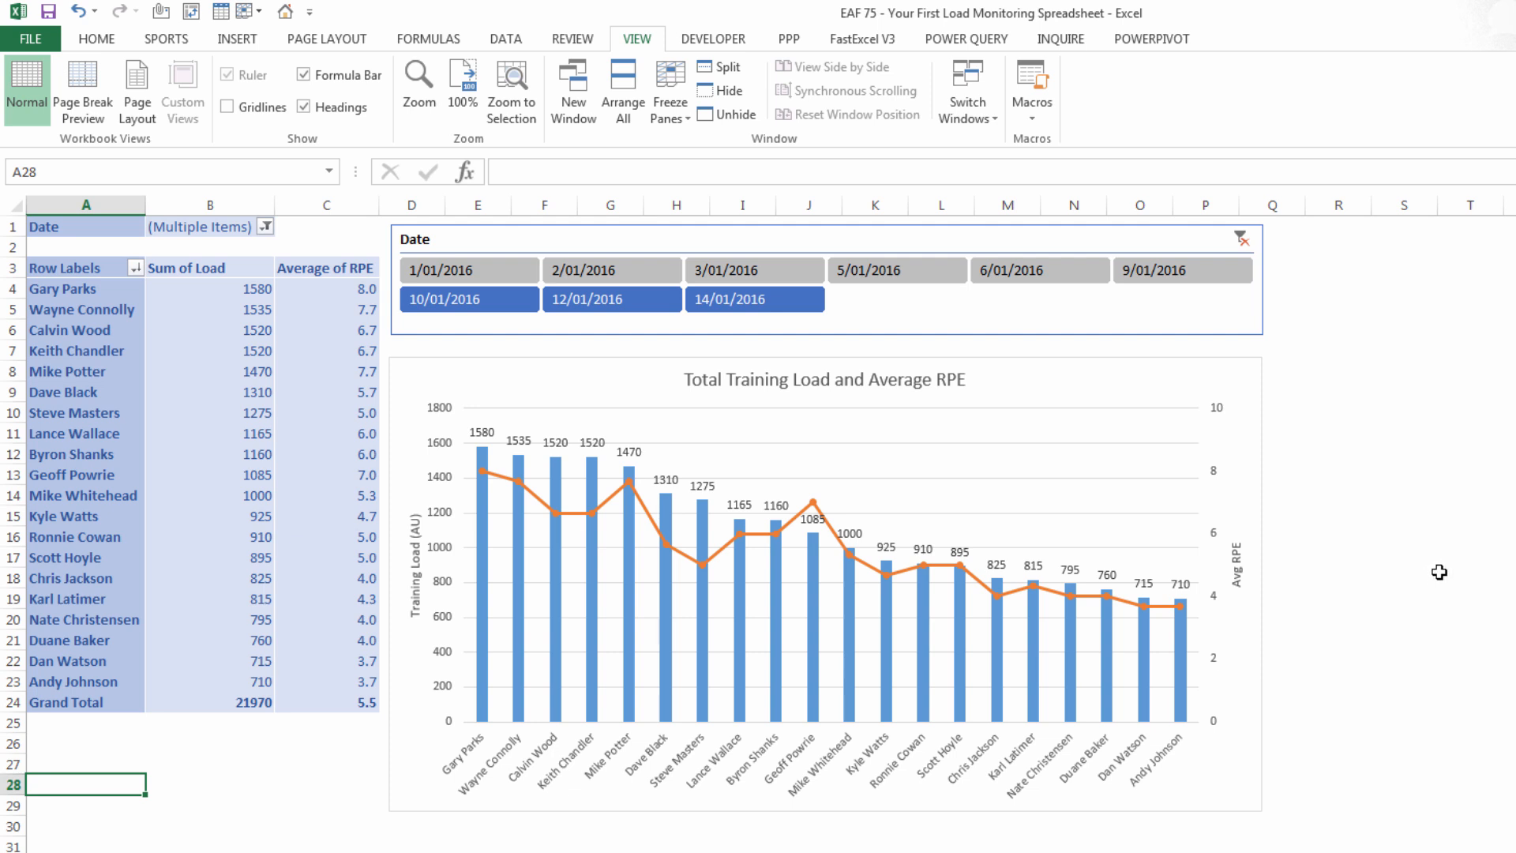